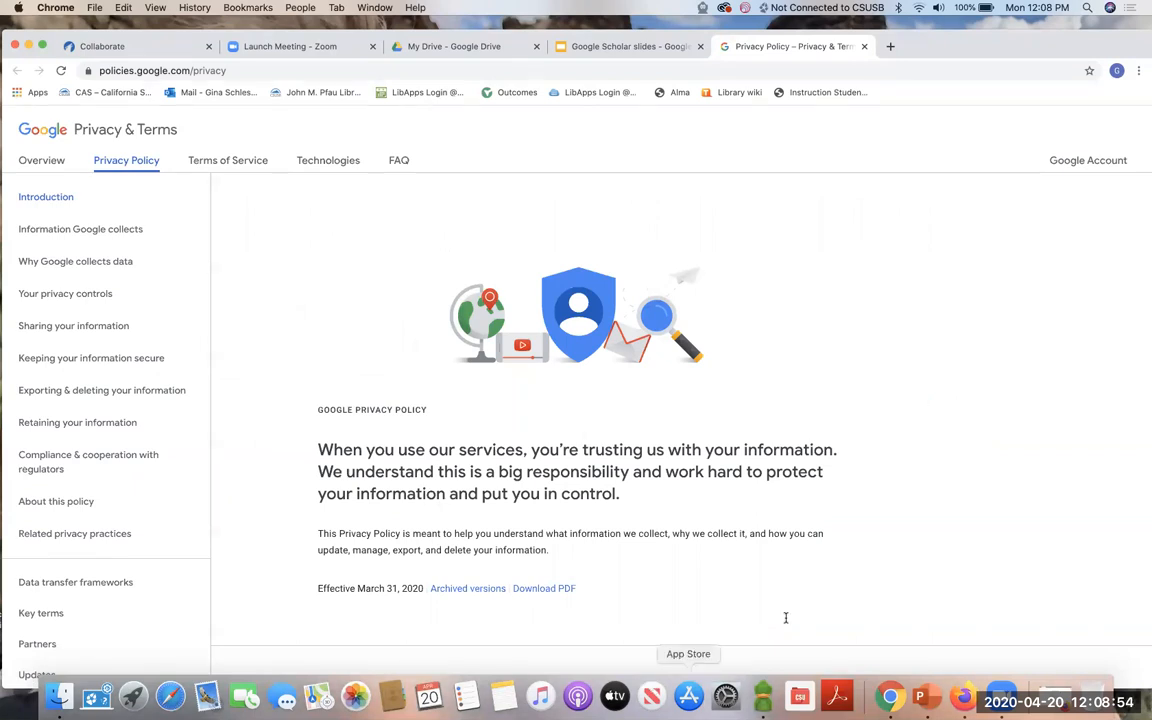
mouse_move(735, 357)
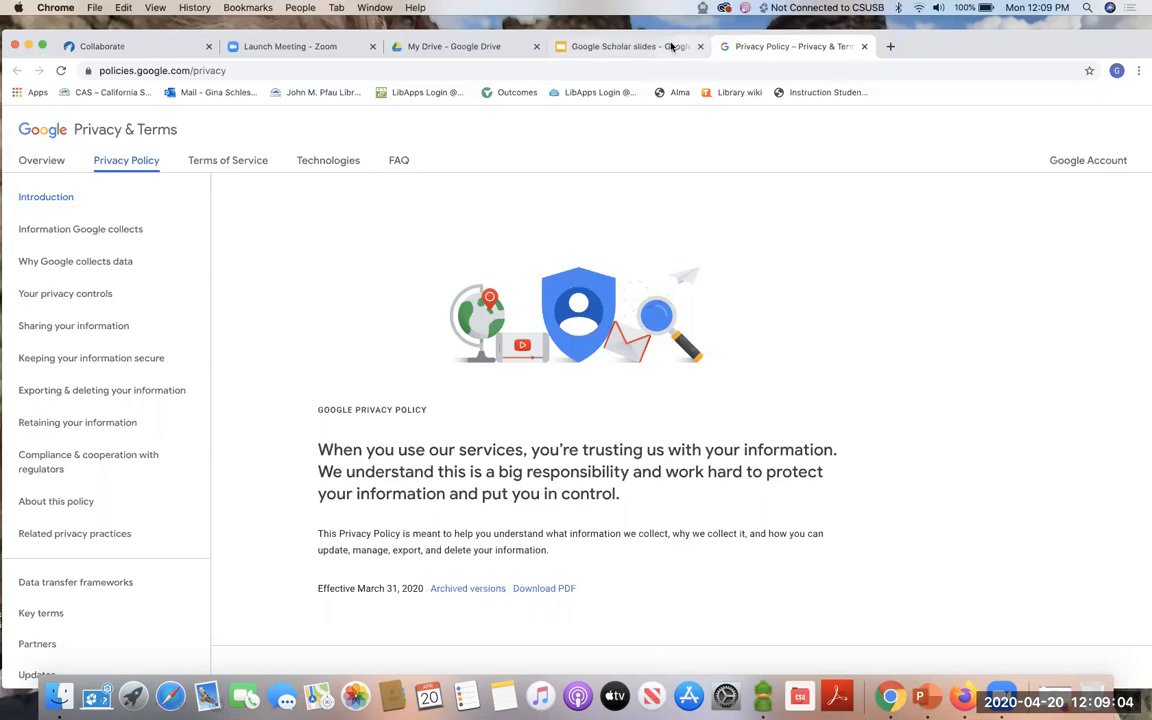
Step: Return to the slides presentation showing the Other Considerations slide
left_click(629, 46)
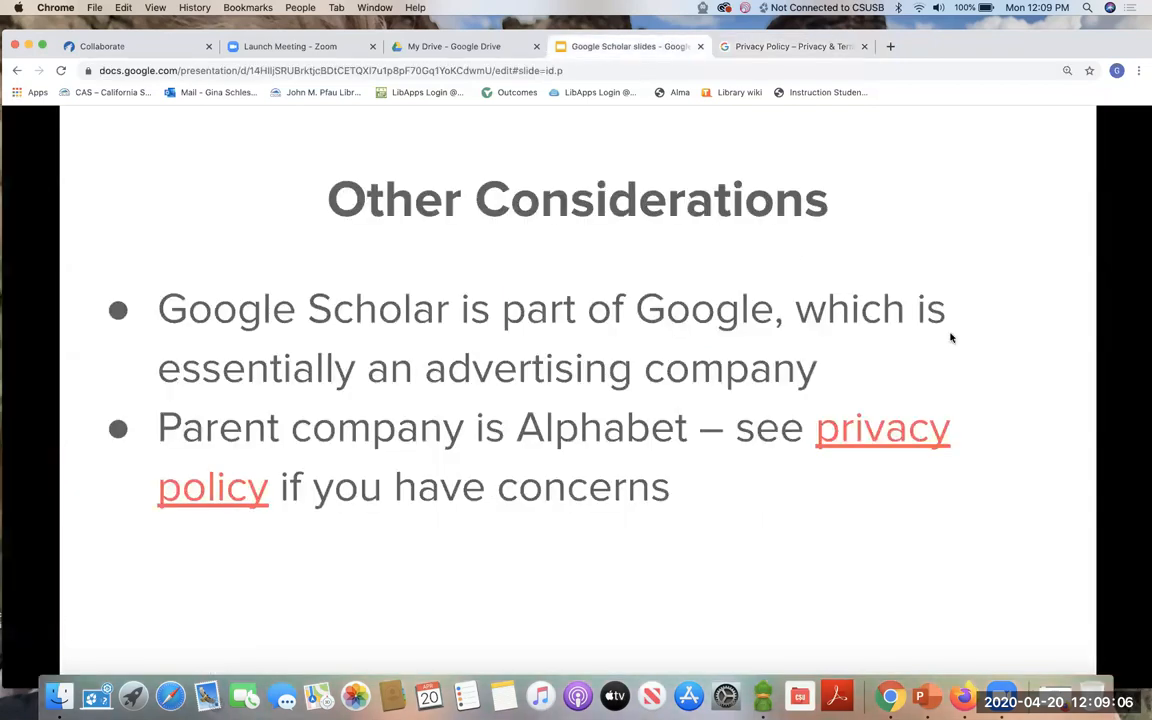
mouse_move(975, 29)
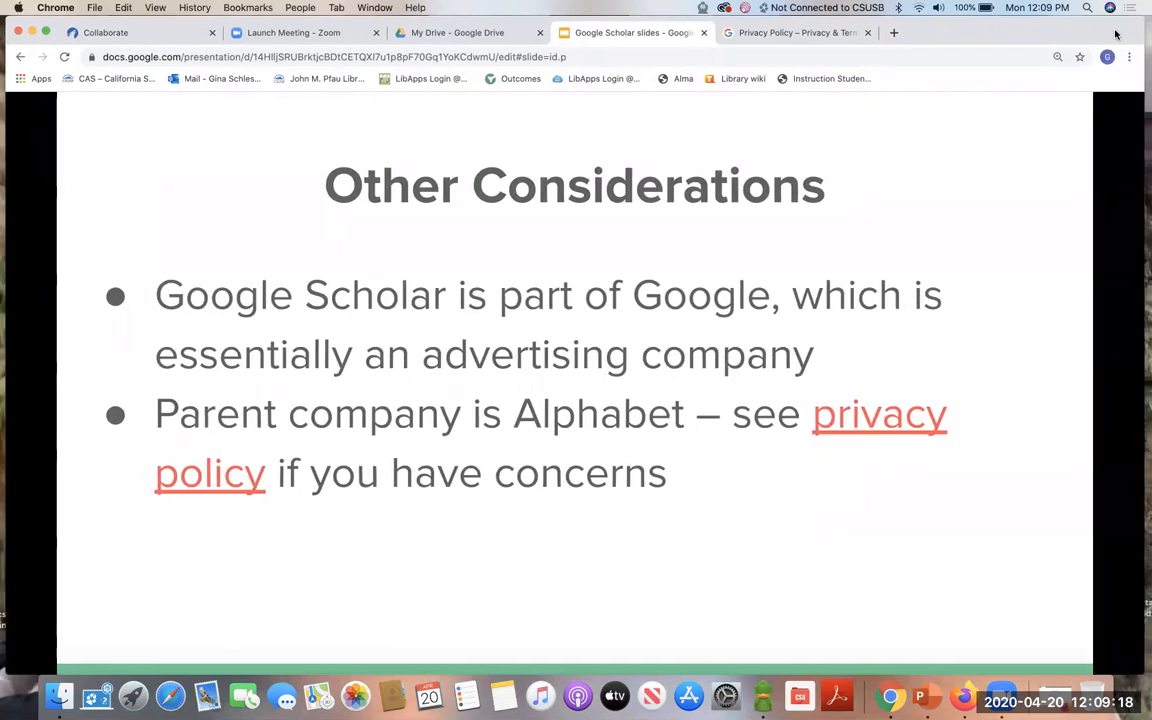
mouse_move(1140, 32)
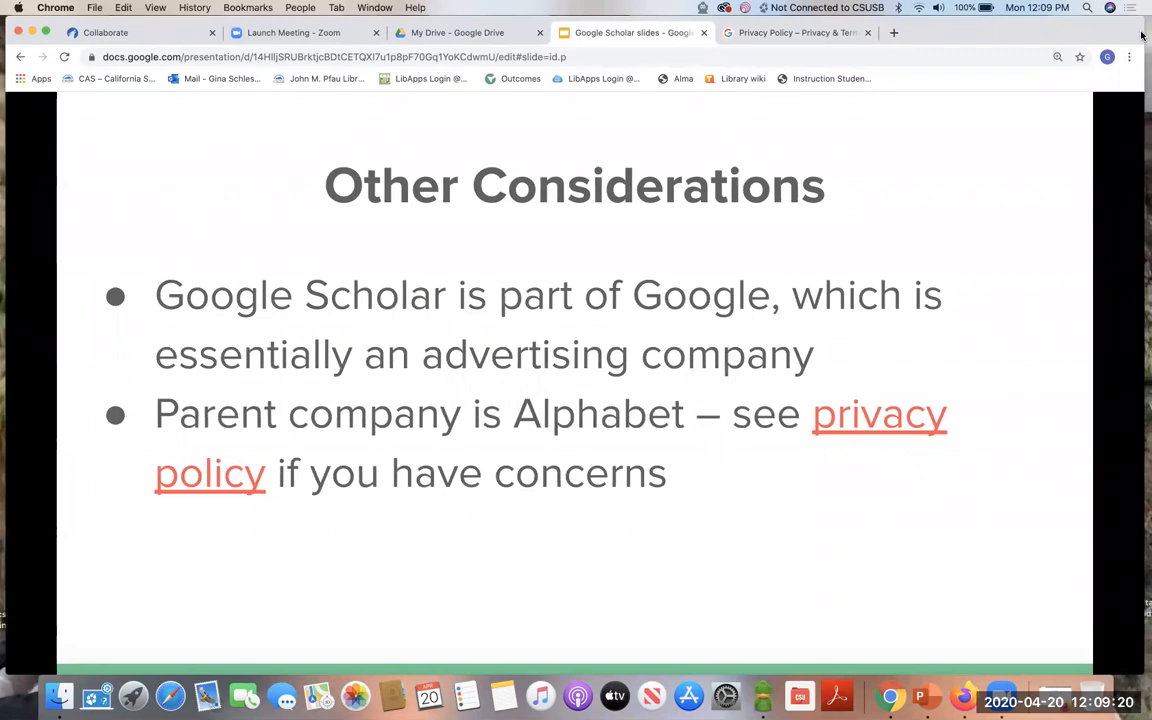
mouse_move(758, 459)
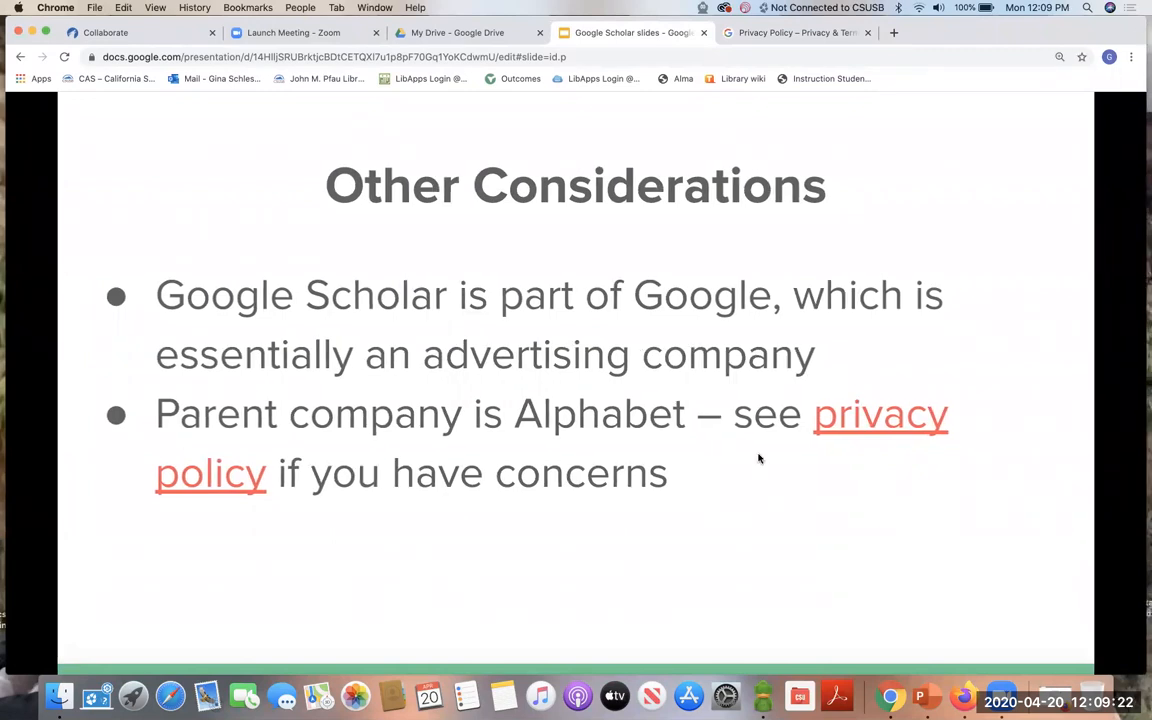
mouse_move(678, 557)
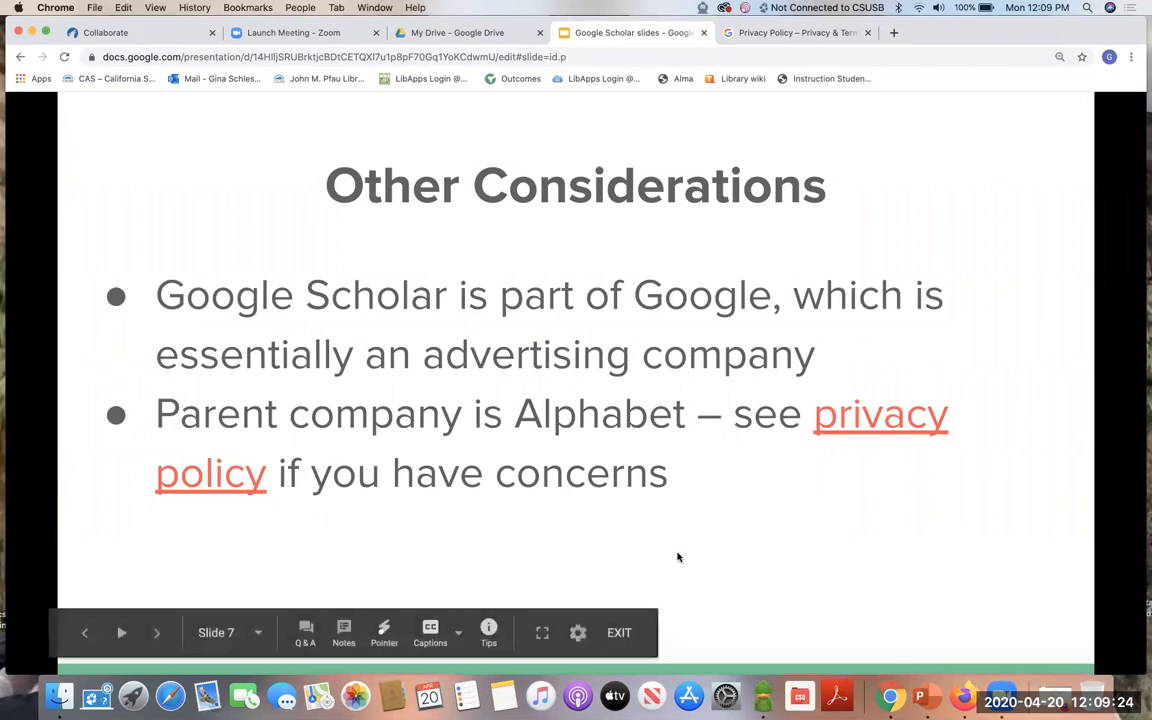
mouse_move(828, 534)
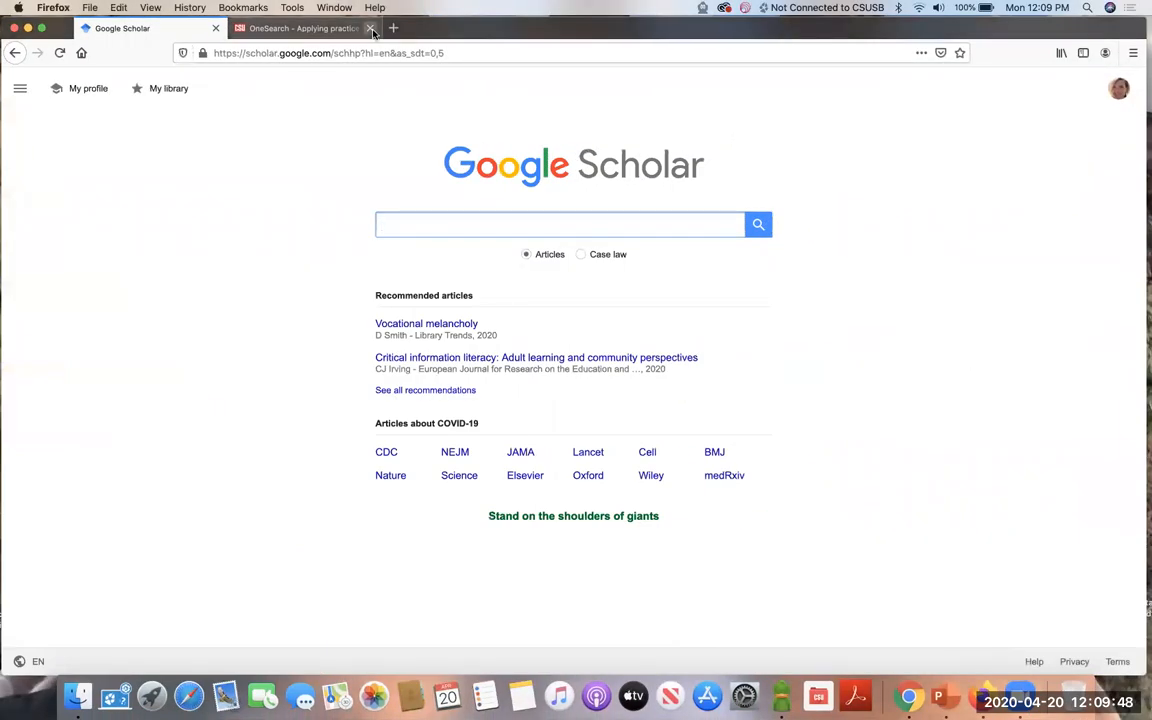
Step: Close the OneSearch page and focus the empty Google Scholar search box
left_click(371, 27)
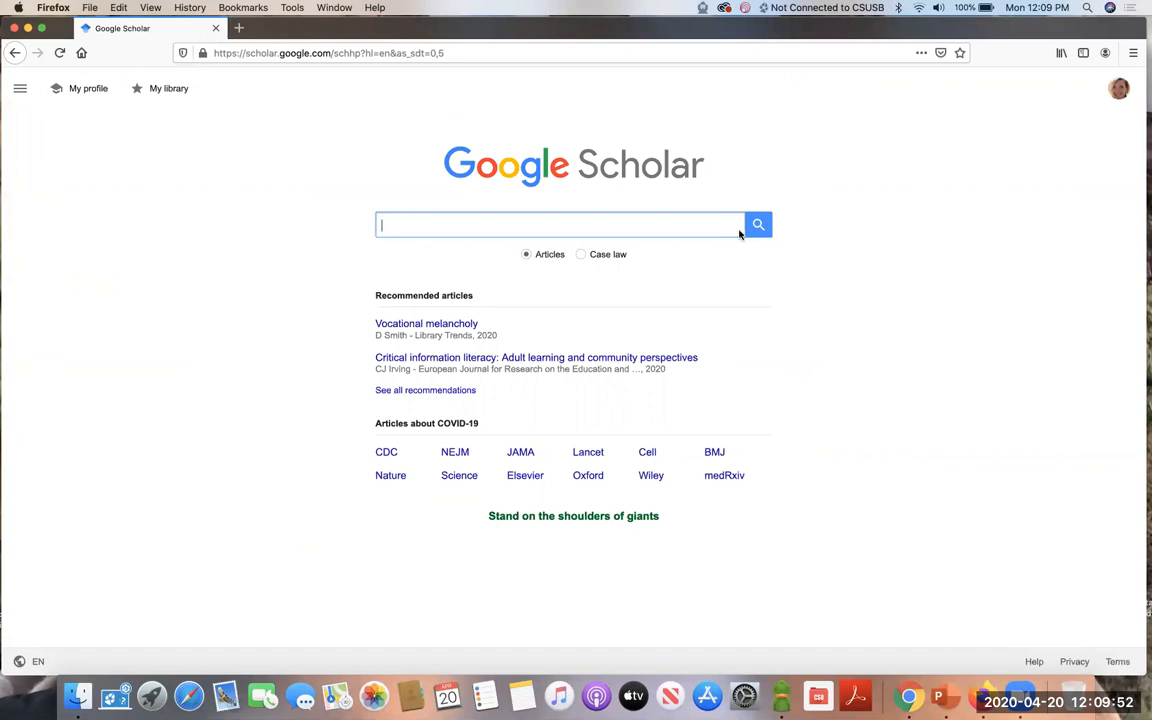
mouse_move(310, 160)
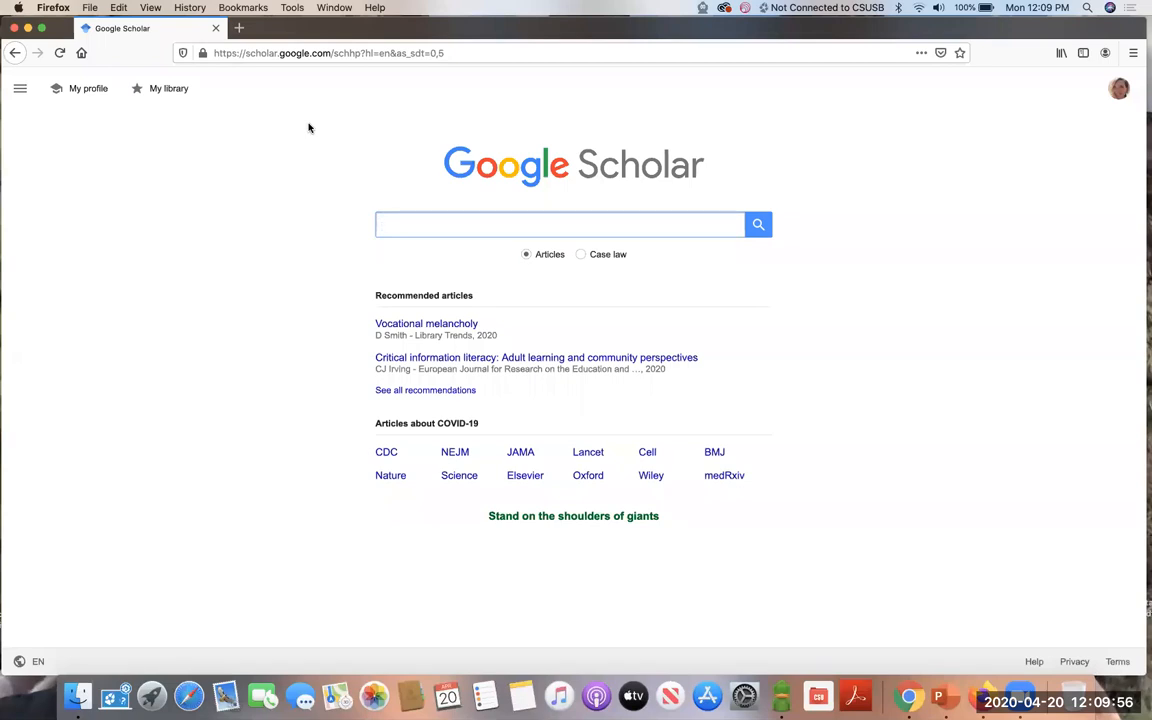
mouse_move(410, 188)
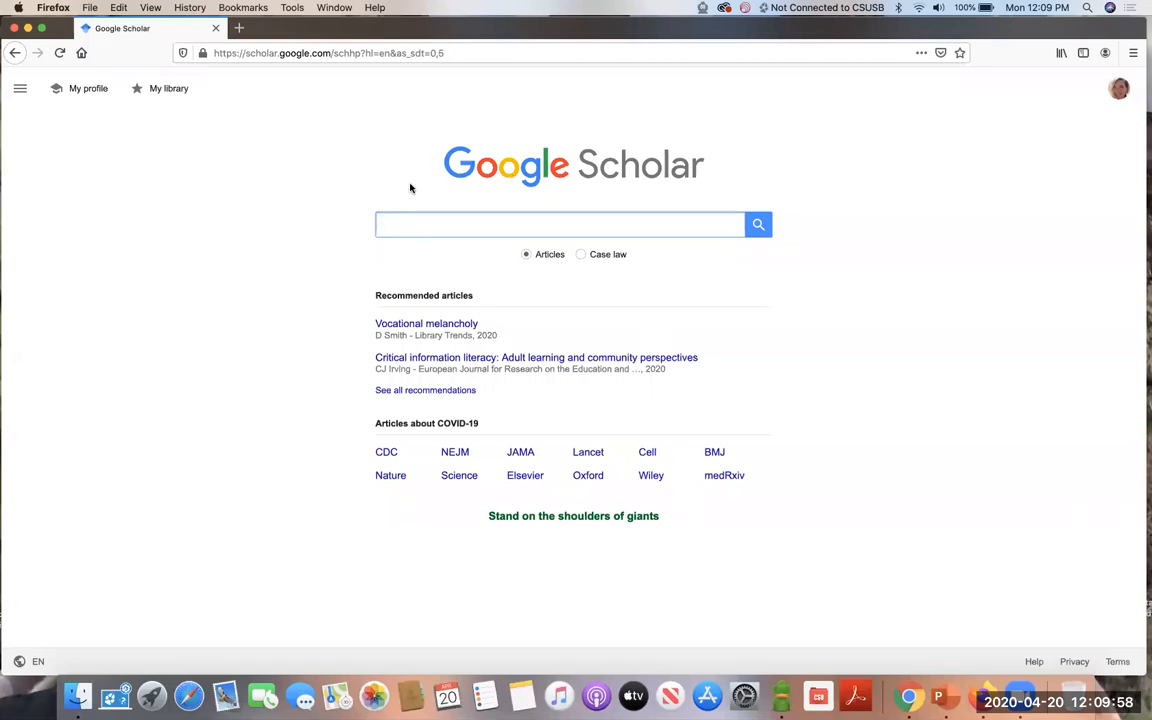
left_click(560, 224)
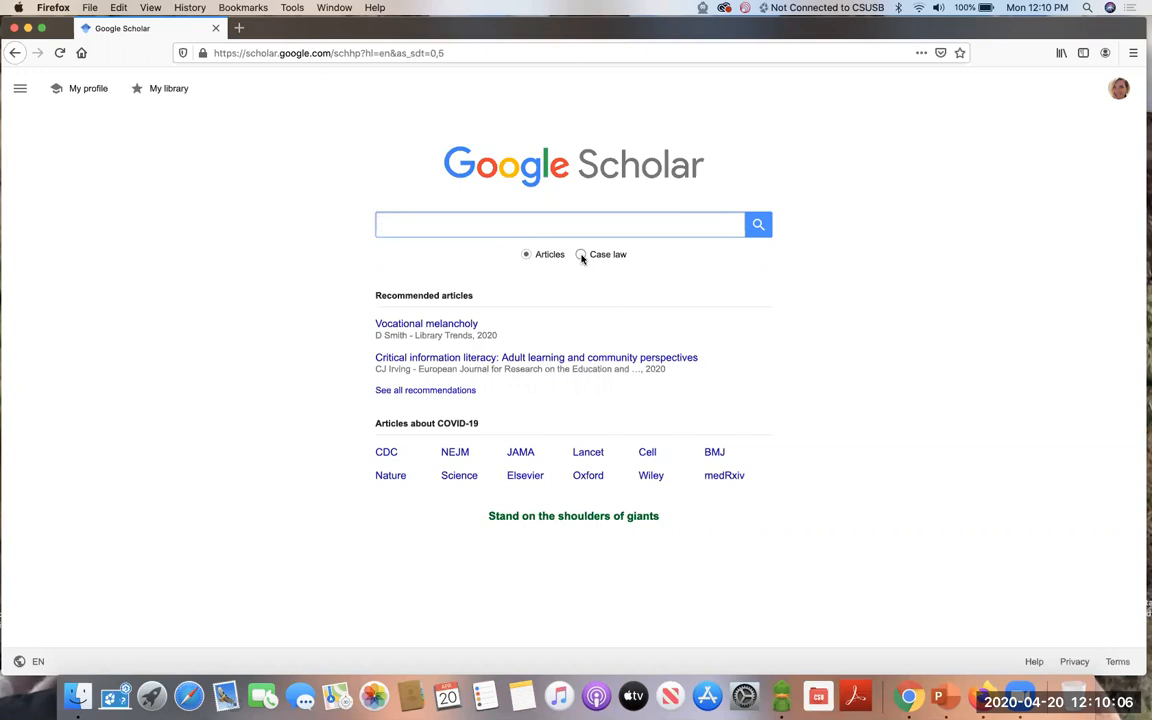
left_click(560, 224)
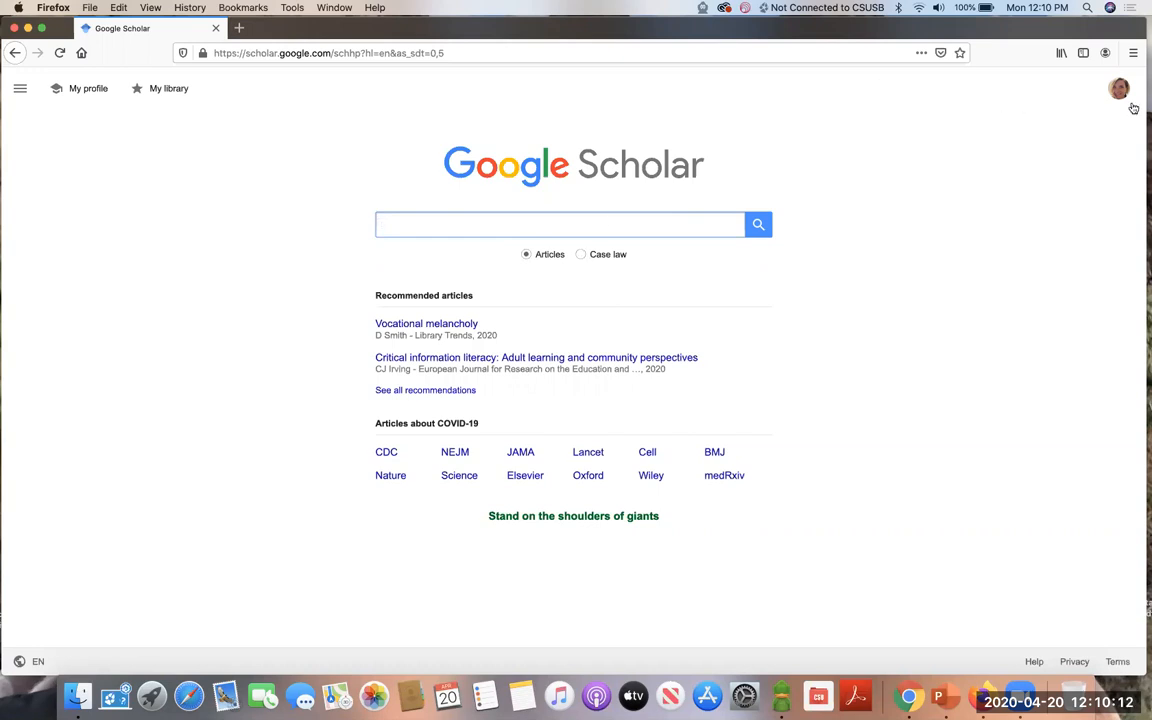
mouse_move(1100, 103)
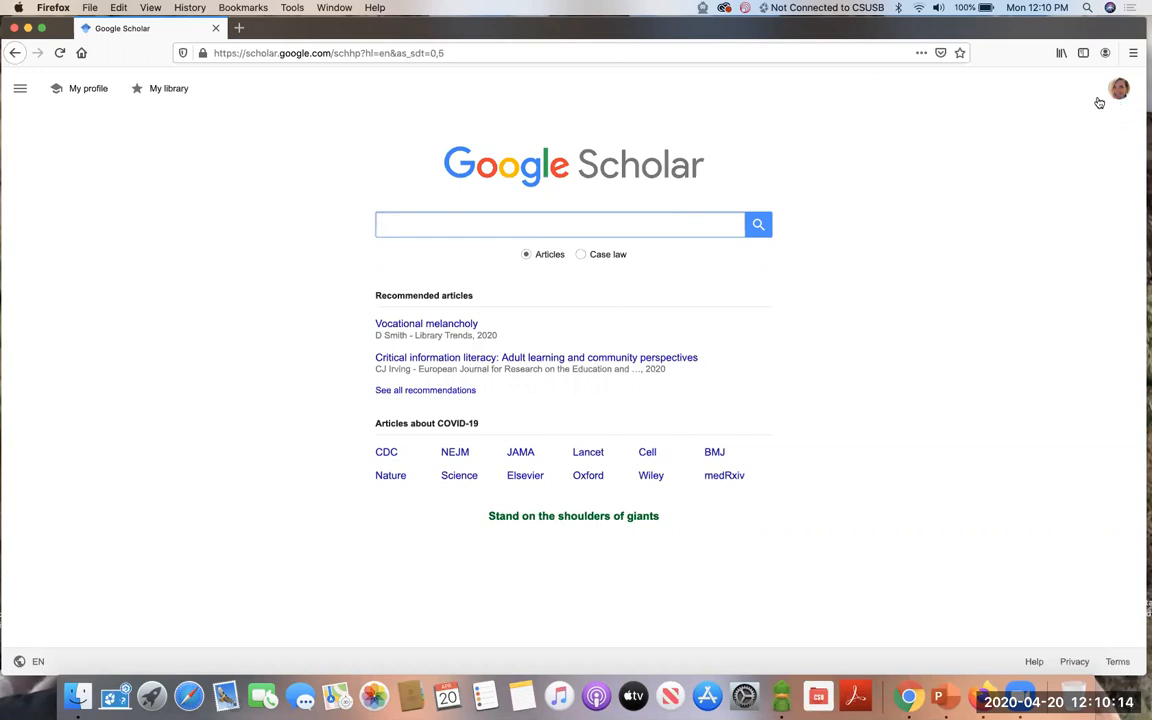
left_click(560, 224)
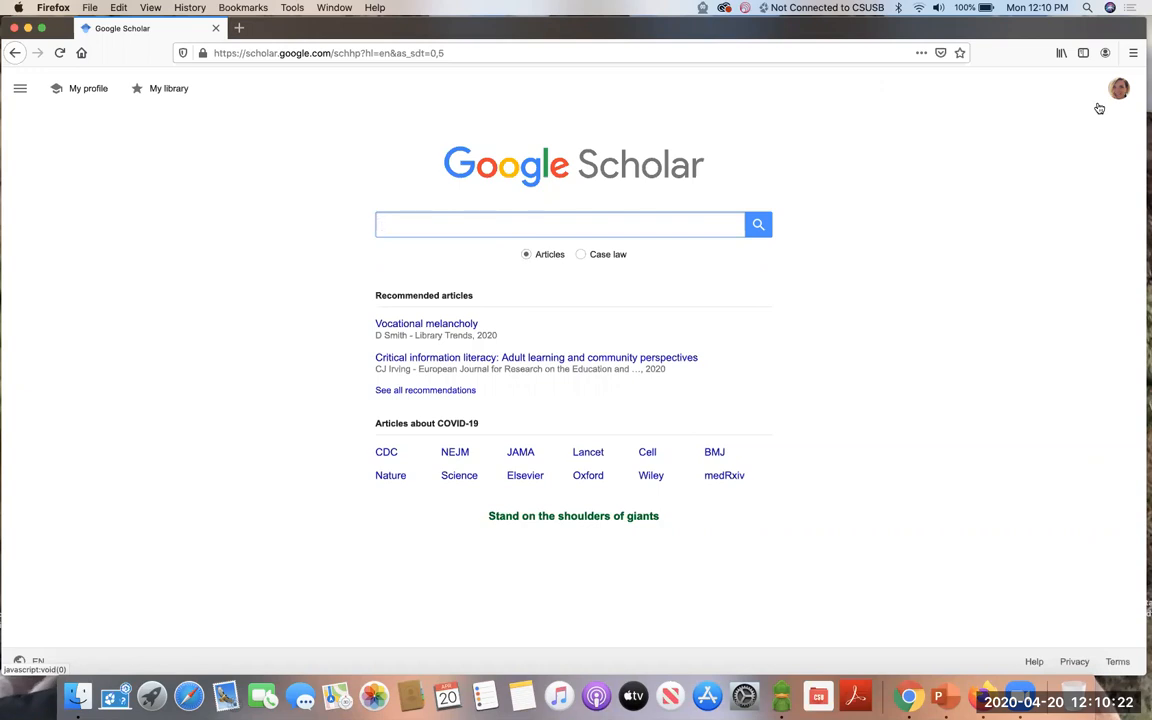
left_click(560, 224)
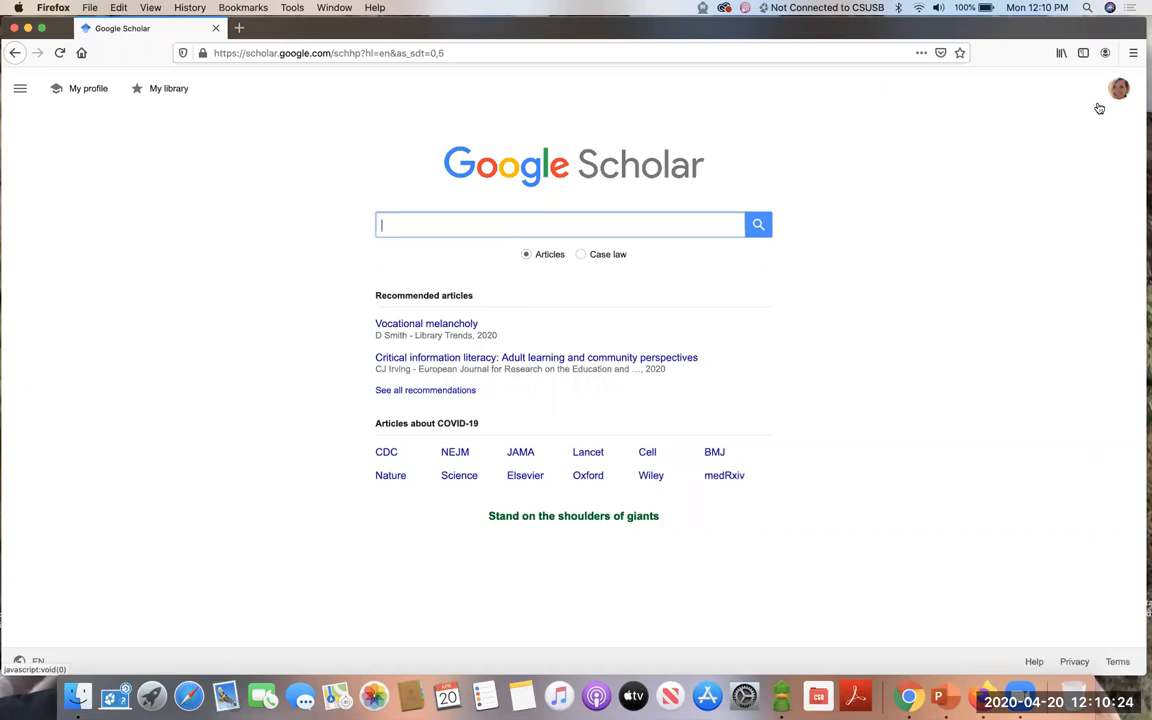
mouse_move(577, 296)
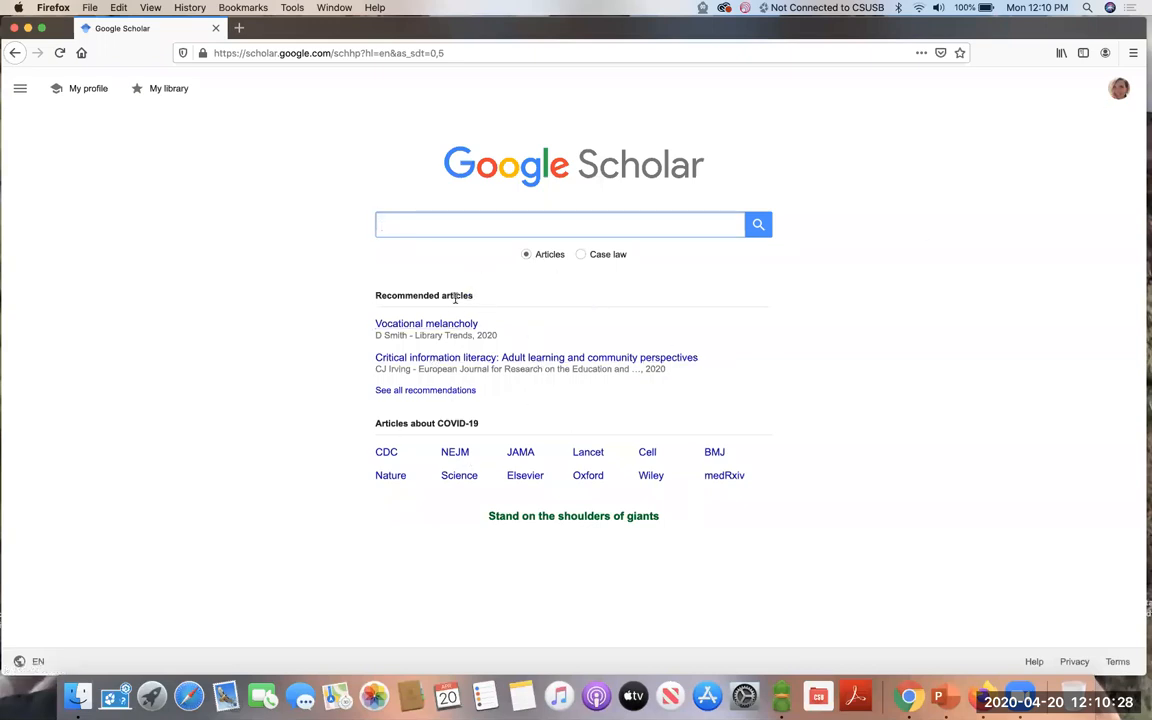
mouse_move(508, 365)
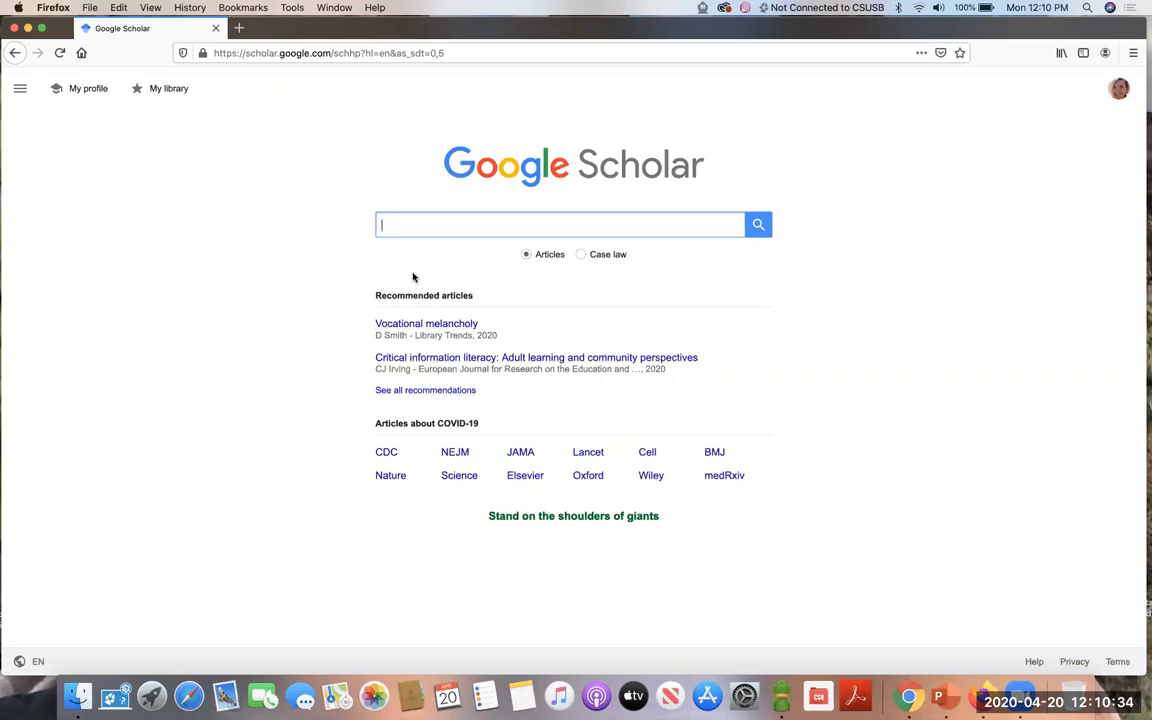
mouse_move(369, 461)
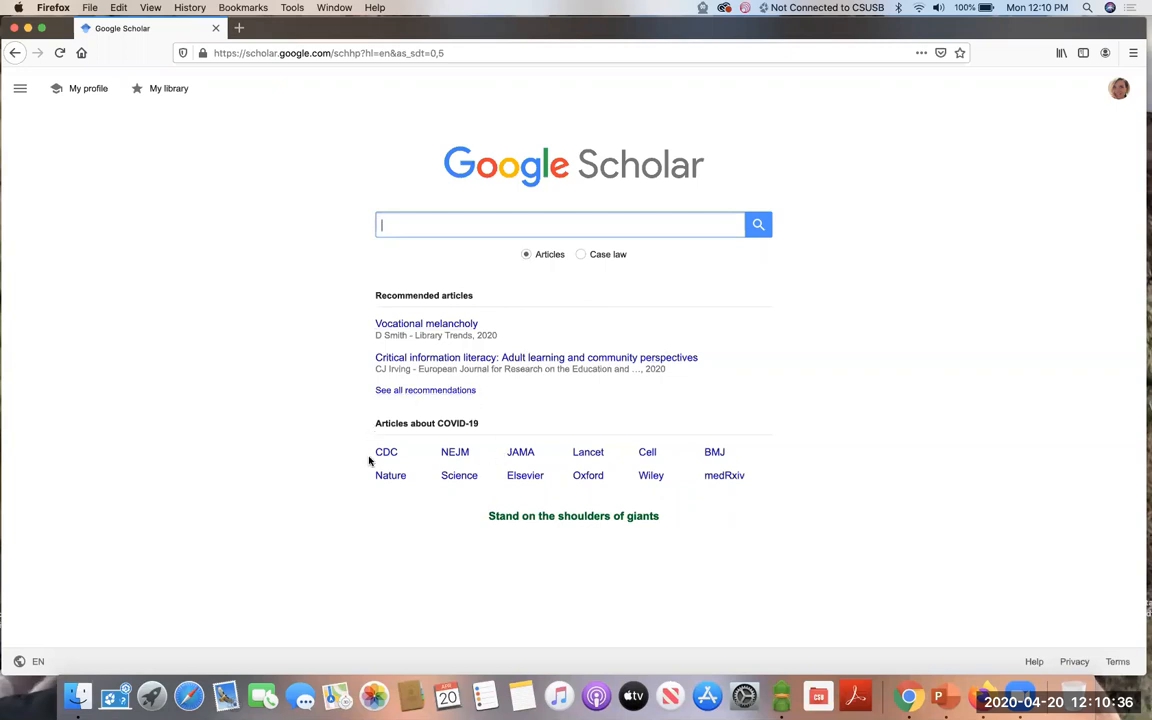
mouse_move(481, 469)
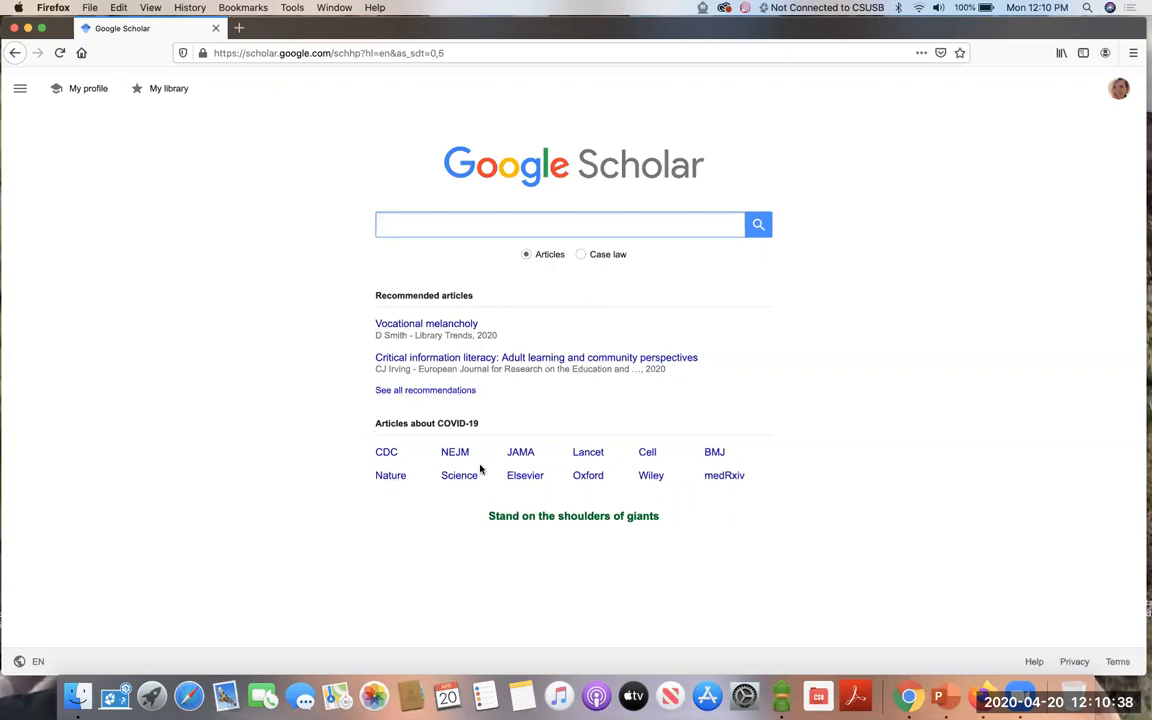
left_click(560, 224)
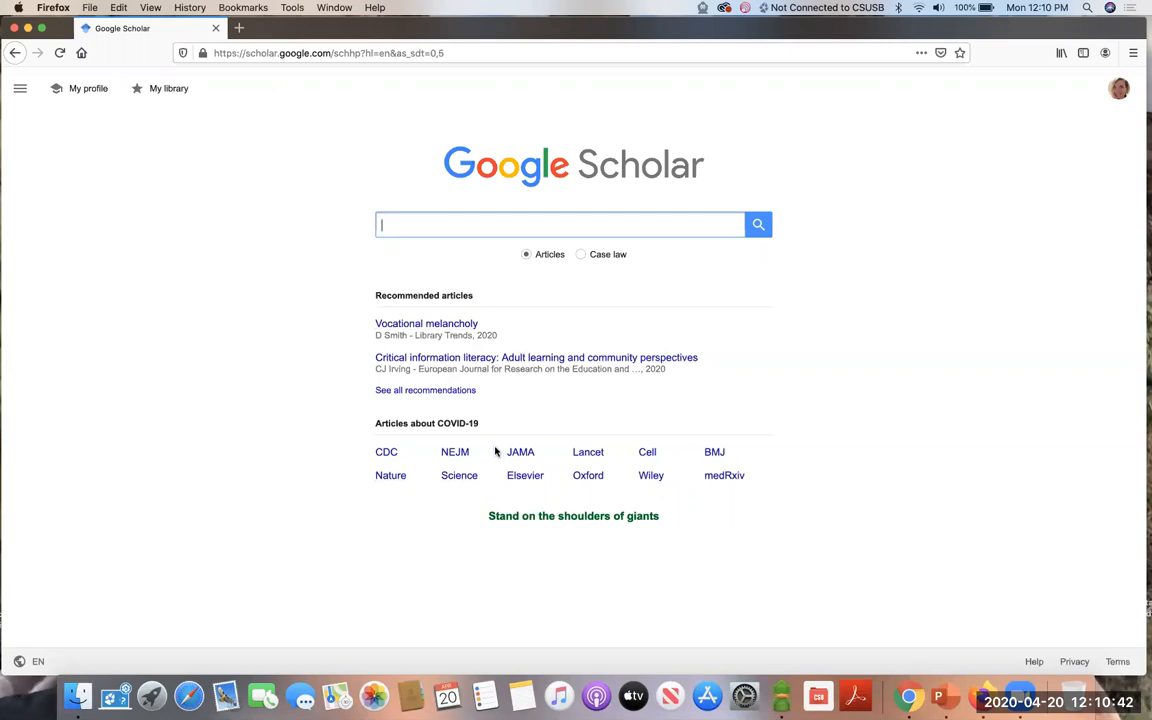
mouse_move(423, 426)
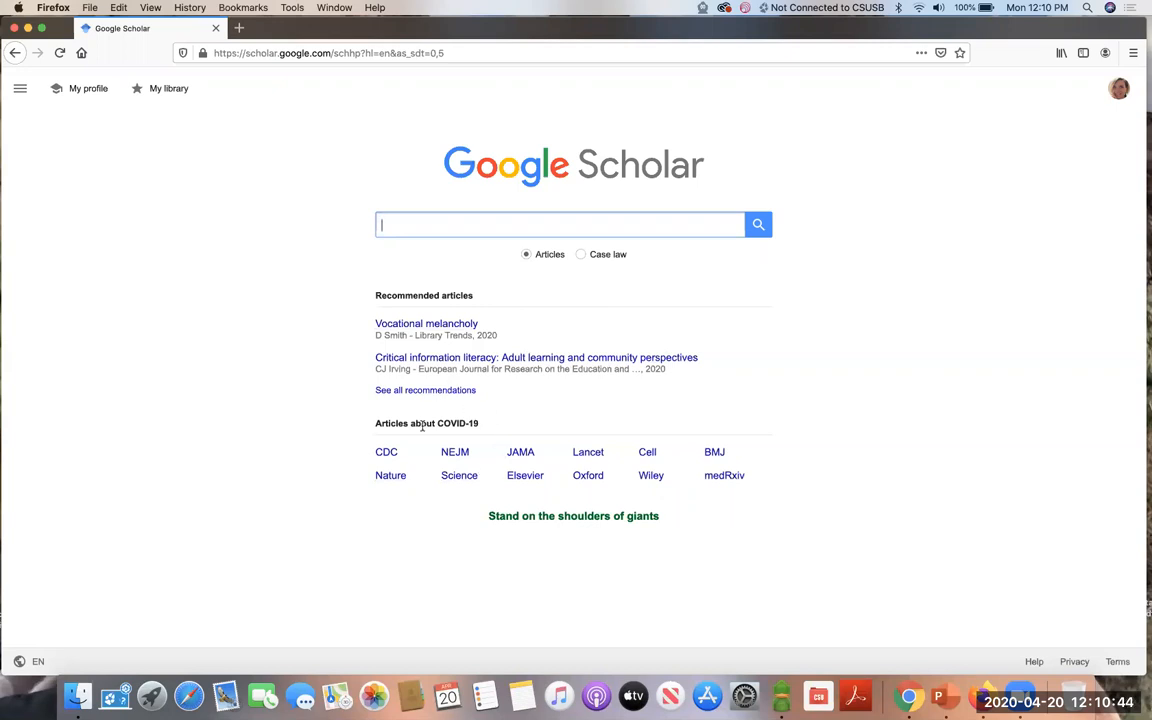
mouse_move(479, 506)
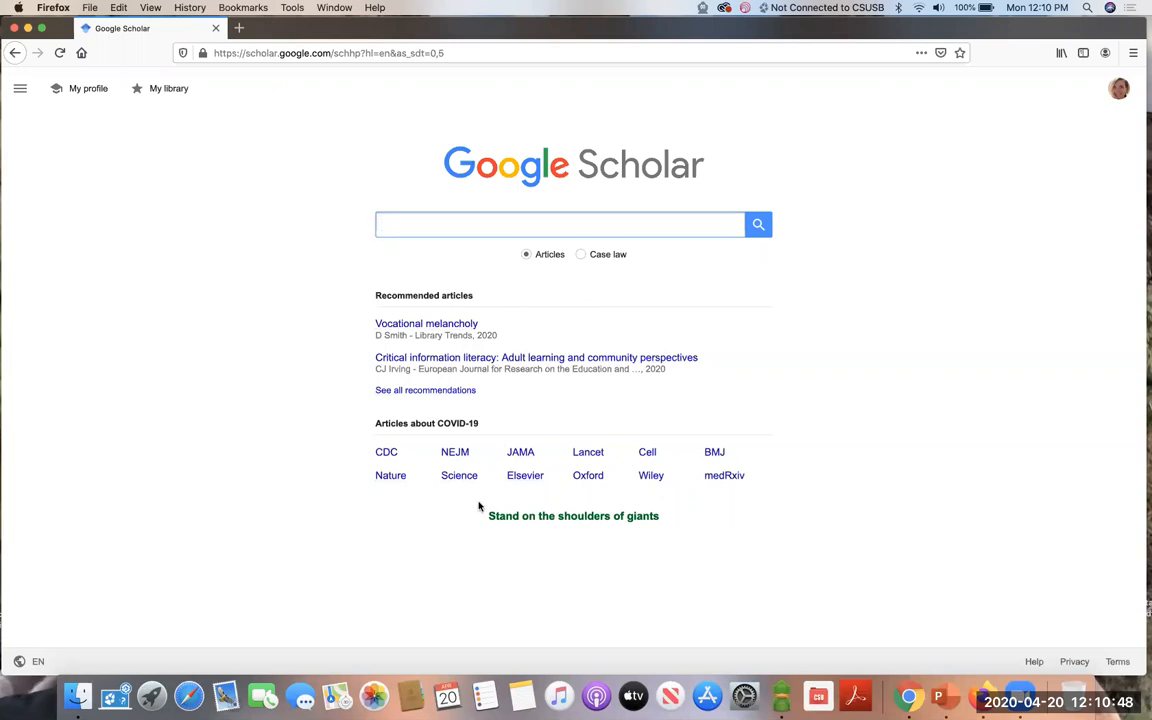
left_click(560, 224)
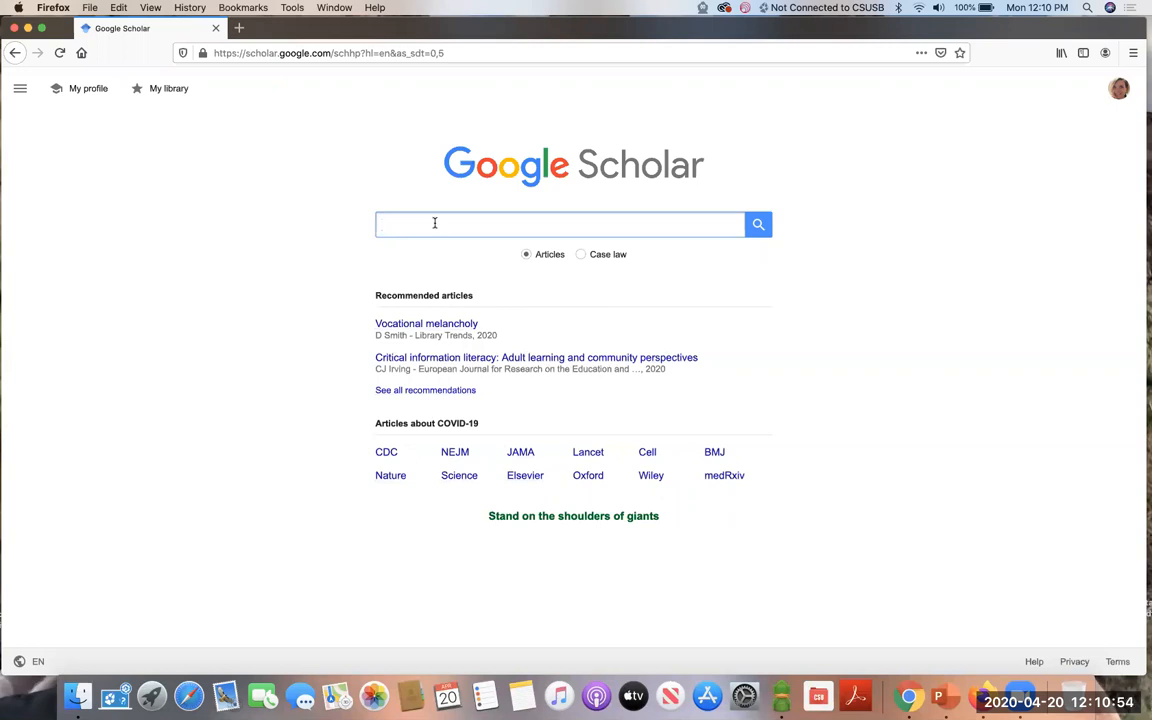
type("uninsured childre")
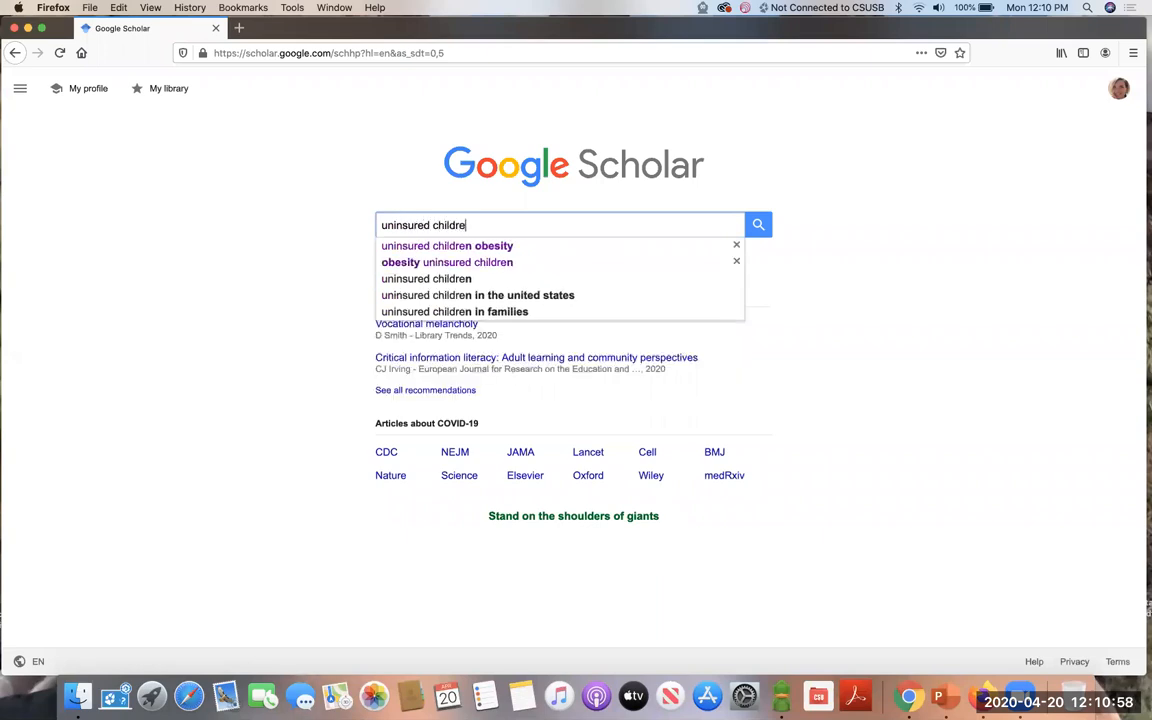
type("school")
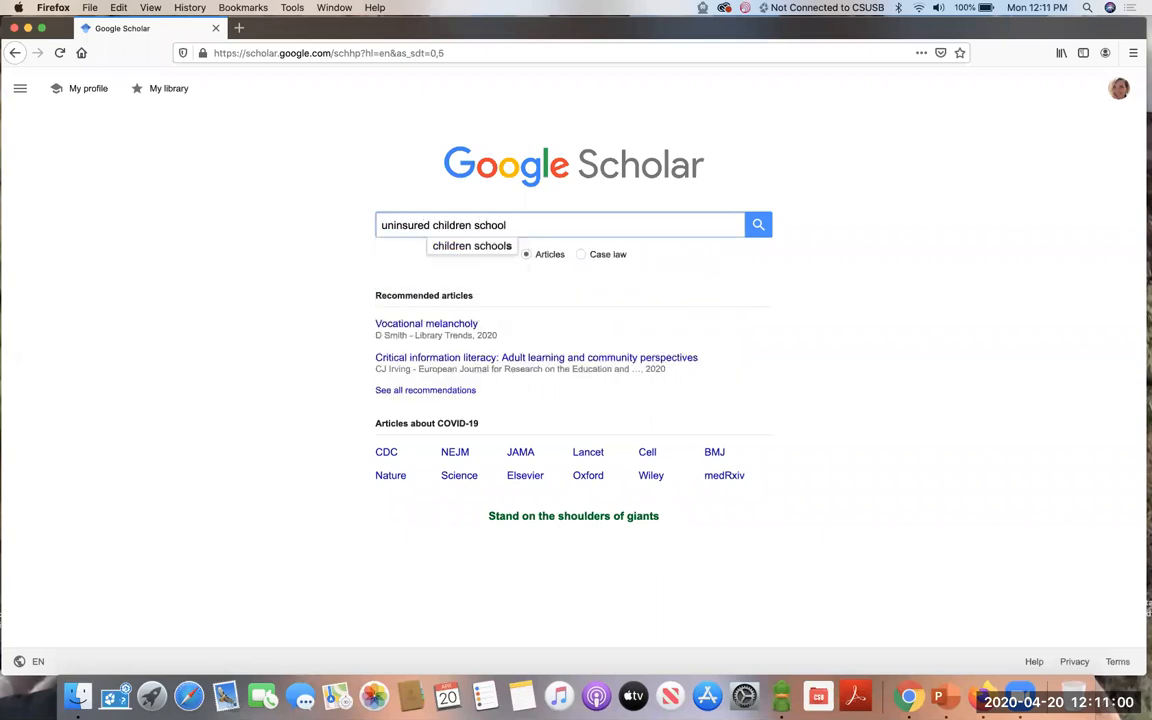
left_click(758, 224)
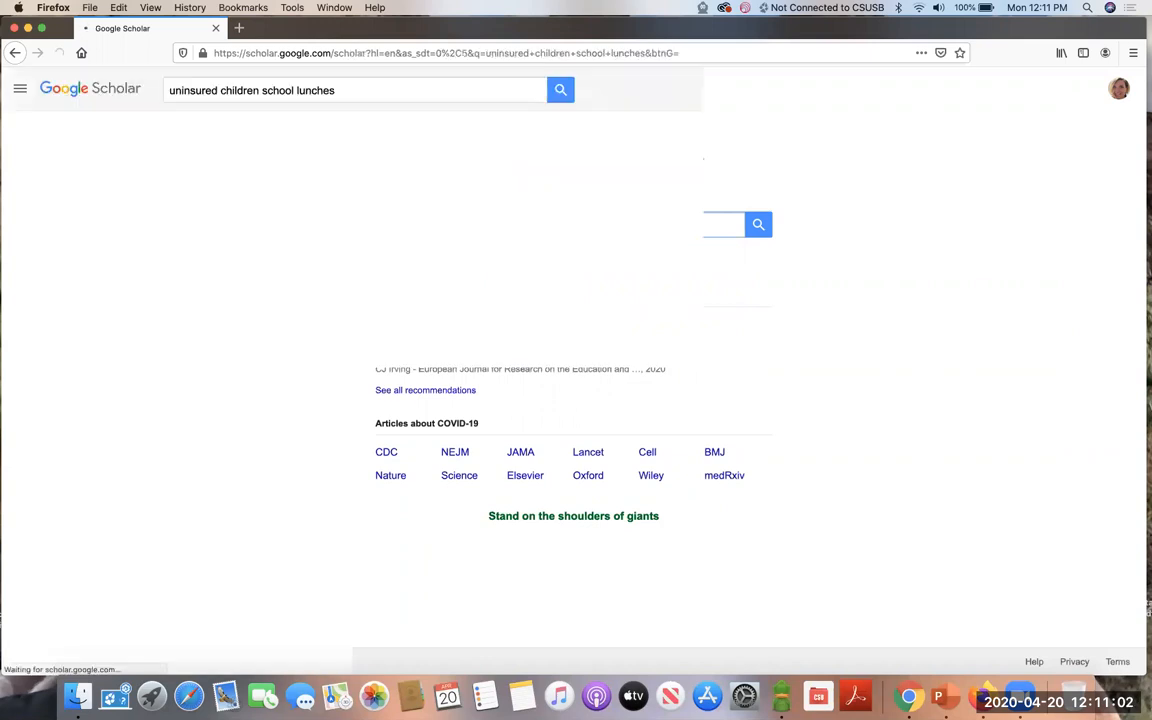
left_click(560, 90)
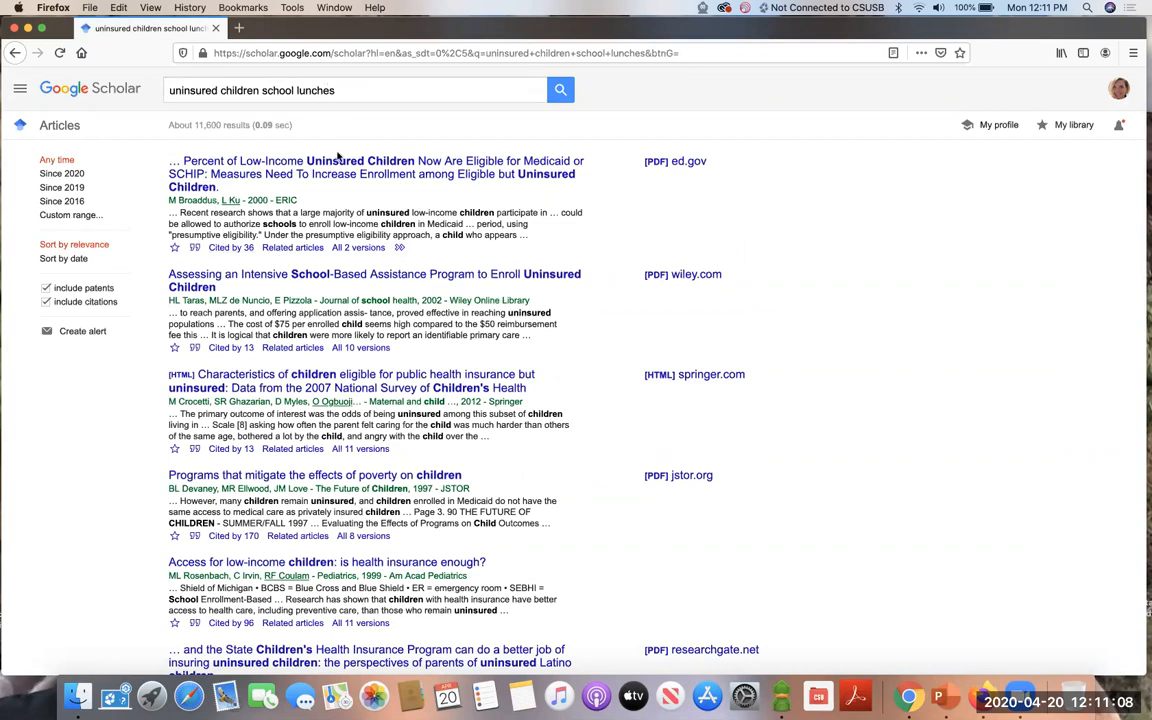
mouse_move(421, 459)
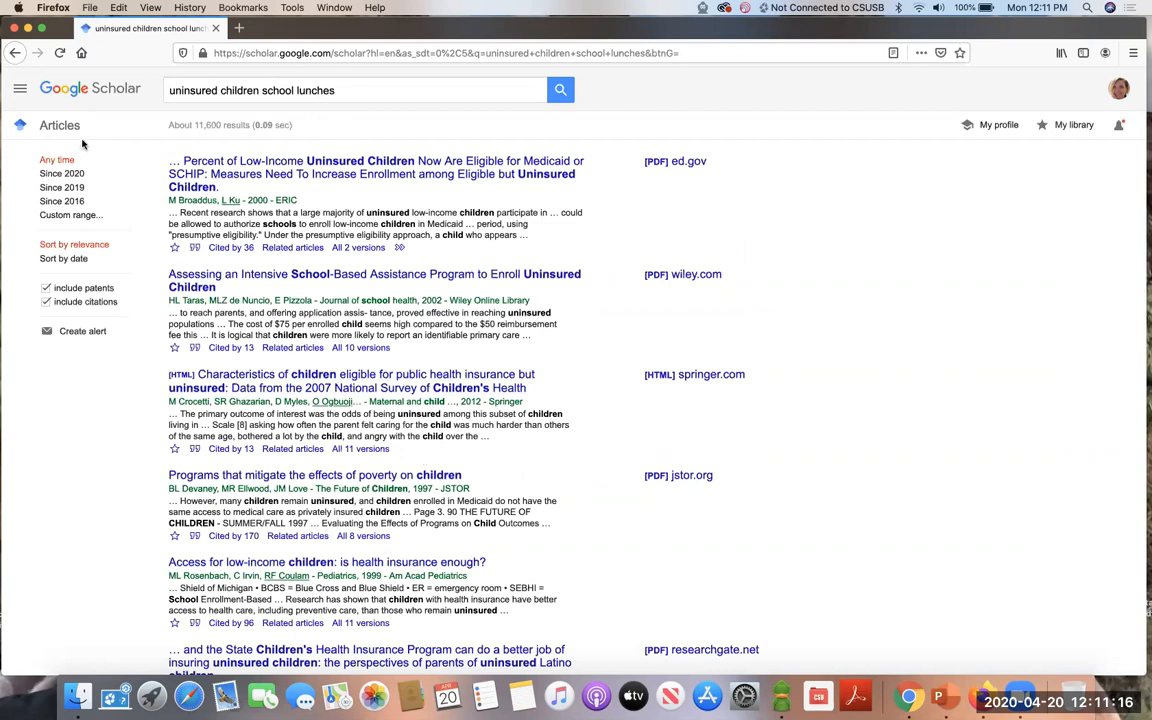
mouse_move(6, 260)
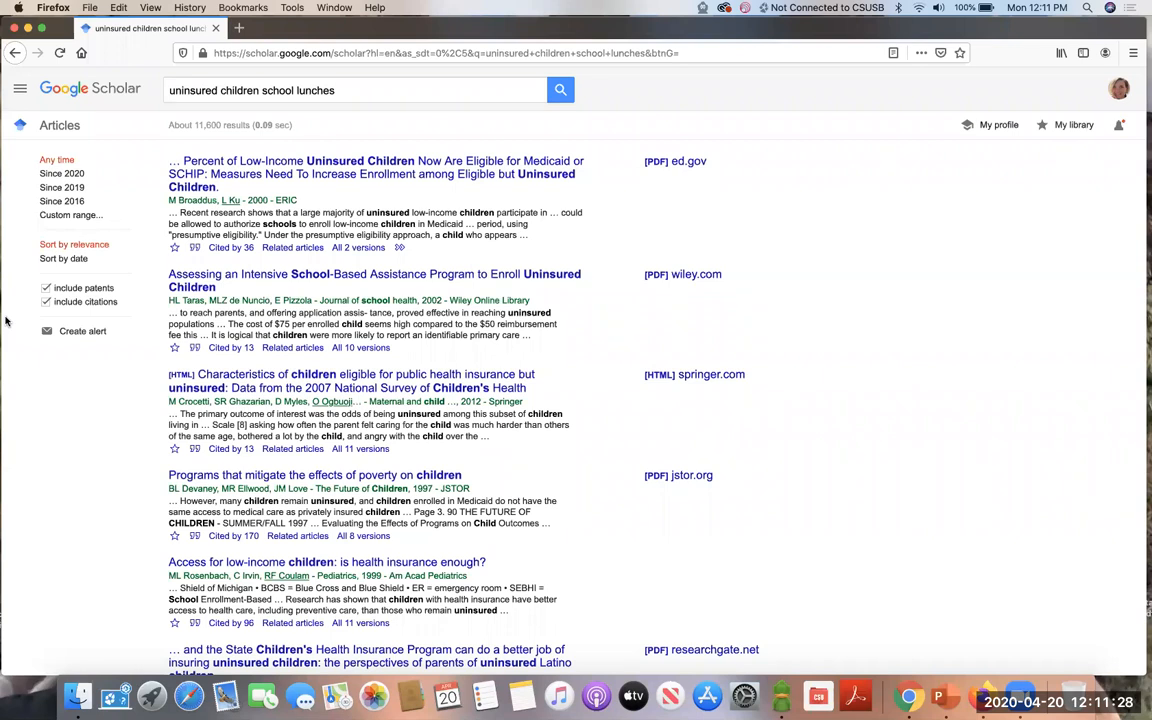
mouse_move(315, 558)
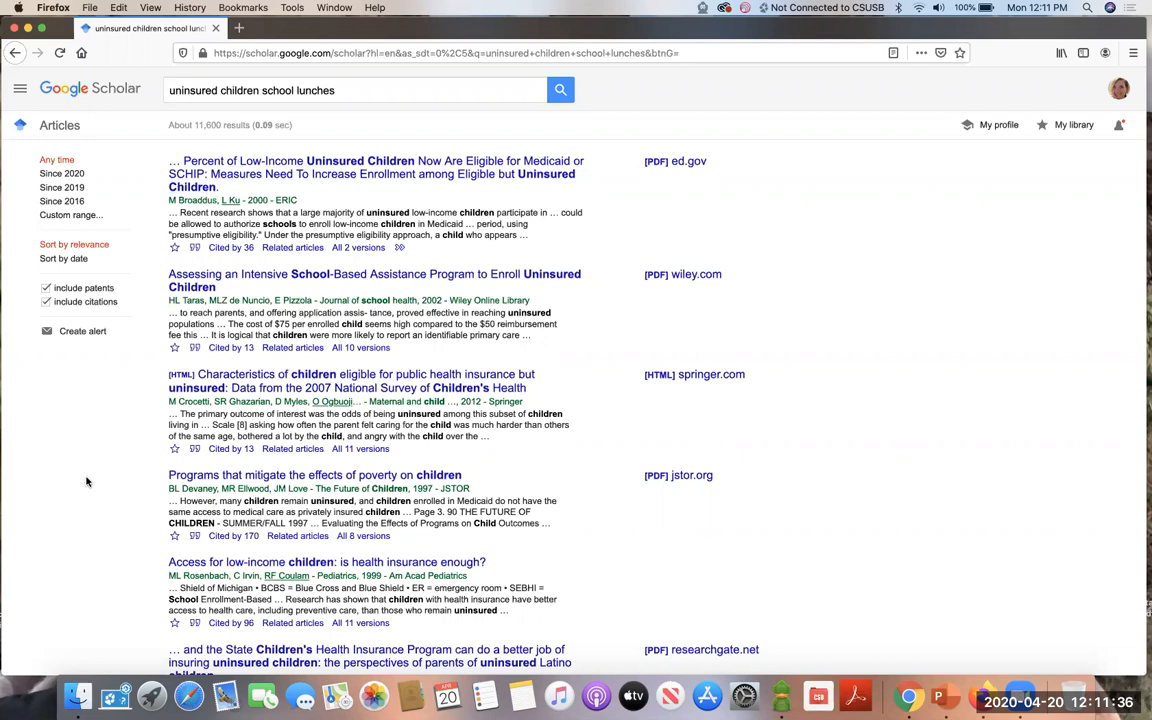
mouse_move(135, 378)
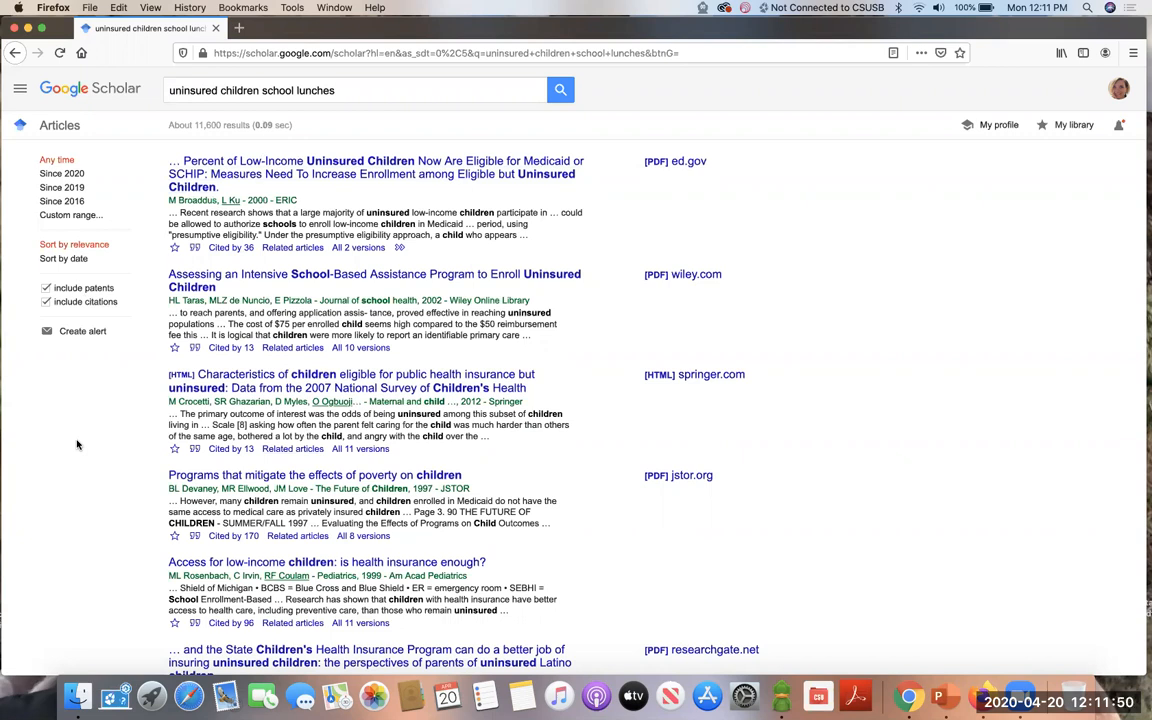
mouse_move(13, 485)
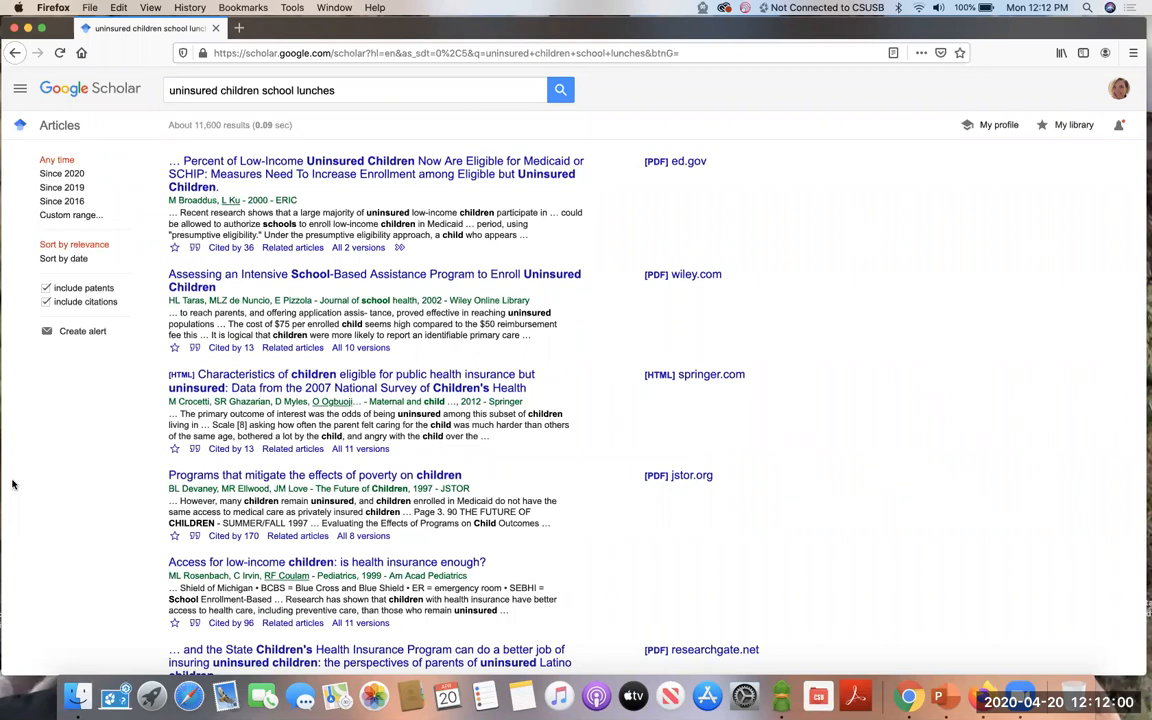
mouse_move(107, 186)
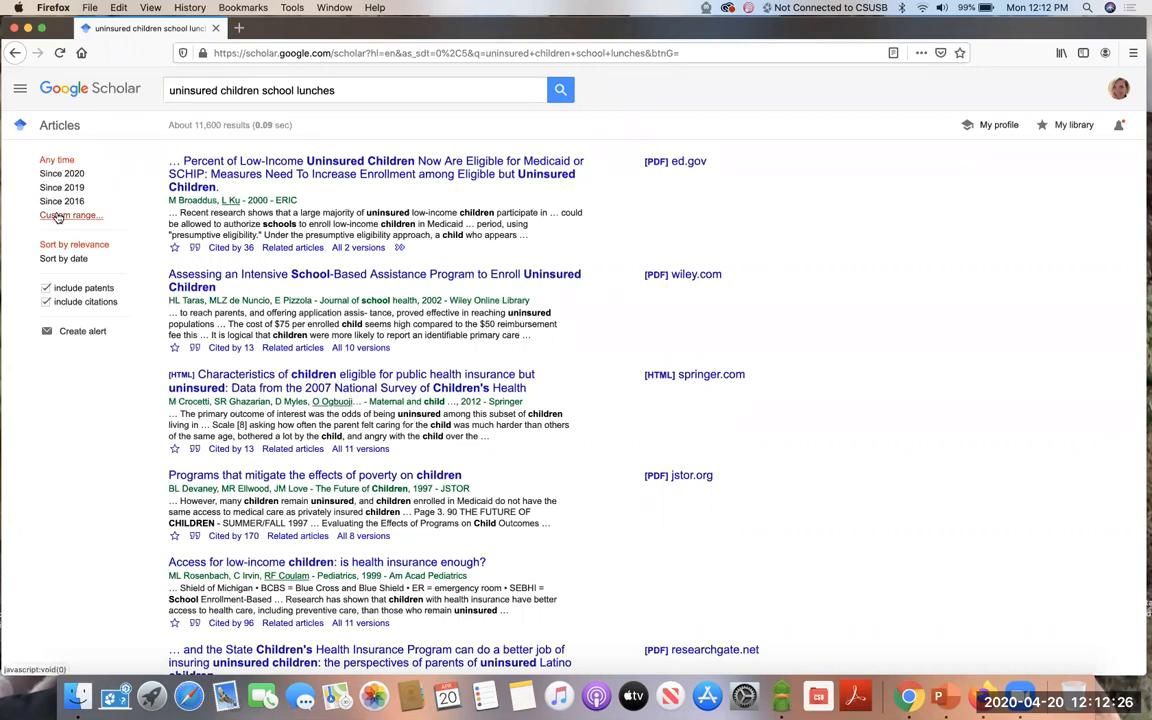
Step: Set a custom publication year range starting at 2010 and move to the end-year box
left_click(71, 215)
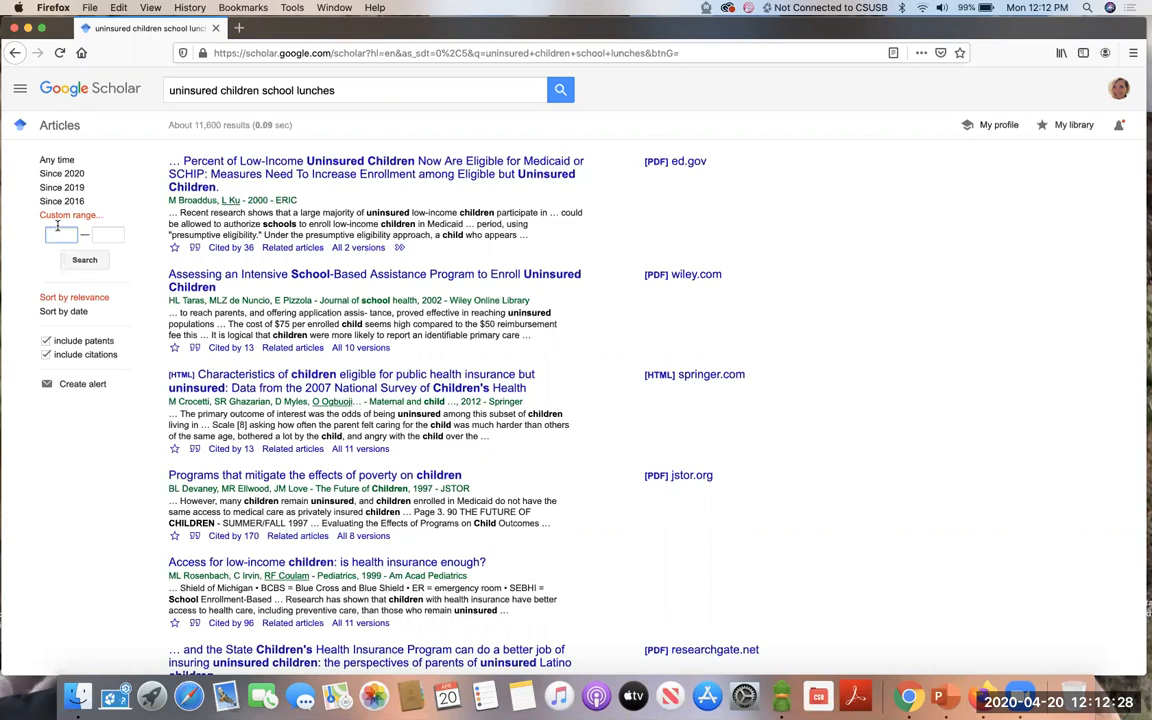
type("2010")
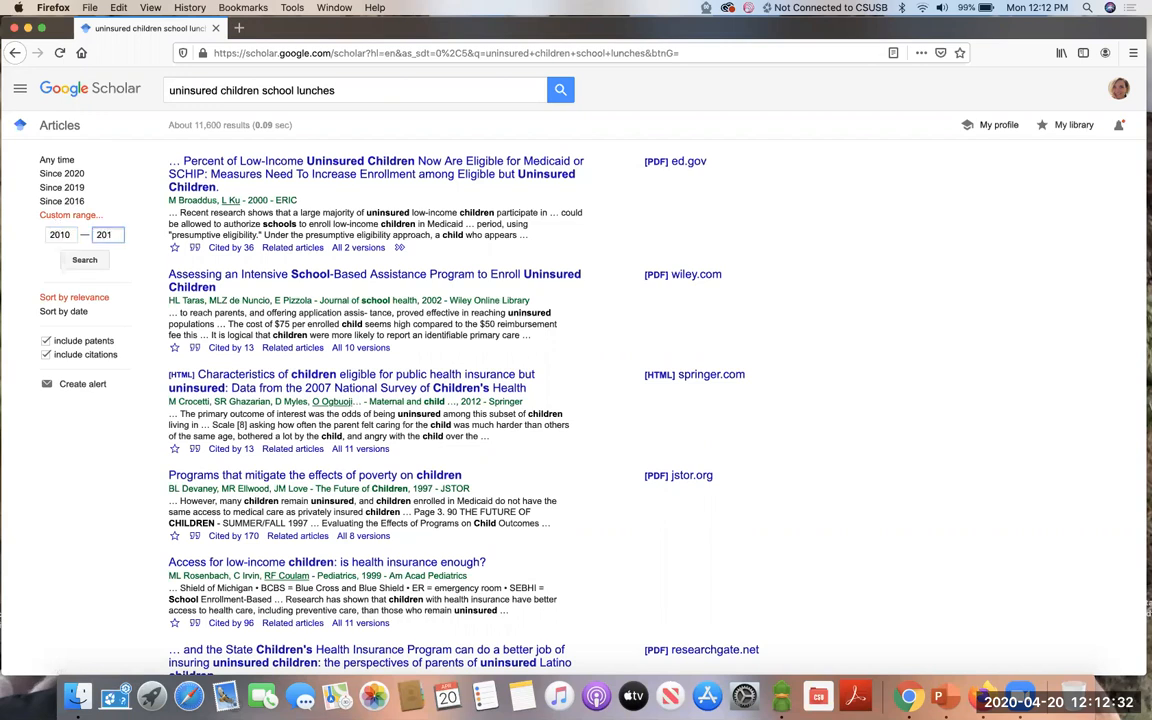
left_click(84, 260)
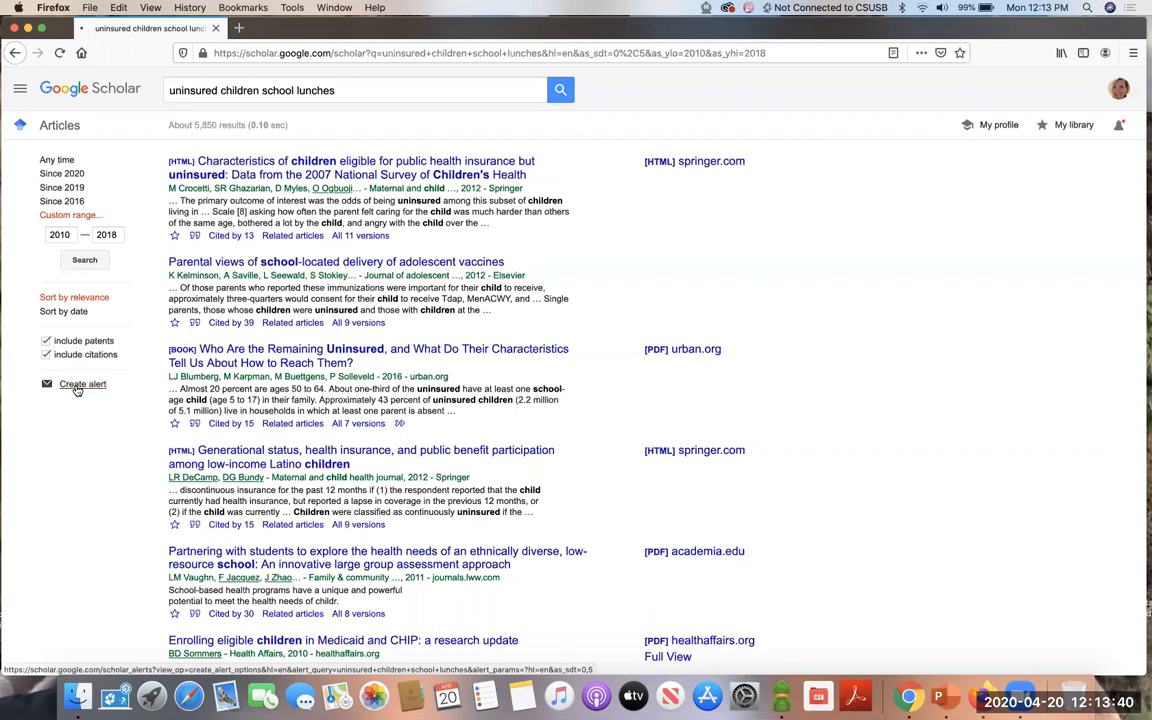
Step: Create an alert for the uninsured children school lunches search
left_click(82, 384)
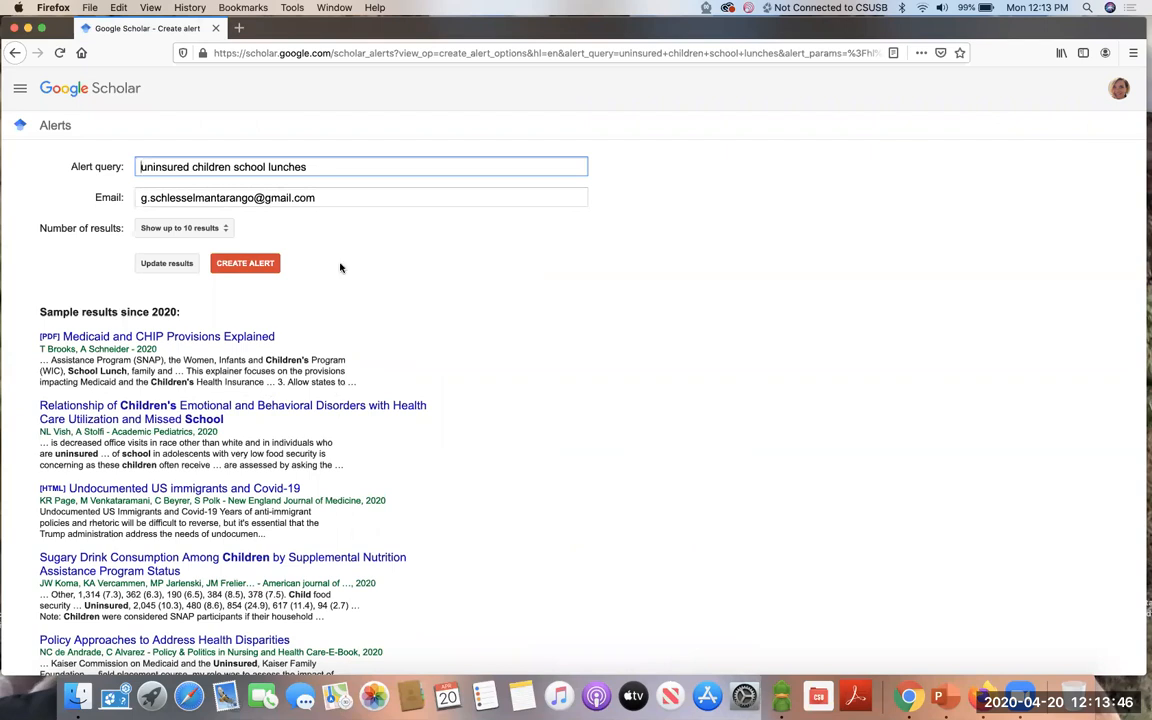
mouse_move(210, 298)
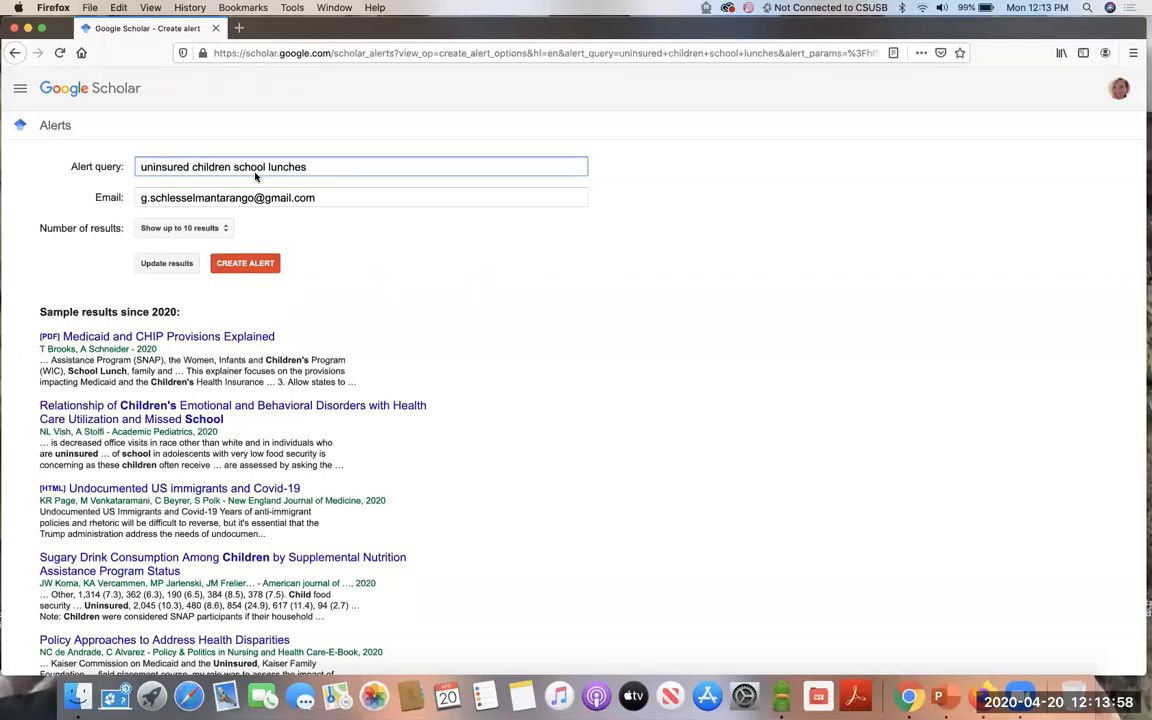
mouse_move(317, 277)
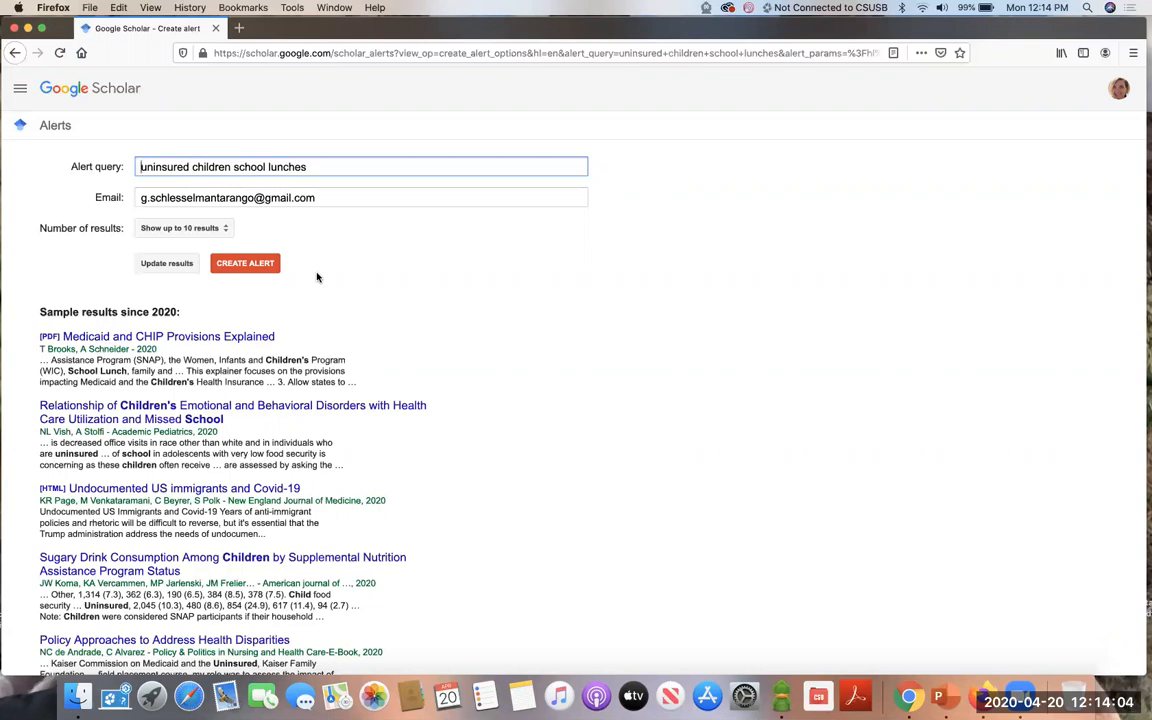
mouse_move(351, 444)
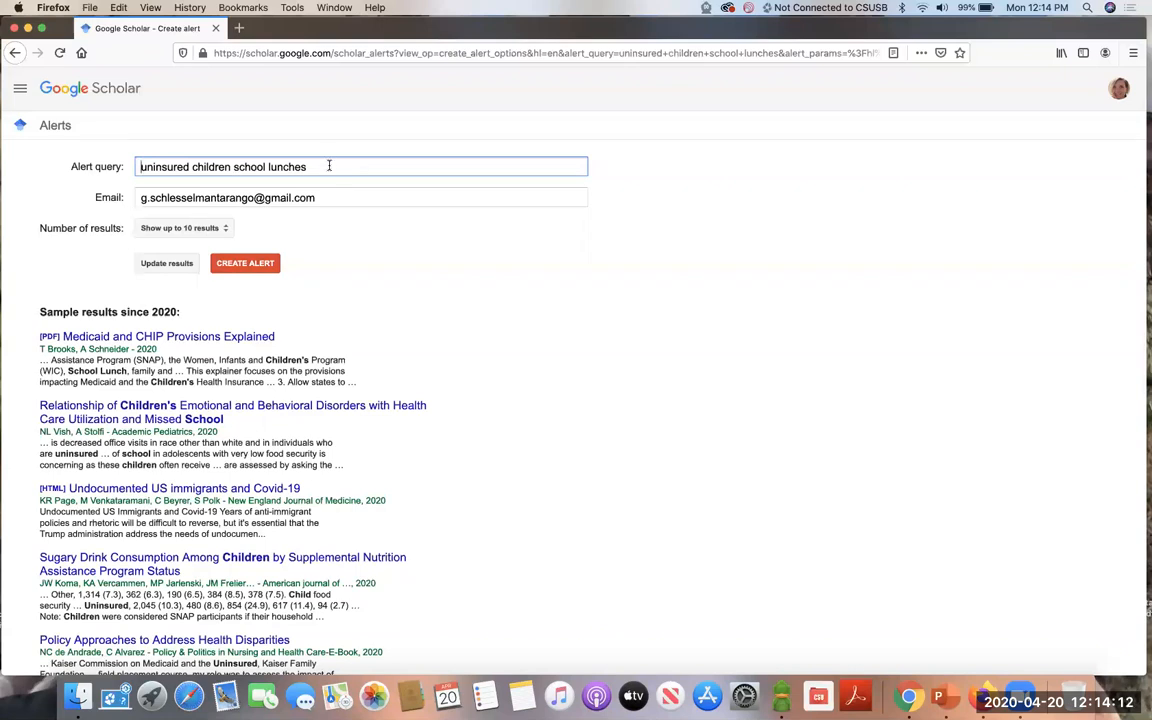
mouse_move(234, 180)
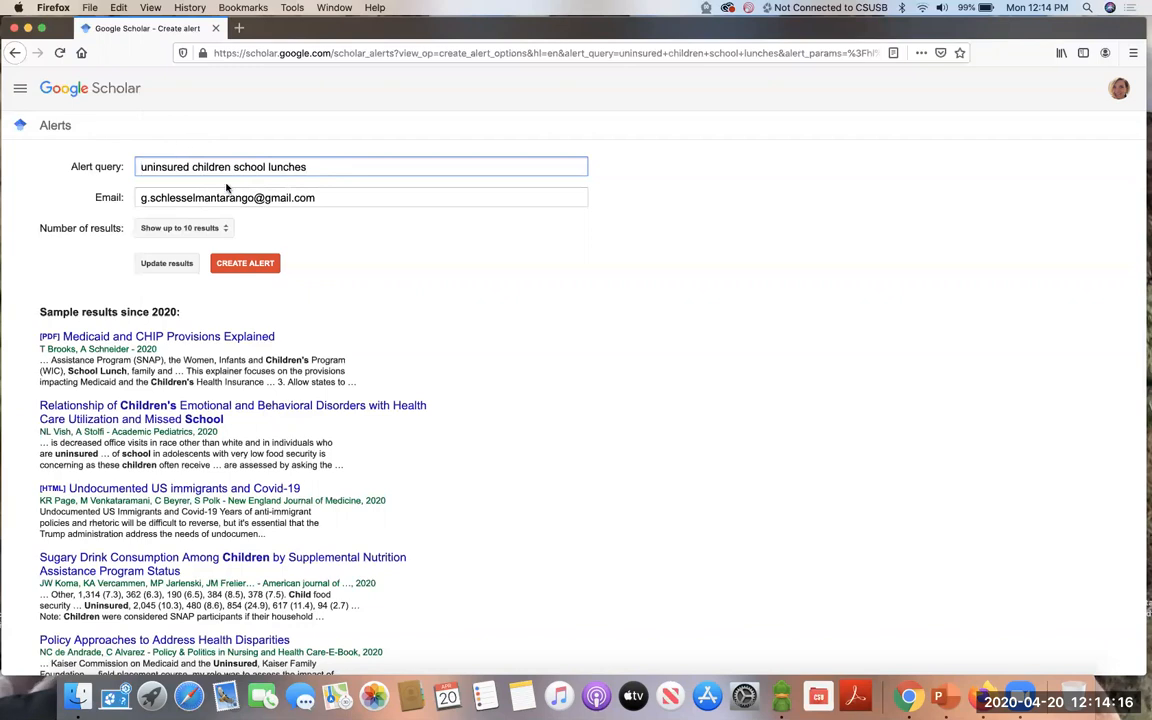
mouse_move(15, 53)
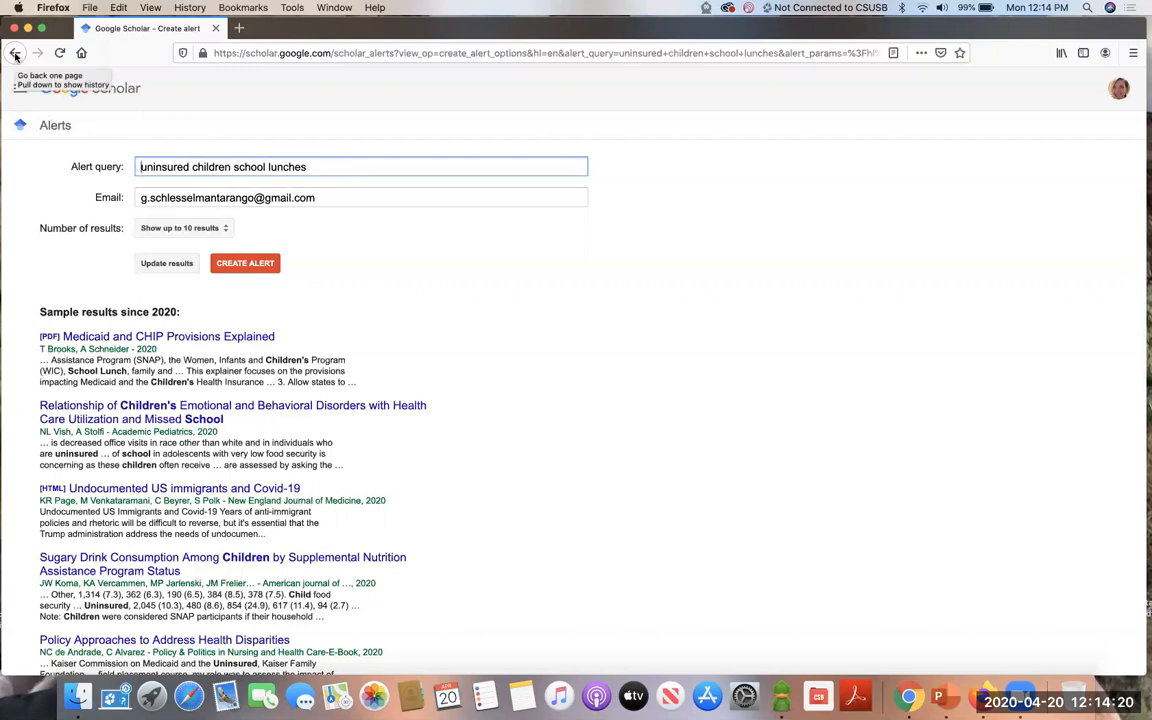
Step: Go back to the 2010–2018 results and begin editing the query into an author: search
left_click(15, 53)
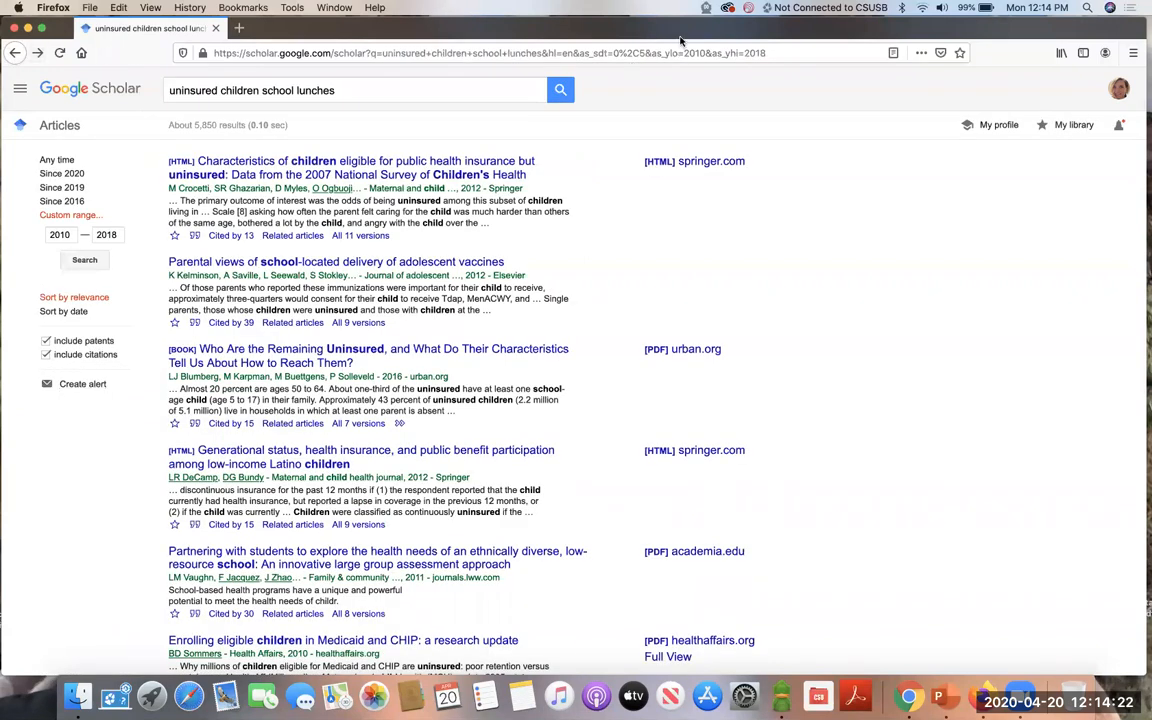
mouse_move(561, 428)
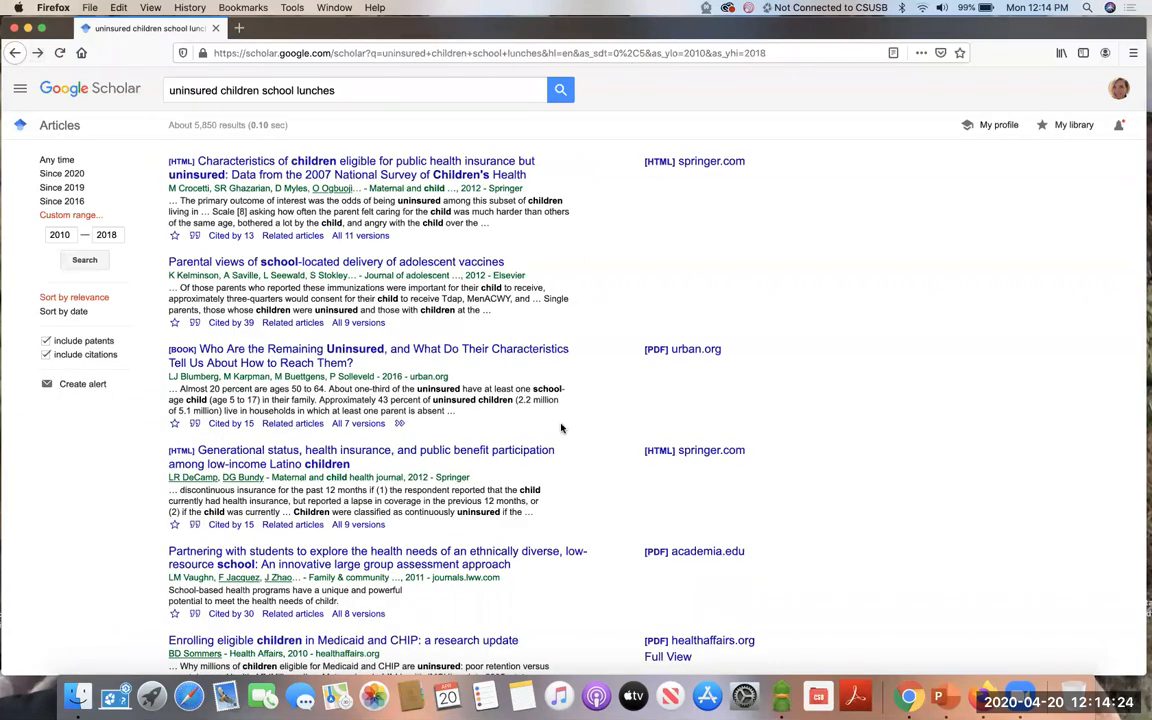
mouse_move(480, 413)
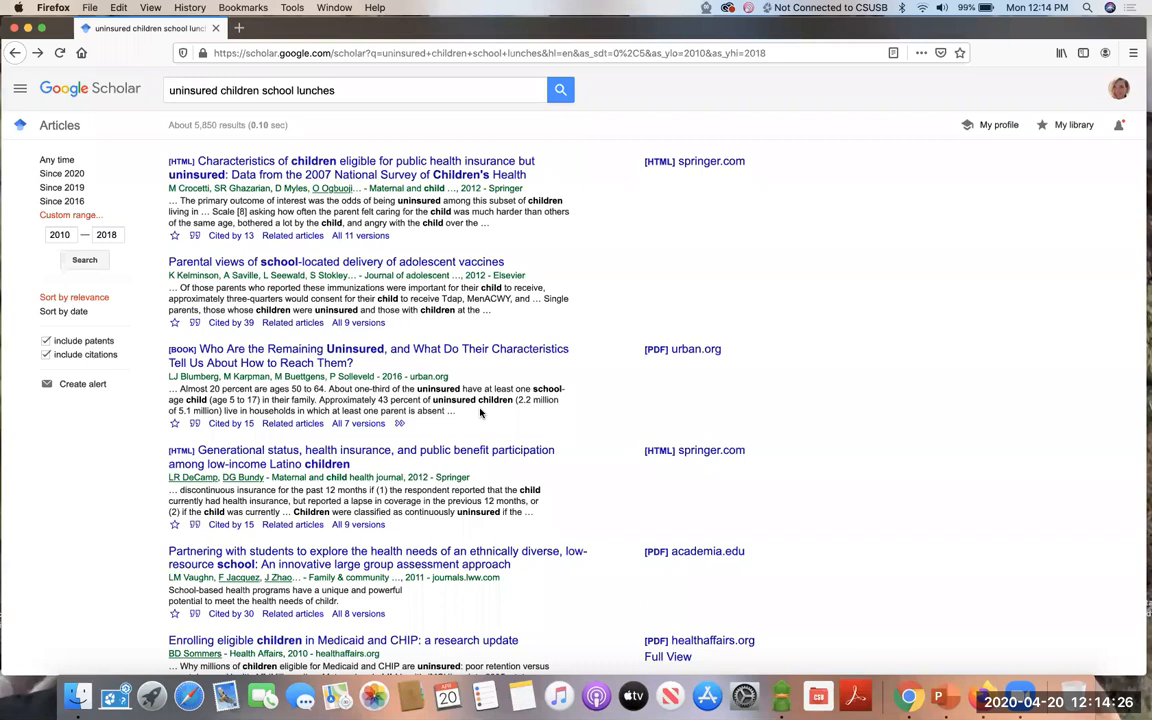
mouse_move(265, 158)
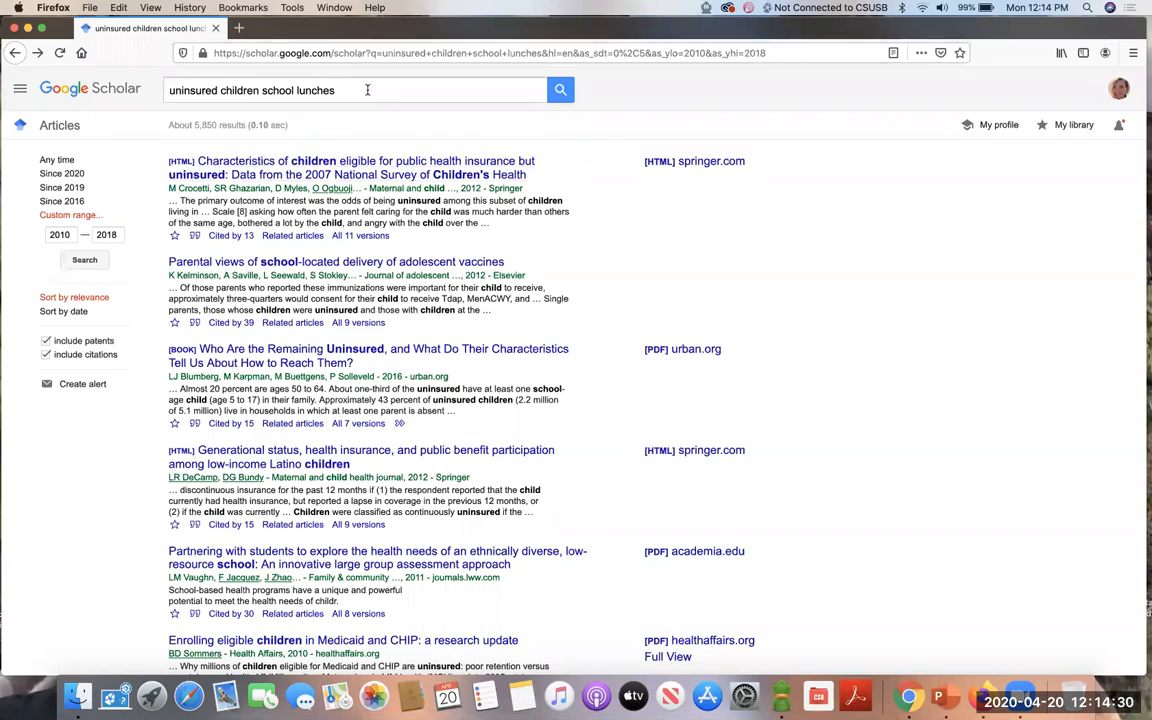
left_click(355, 90)
type("author: \"")
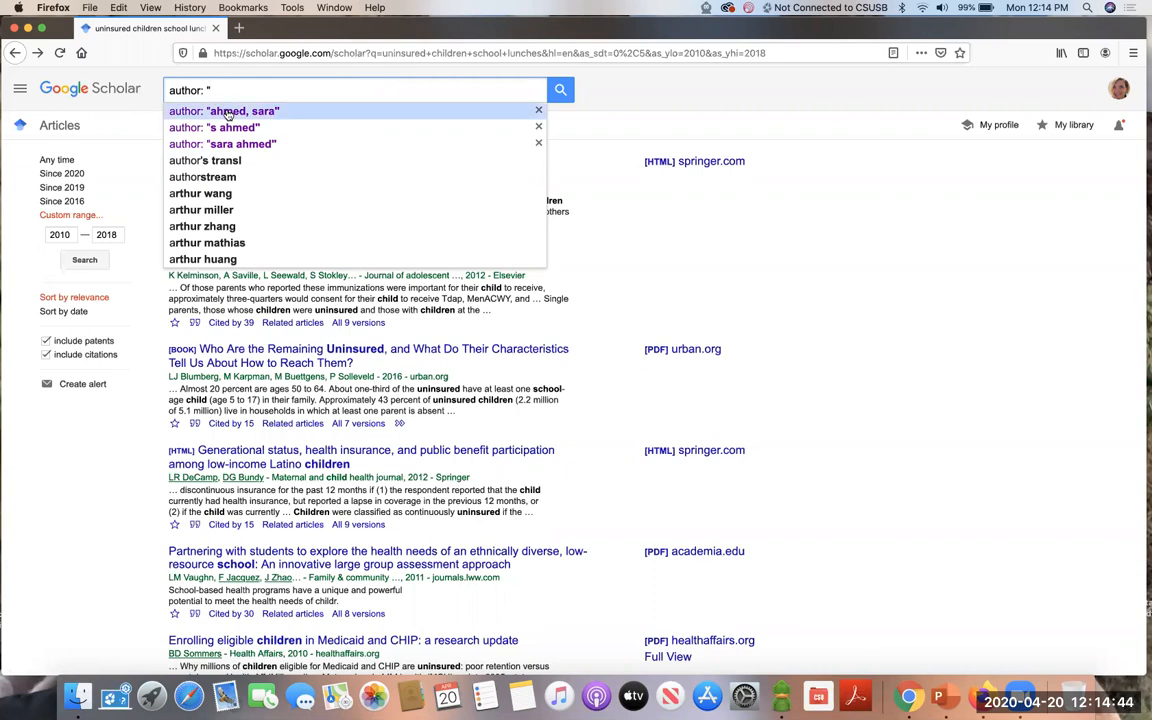
Step: Run the suggested "s ahmed" author search and look through its 2010–2018 results
left_click(224, 111)
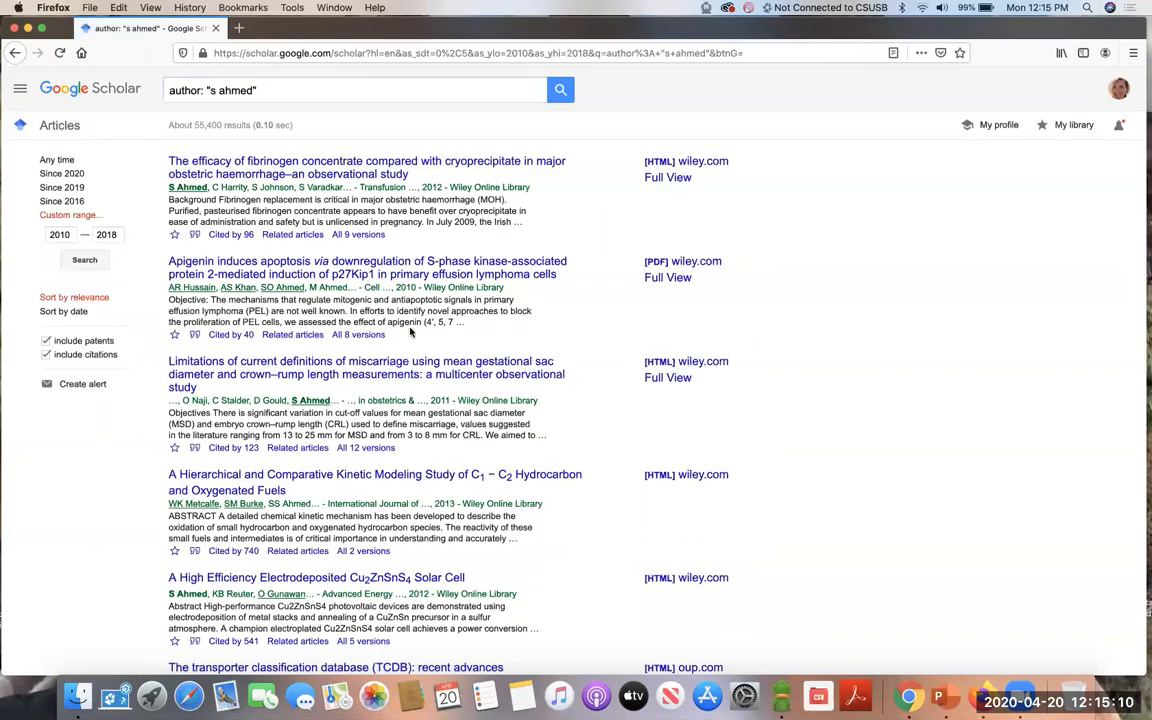
scroll("down", 3)
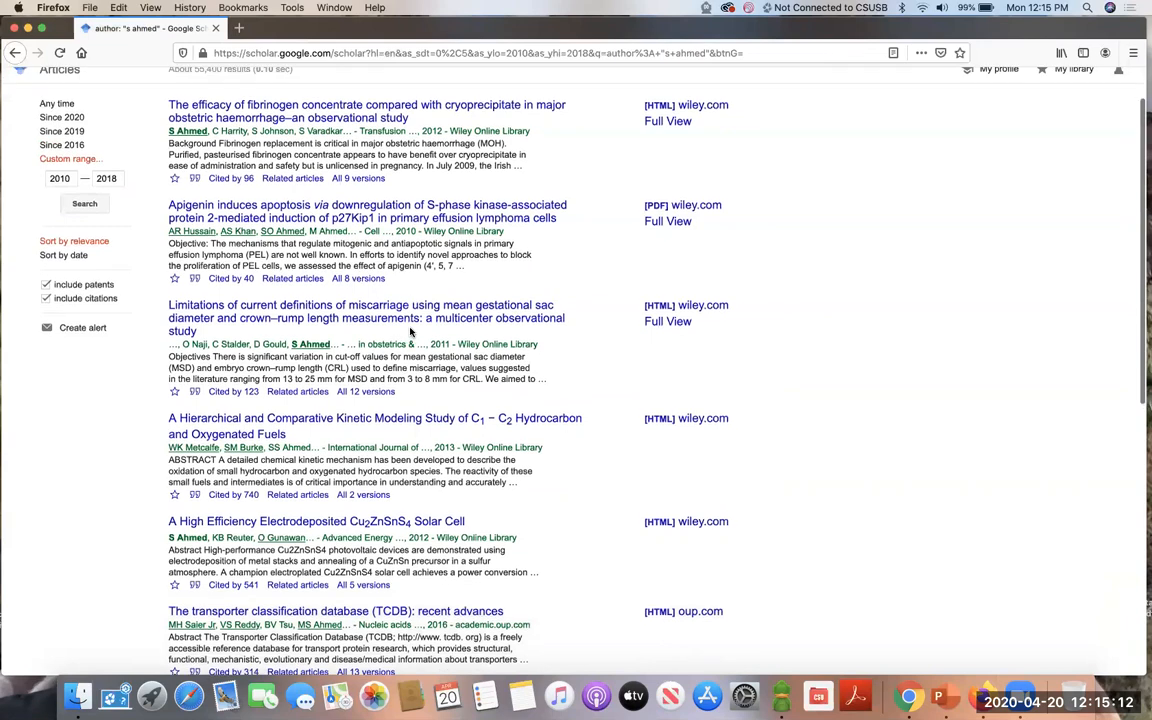
scroll("up", 3)
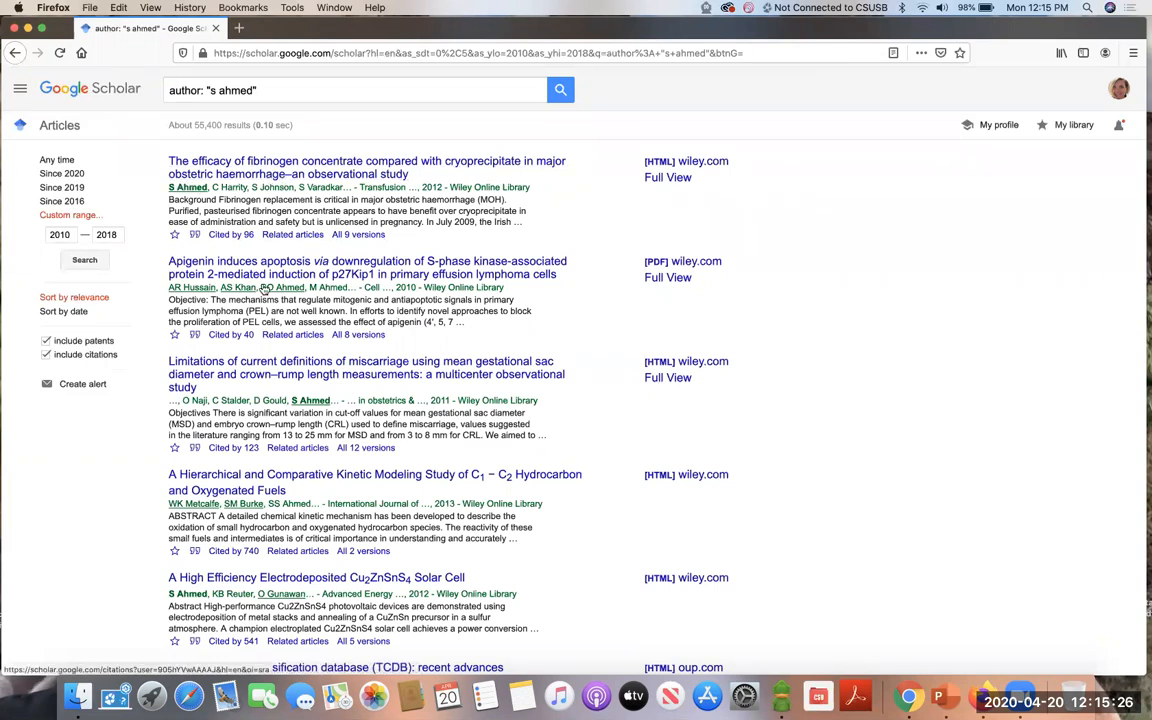
mouse_move(189, 187)
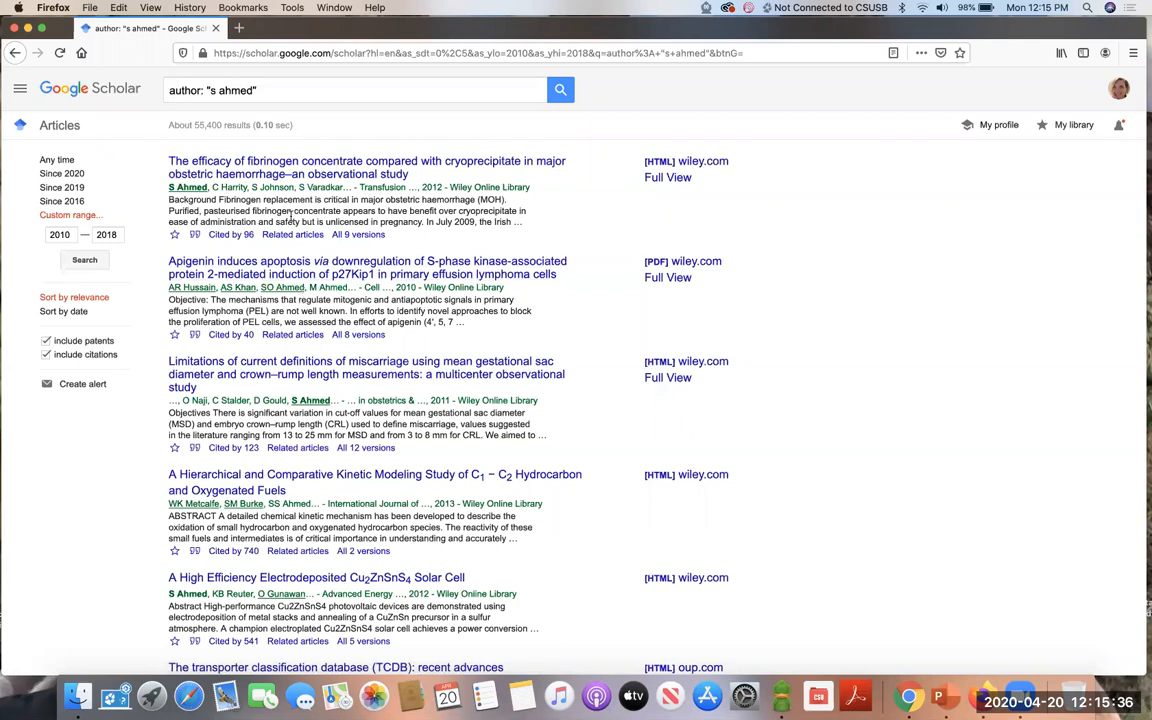
scroll("down", 3)
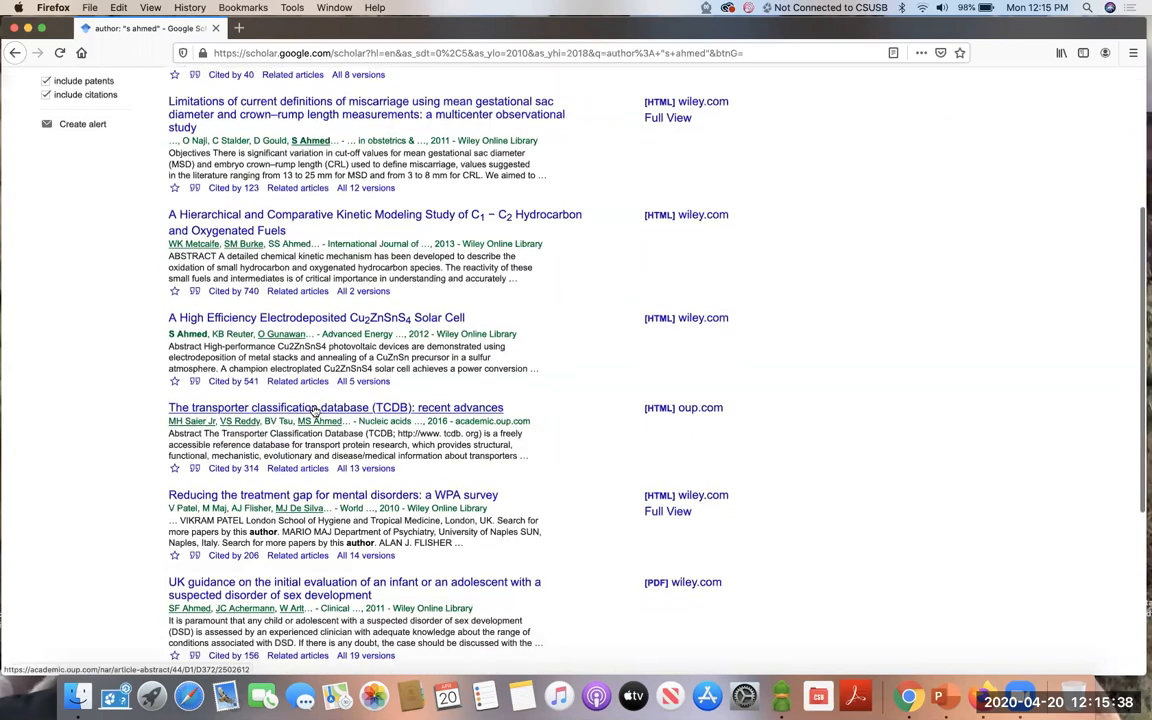
scroll("up", 3)
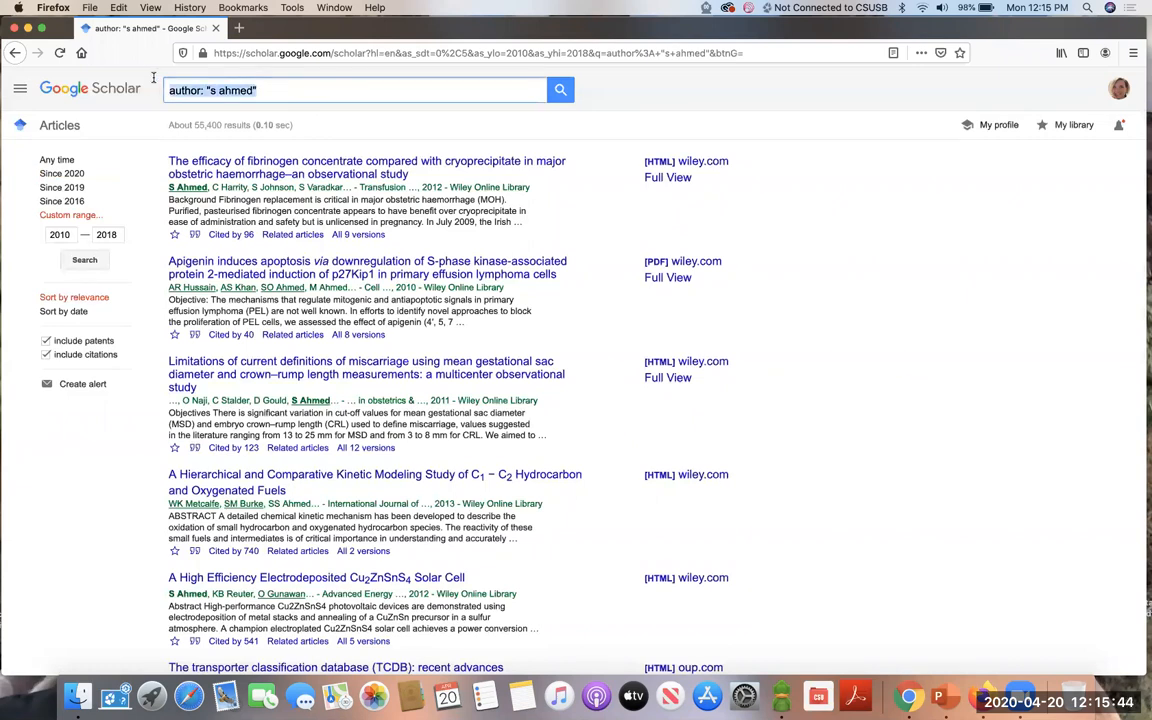
Step: Bring up the Advanced search form over the "s ahmed" results
left_click(350, 90)
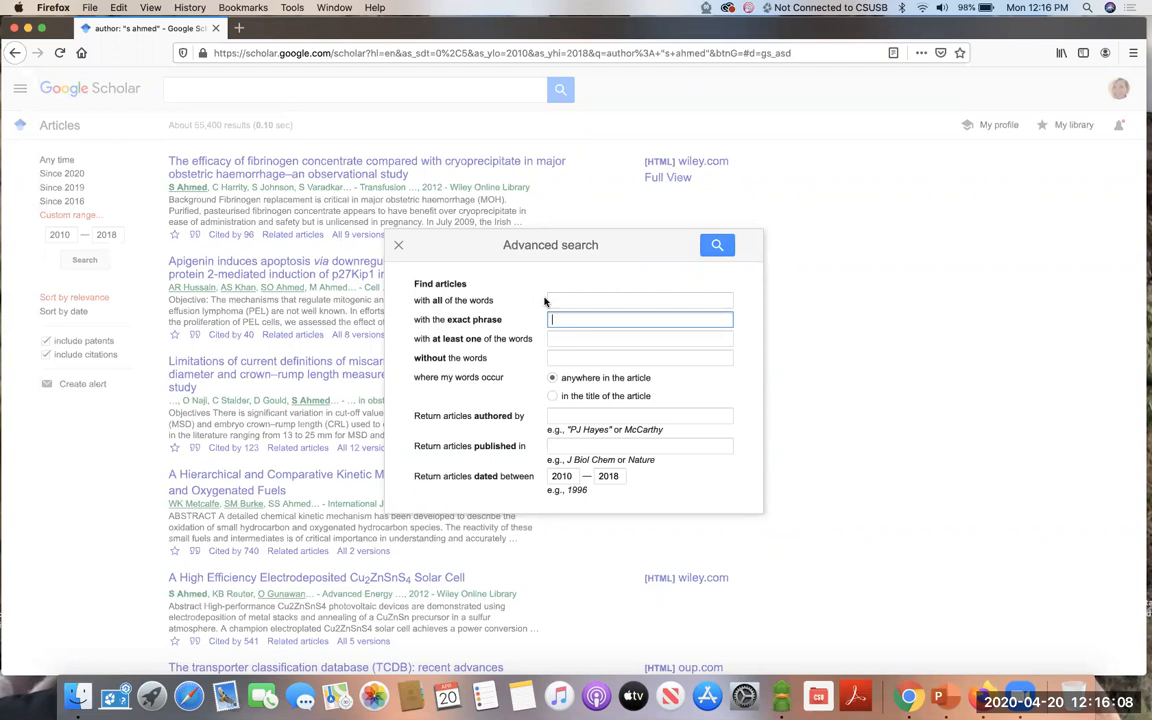
mouse_move(448, 328)
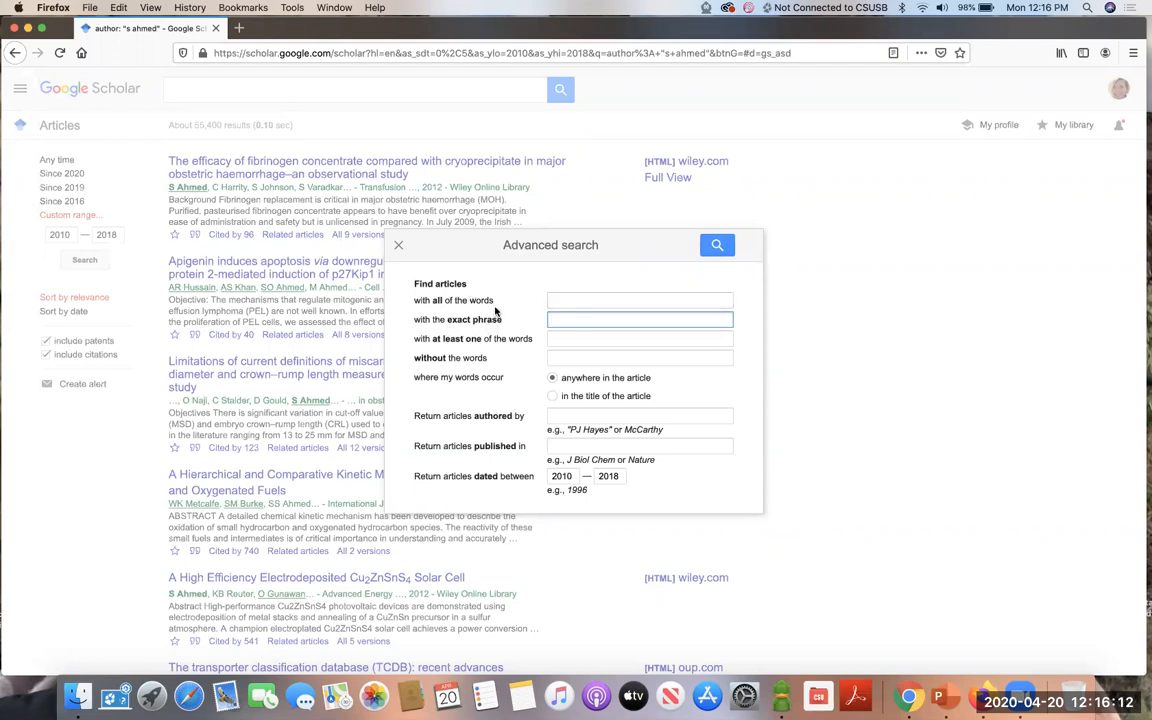
Step: Fill 'at least one of the words' with feline and housecats and 'without the words' with tigers
left_click(640, 319)
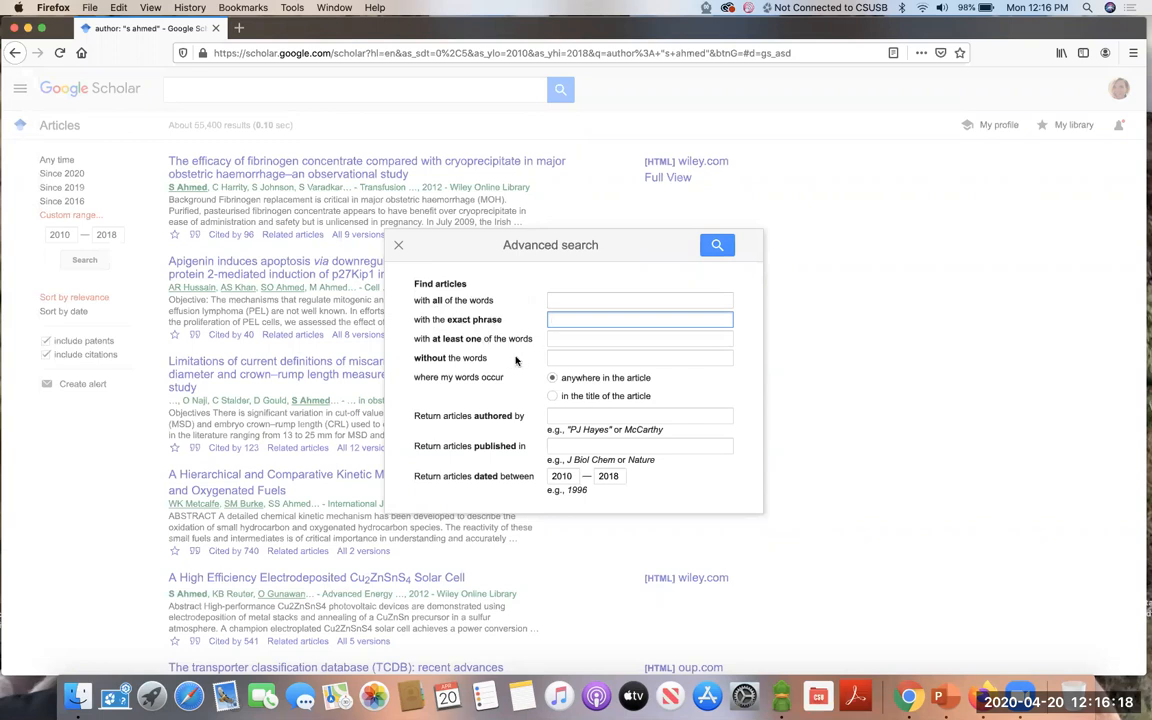
left_click(640, 338)
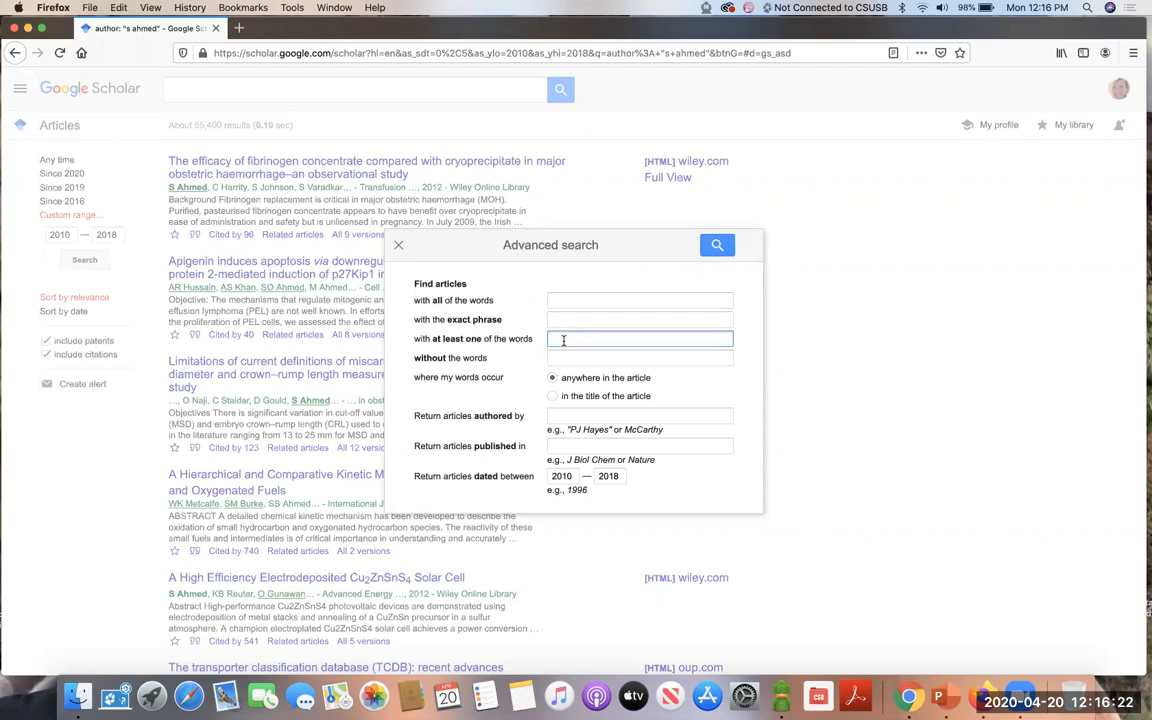
type("feline cats")
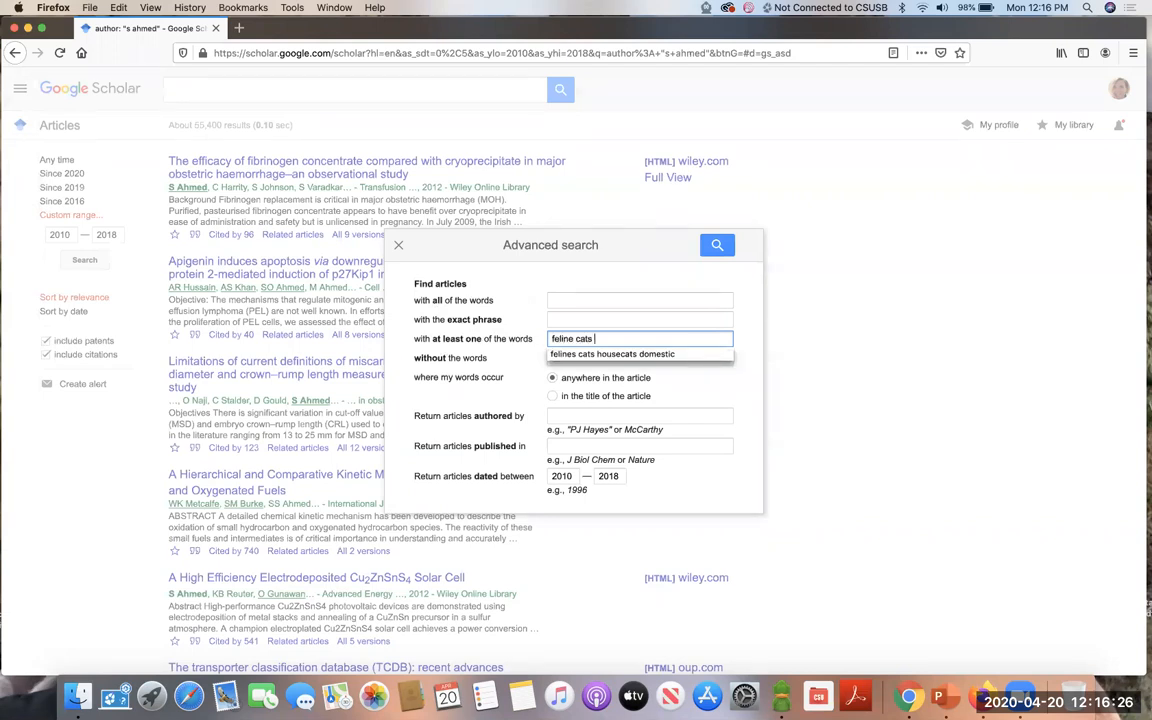
type("housecats domestic cats")
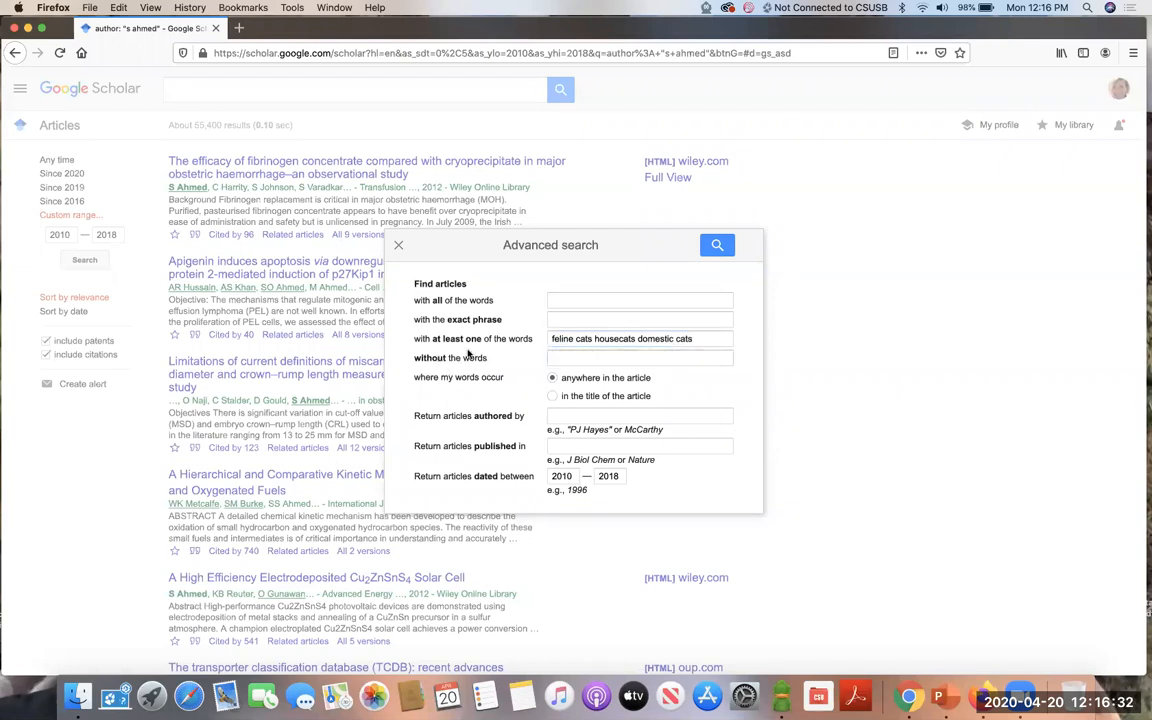
type("tigers lions")
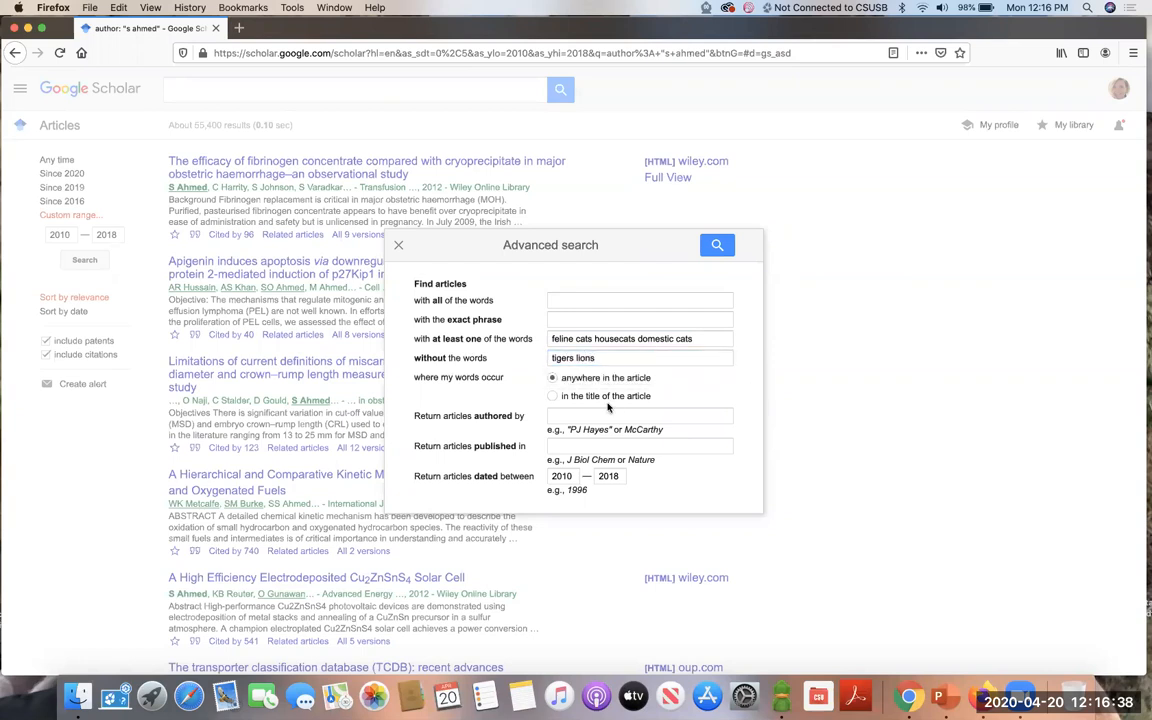
Step: Restrict matching to article titles and run the advanced search
left_click(552, 378)
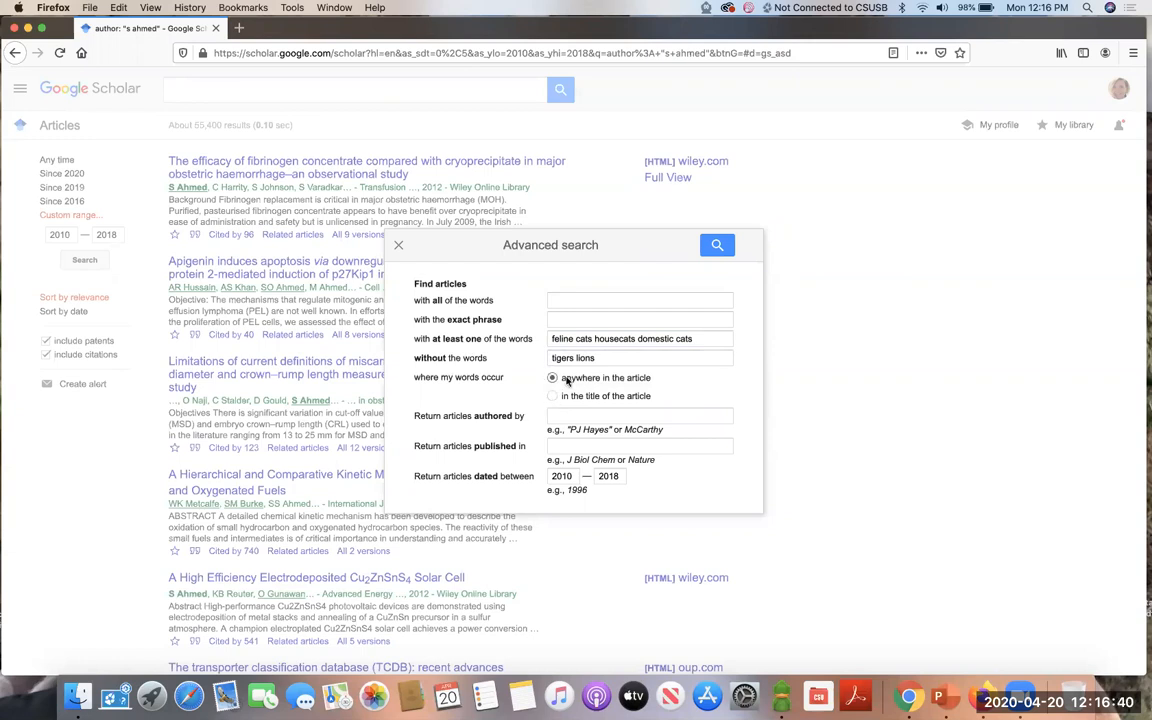
mouse_move(555, 405)
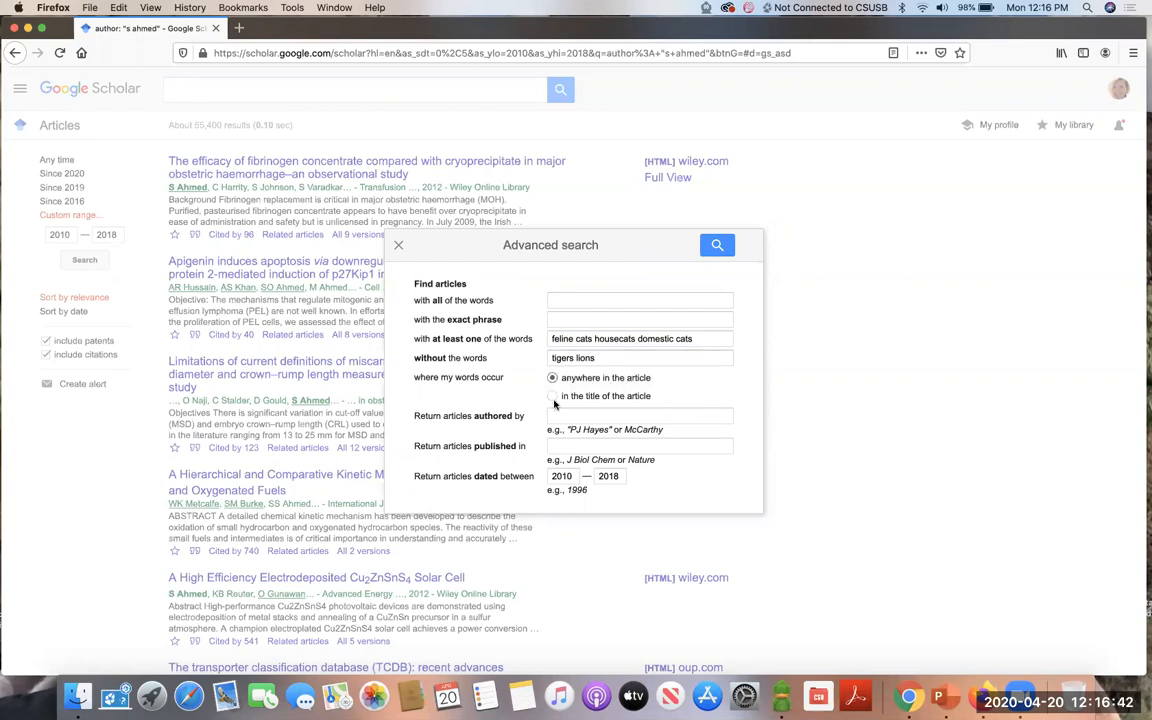
left_click(552, 396)
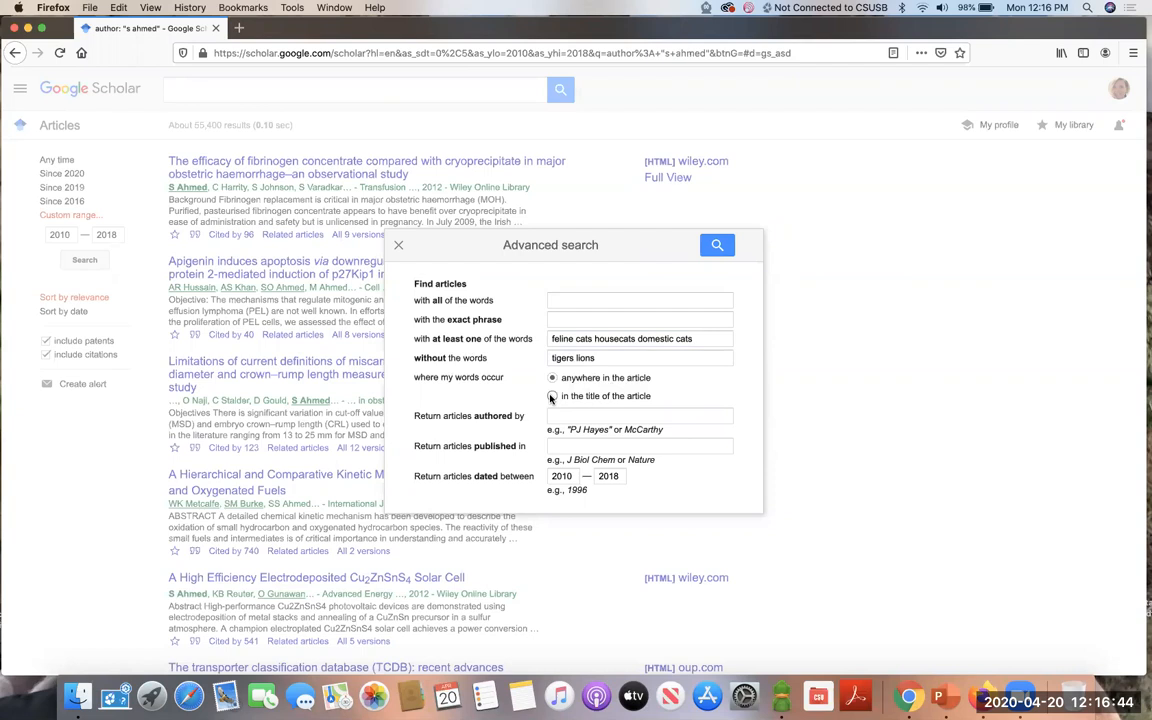
left_click(552, 378)
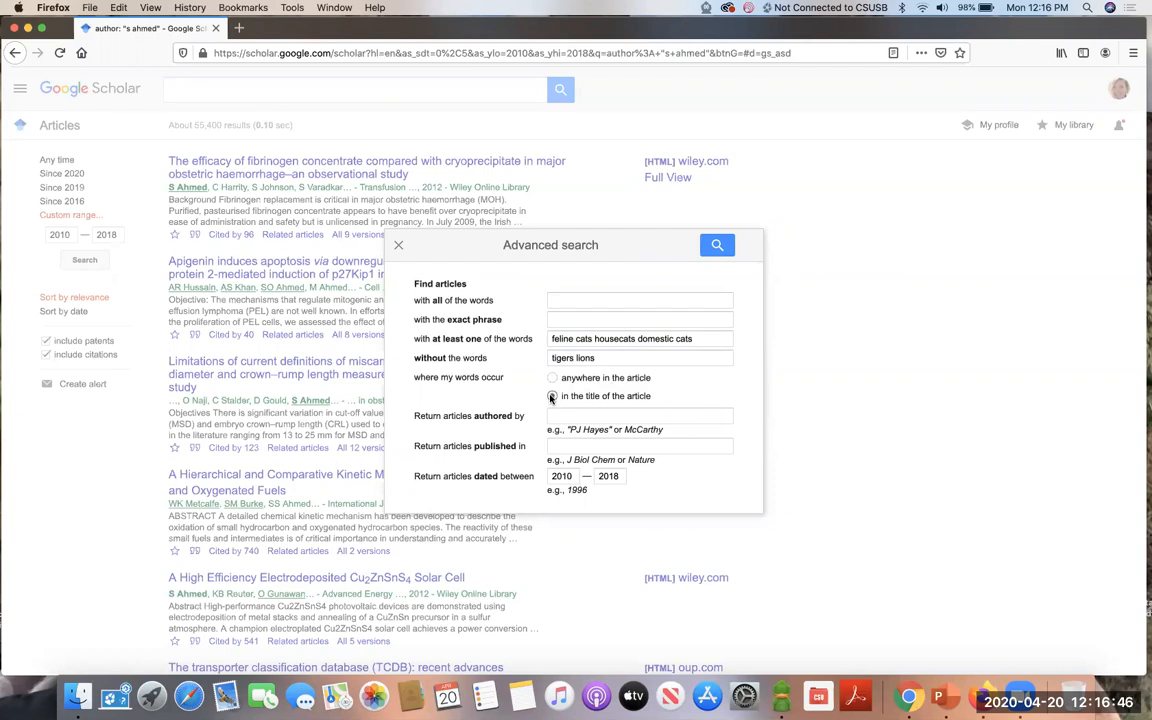
left_click(552, 396)
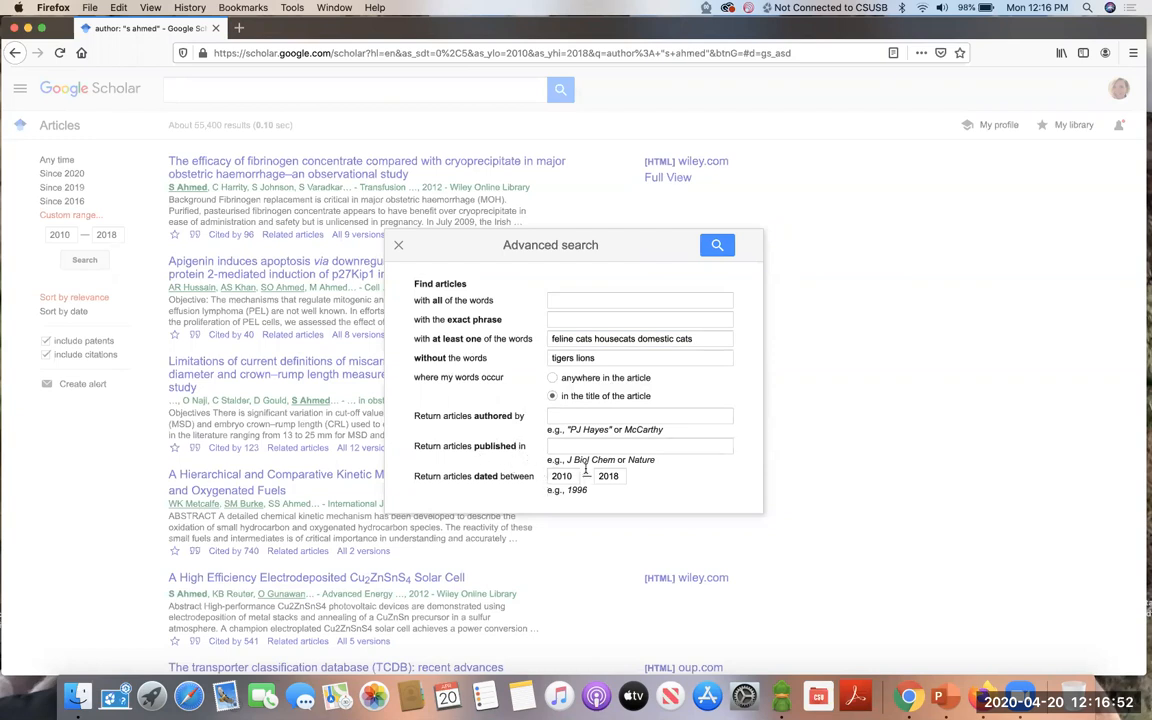
left_click(717, 245)
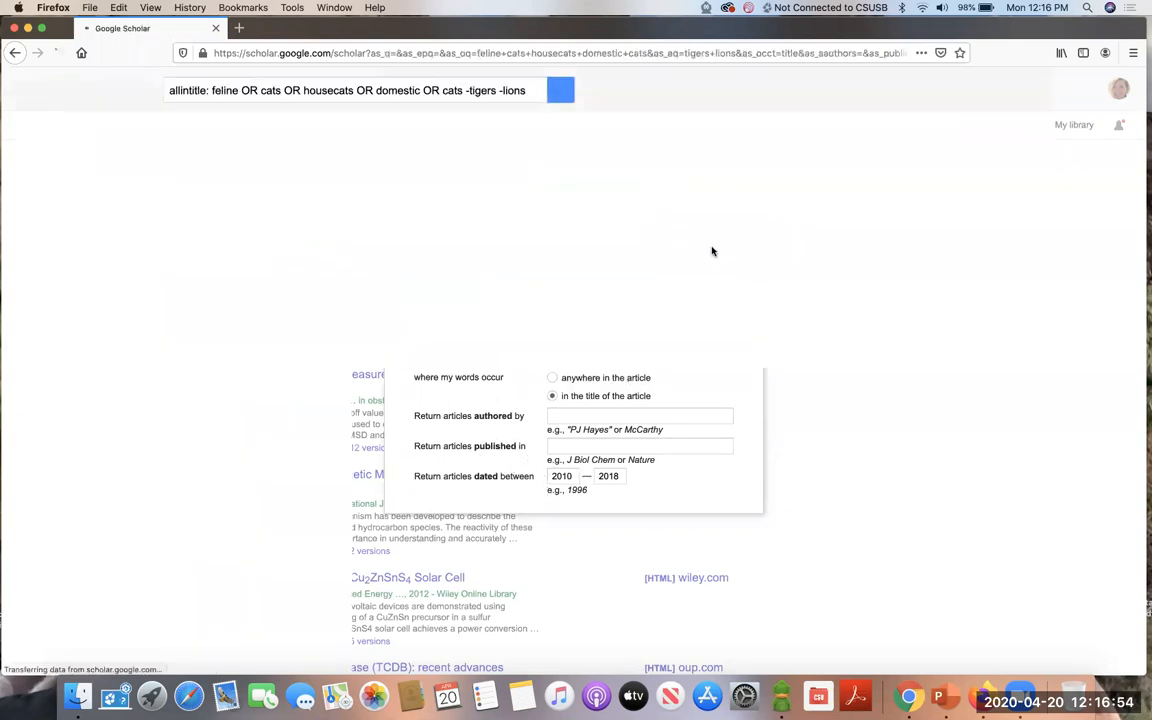
left_click(560, 90)
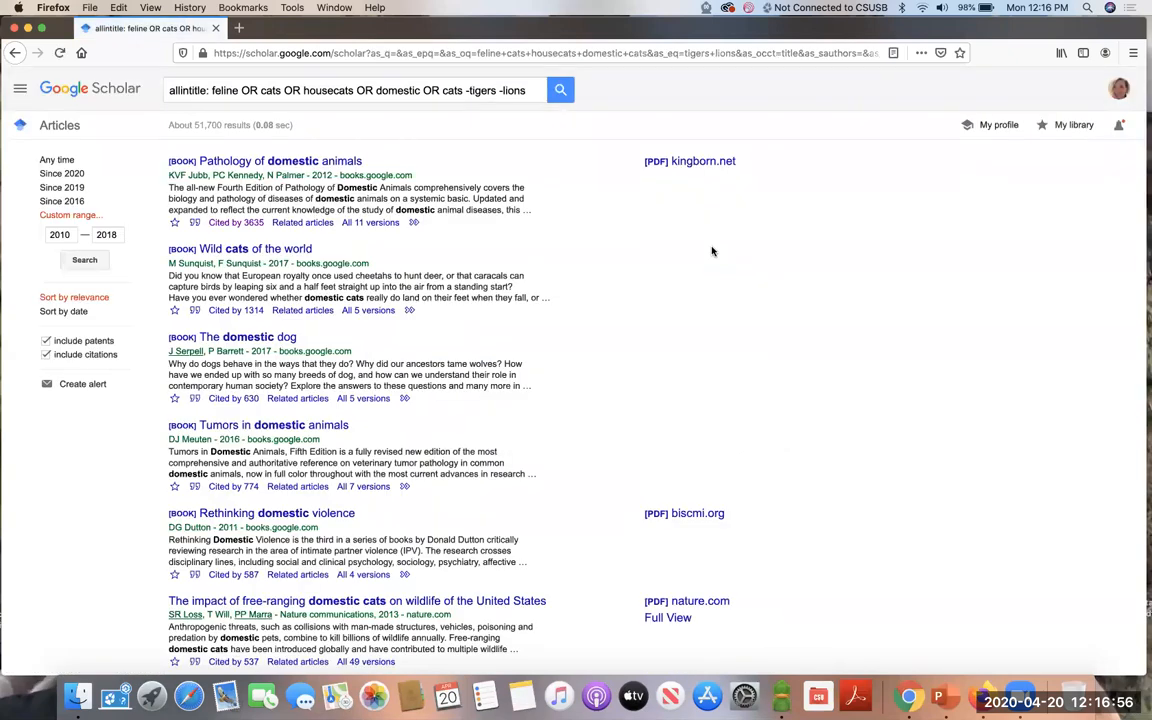
mouse_move(213, 138)
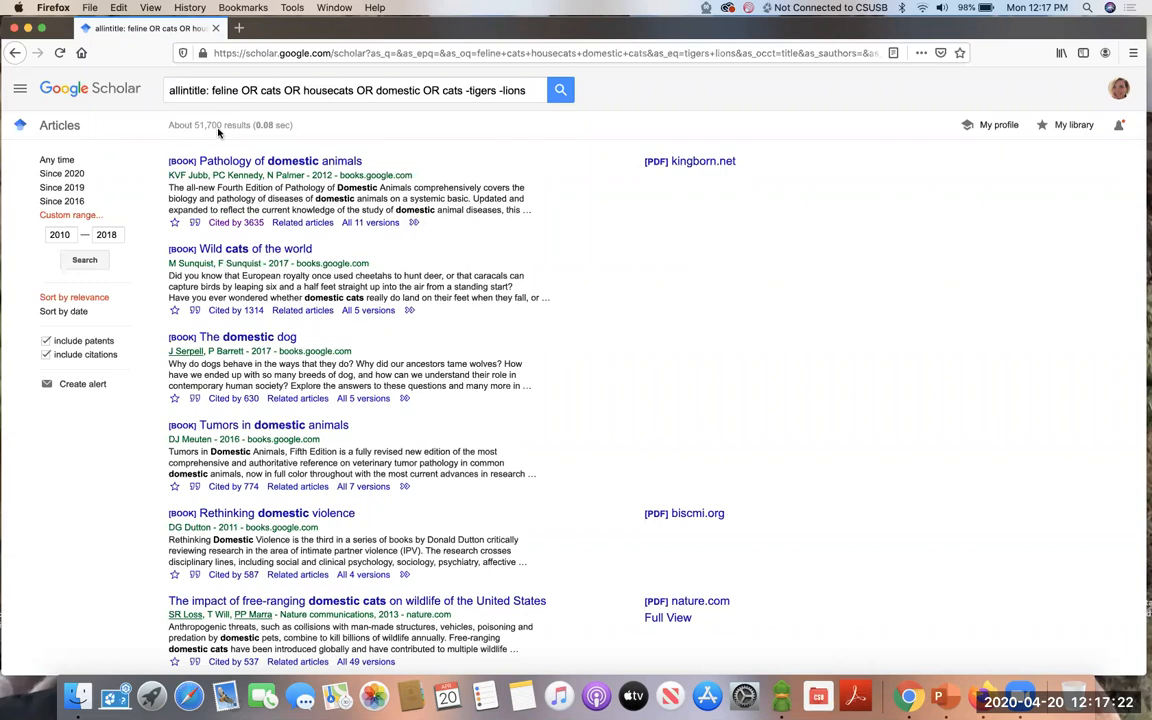
mouse_move(1082, 197)
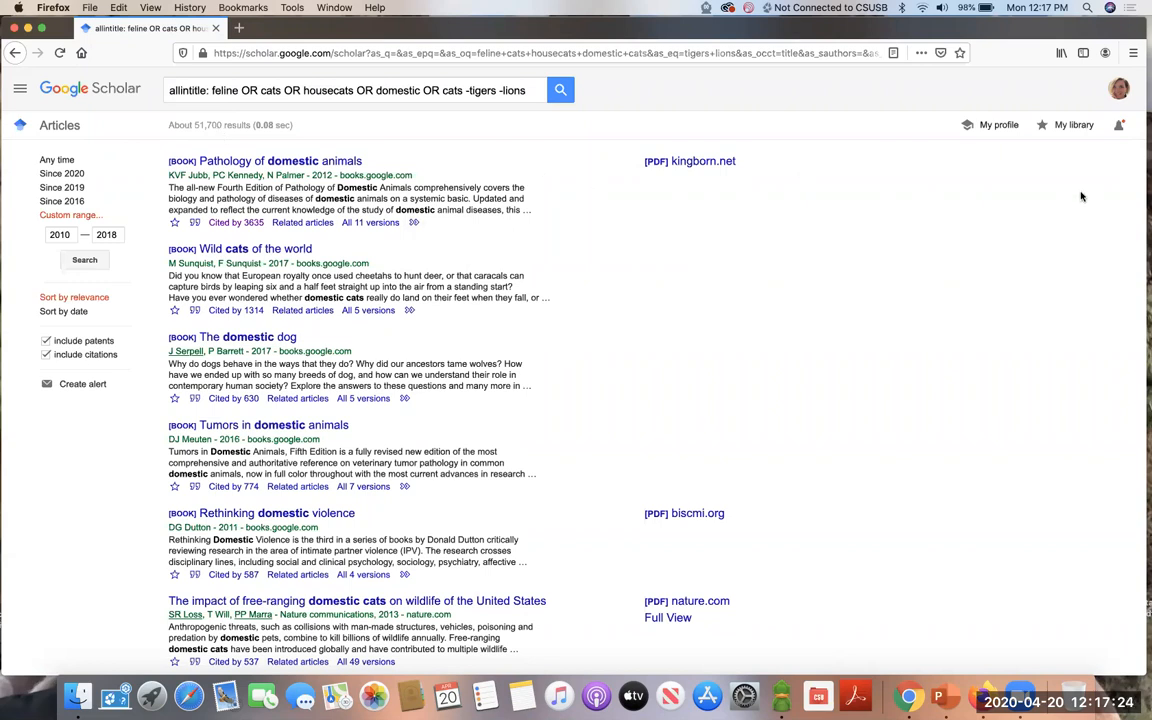
mouse_move(1124, 107)
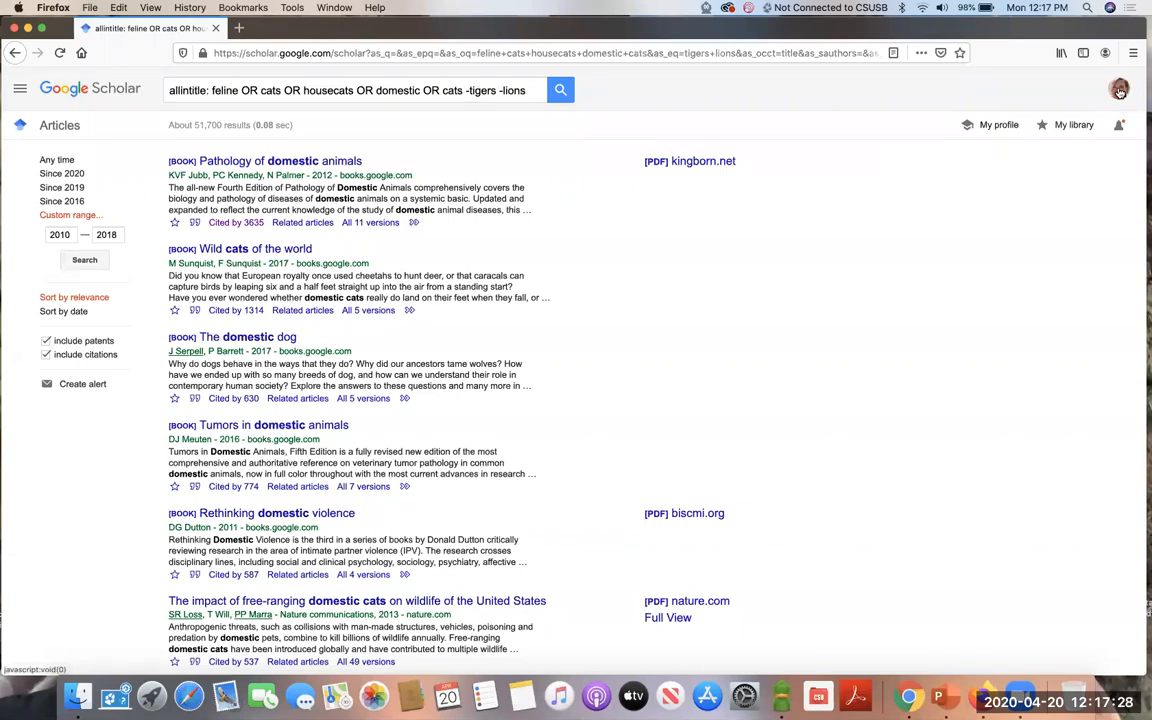
mouse_move(729, 307)
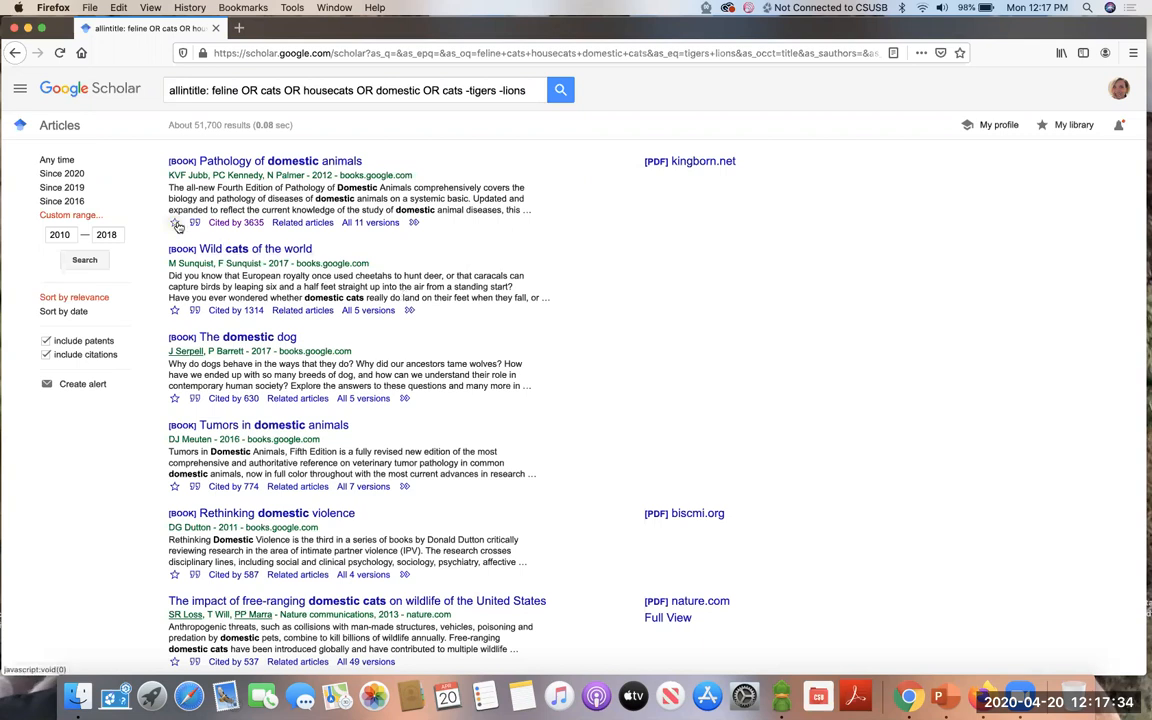
Step: Save the Pathology of domestic animals result to My library
left_click(174, 222)
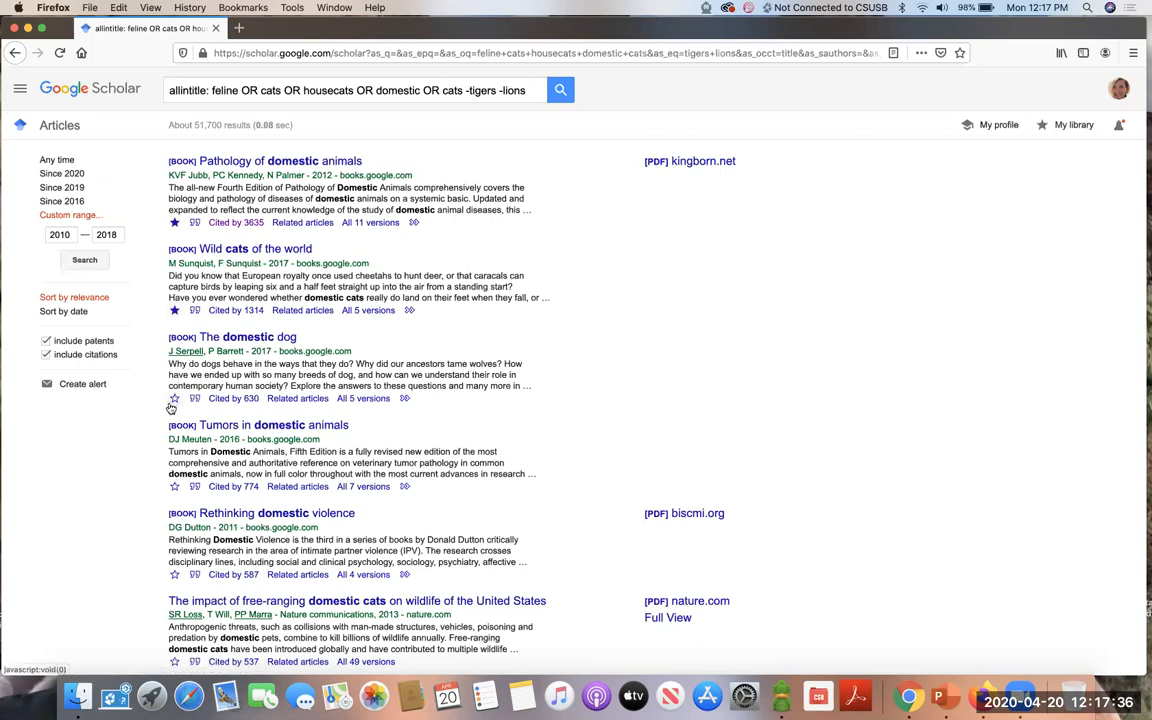
mouse_move(931, 107)
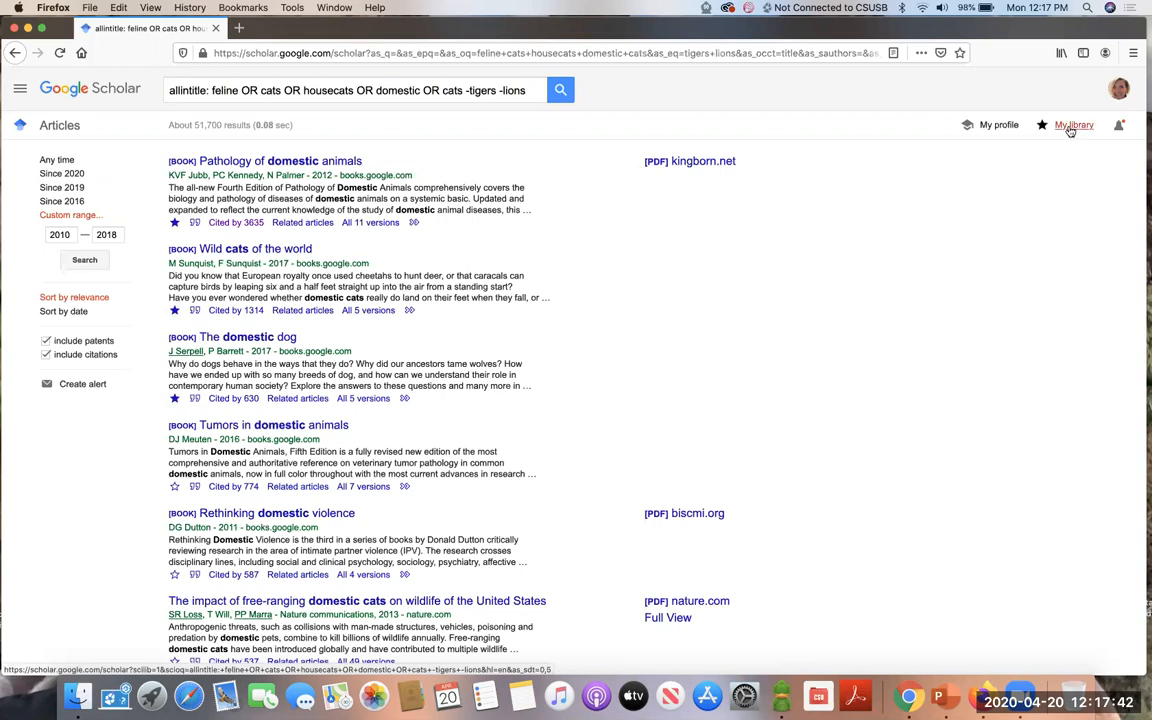
left_click(1073, 124)
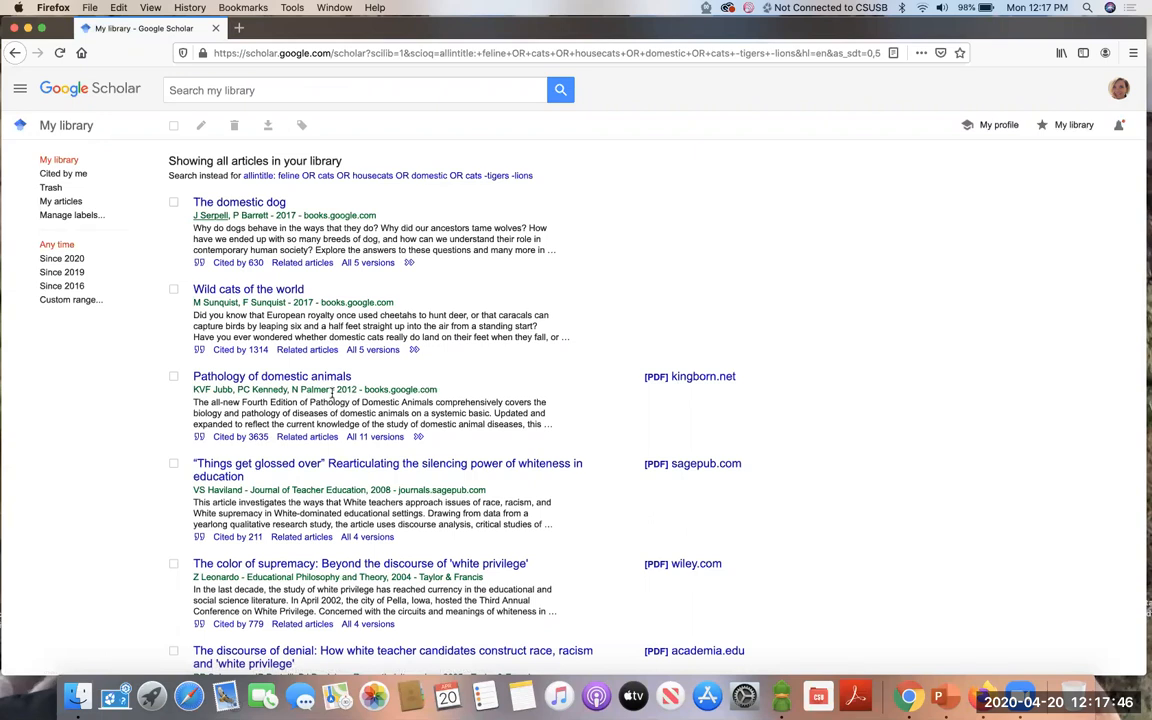
mouse_move(118, 222)
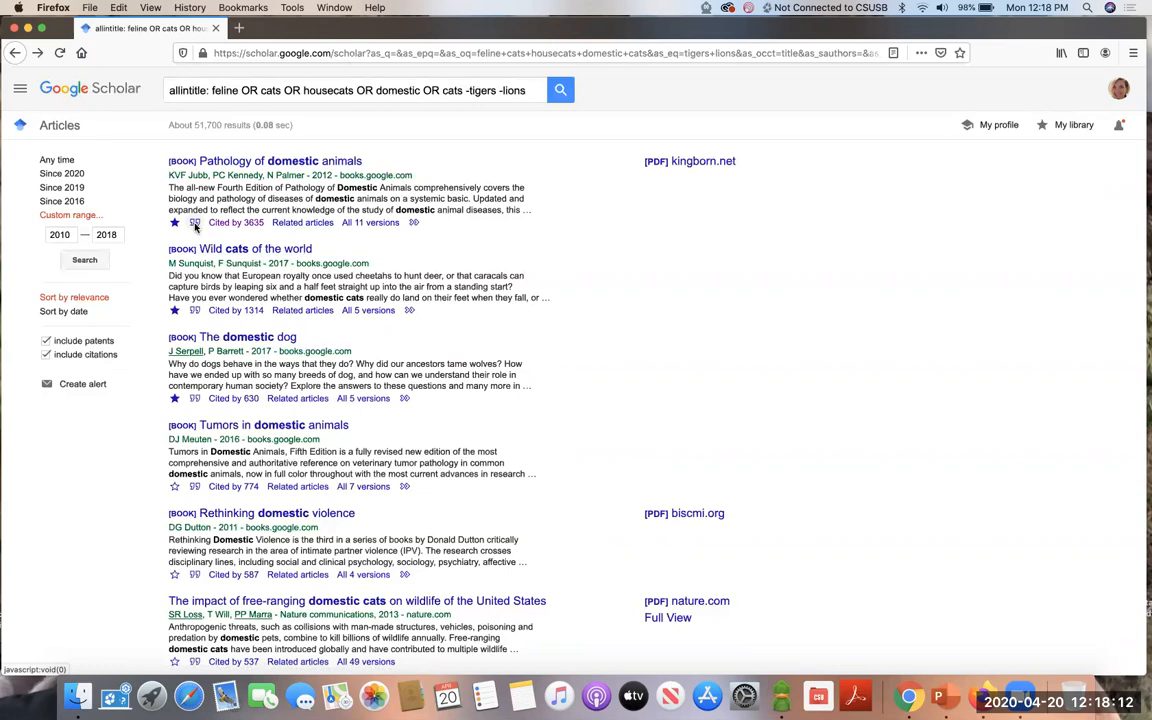
left_click(195, 222)
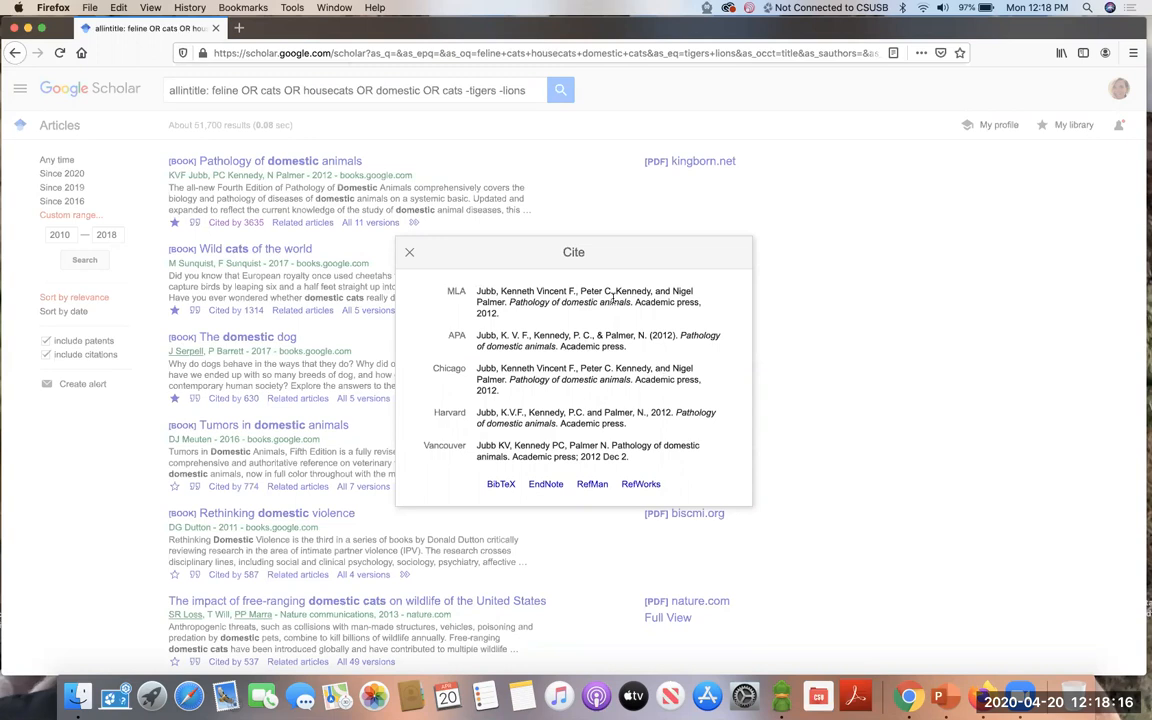
mouse_move(610, 420)
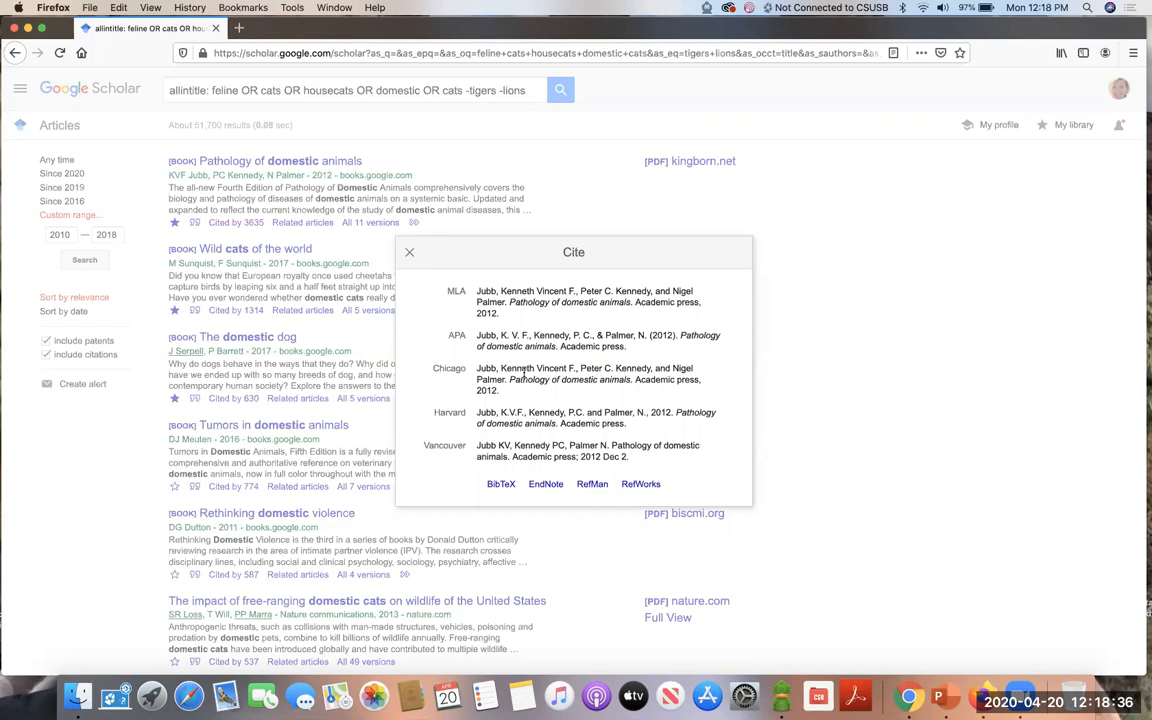
mouse_move(538, 399)
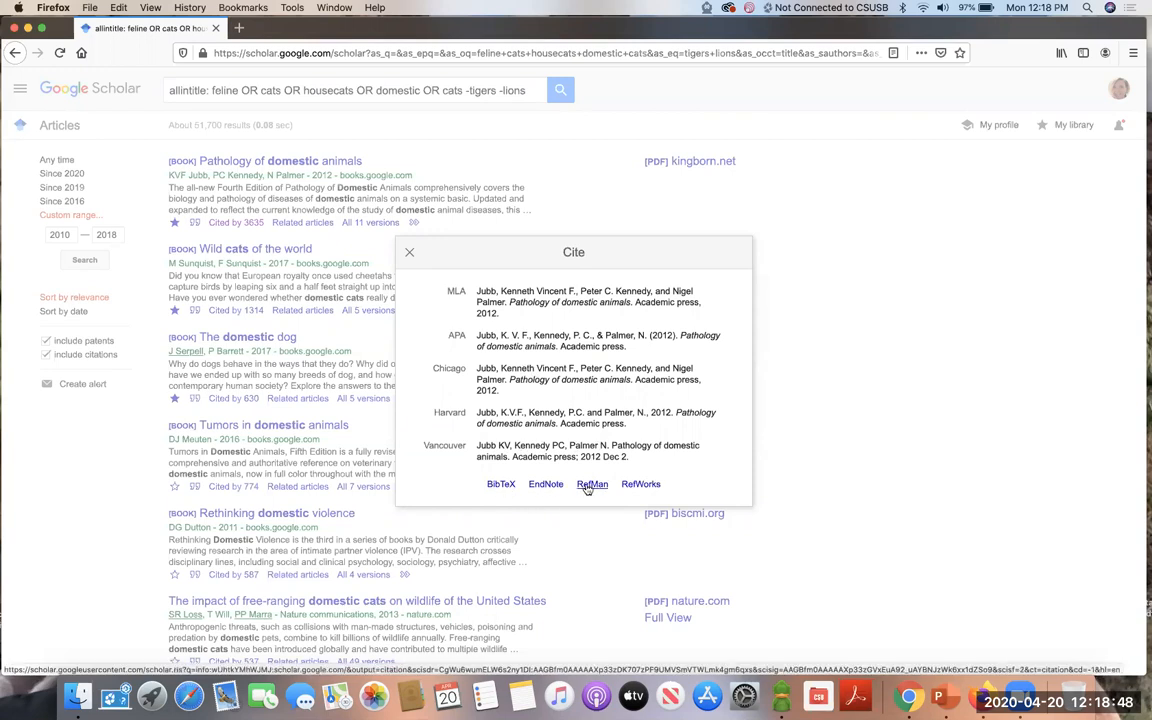
mouse_move(641, 490)
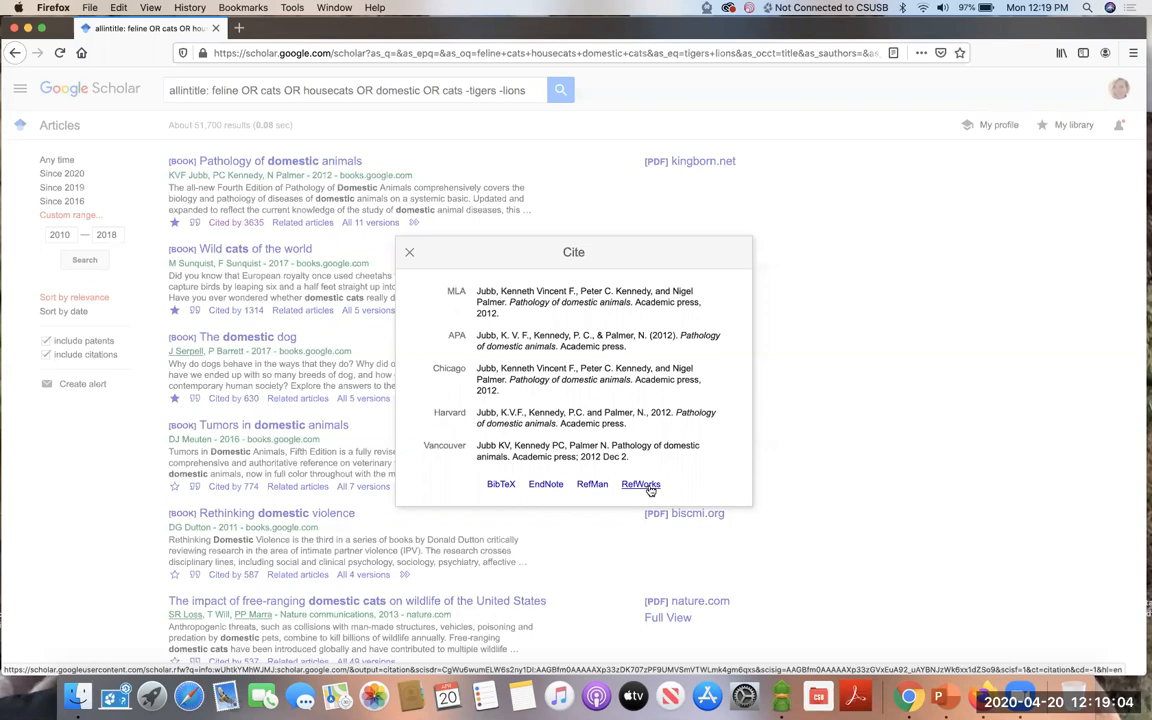
mouse_move(420, 283)
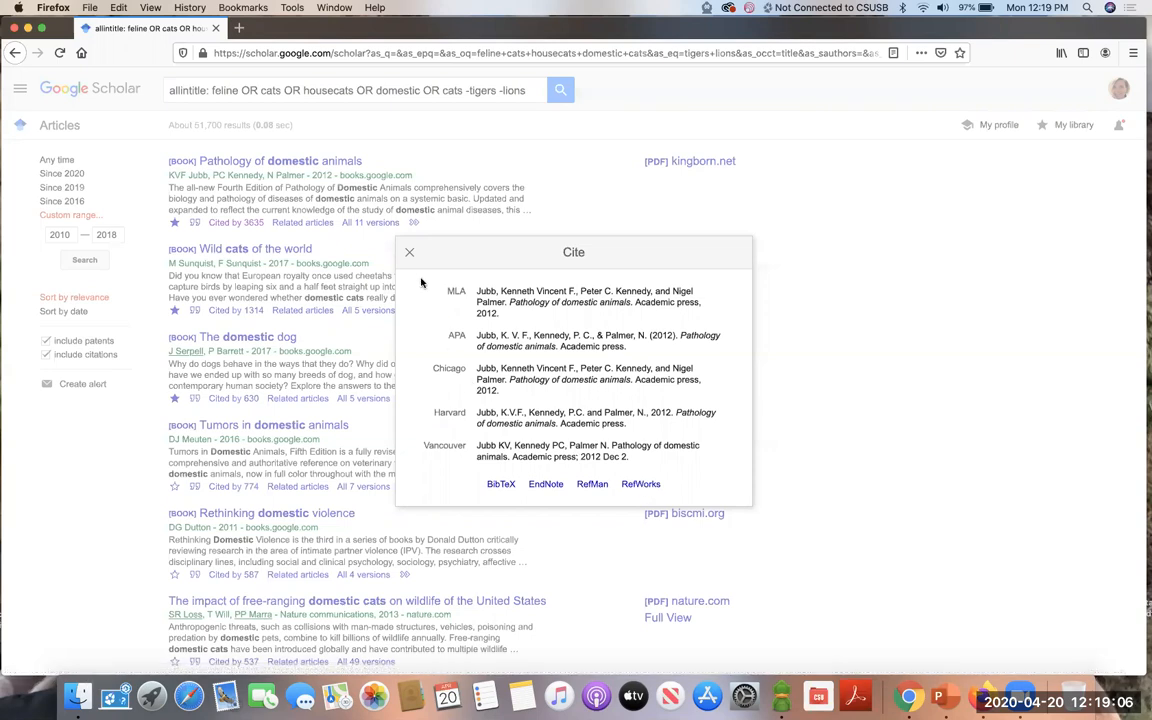
left_click(409, 252)
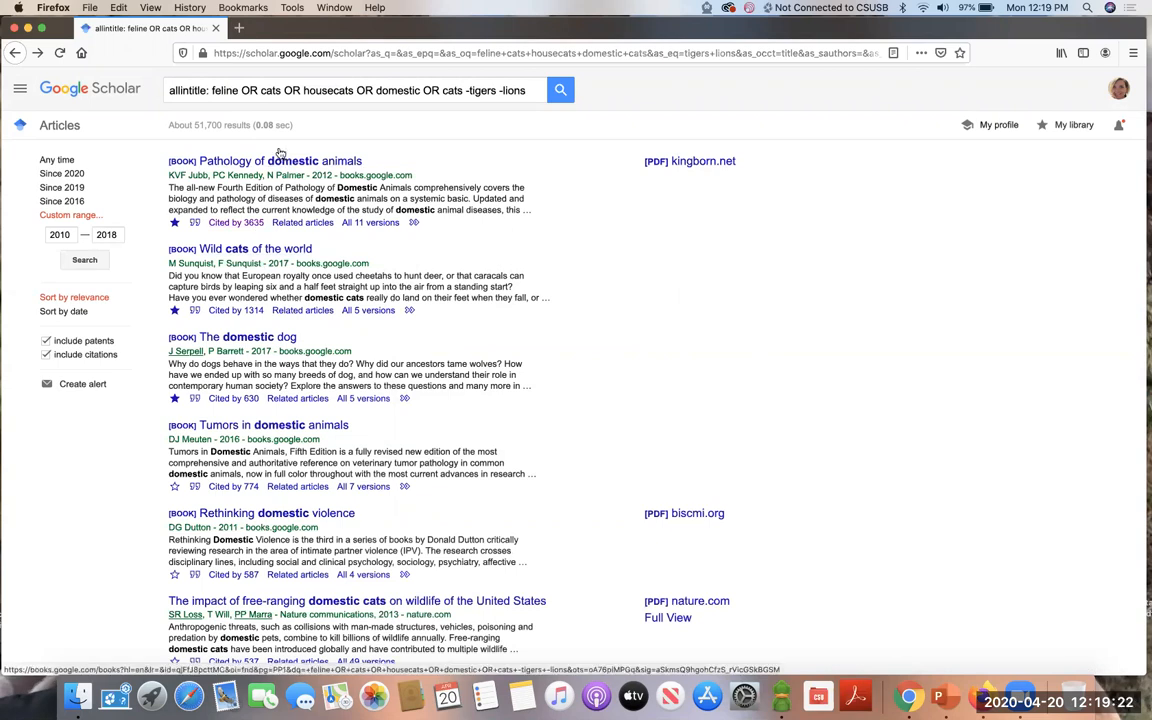
Step: View the ~3,635 works citing Pathology of domestic animals, then return to the feline title results
left_click(235, 222)
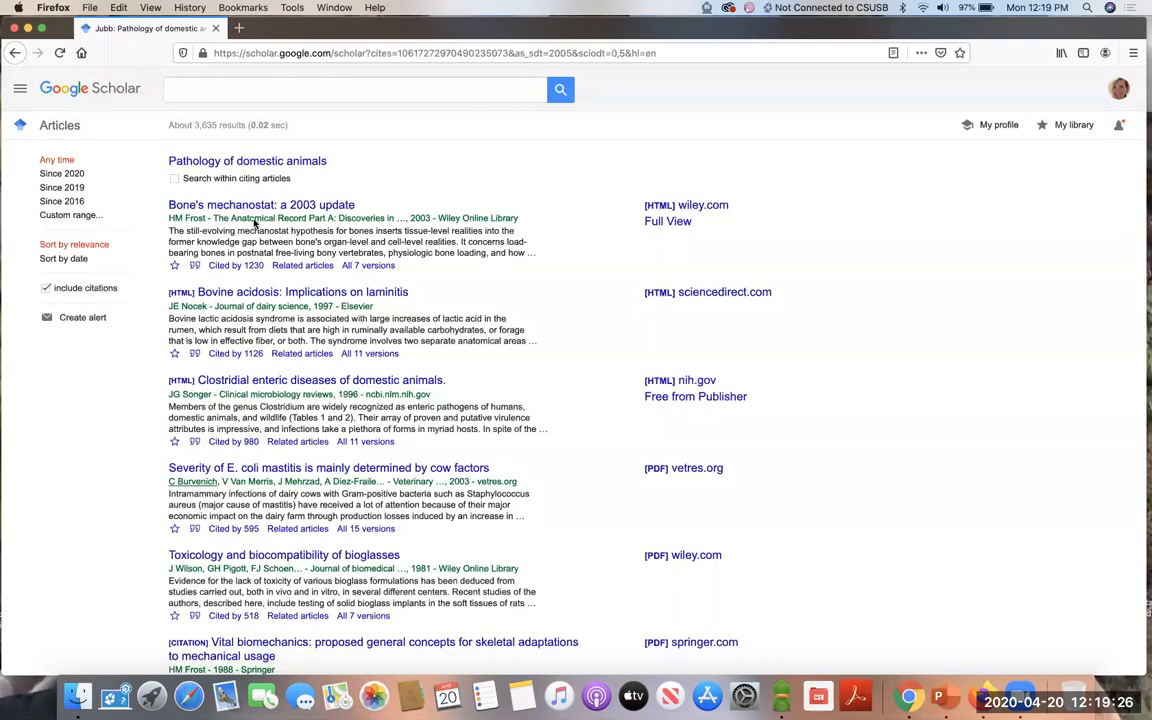
mouse_move(405, 334)
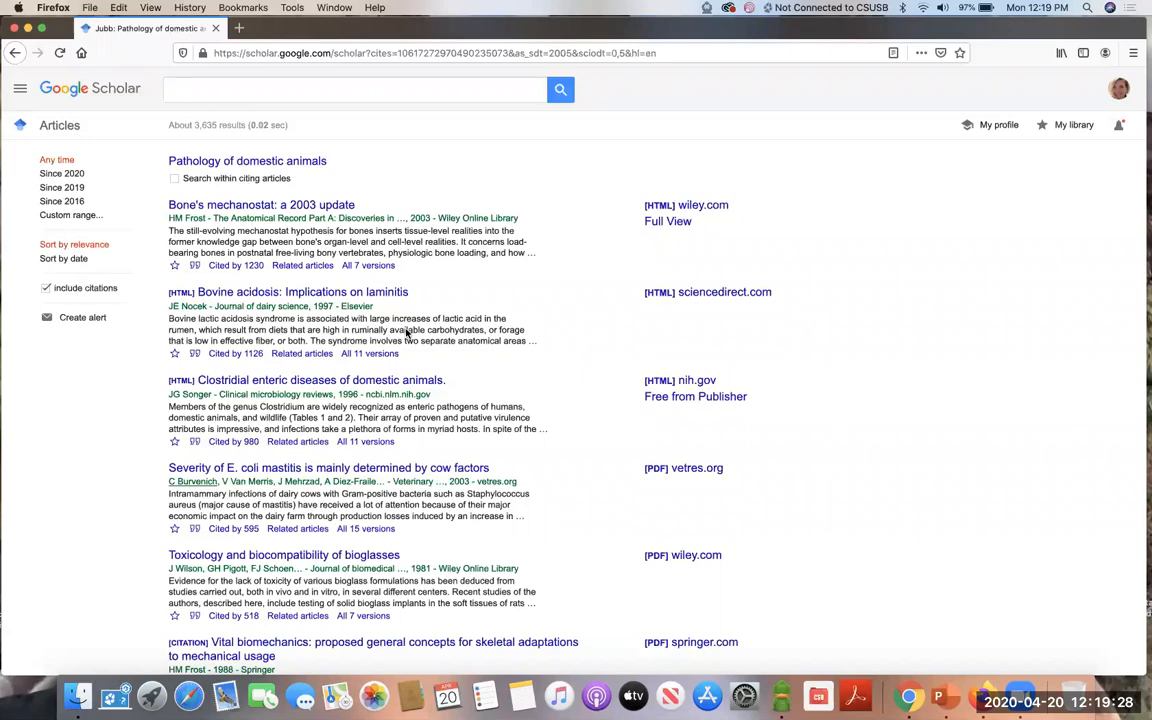
scroll("down", 3)
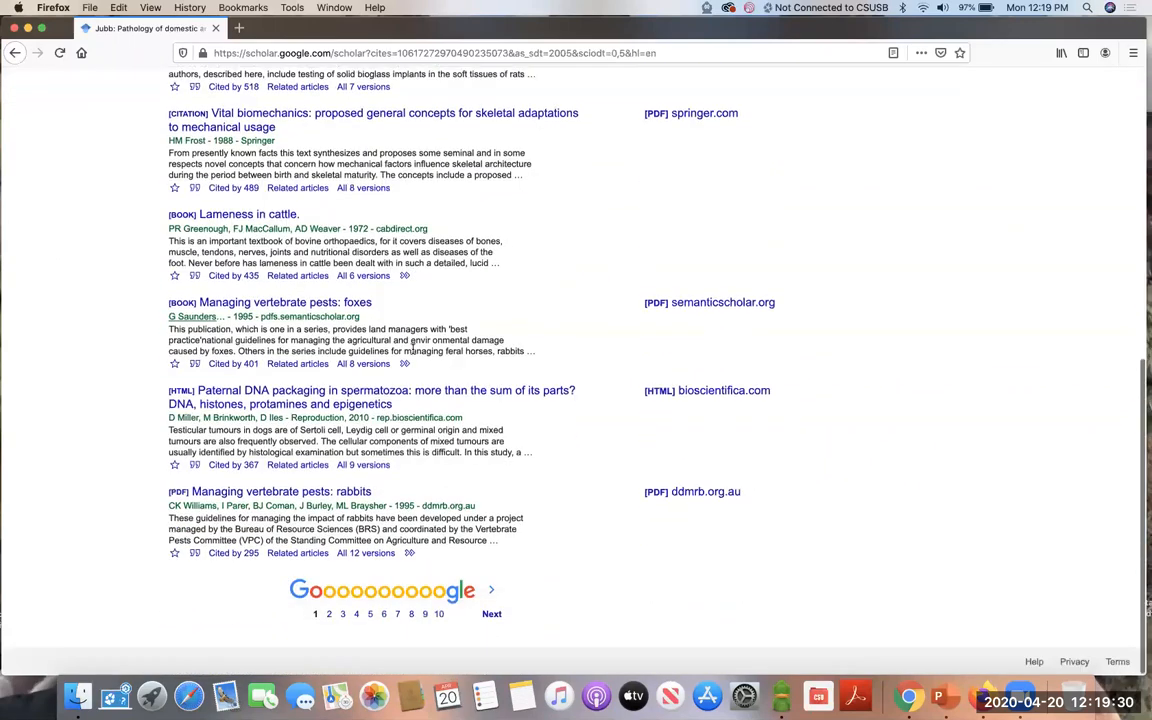
scroll("up", 3)
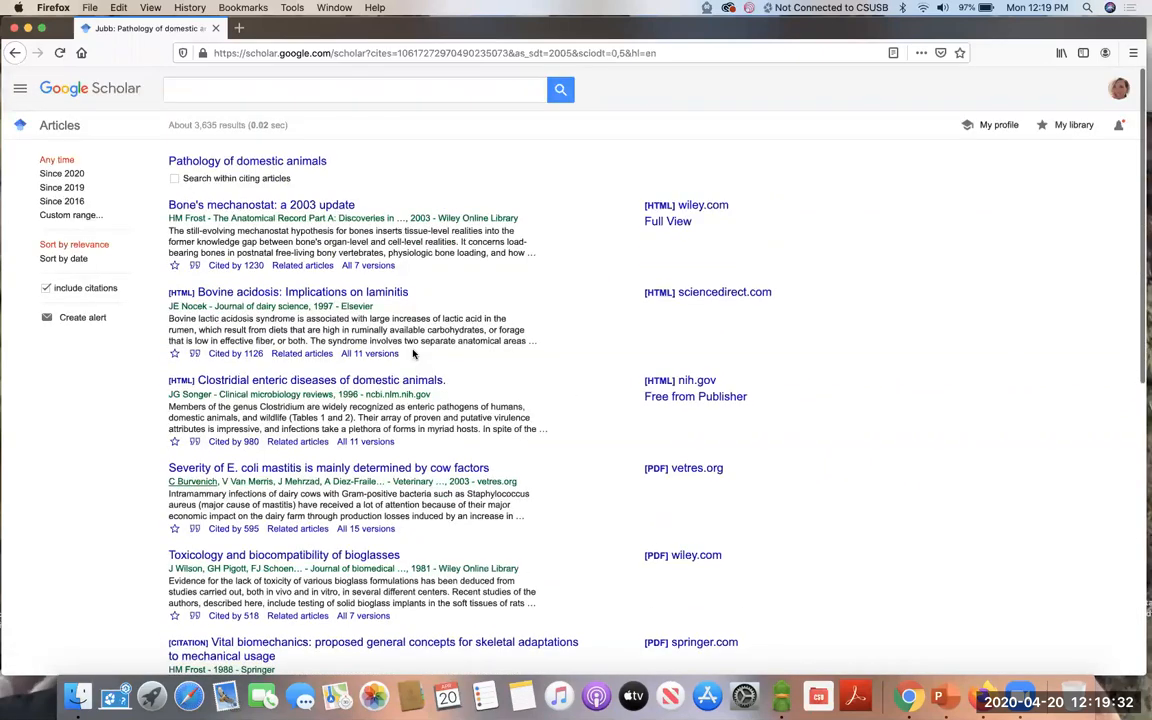
mouse_move(15, 53)
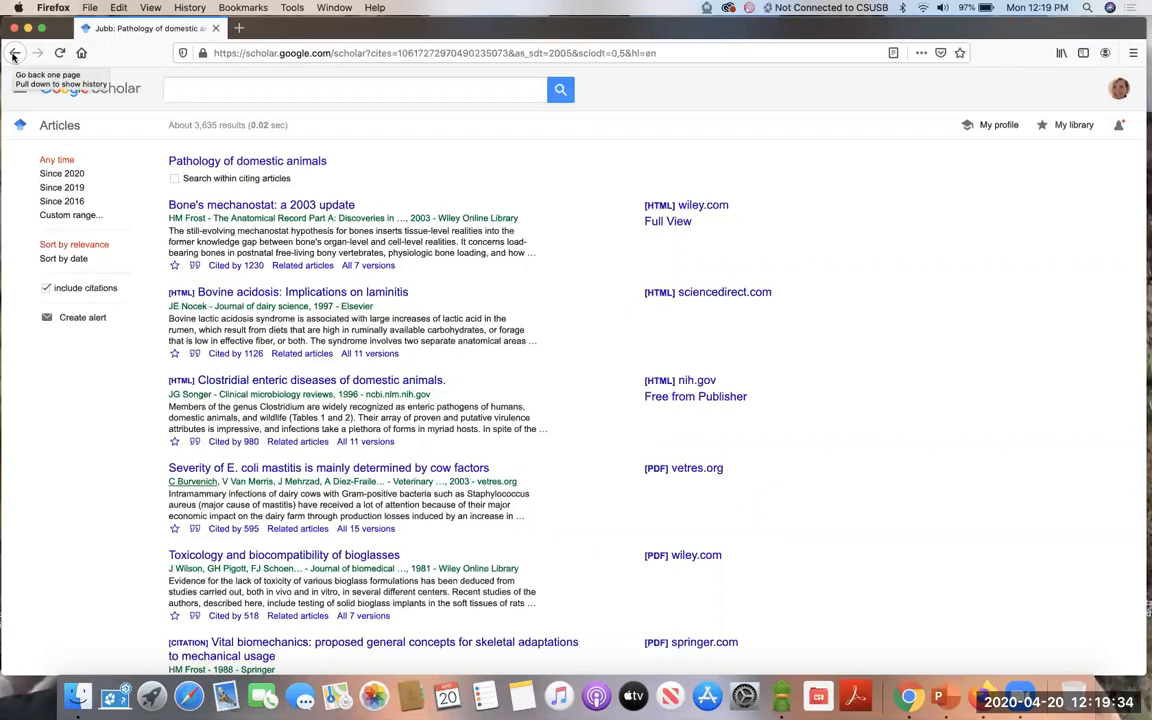
left_click(15, 53)
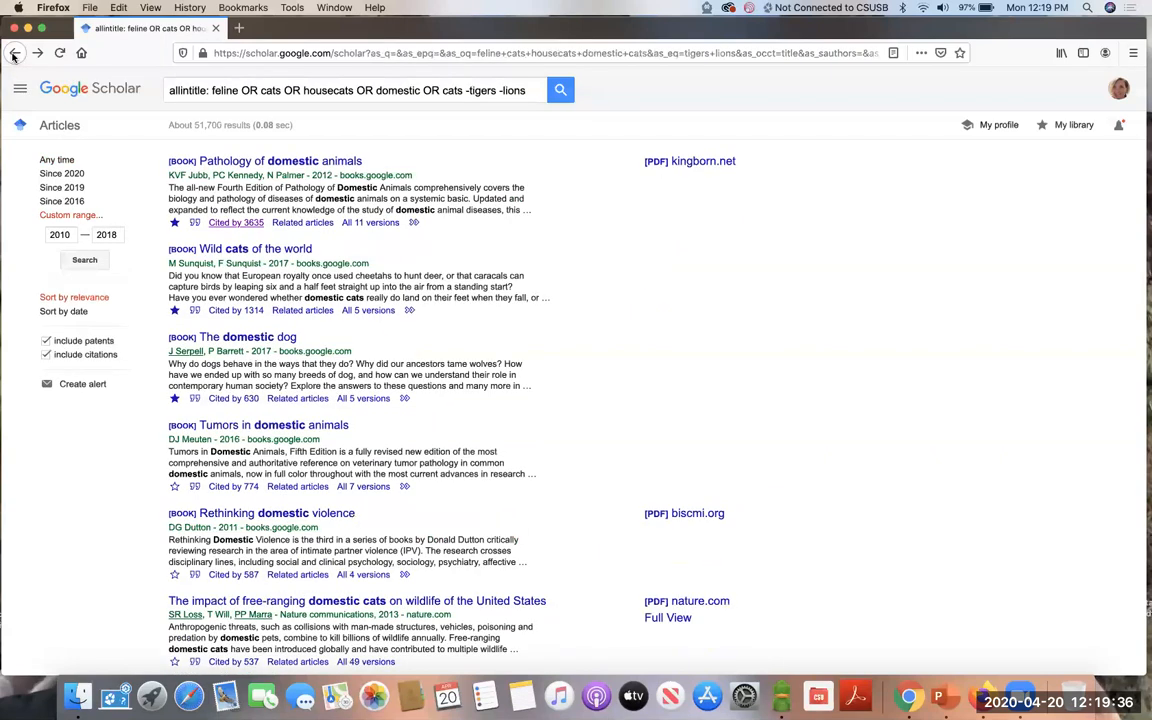
mouse_move(303, 223)
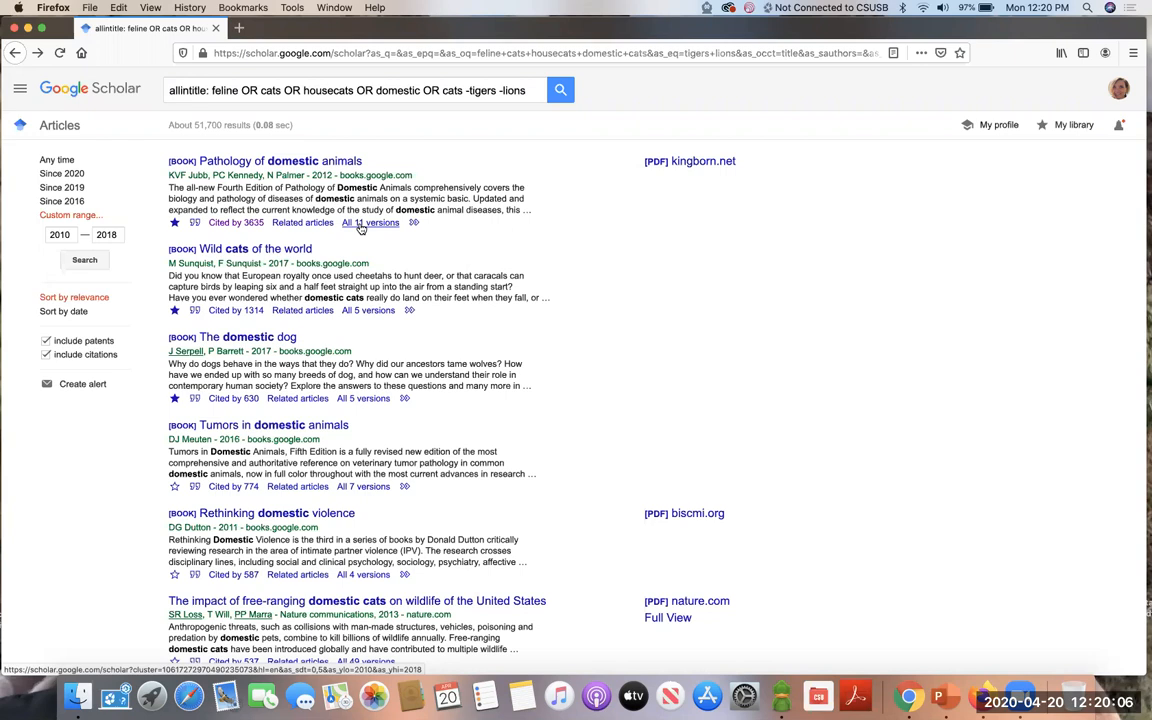
left_click(370, 223)
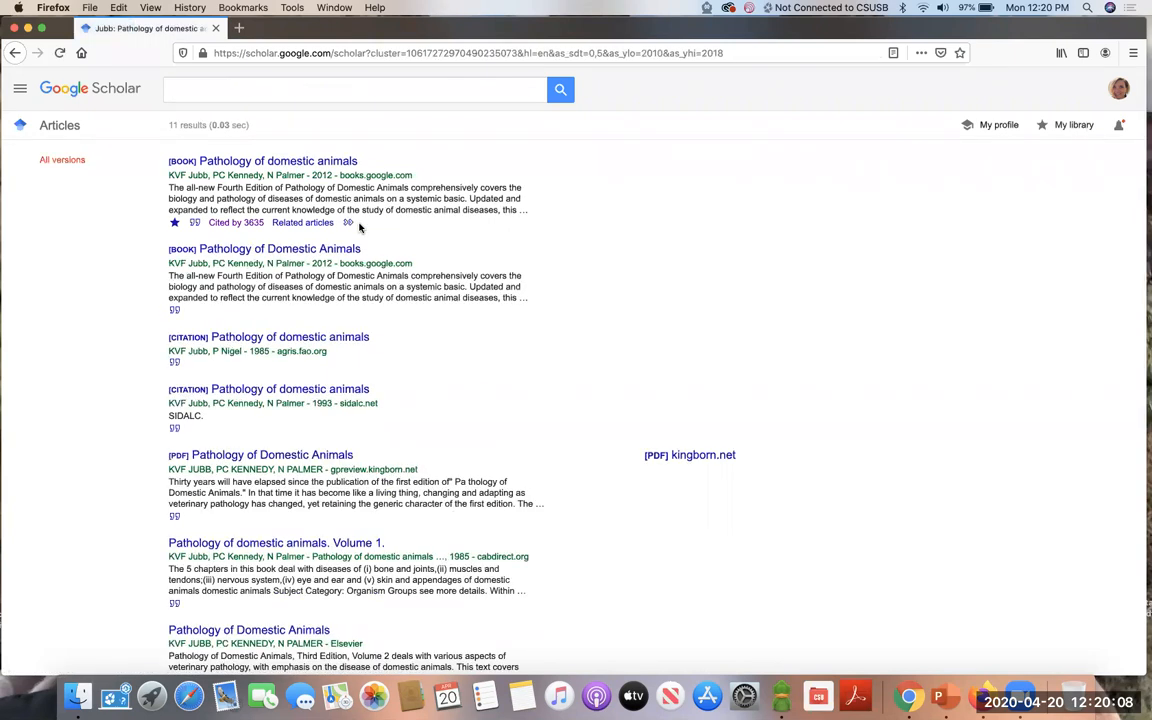
scroll("down", 3)
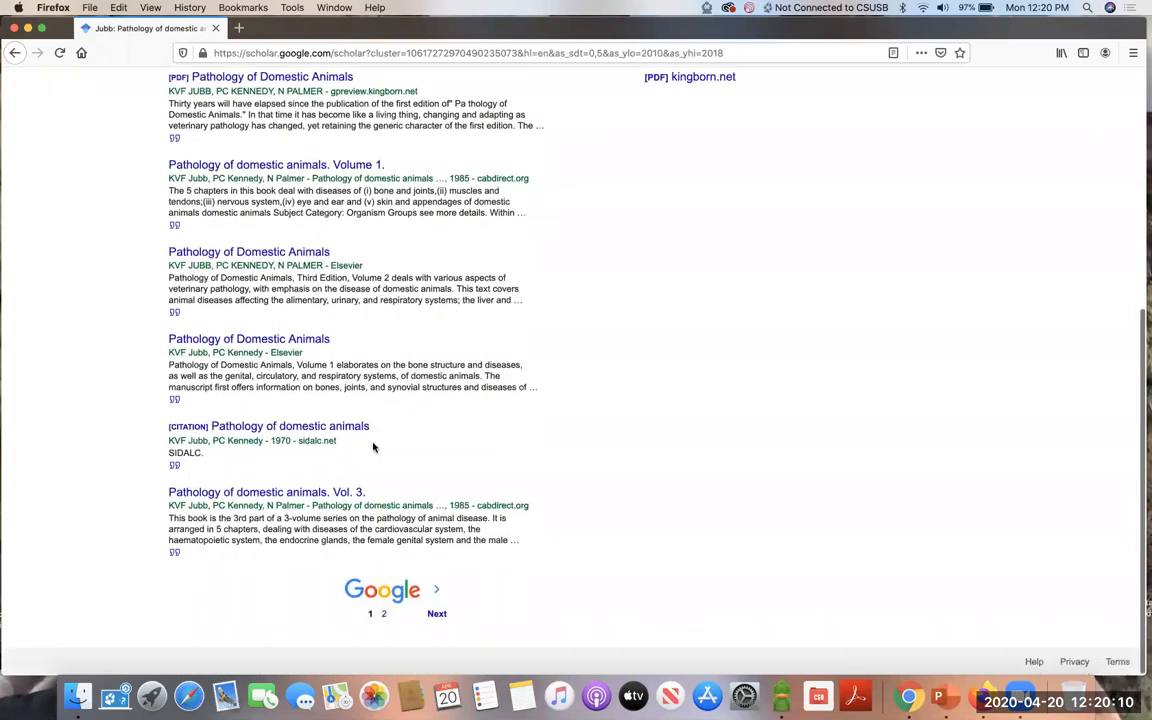
scroll("up", 3)
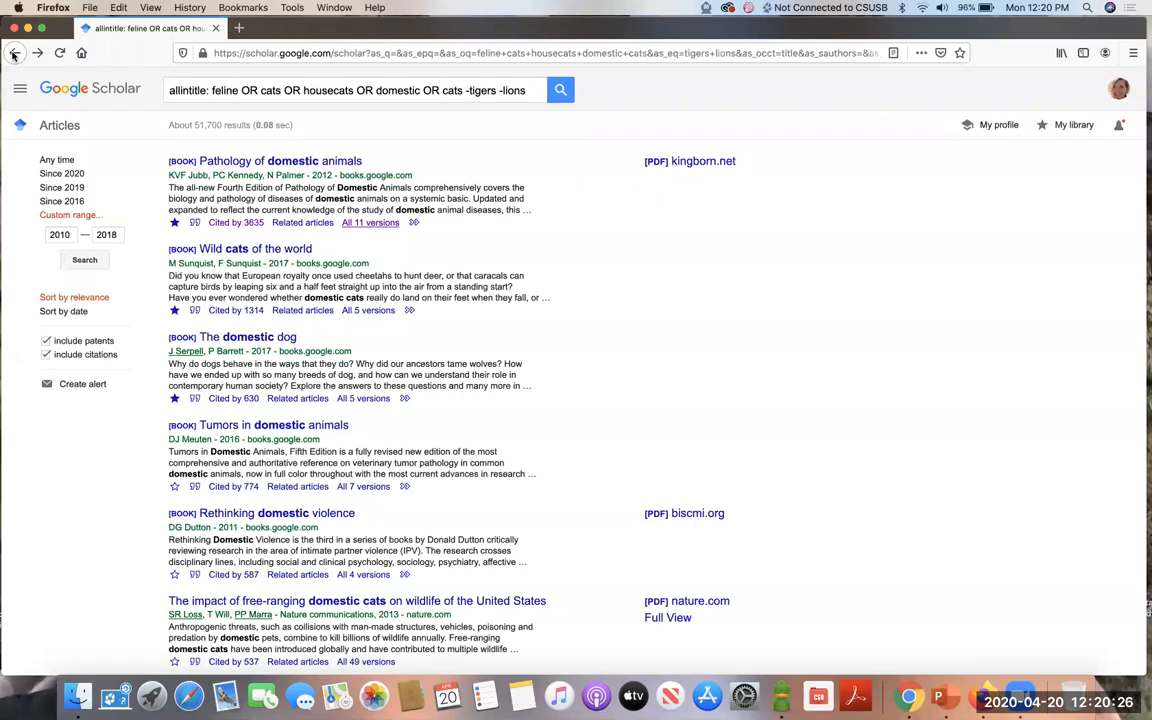
mouse_move(380, 125)
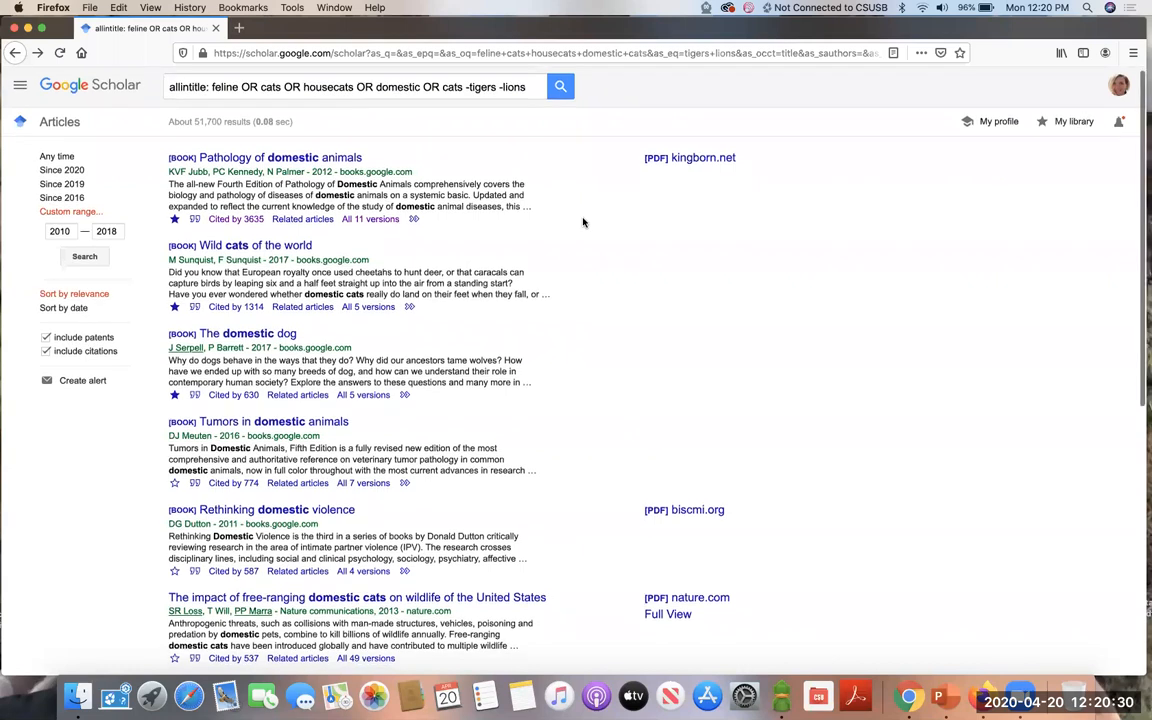
scroll("down", 3)
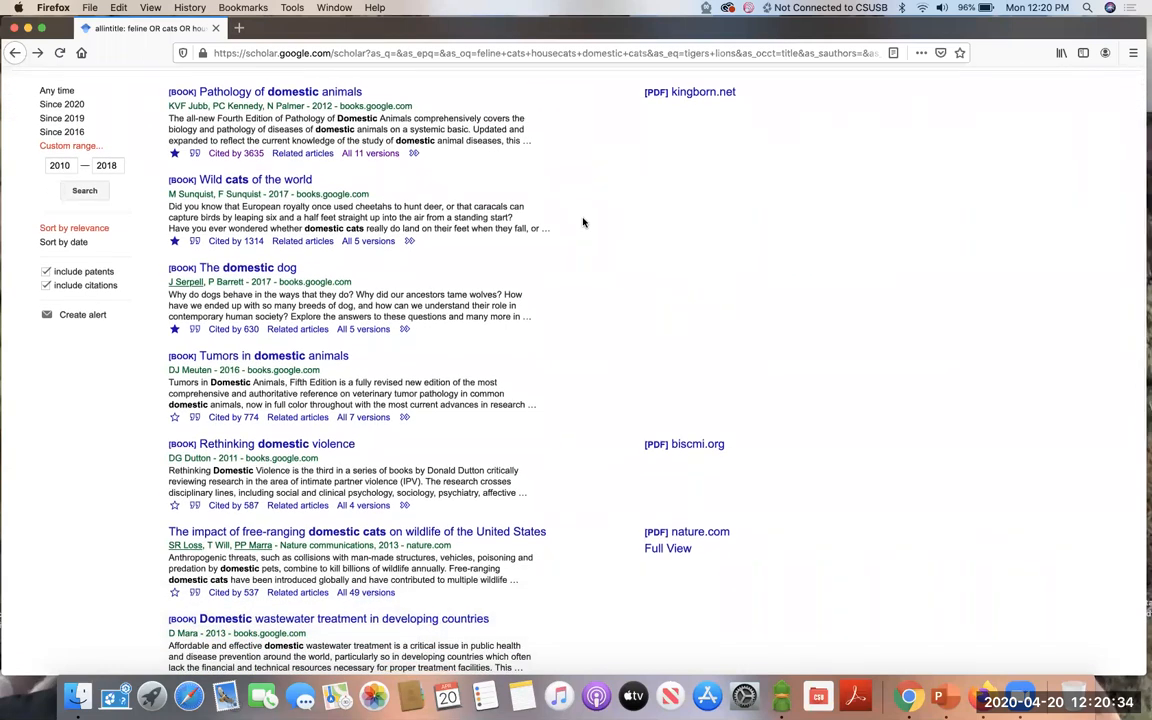
mouse_move(380, 341)
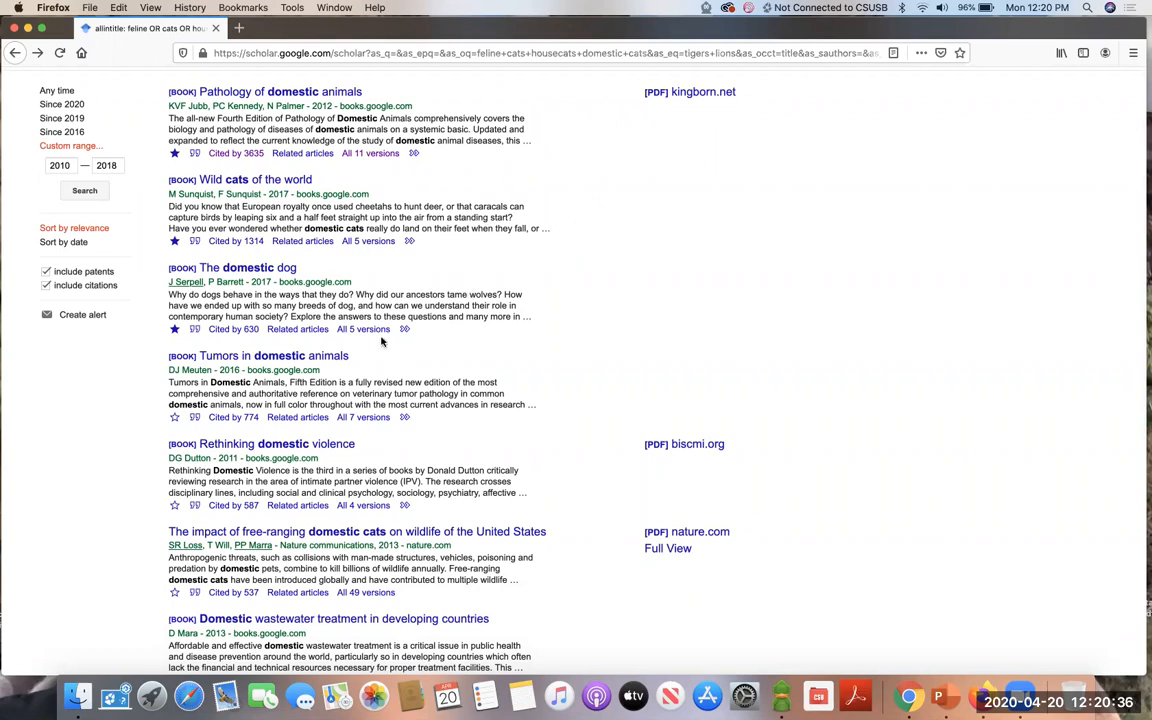
mouse_move(170, 291)
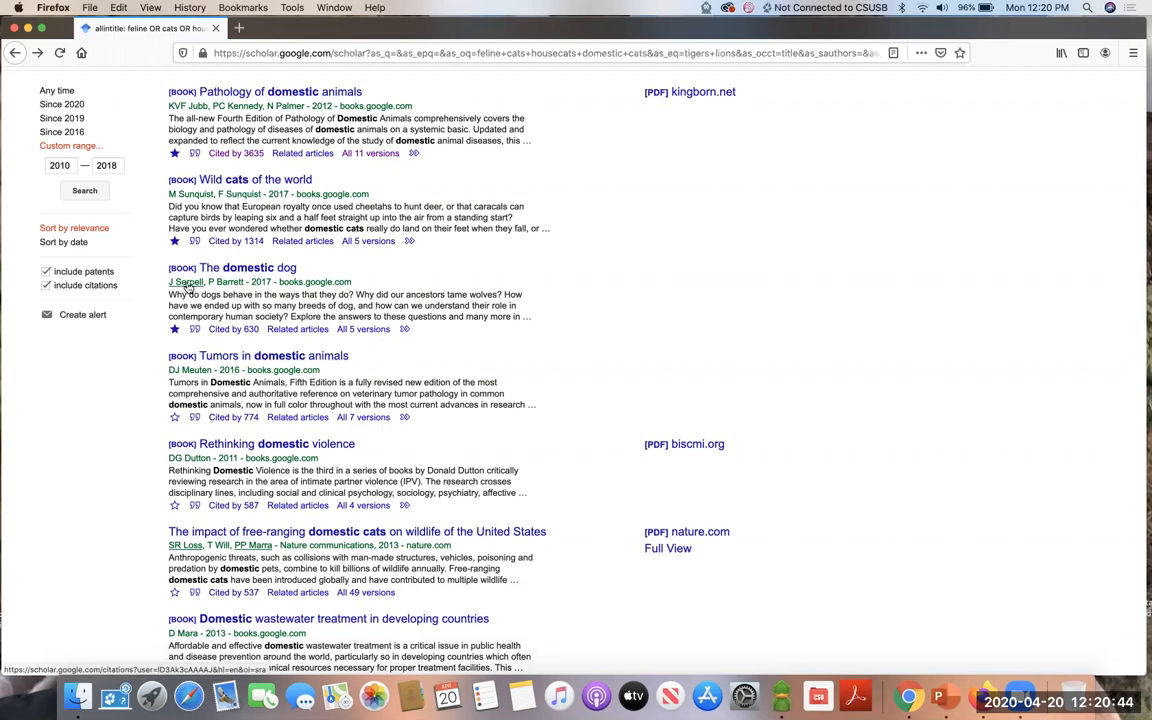
Step: Open James Serpell's author profile and browse his publications, citation metrics and co-authors
left_click(186, 282)
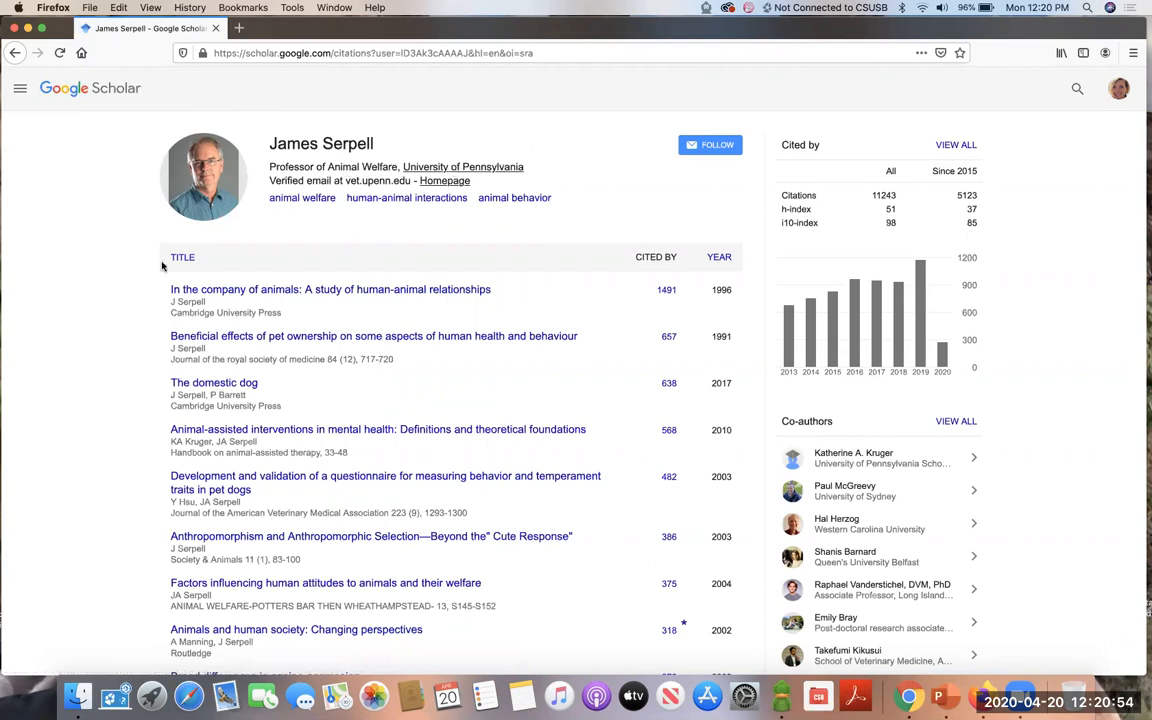
scroll("down", 3)
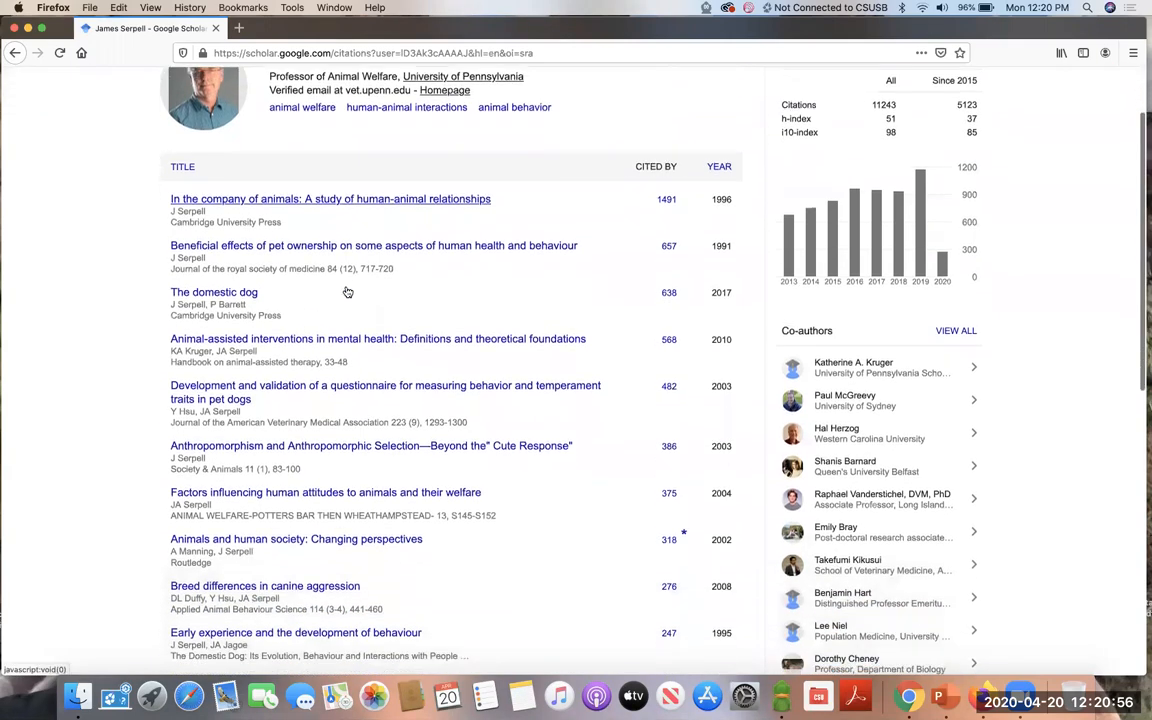
scroll("down", 3)
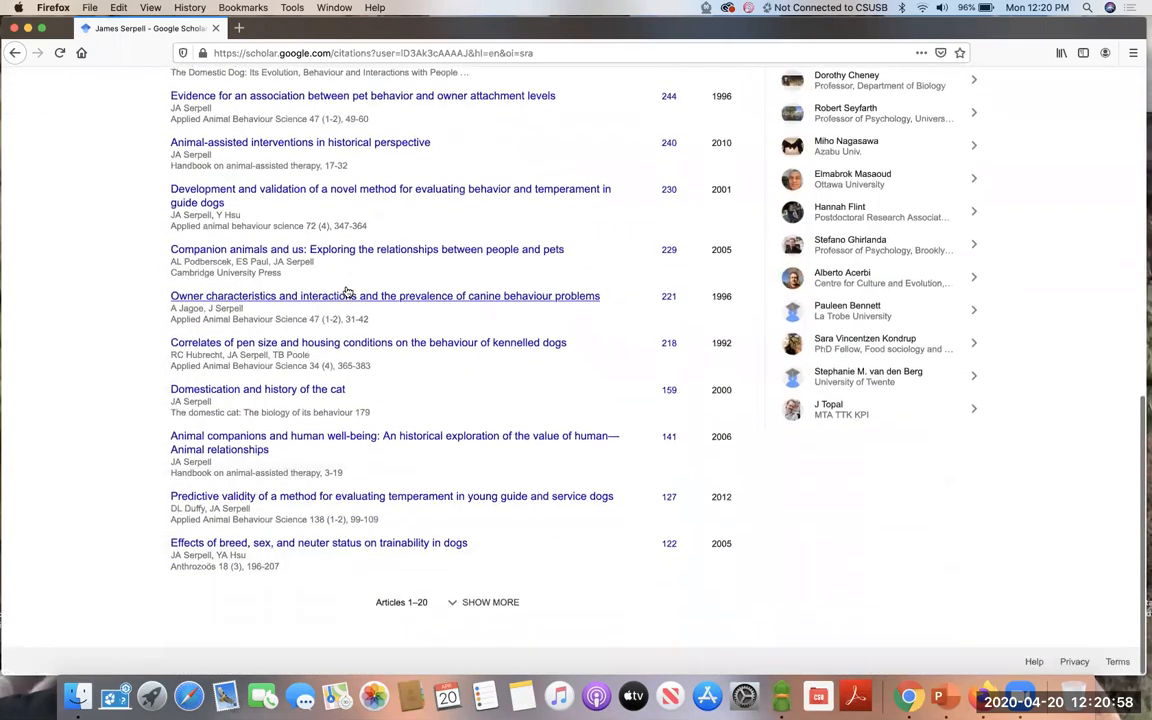
scroll("up", 3)
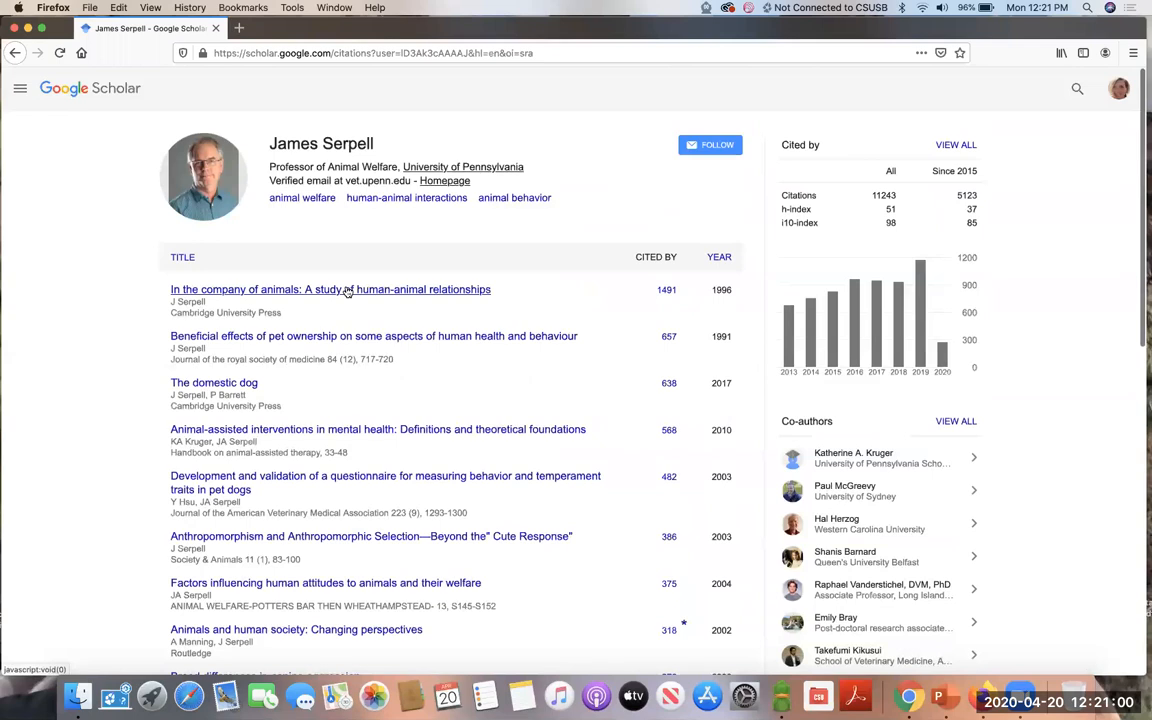
mouse_move(65, 393)
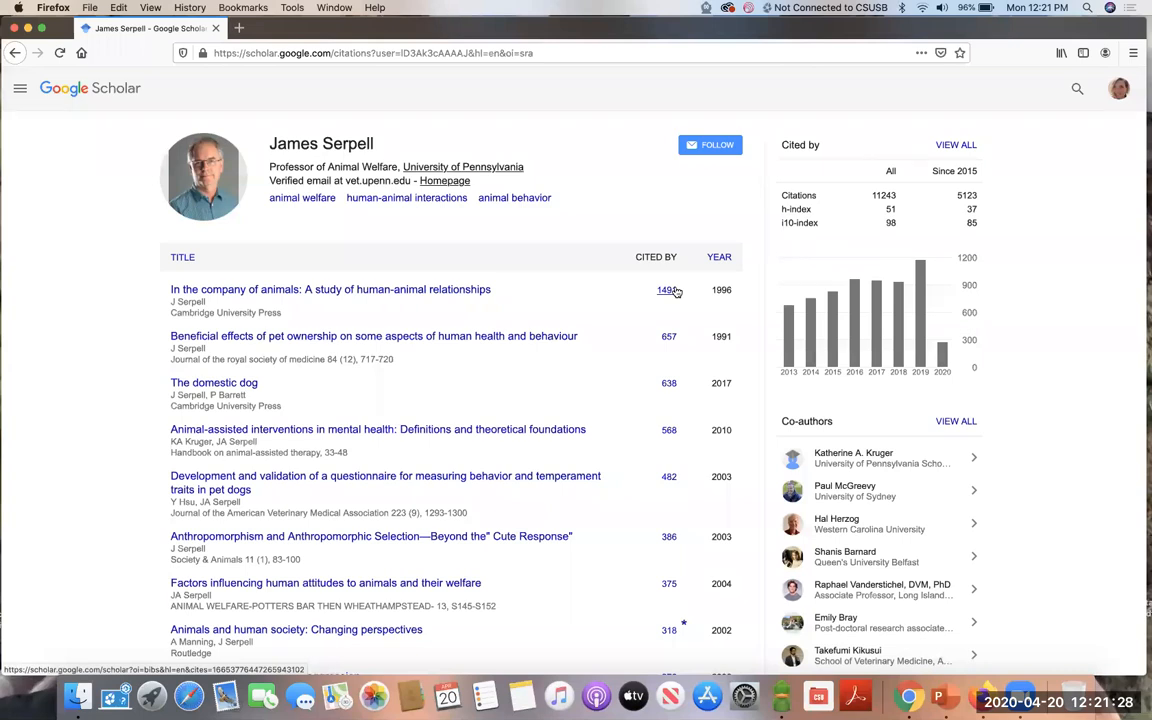
mouse_move(725, 418)
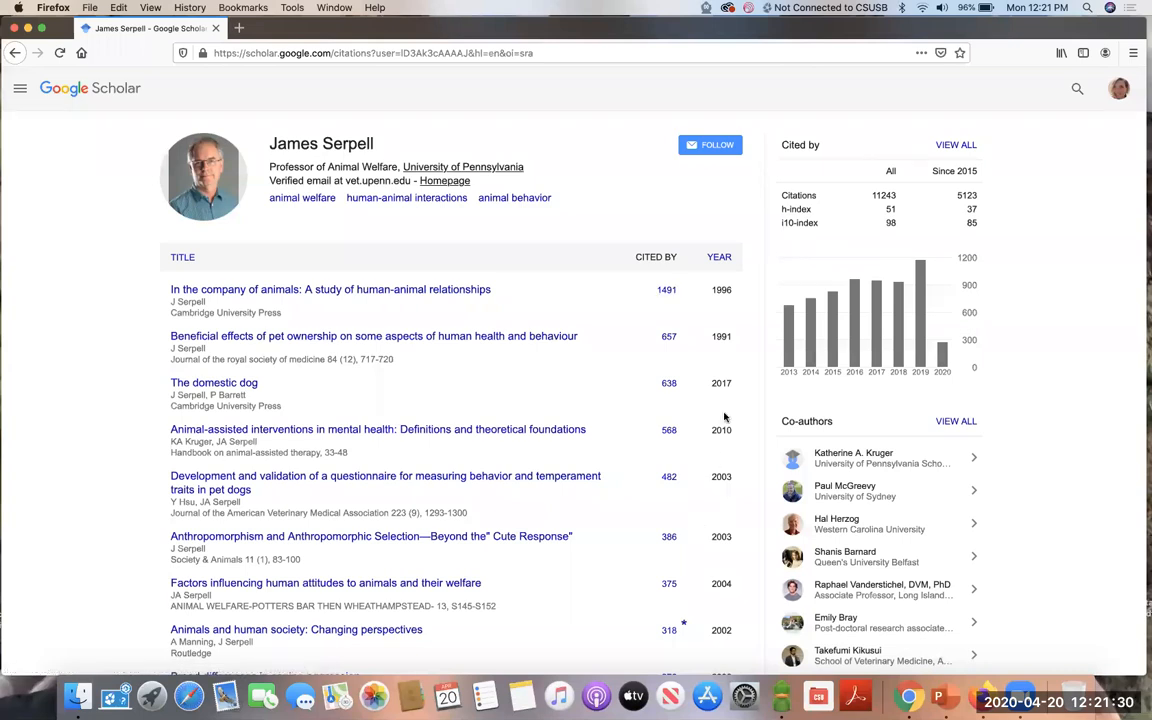
mouse_move(656, 322)
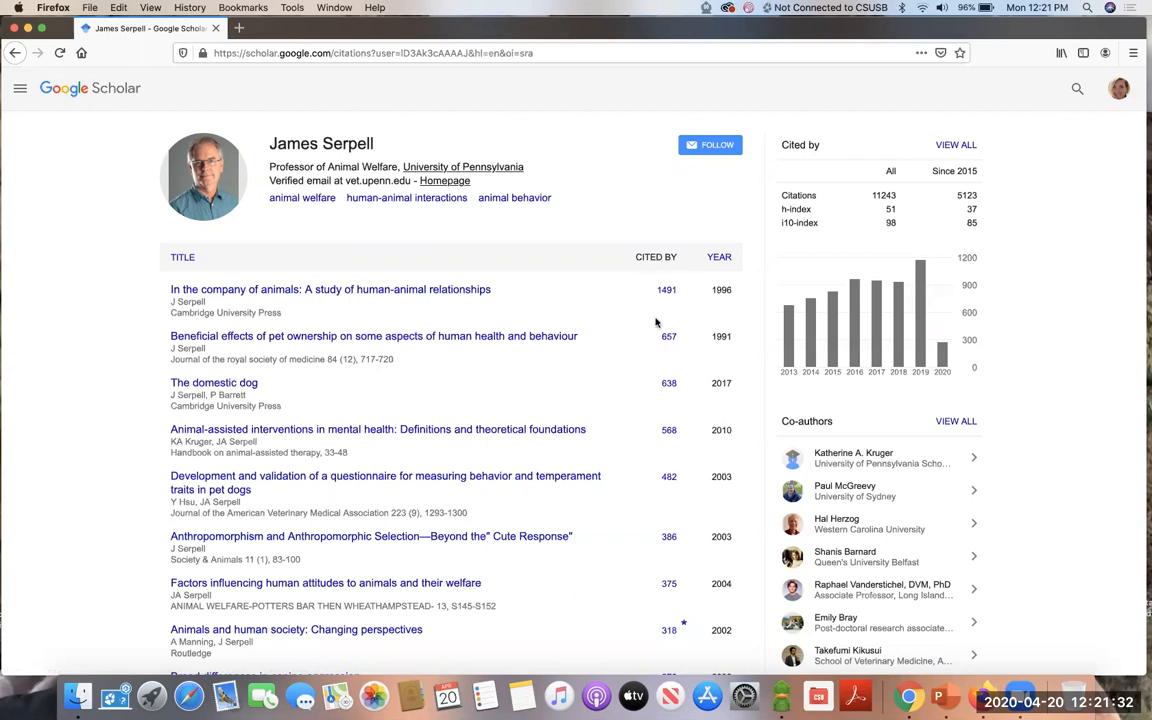
mouse_move(675, 278)
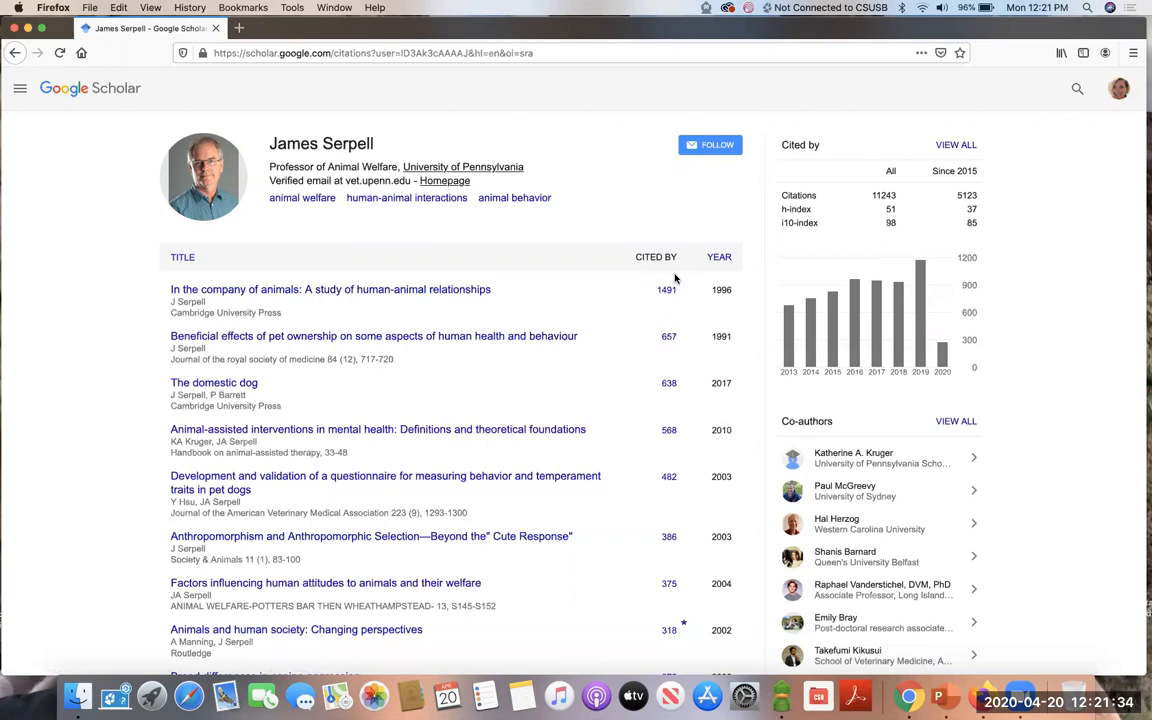
mouse_move(474, 299)
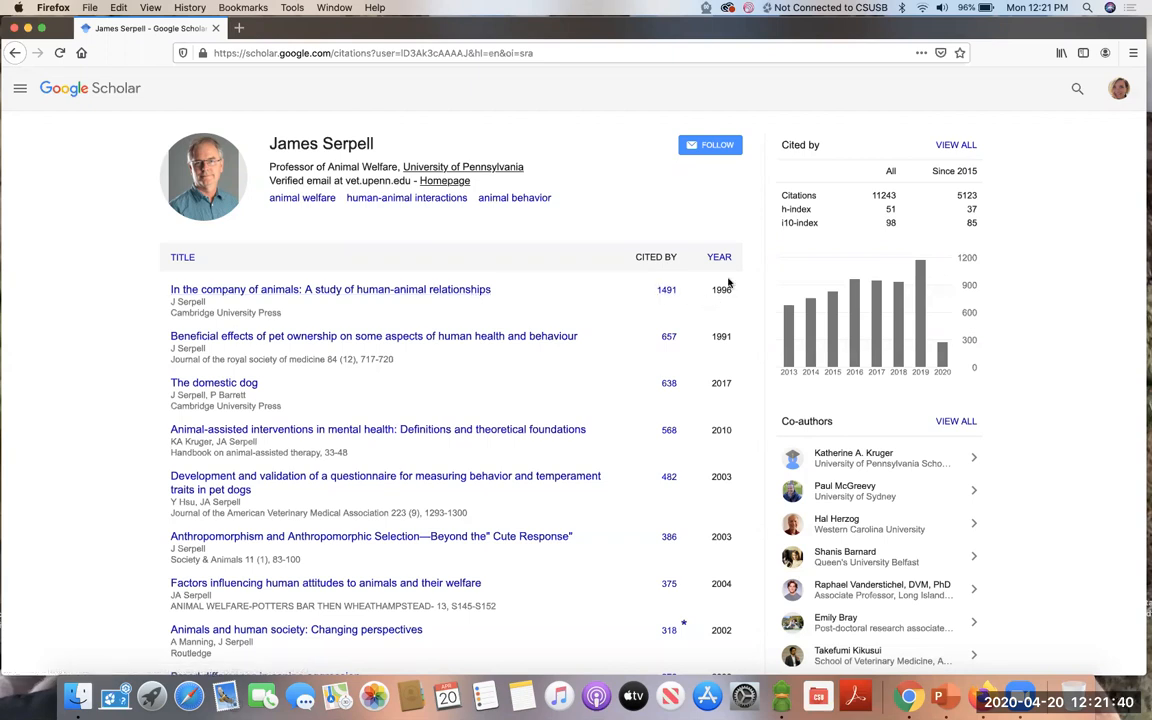
scroll("down", 3)
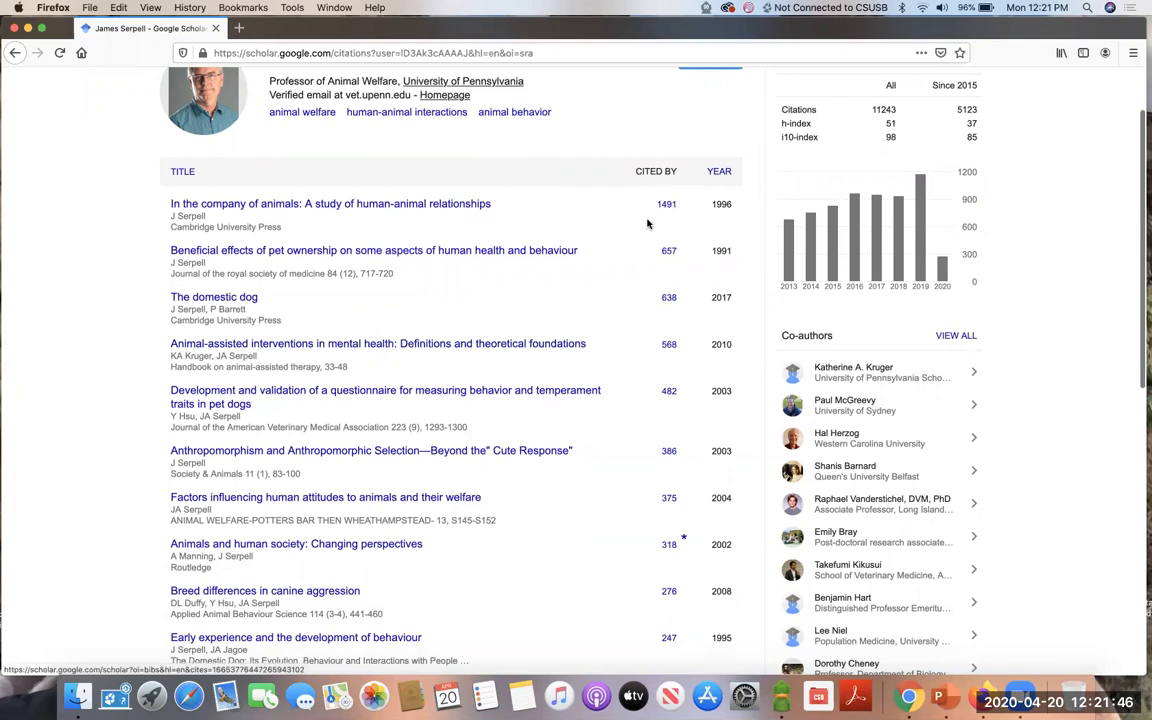
mouse_move(815, 281)
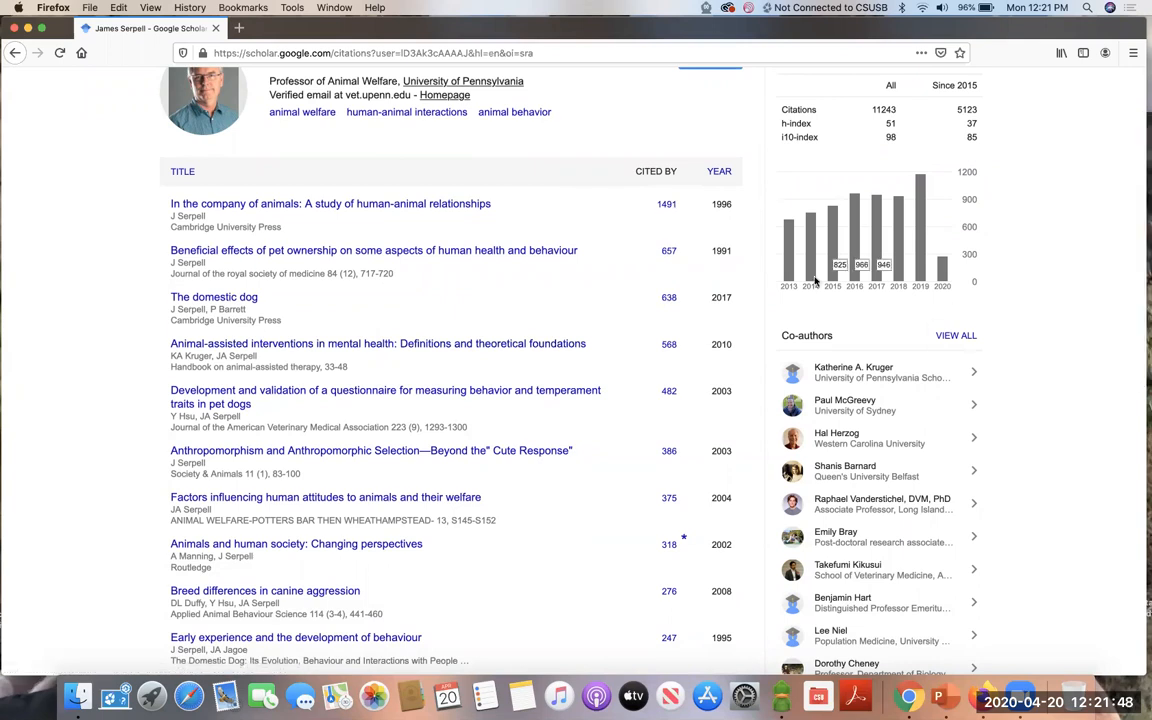
mouse_move(828, 463)
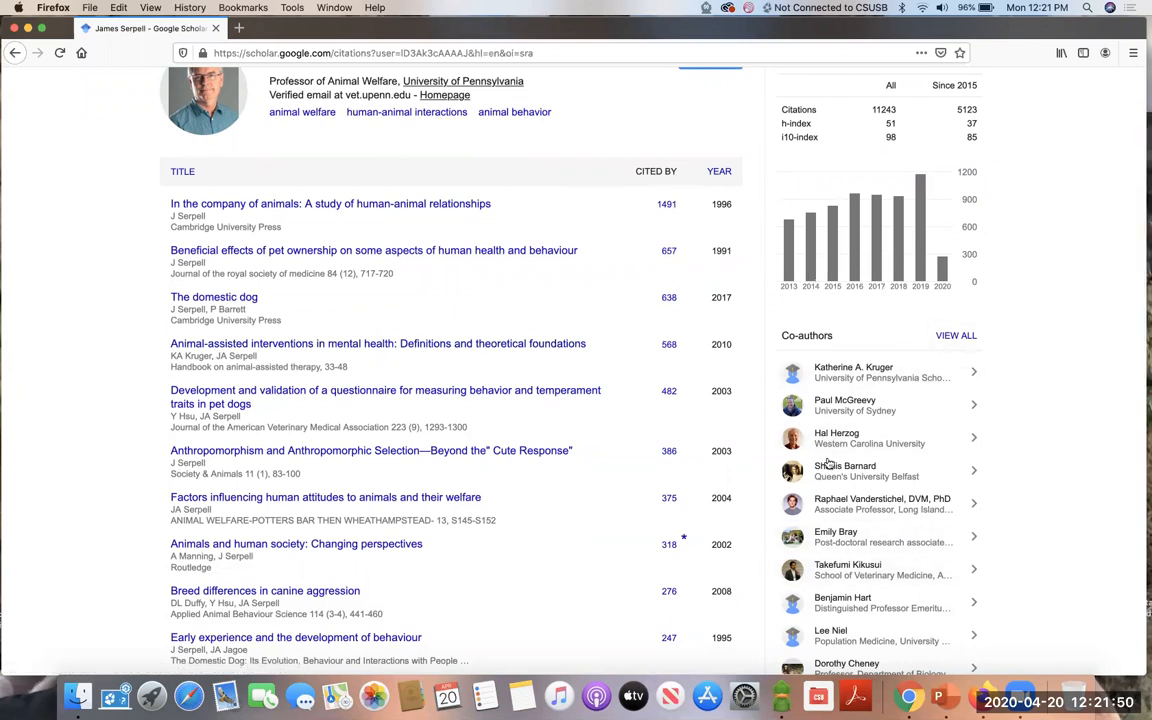
scroll("down", 3)
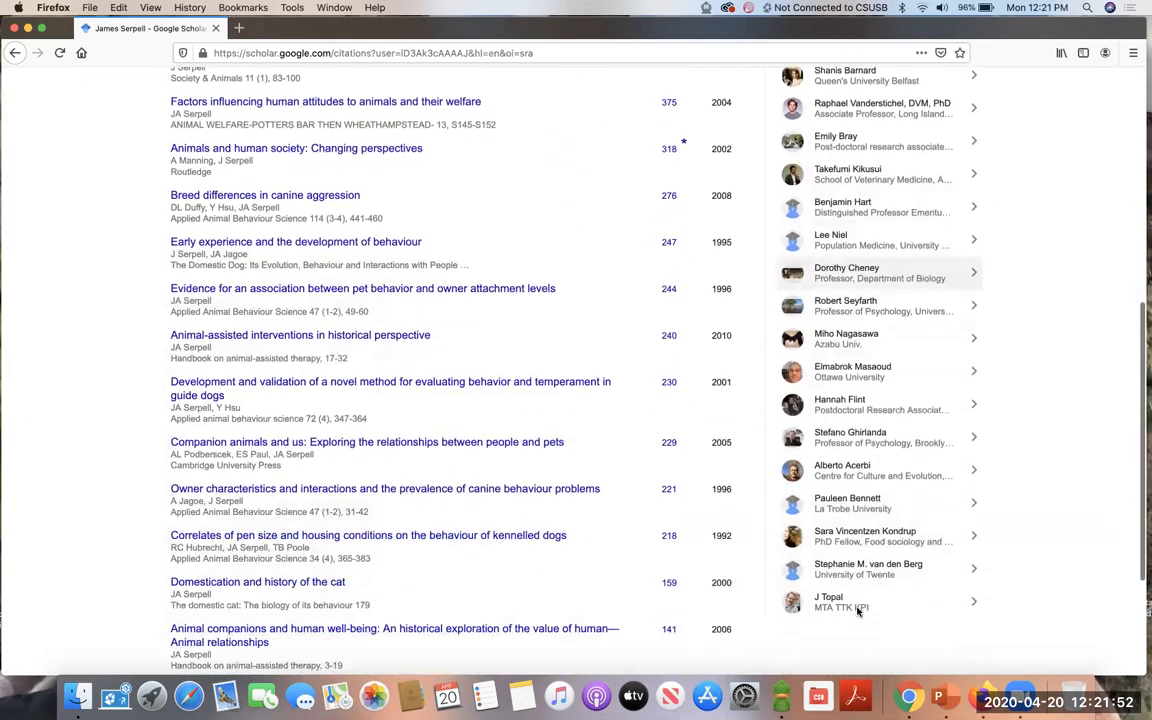
scroll("up", 3)
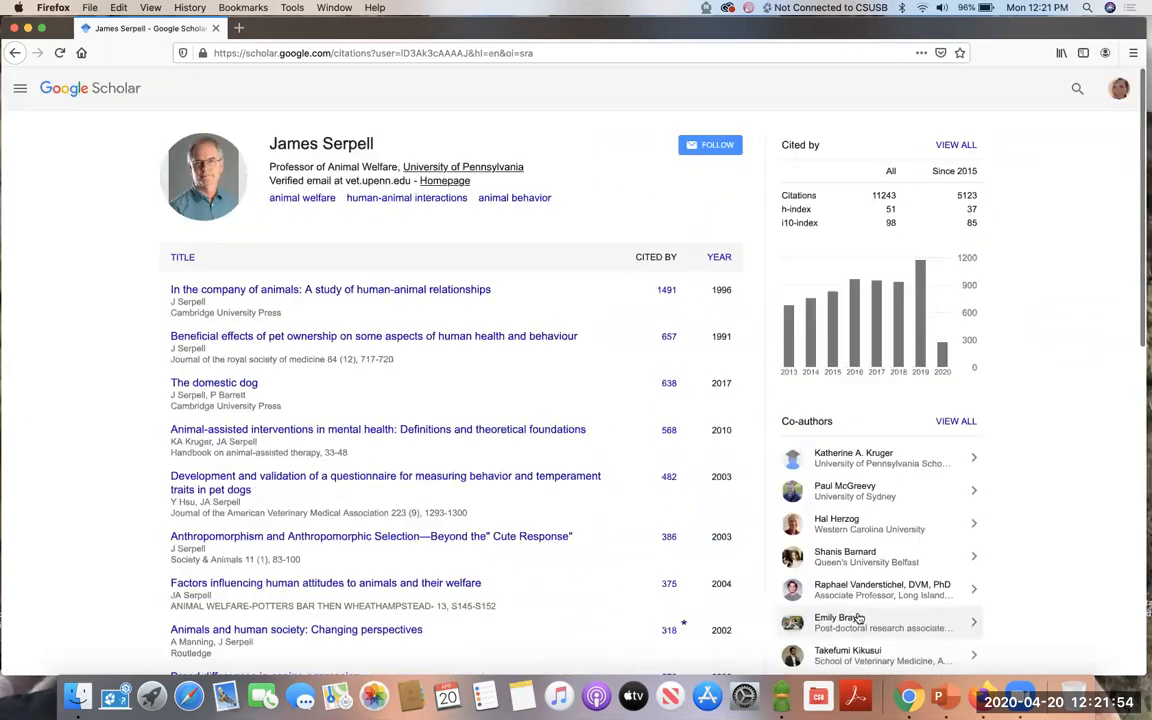
mouse_move(598, 494)
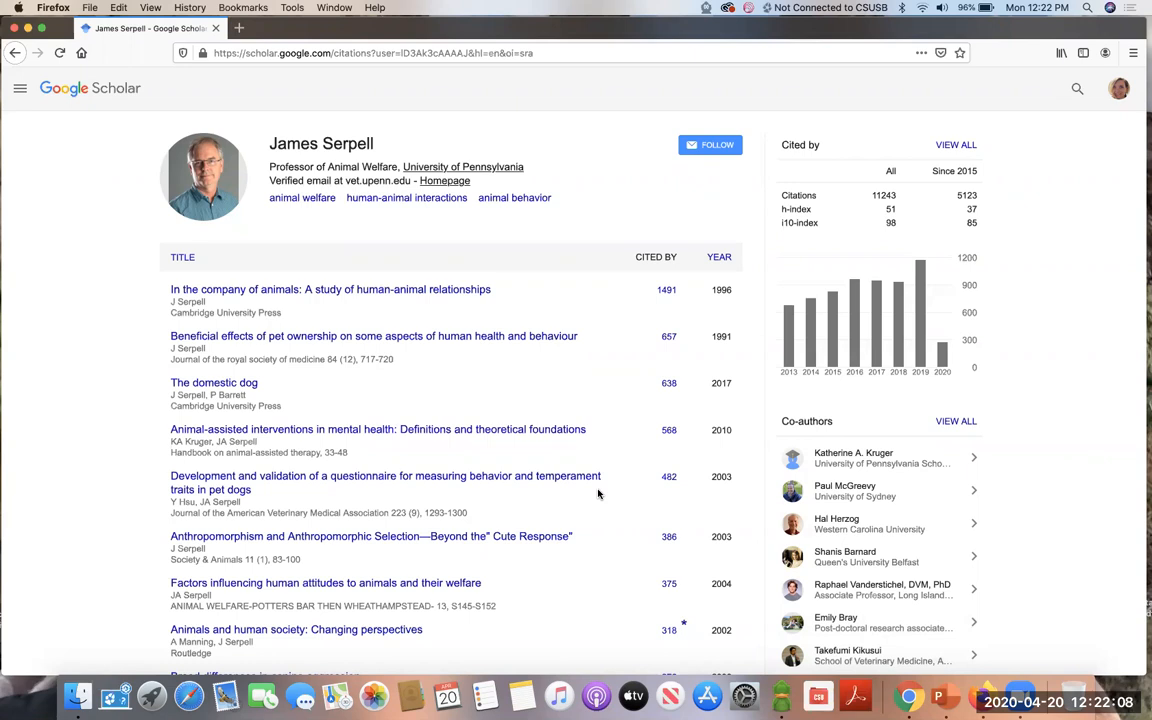
mouse_move(268, 148)
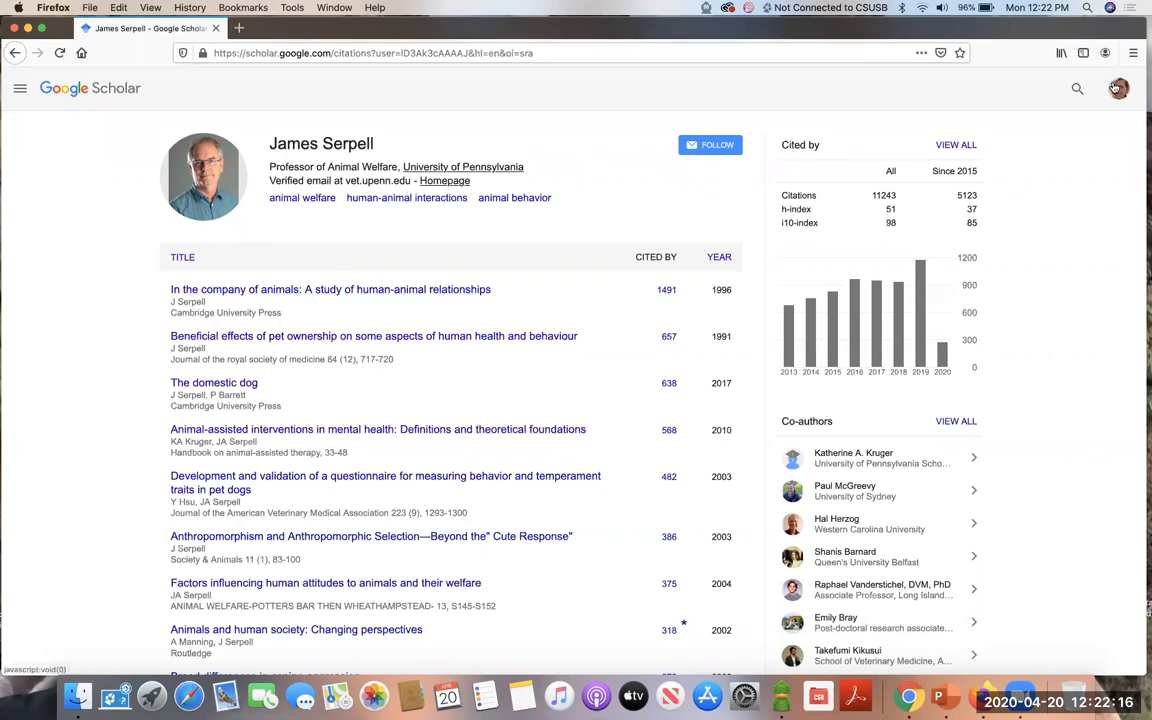
Step: Go to your own Scholar profile via the account menu and browse its publication list
left_click(1118, 88)
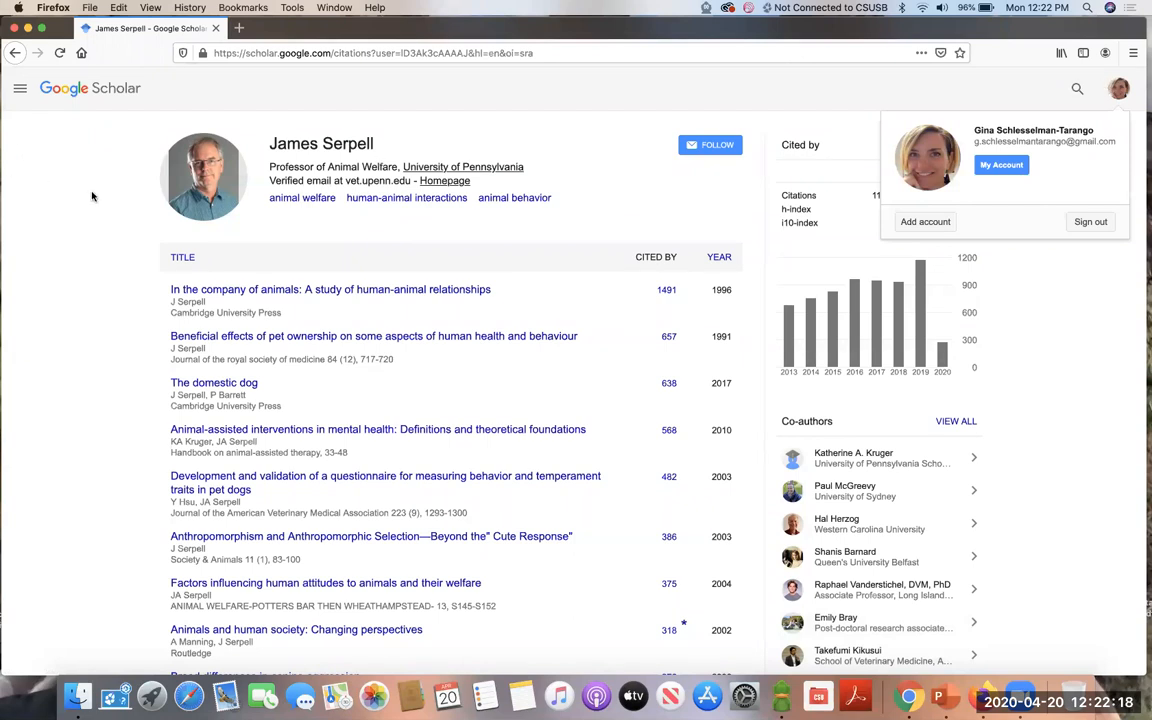
left_click(20, 88)
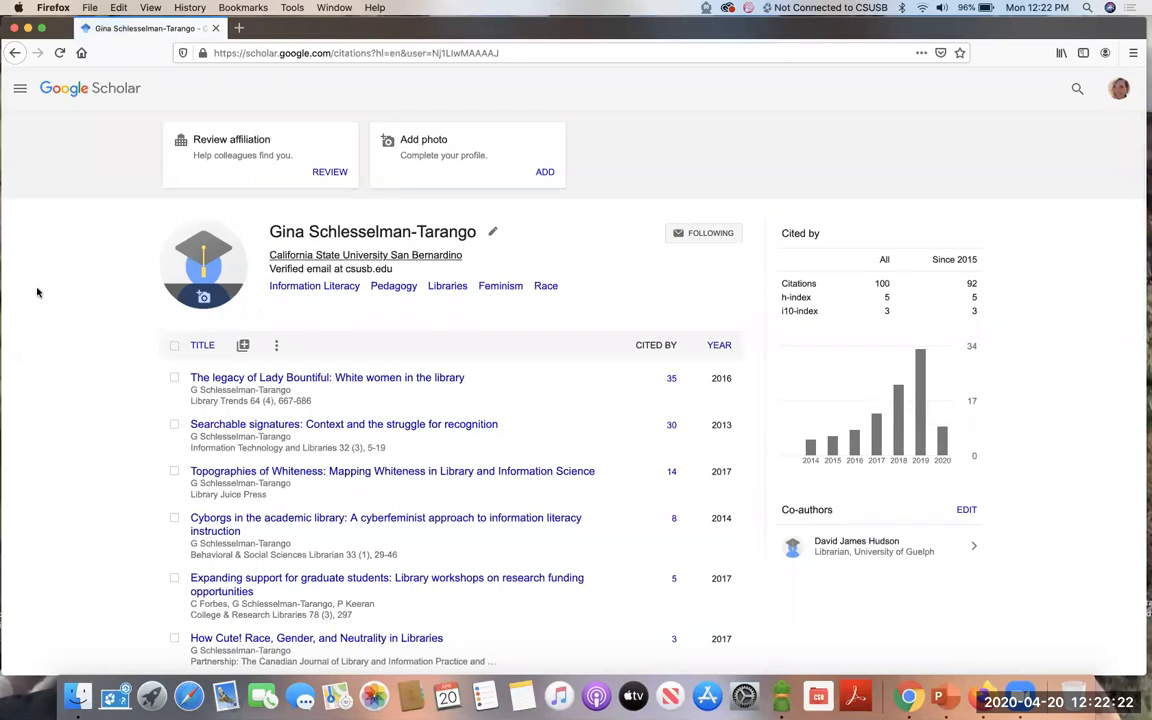
scroll("down", 3)
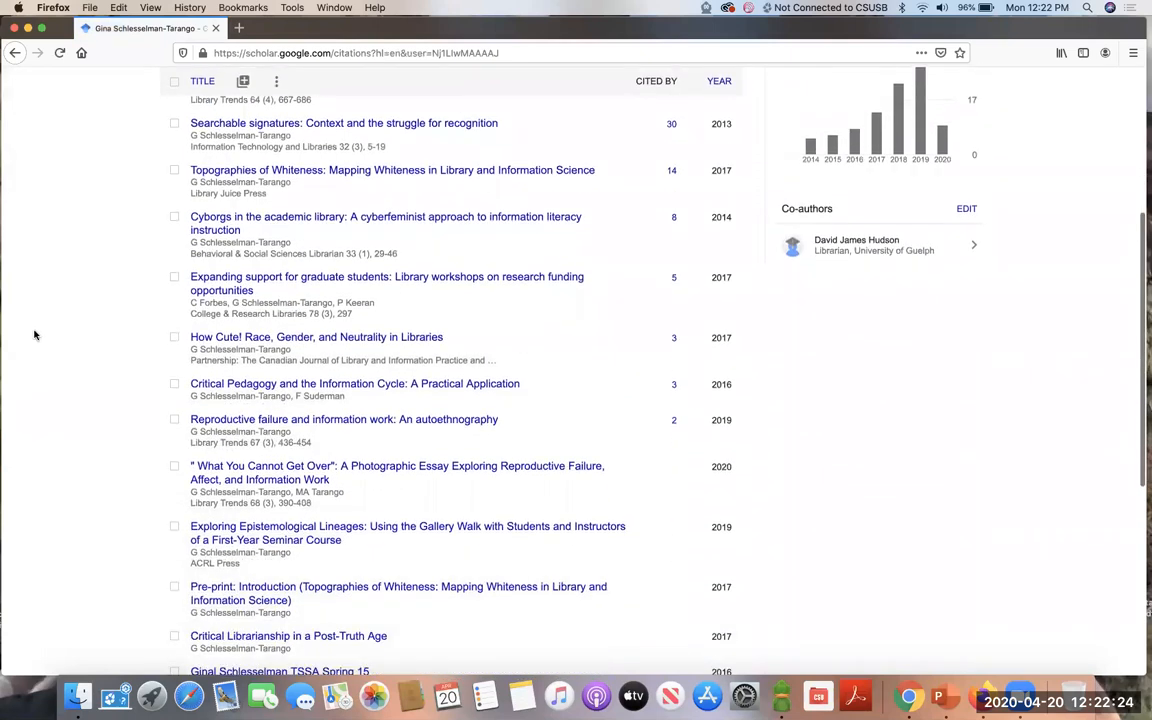
scroll("down", 3)
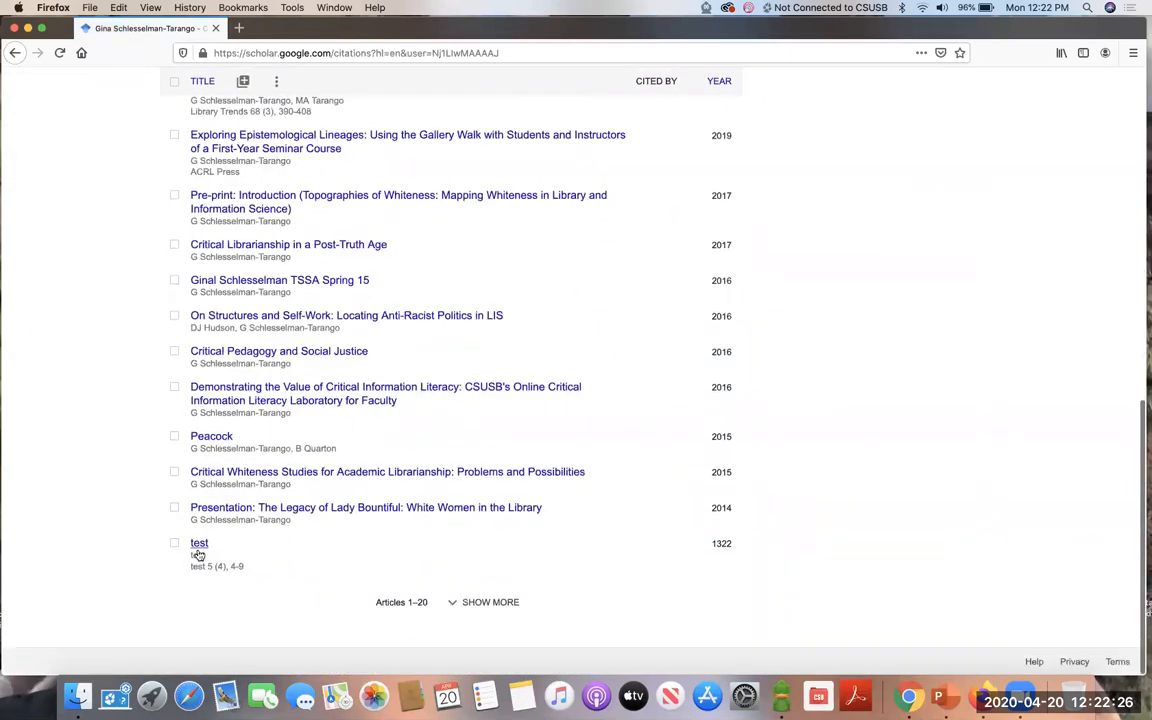
Step: View the 'test' publication's details, close them and return to the Scholar start page
left_click(199, 543)
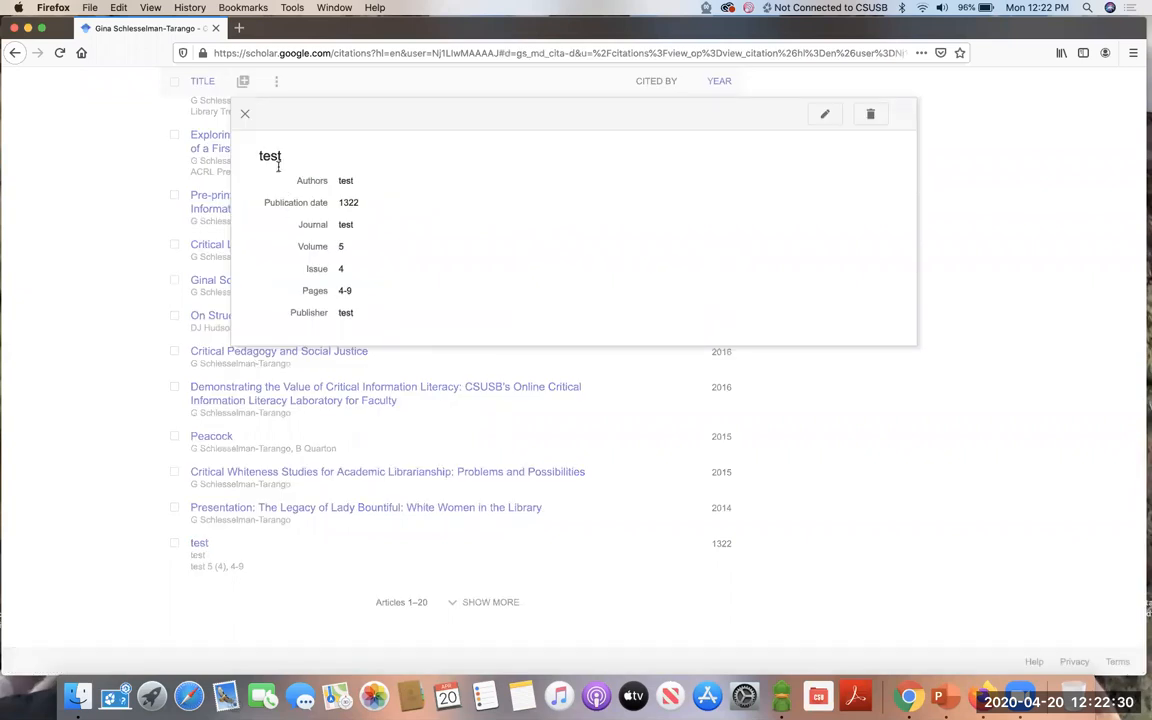
left_click(244, 113)
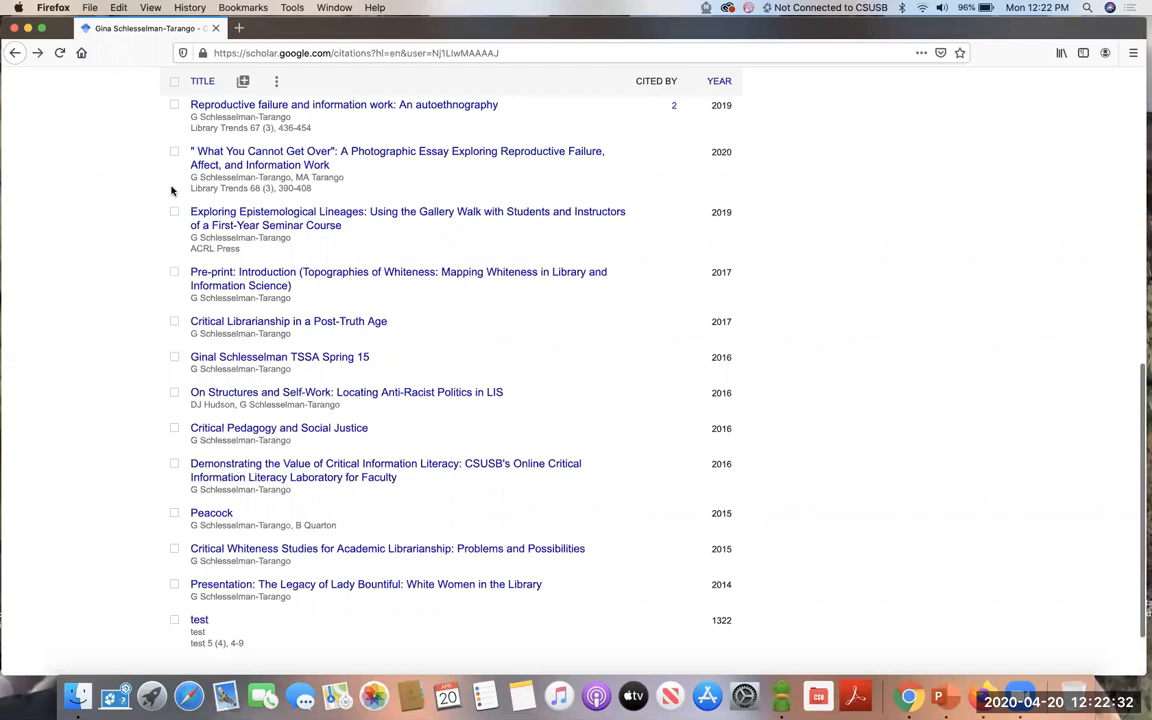
scroll("up", 3)
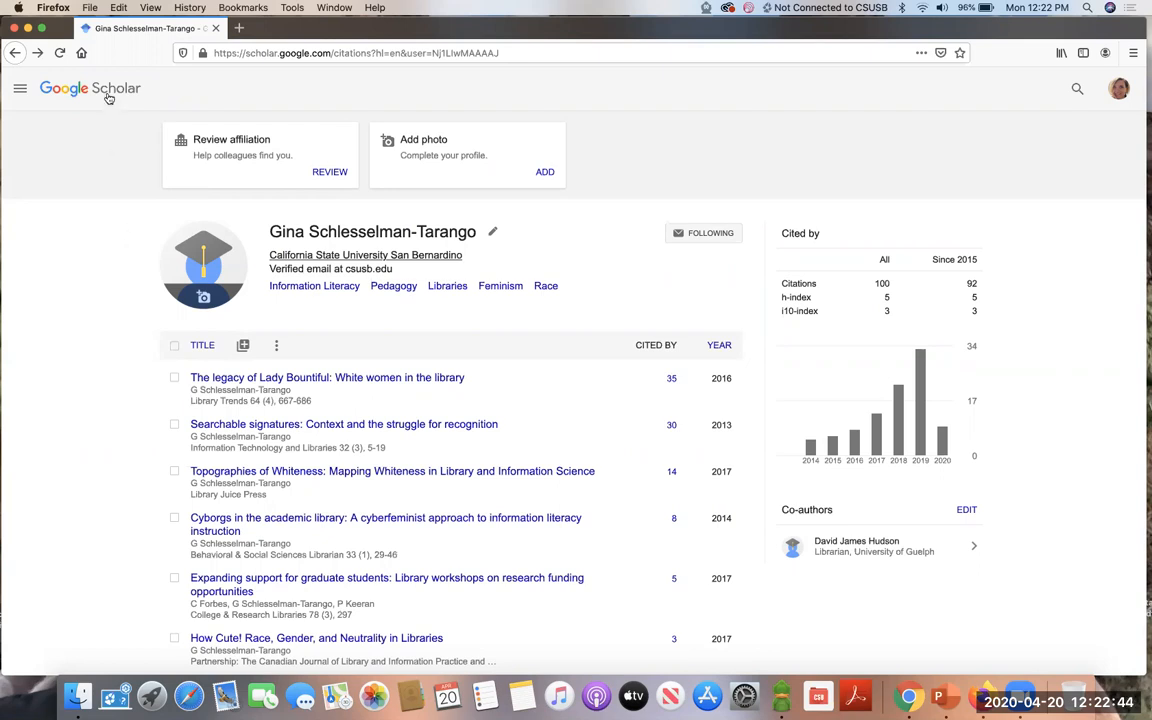
left_click(90, 88)
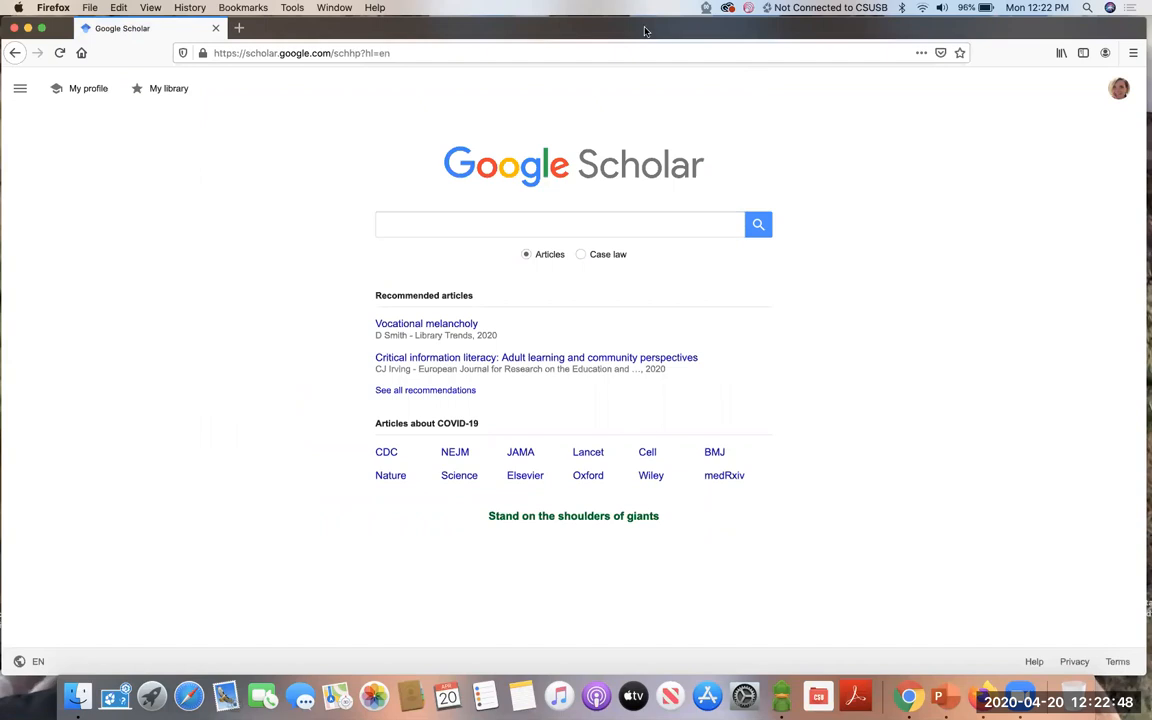
mouse_move(570, 146)
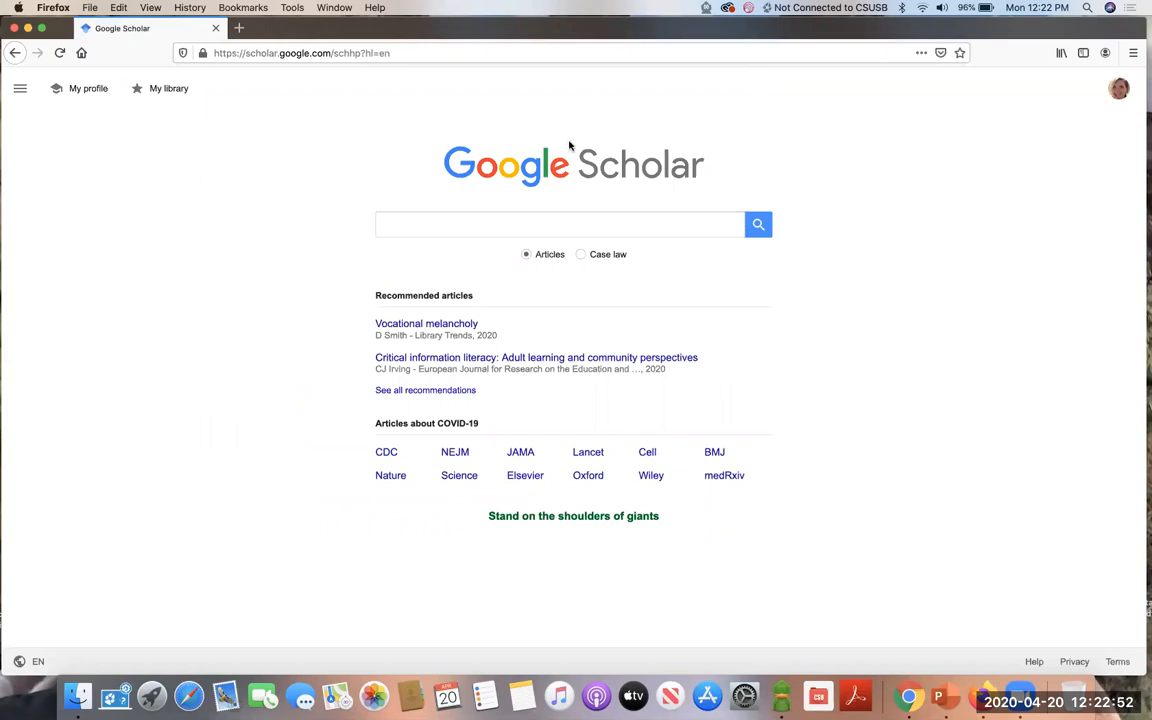
Step: Search Google Scholar for 'uninsured children school lunches' via the 'uninsured' suggestion
left_click(560, 224)
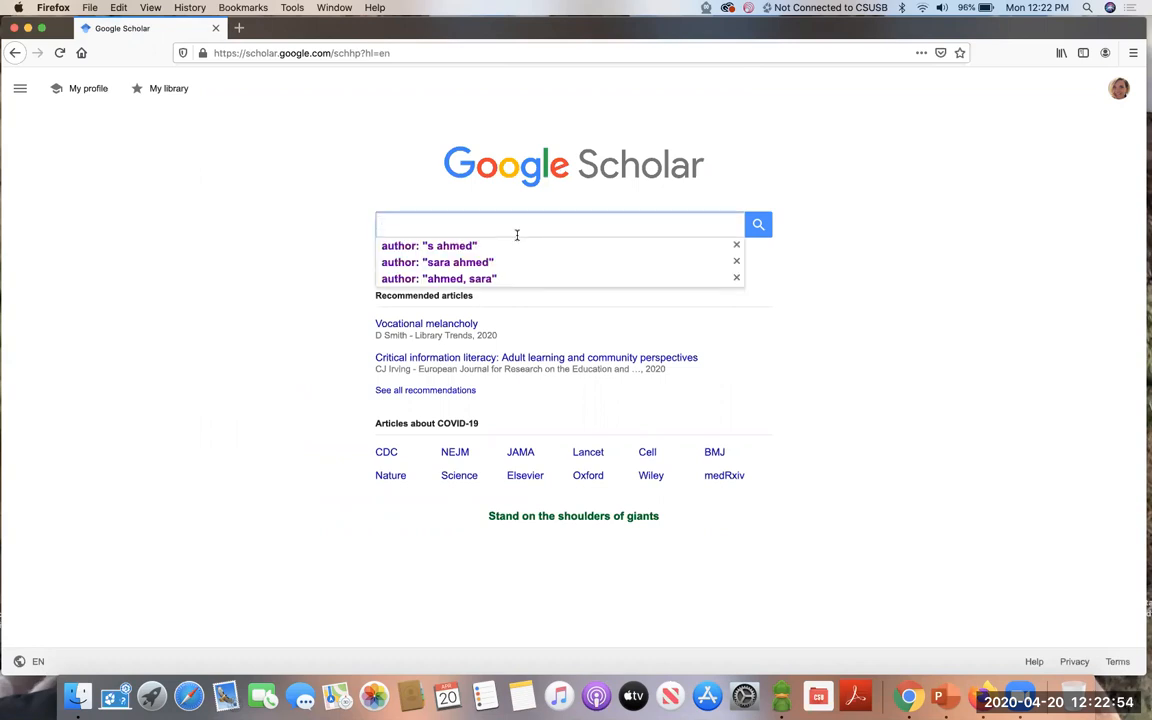
type("uninsured")
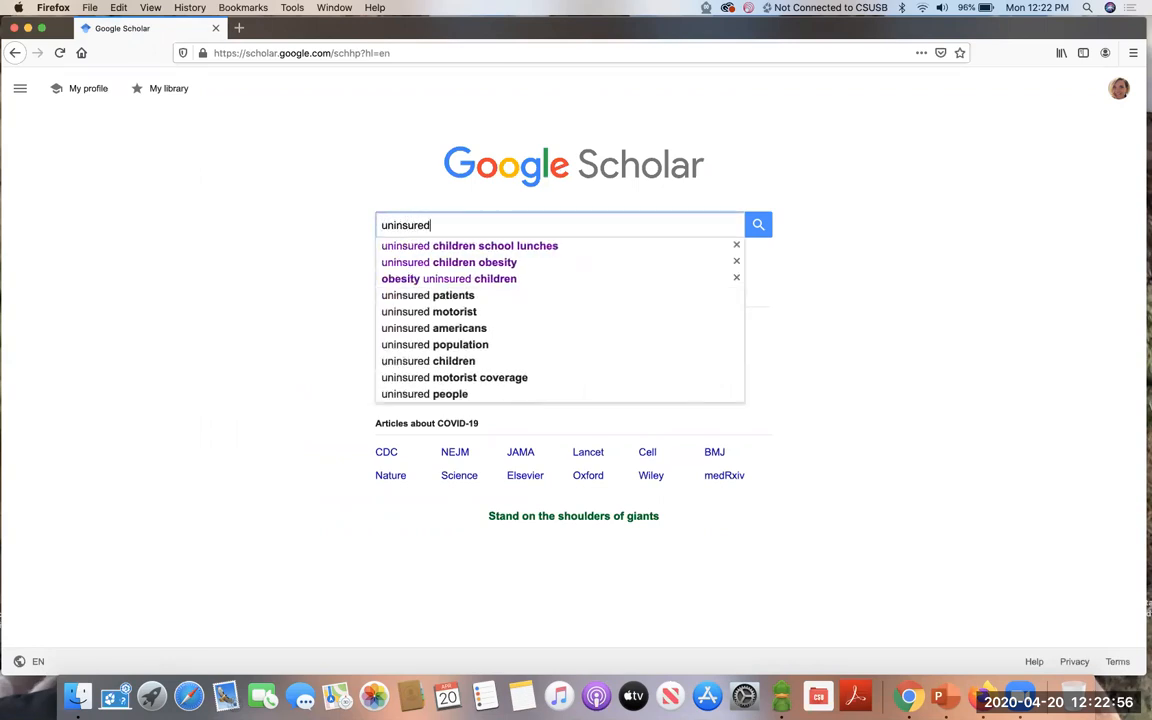
left_click(469, 245)
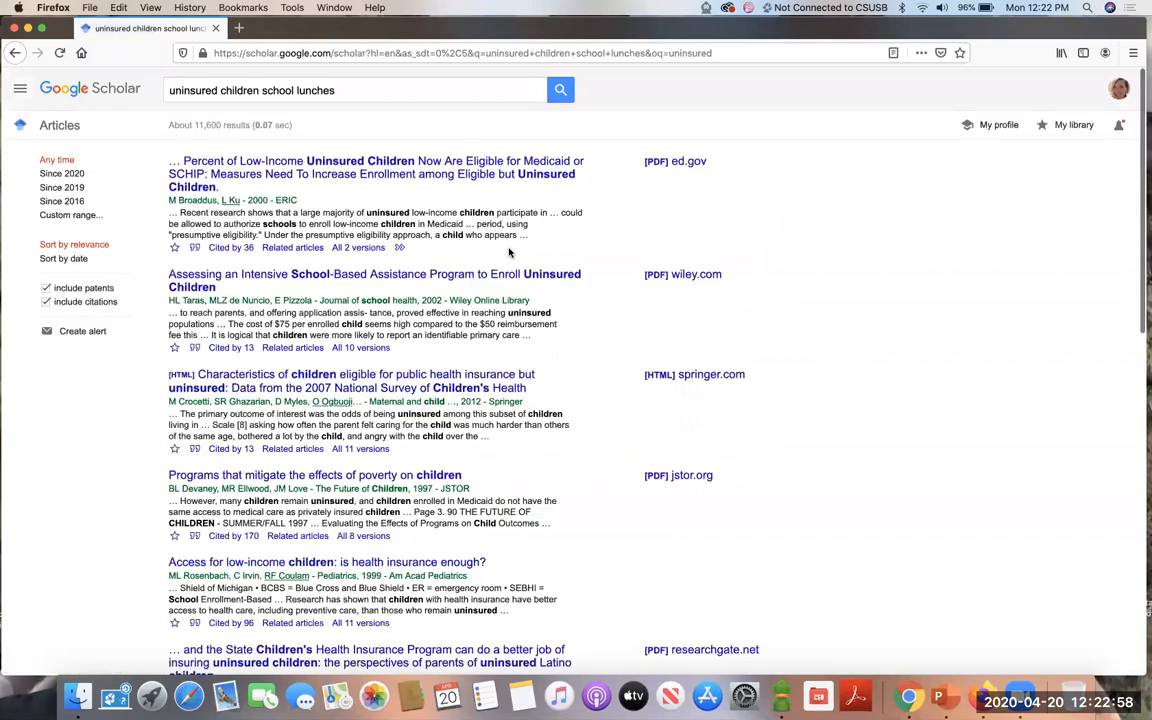
mouse_move(854, 353)
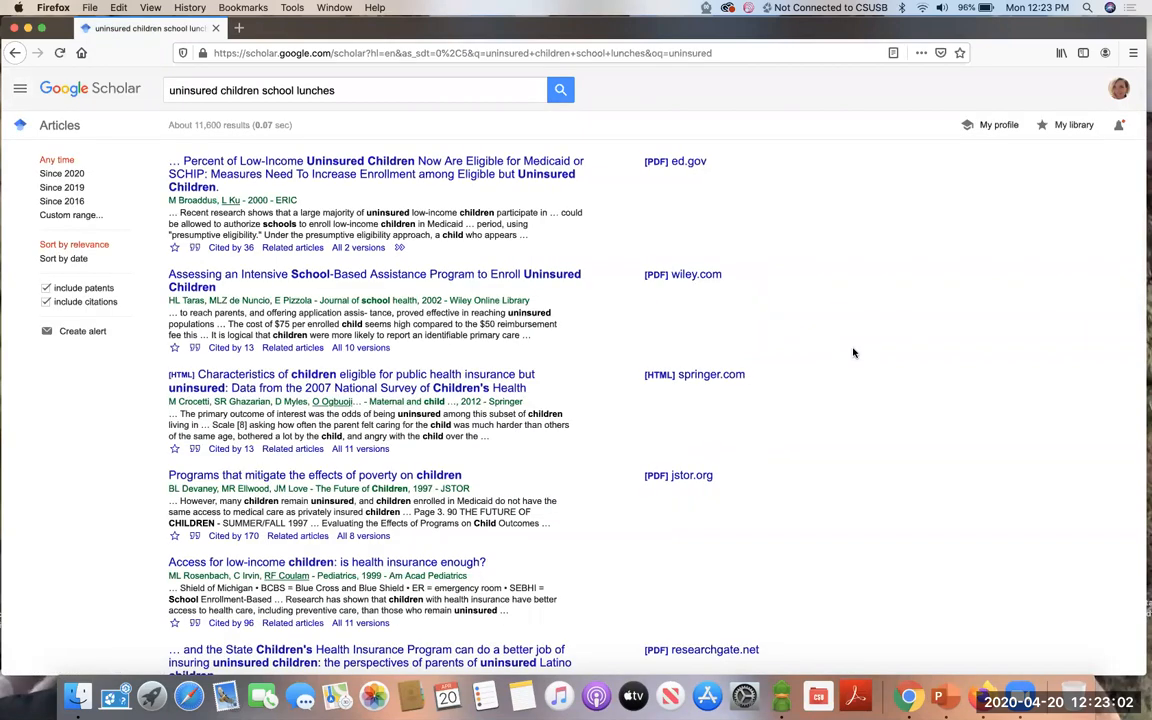
mouse_move(505, 424)
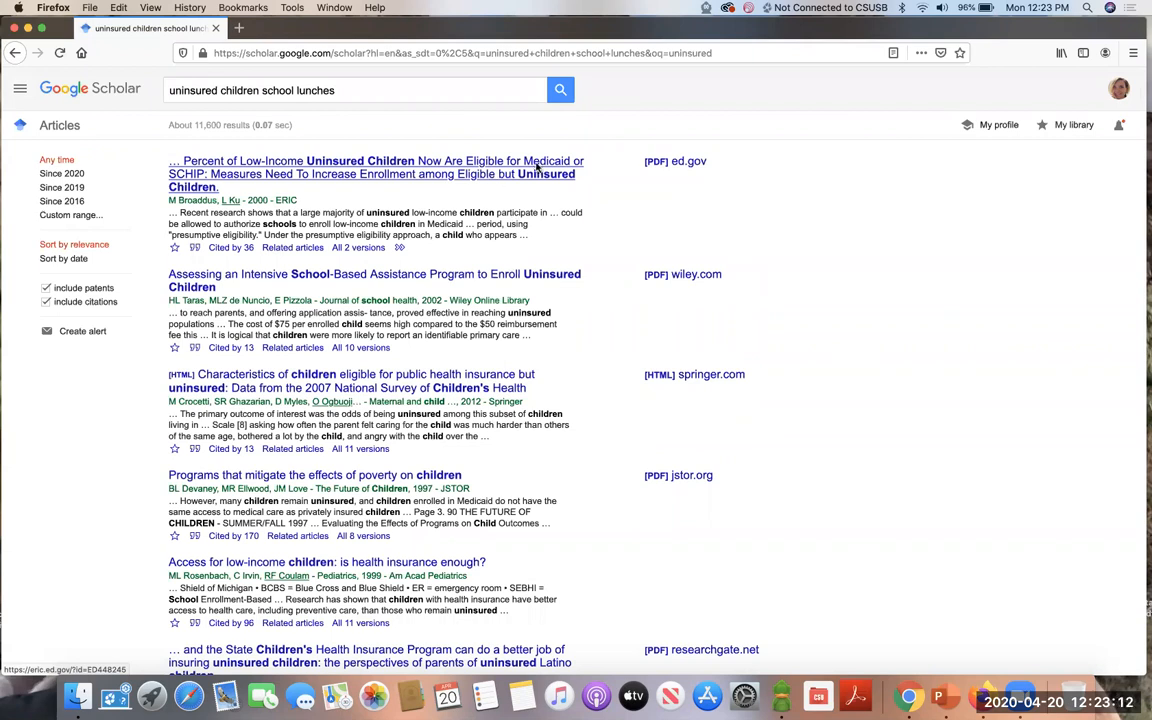
mouse_move(686, 161)
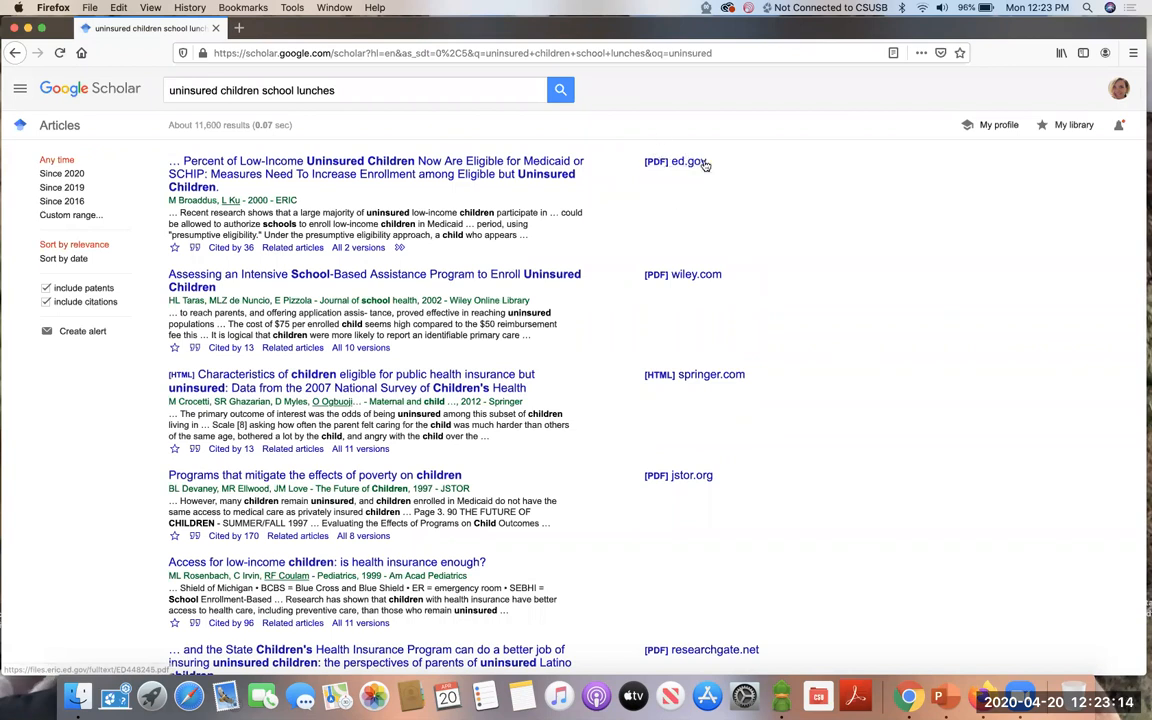
Step: Follow the springer.com full-text link for the Characteristics article in the results
scroll("down", 3)
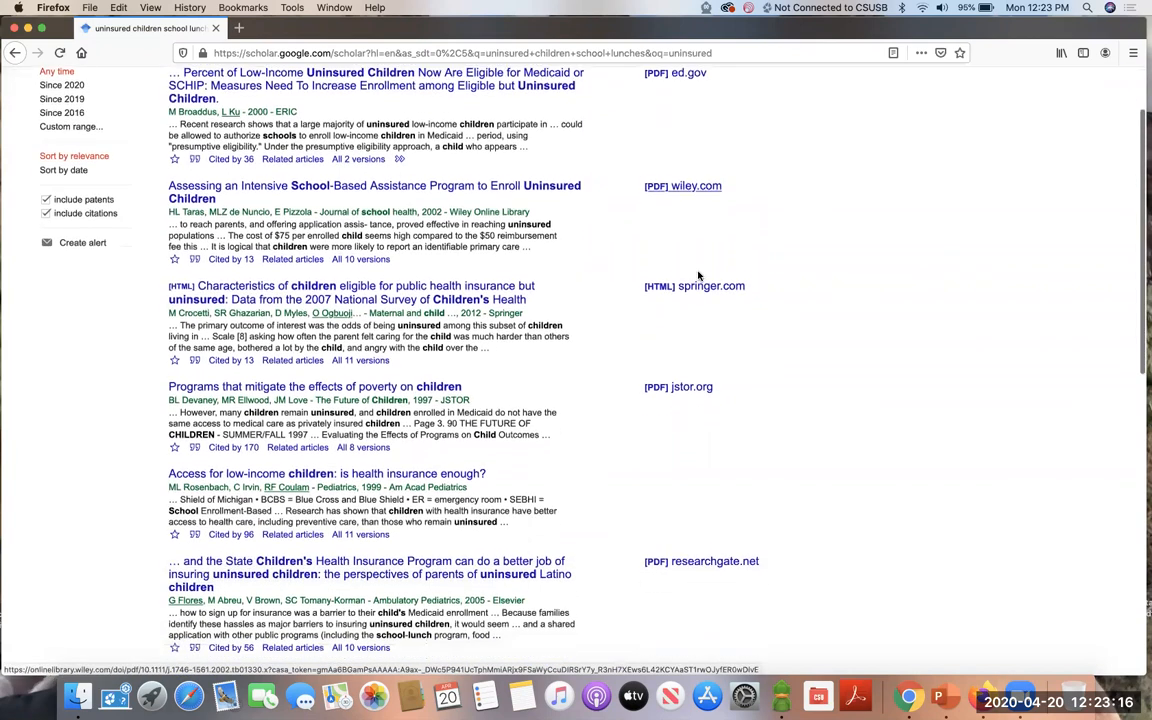
scroll("down", 3)
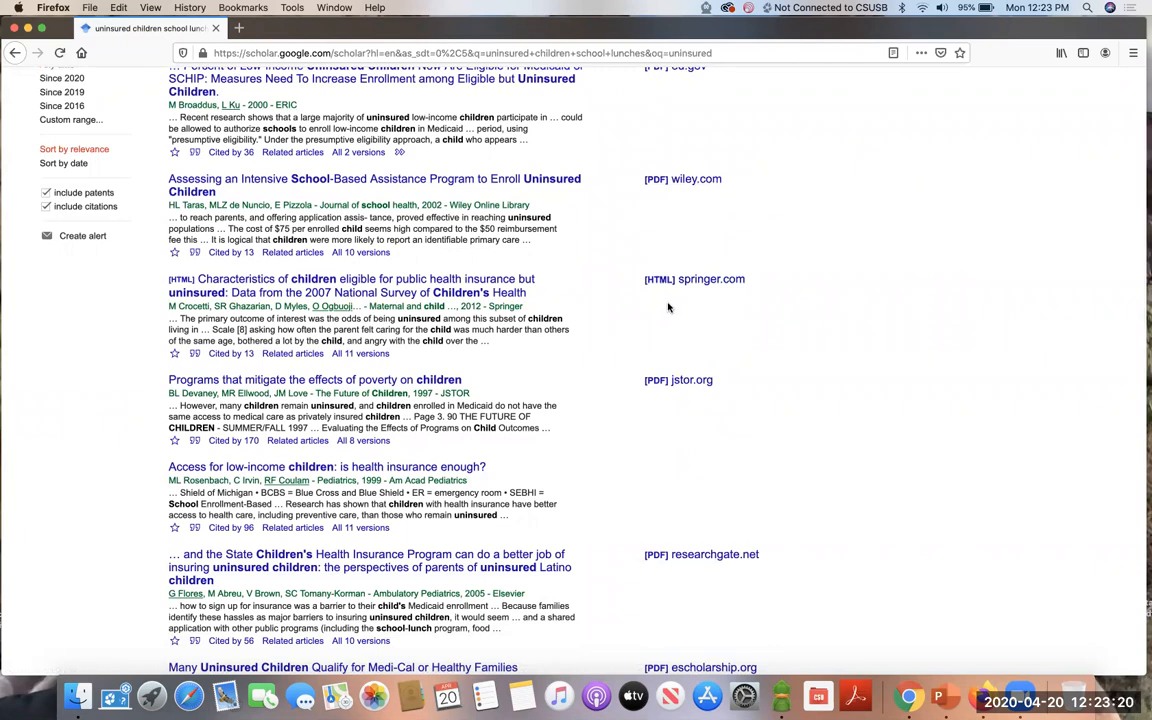
left_click(694, 279)
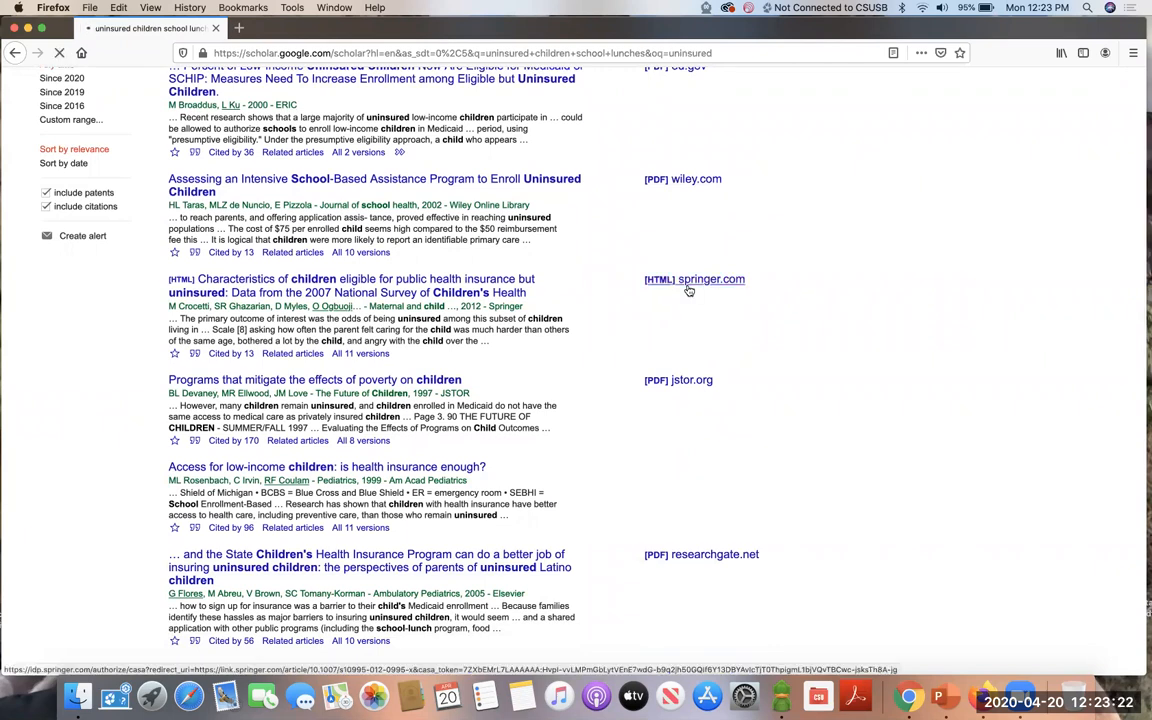
left_click(695, 279)
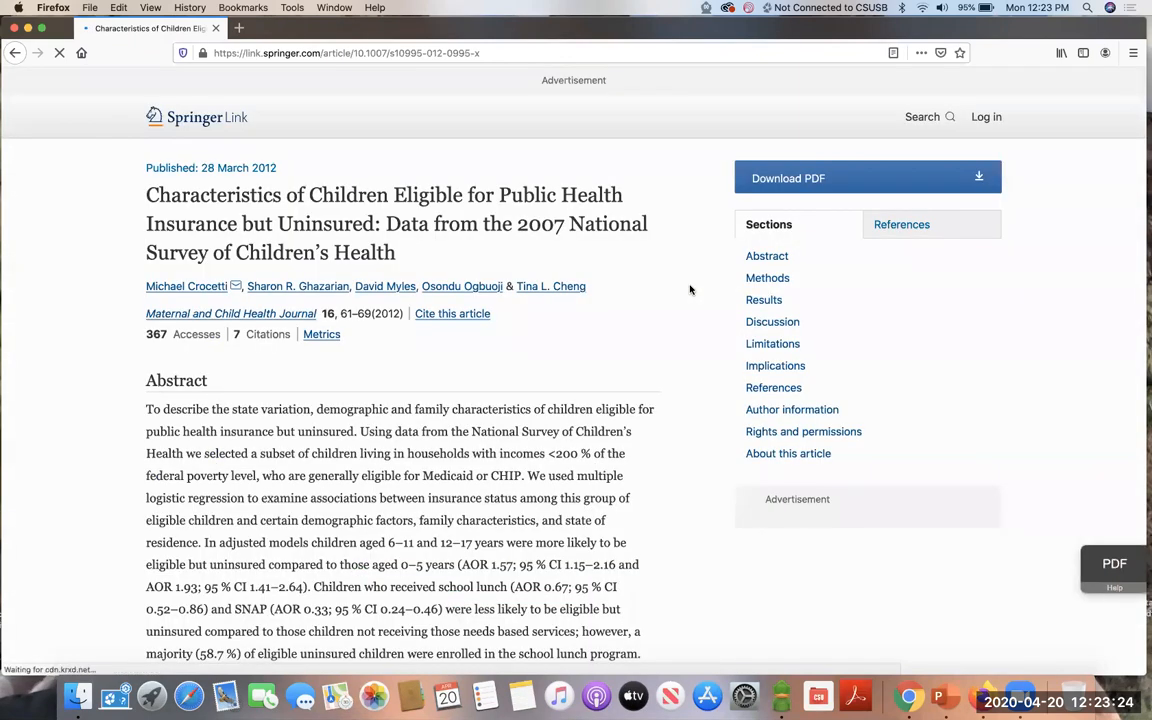
scroll("down", 3)
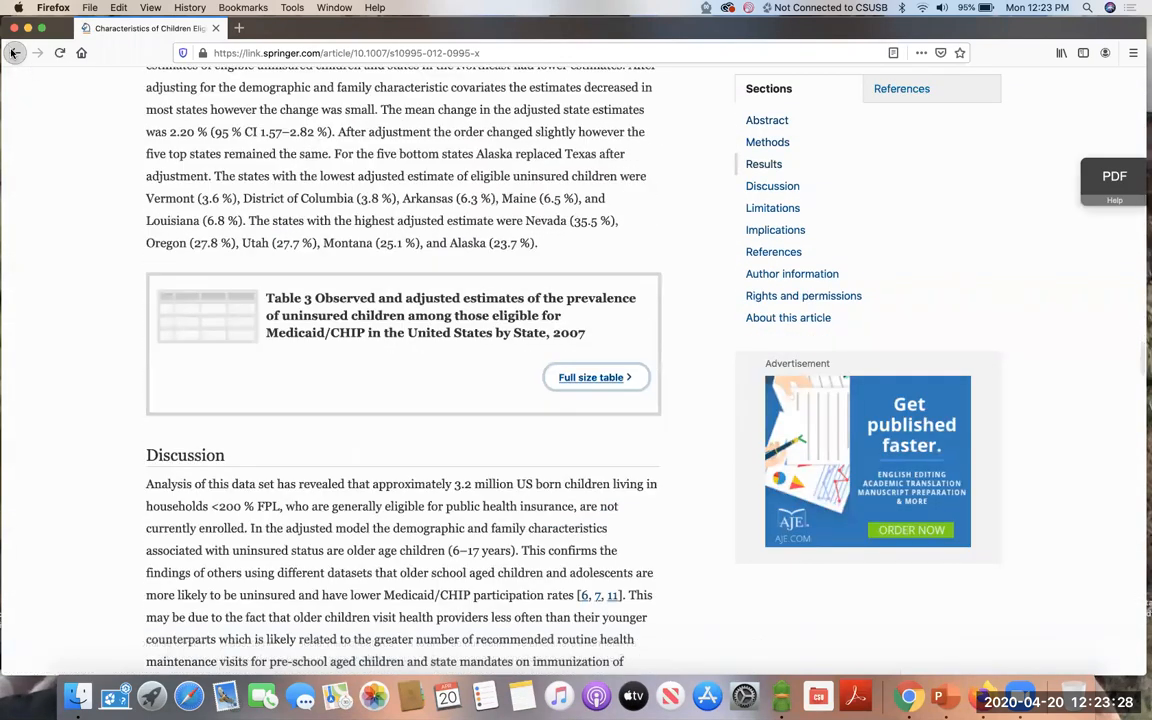
left_click(15, 53)
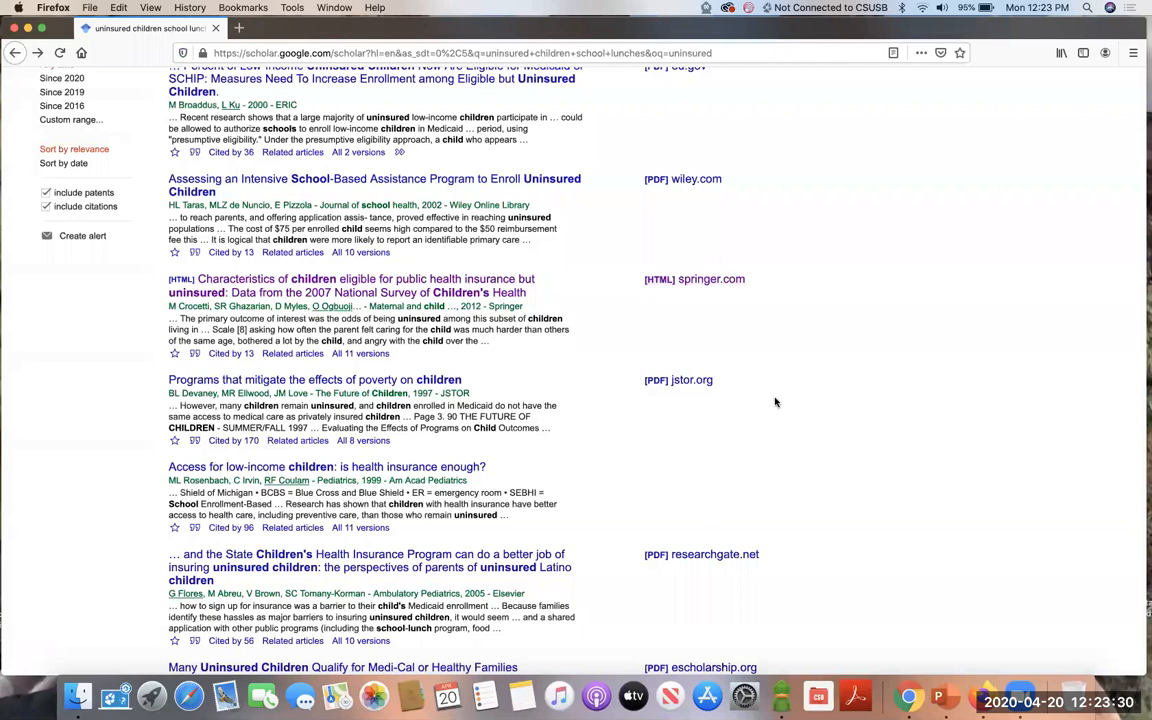
Step: Scroll further down the uninsured children school lunches results
scroll("down", 3)
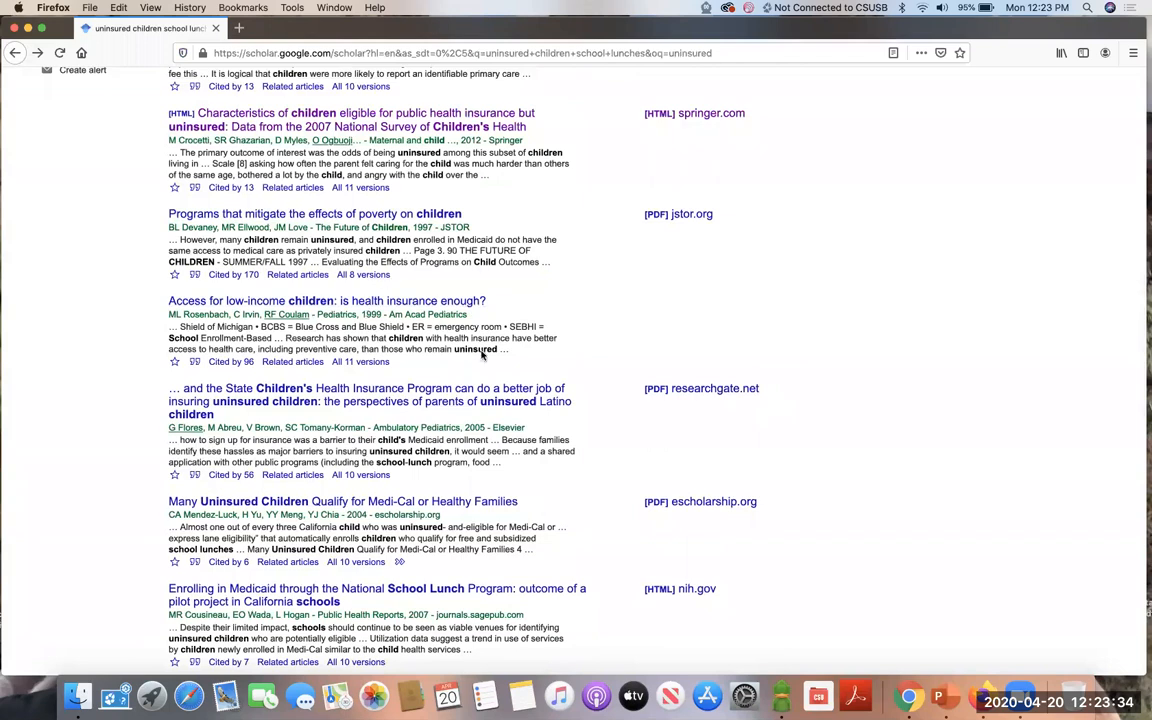
mouse_move(686, 344)
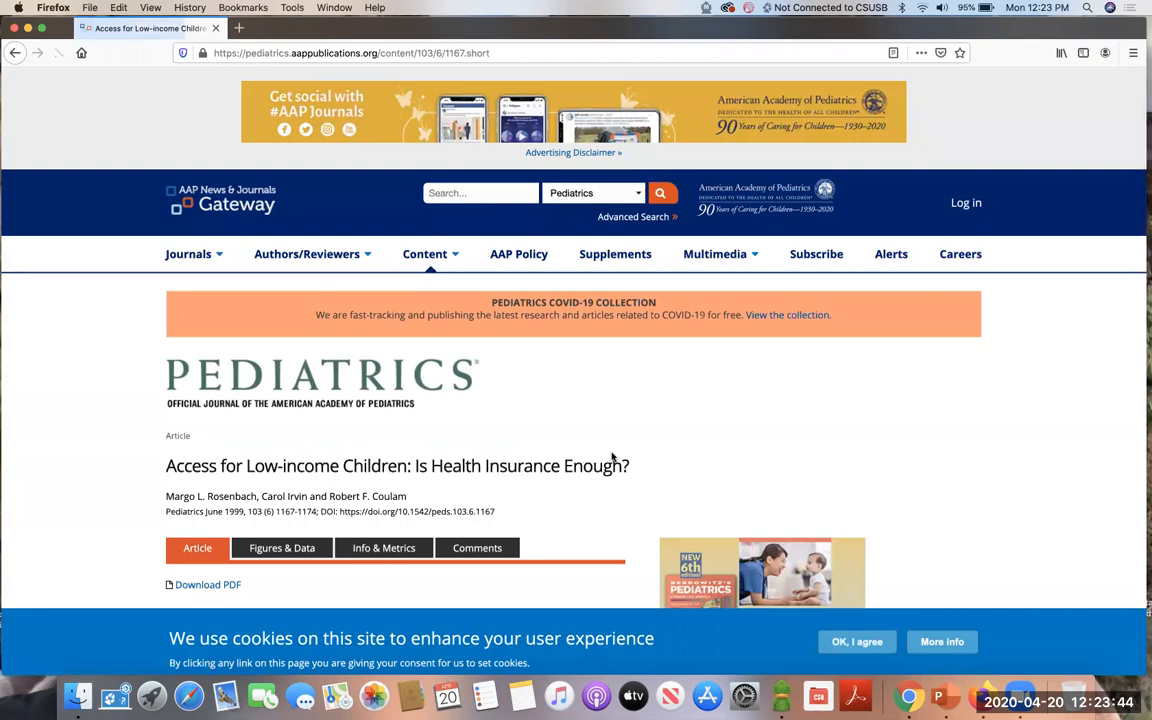
Step: Look over the paywalled AAP Pediatrics article page, then close it to return to Scholar
scroll("down", 3)
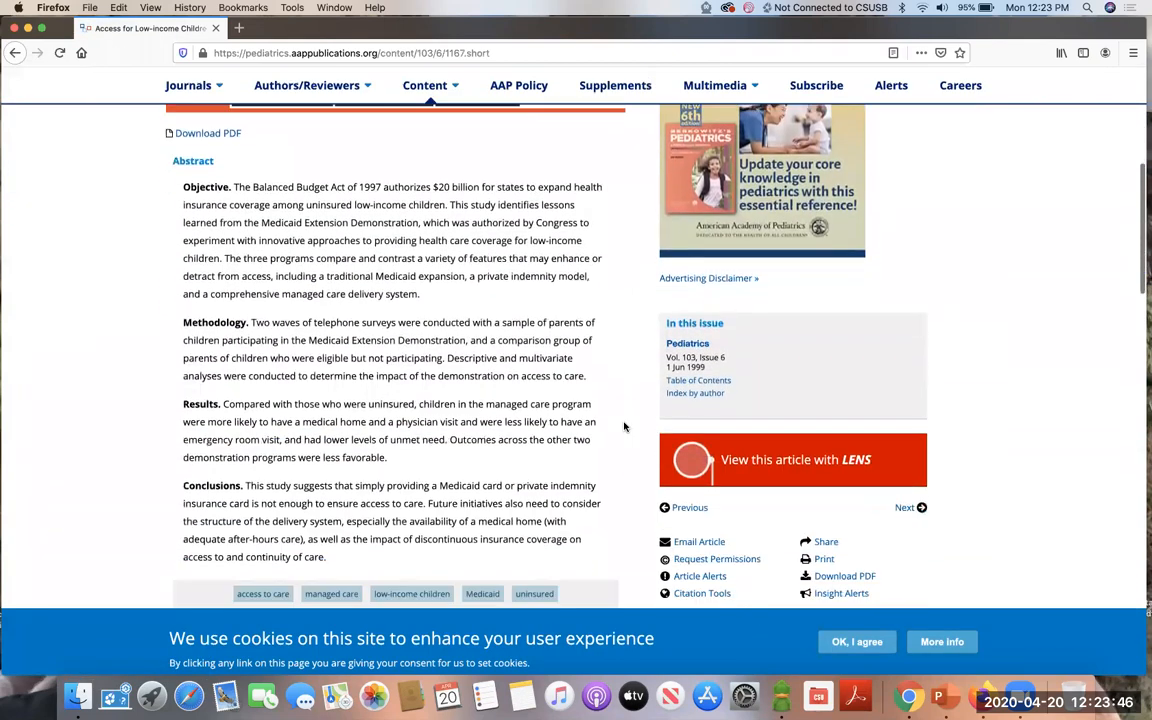
scroll("up", 3)
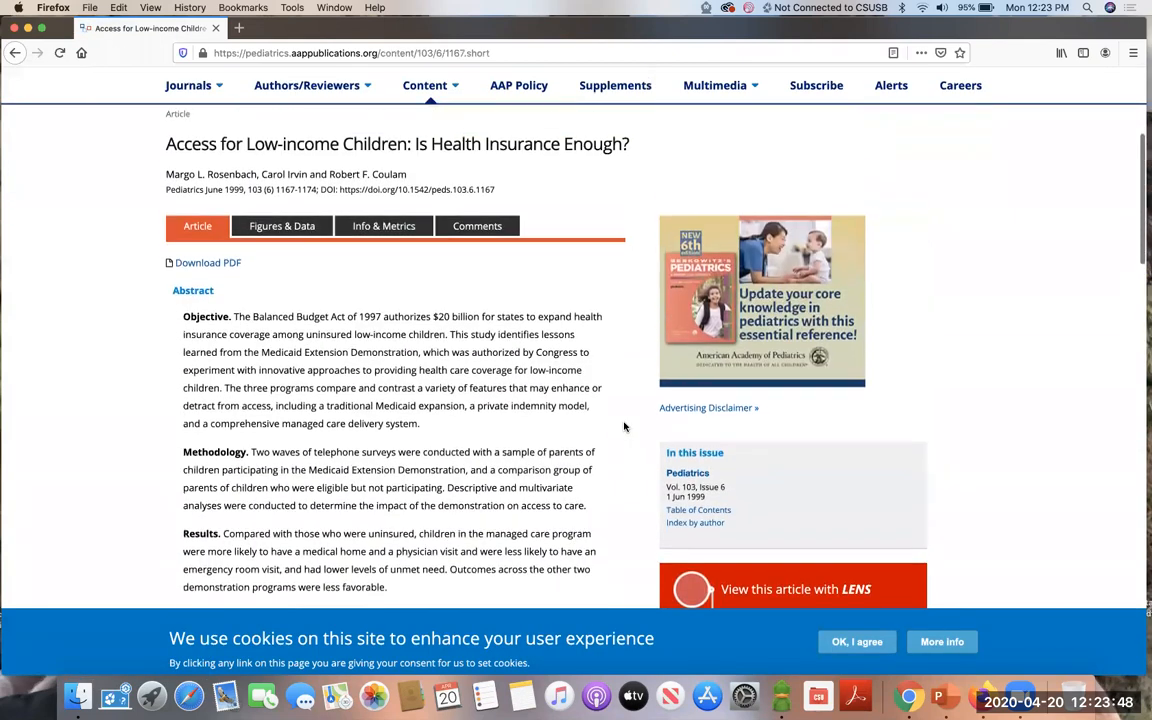
scroll("up", 3)
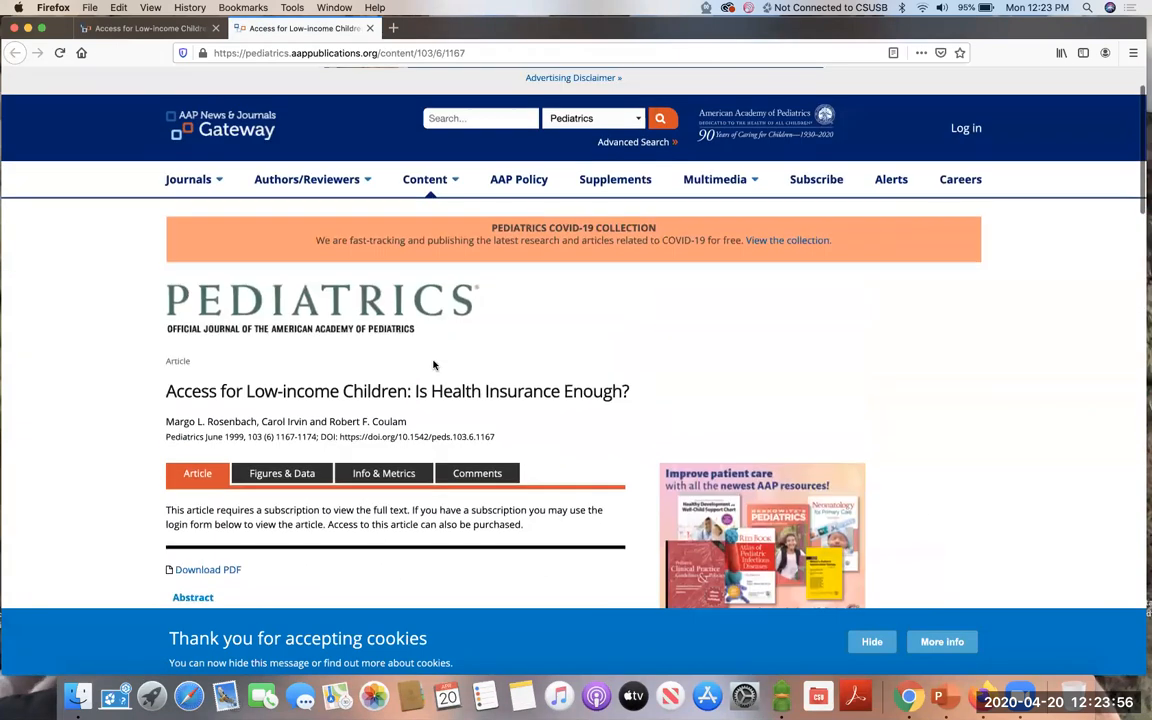
scroll("down", 3)
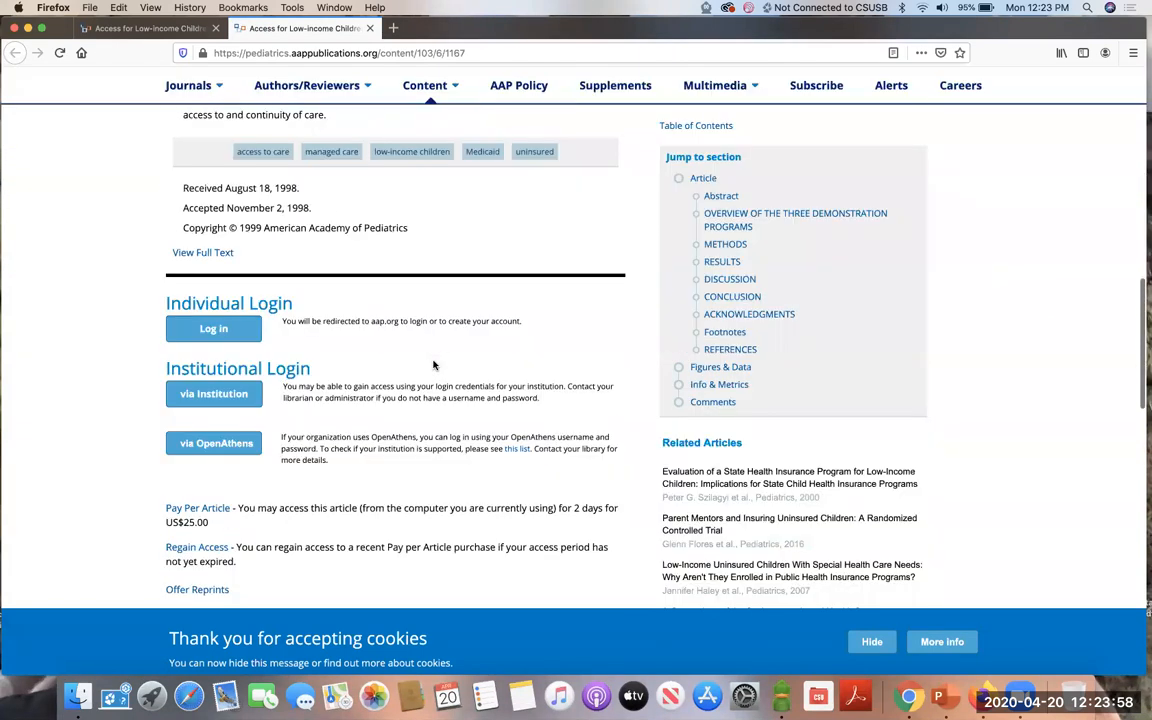
scroll("up", 3)
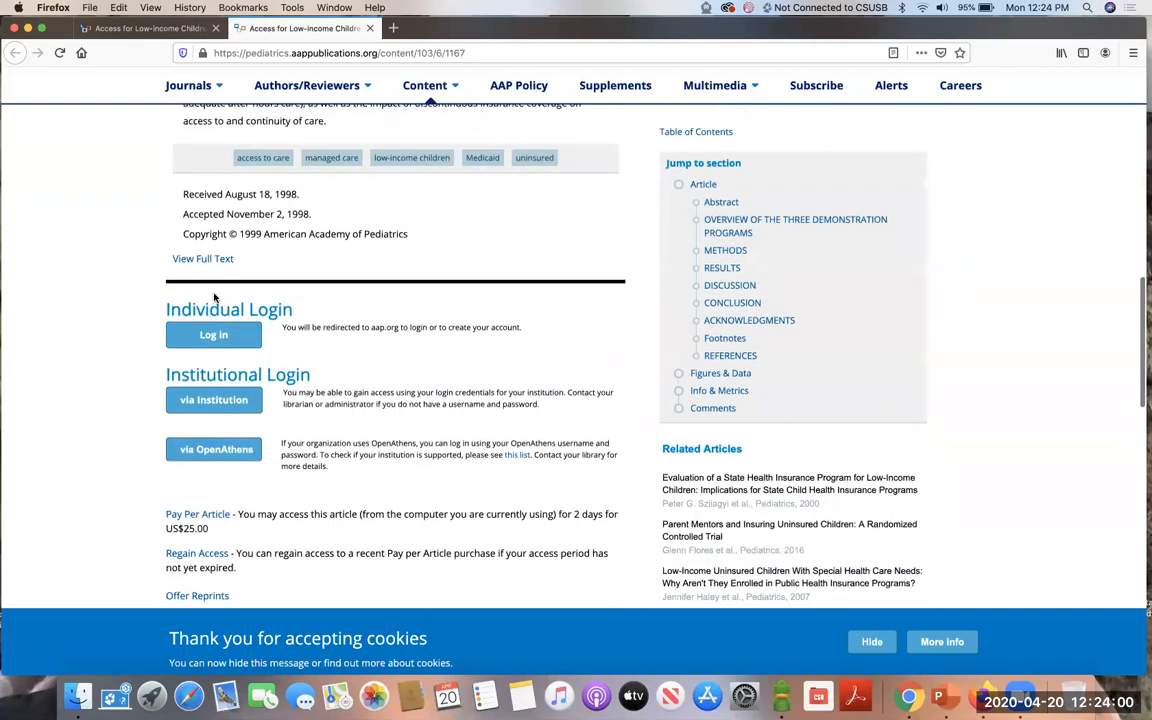
scroll("down", 3)
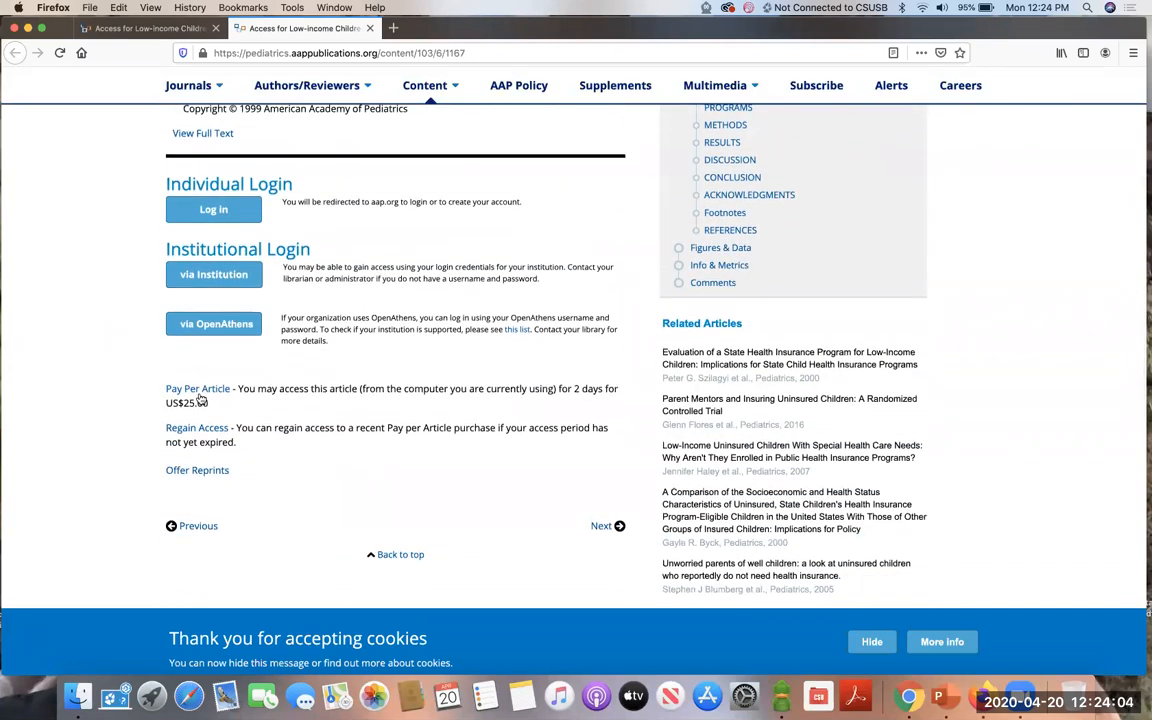
scroll("up", 3)
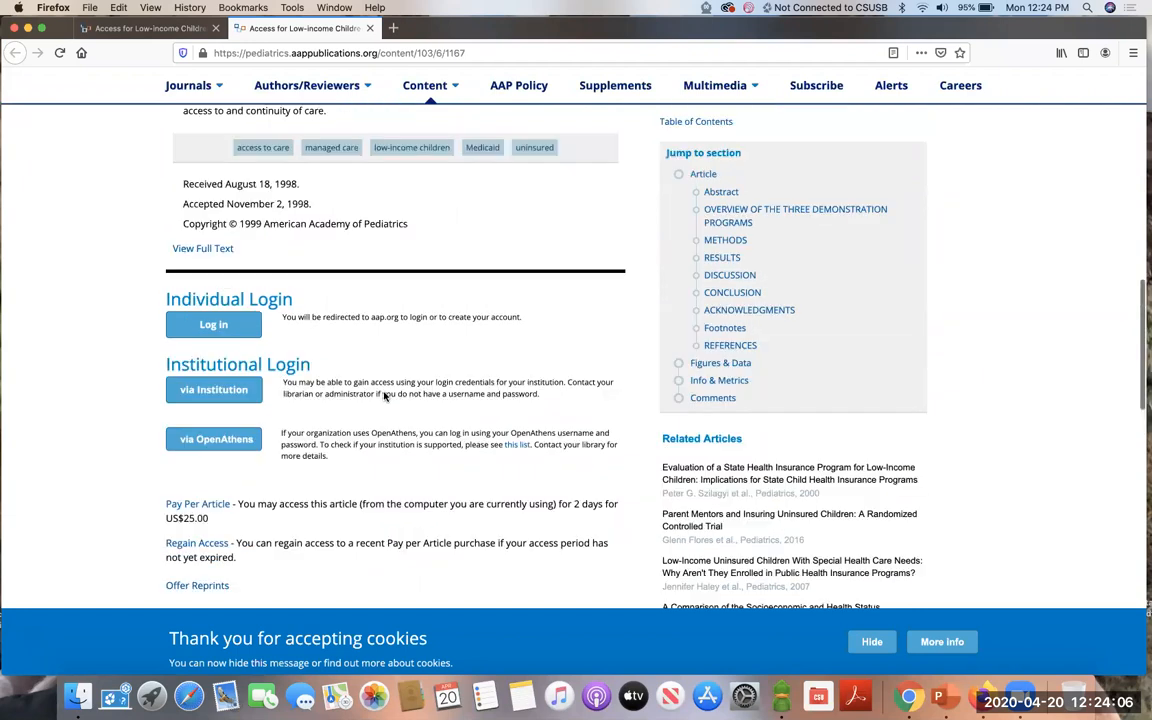
scroll("up", 3)
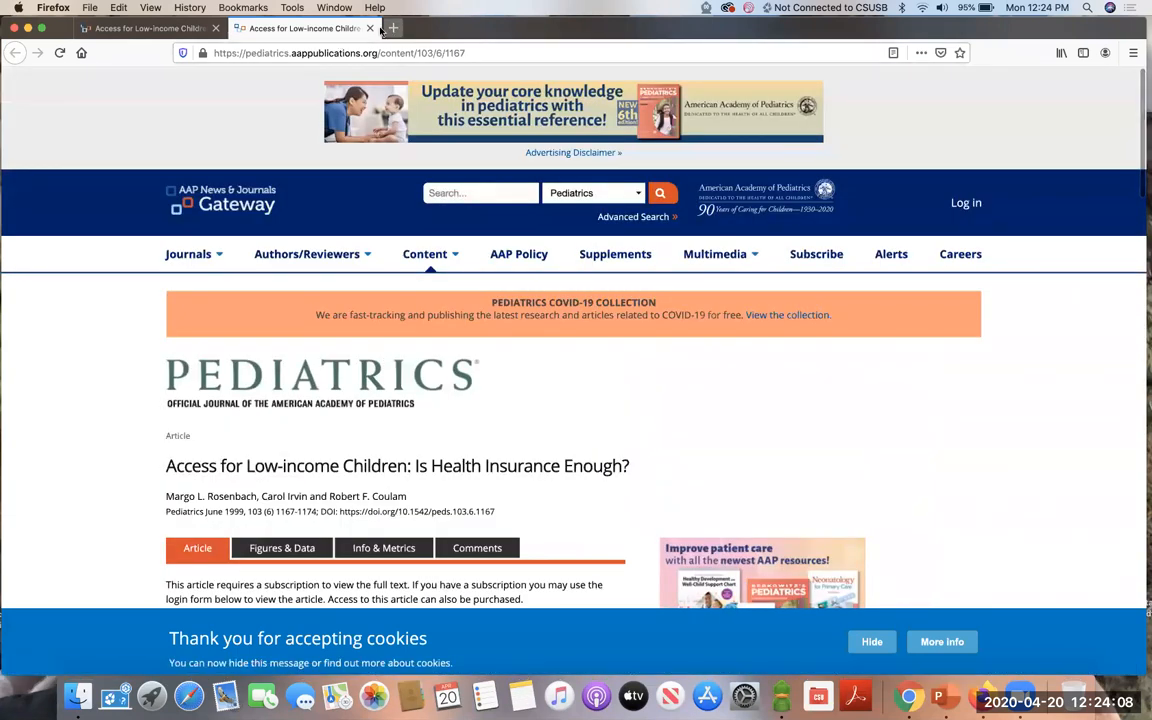
left_click(370, 28)
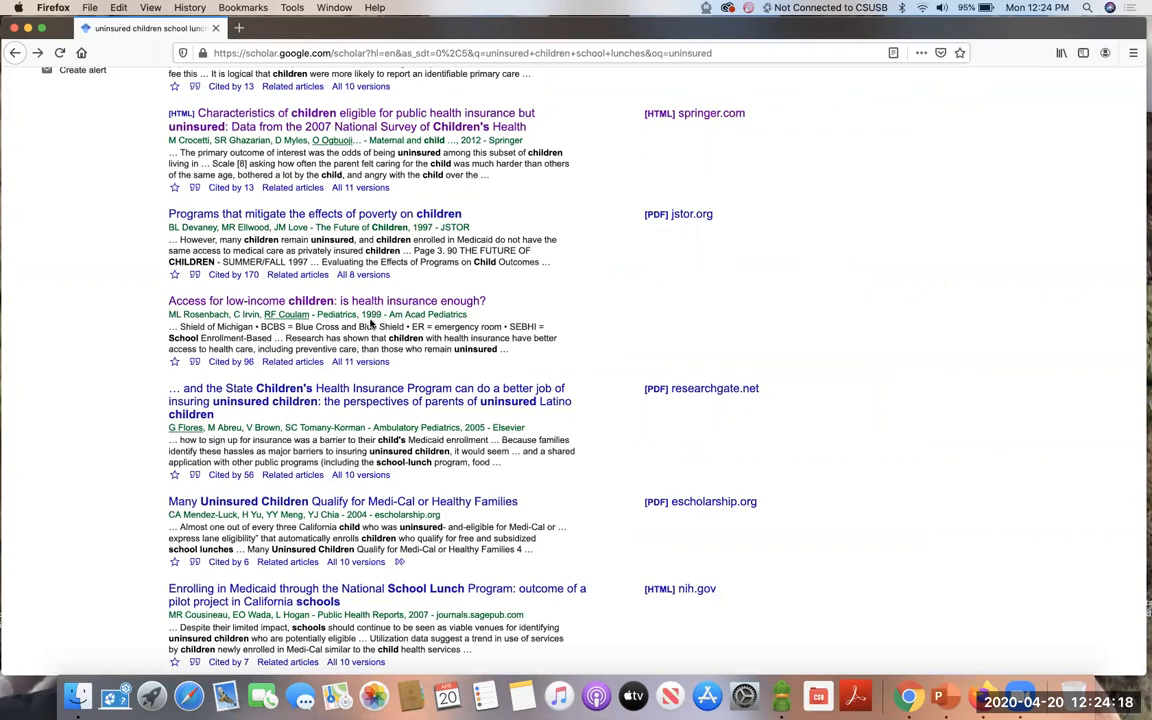
mouse_move(508, 320)
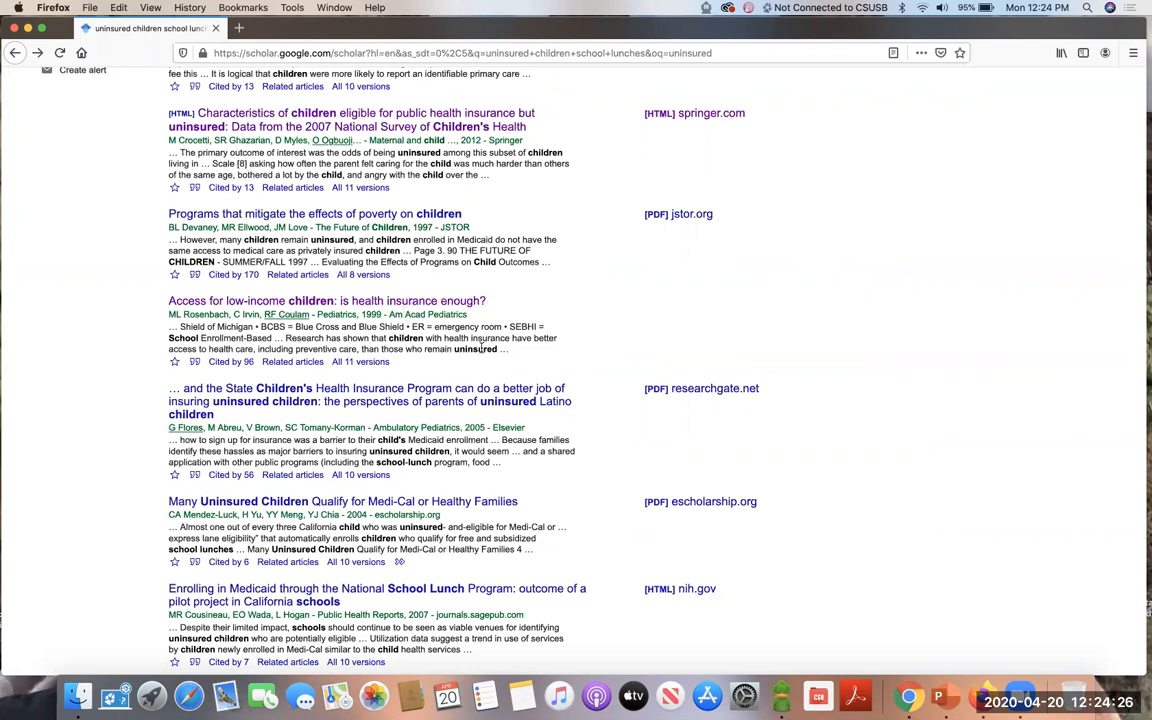
Step: Go to Scholar Settings from the main menu
scroll("up", 3)
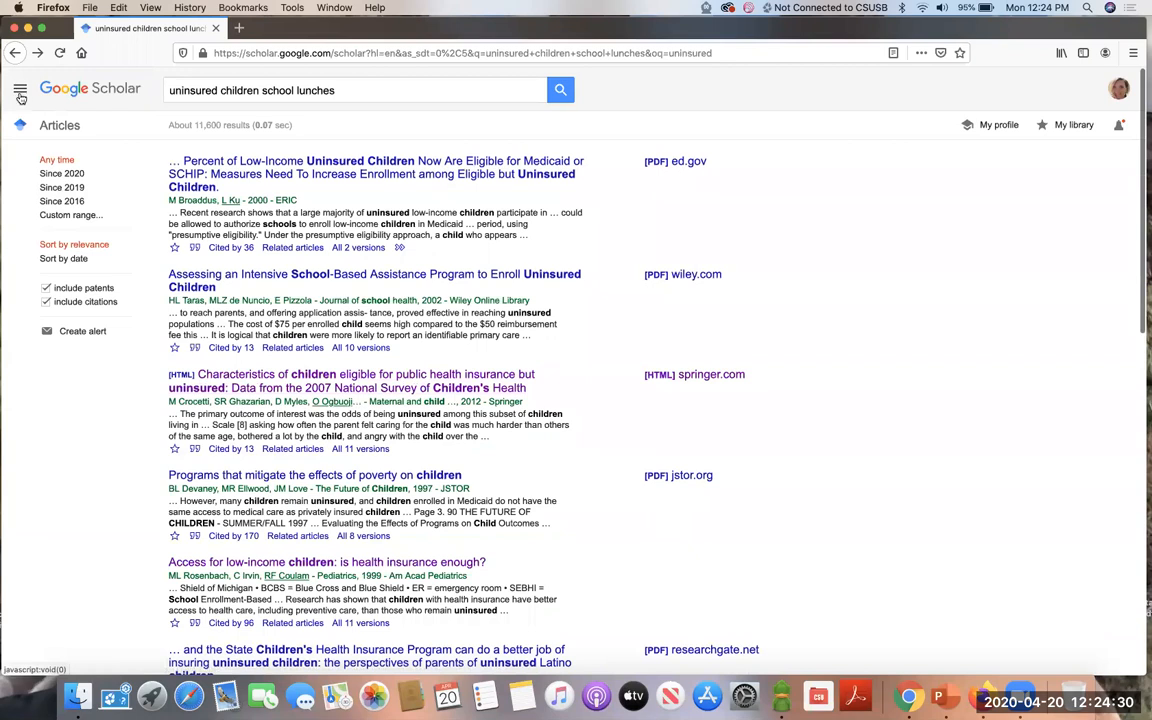
left_click(20, 90)
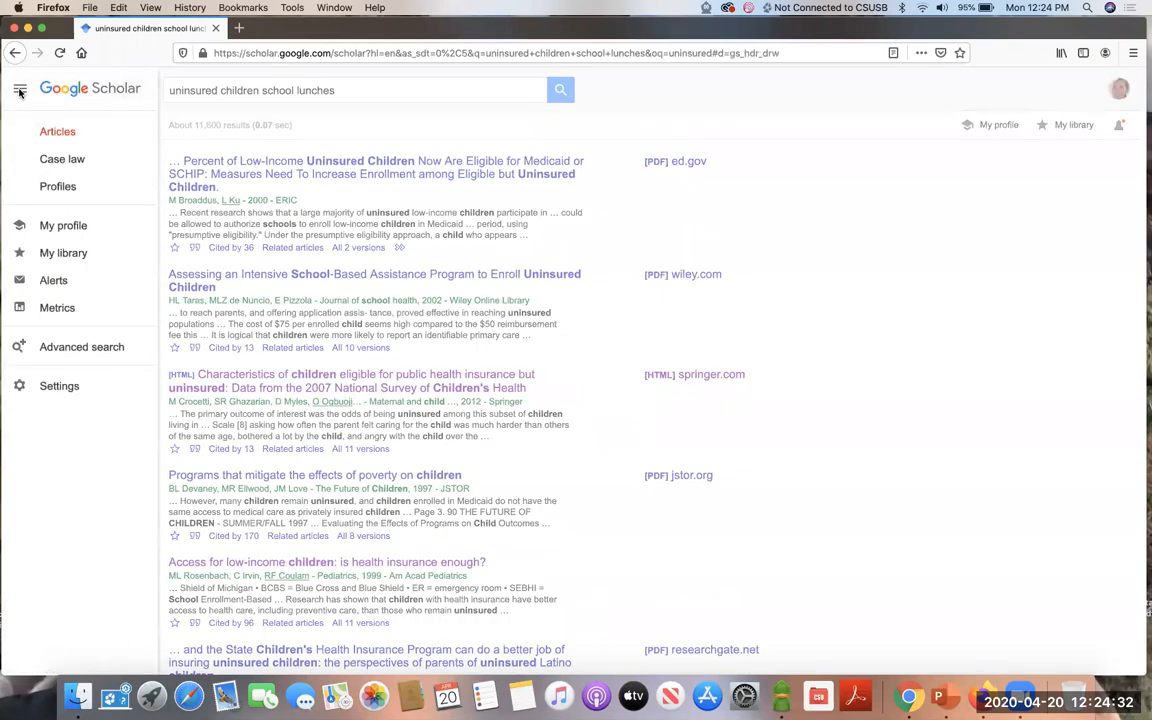
mouse_move(59, 386)
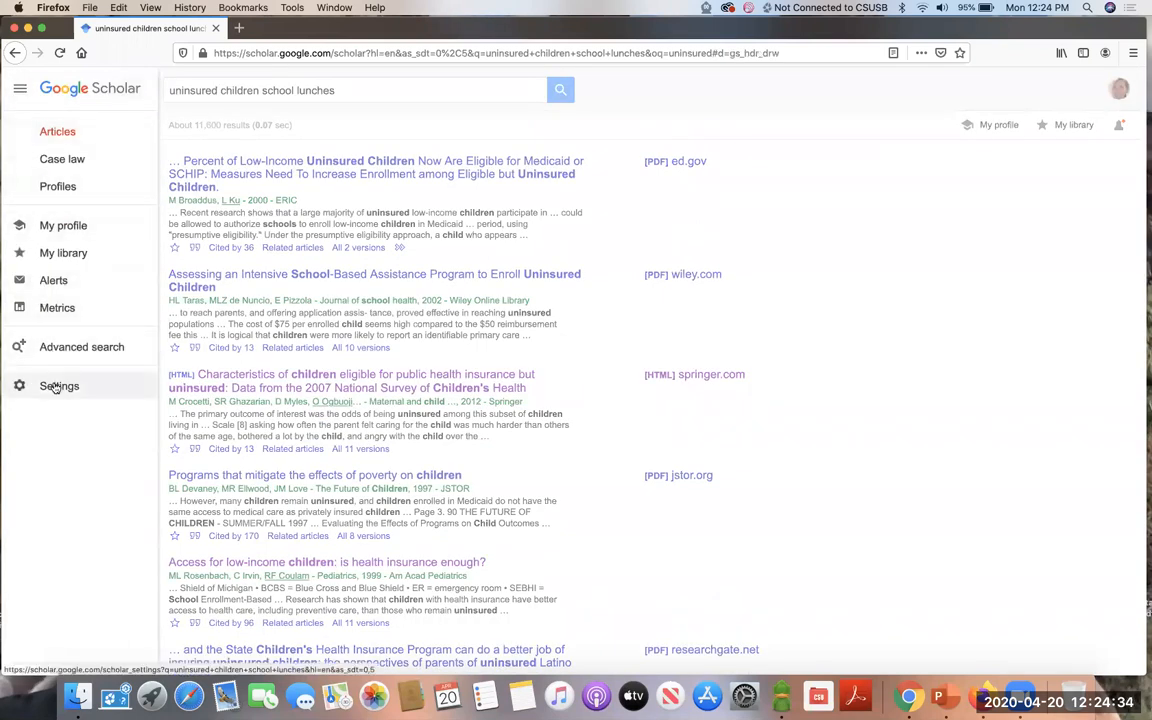
left_click(59, 386)
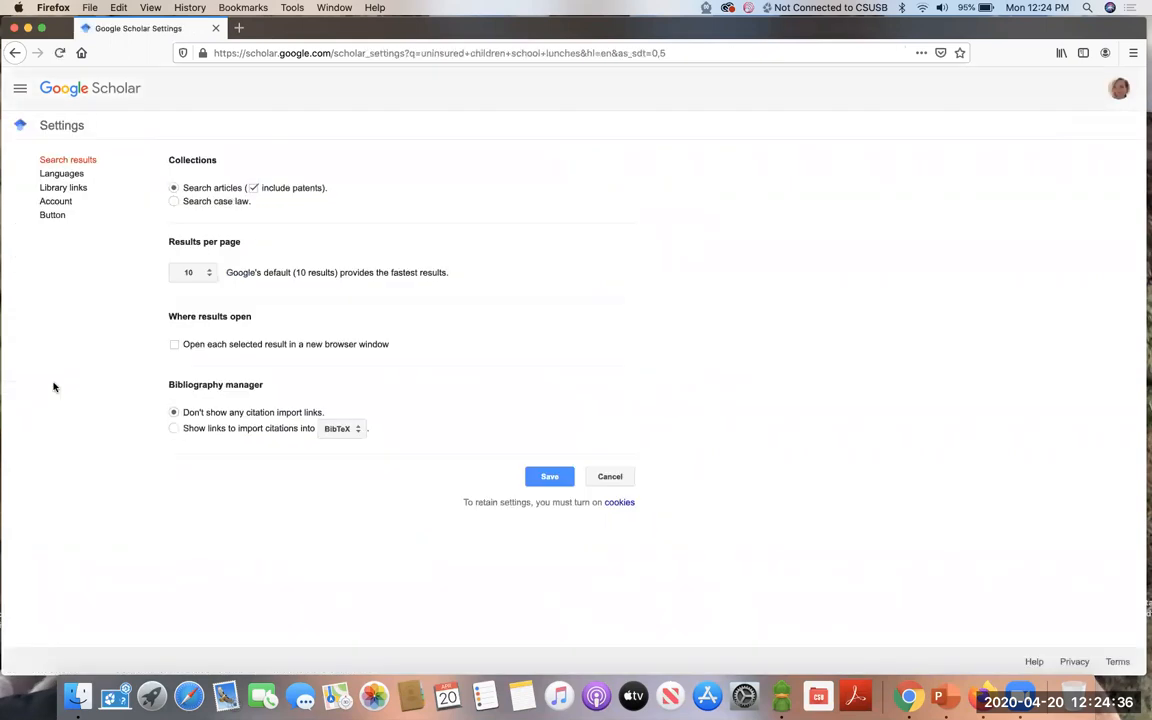
mouse_move(63, 187)
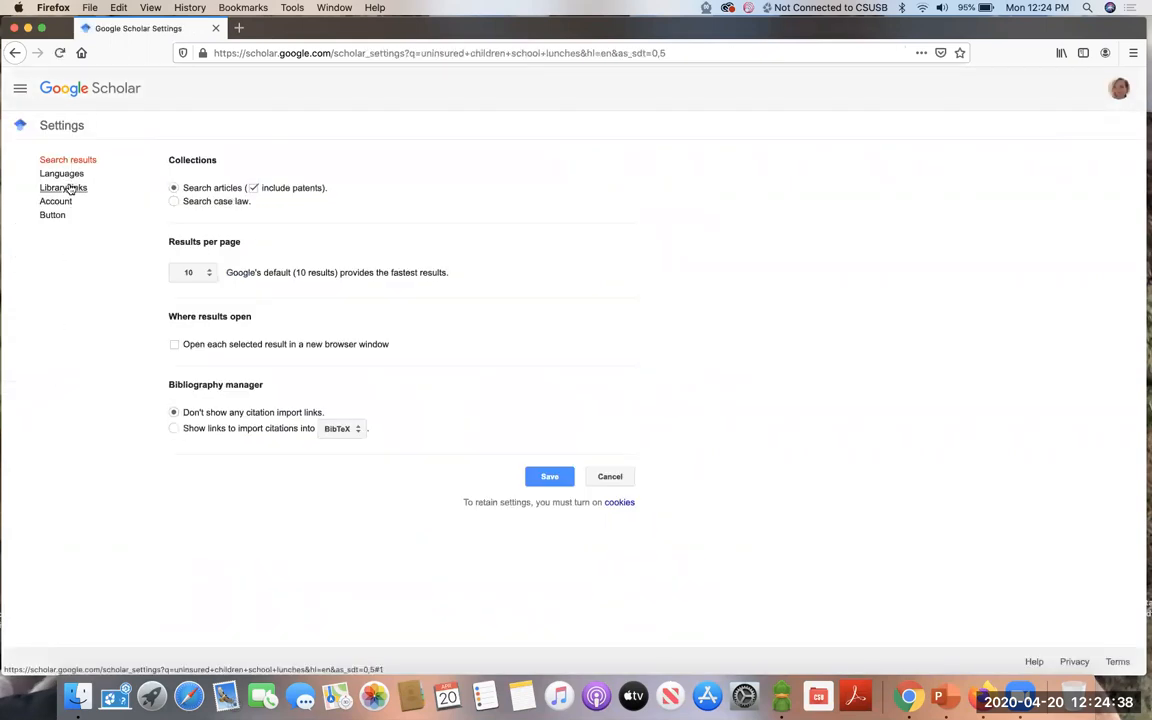
Step: Show the Library links section of Scholar settings
left_click(63, 188)
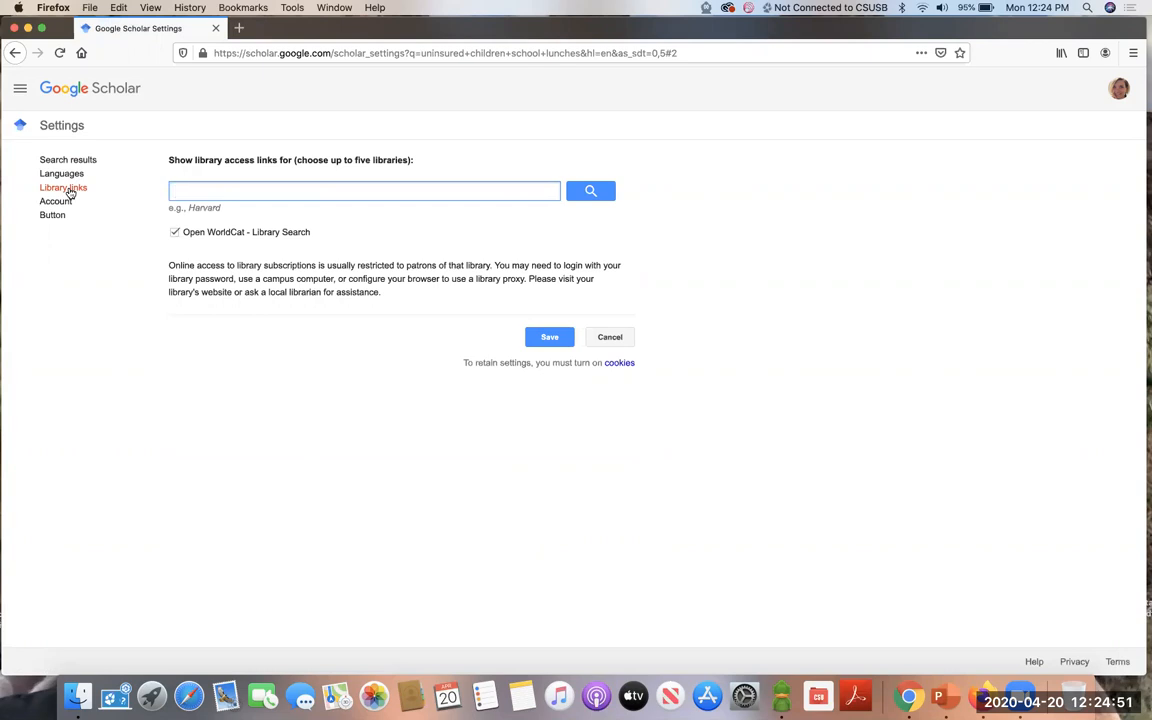
Step: Find 'csusb library' and enable the 'CSUSB Library - Find it at CSUSB!' link
type("csus")
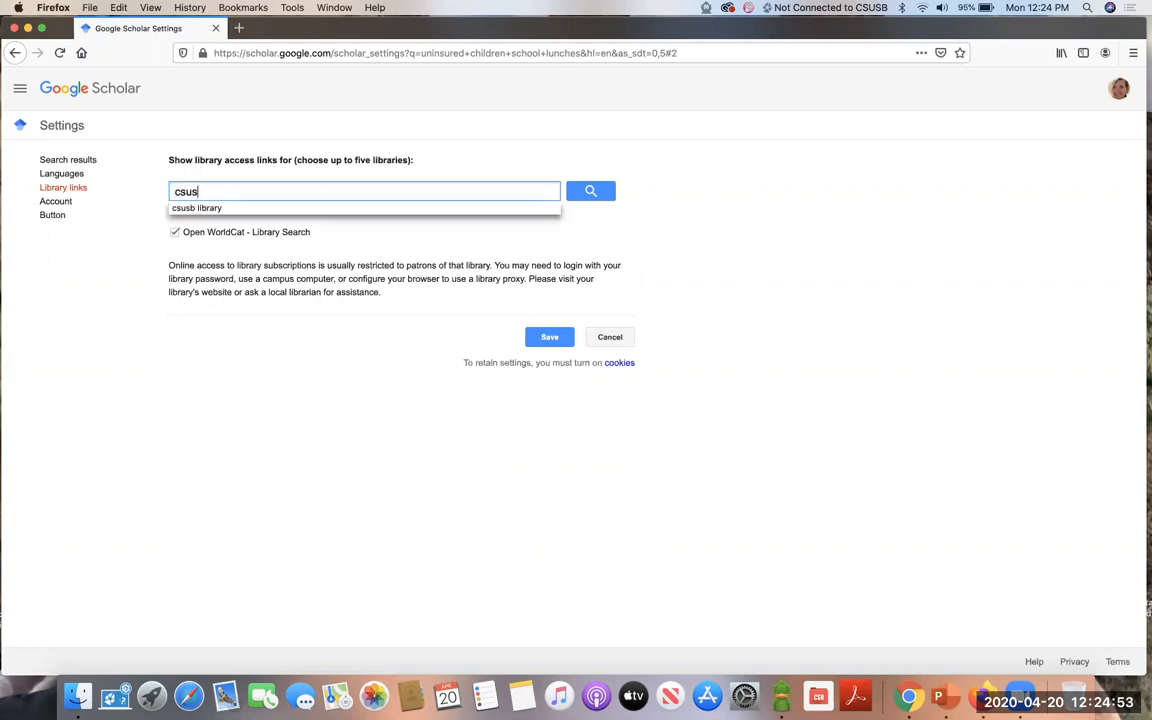
left_click(197, 207)
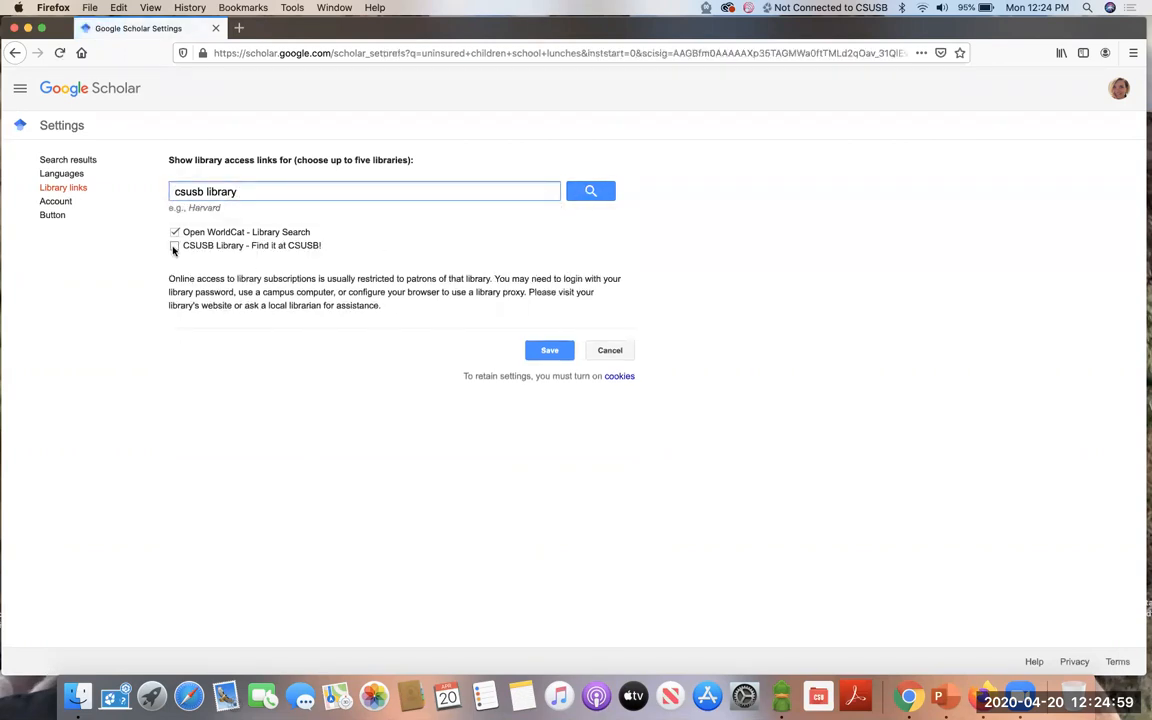
left_click(175, 246)
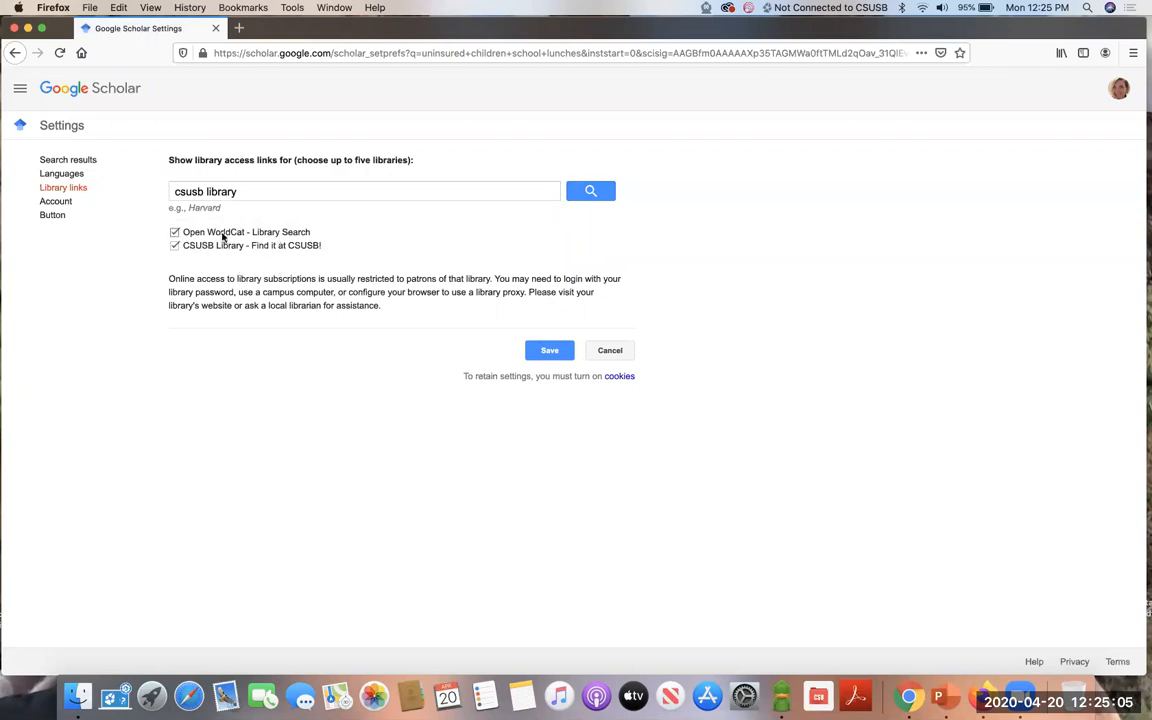
mouse_move(248, 263)
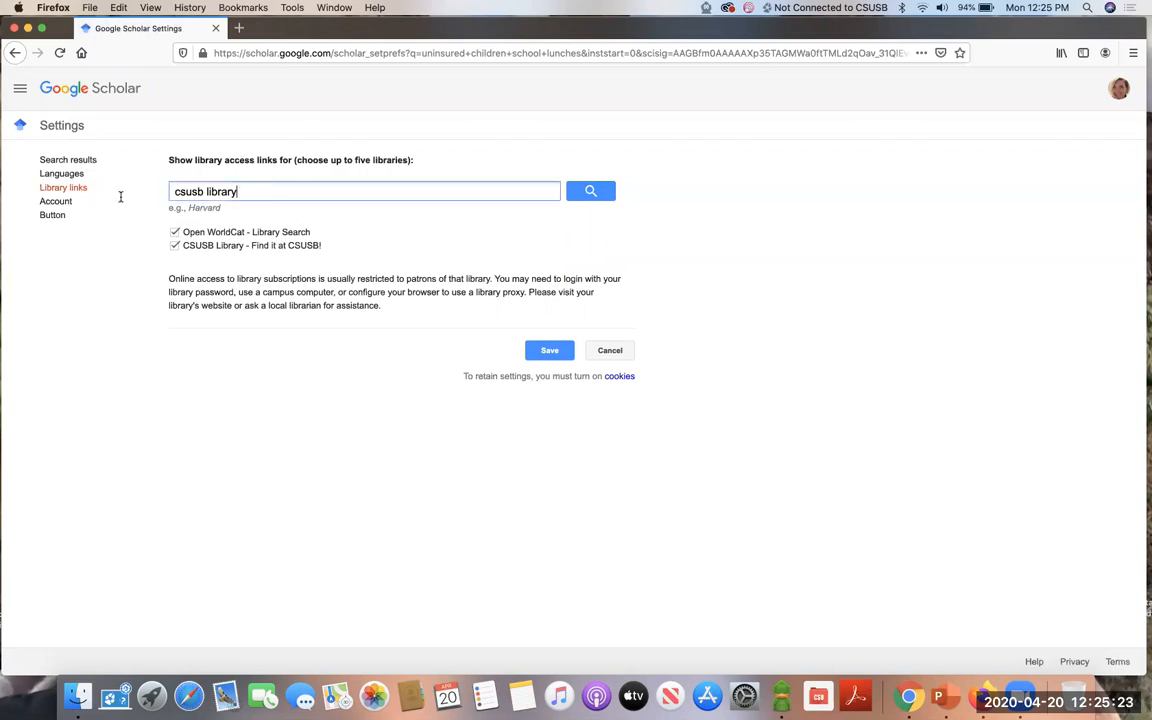
Step: Try a Harvard library lookup, then save the library link settings
type("har")
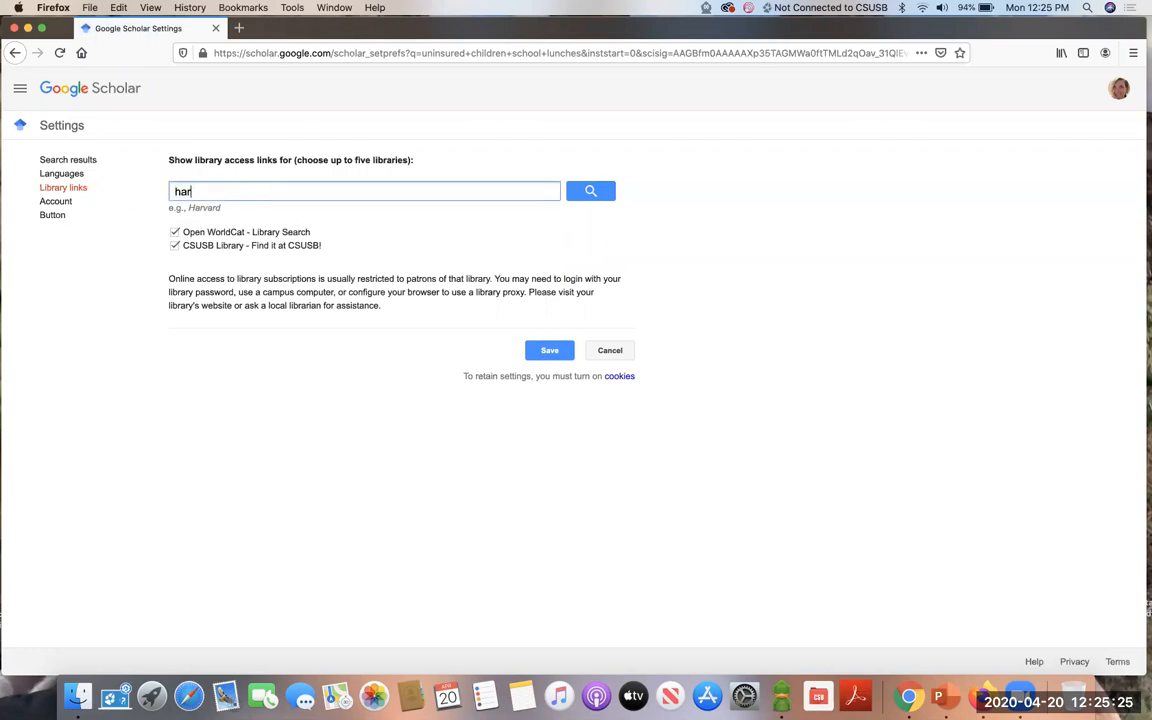
type("vard")
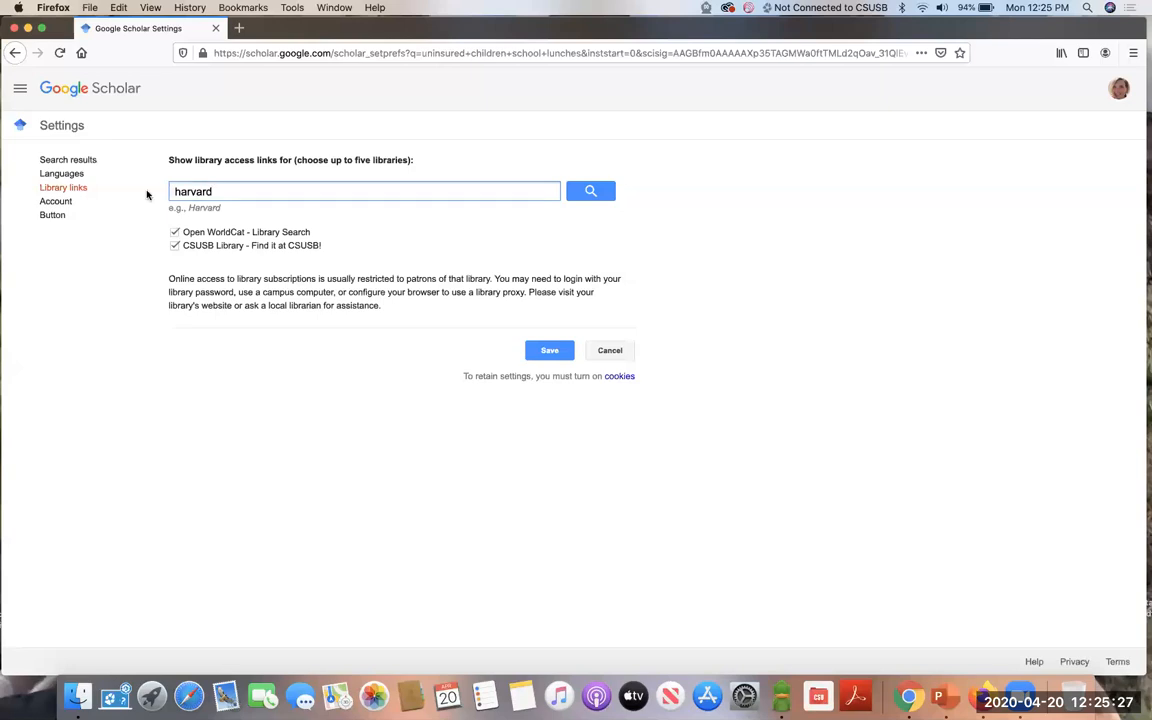
left_click(590, 191)
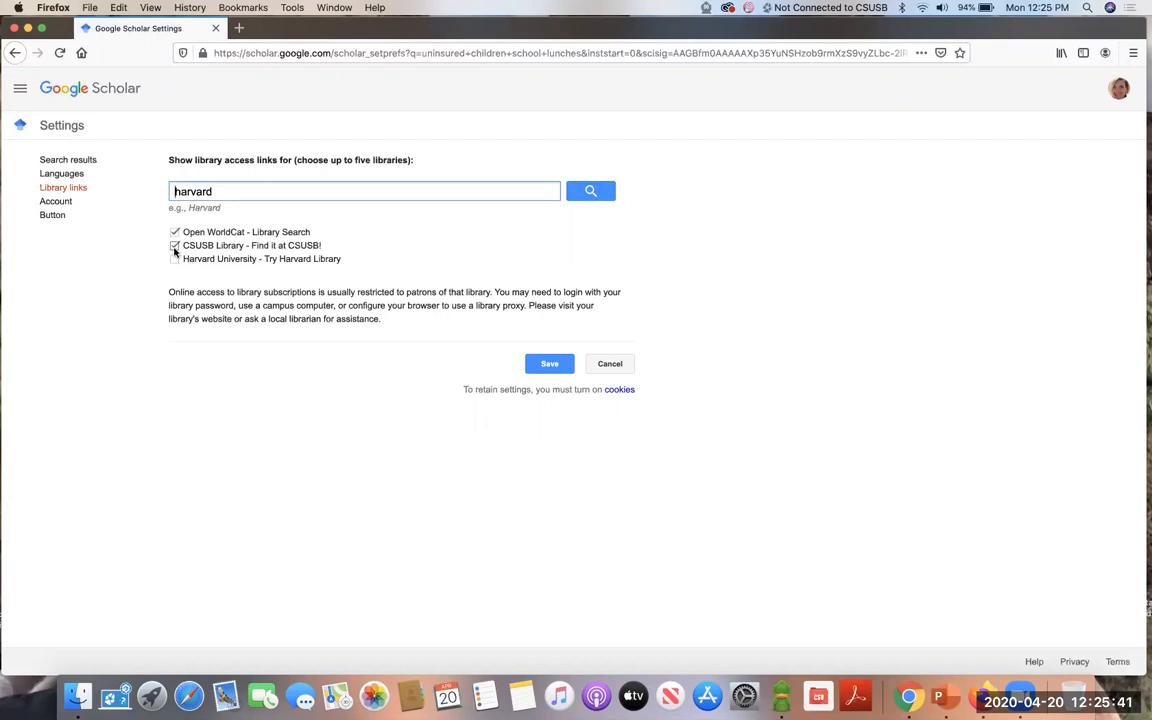
left_click(175, 245)
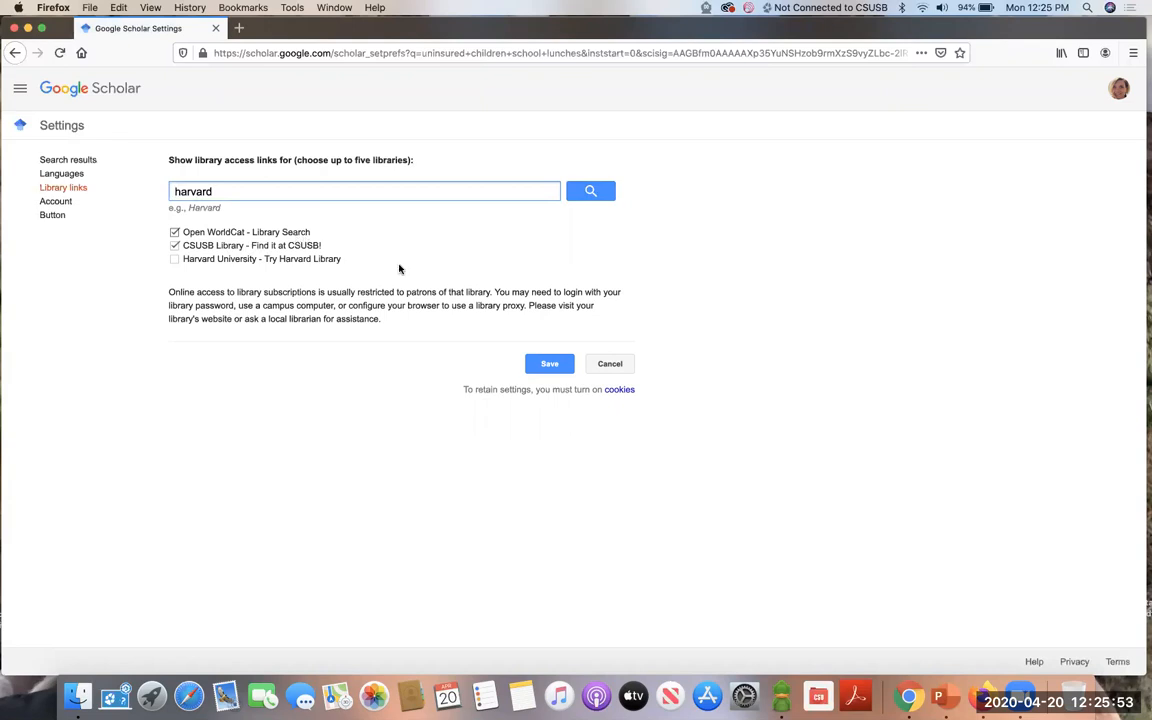
left_click(549, 363)
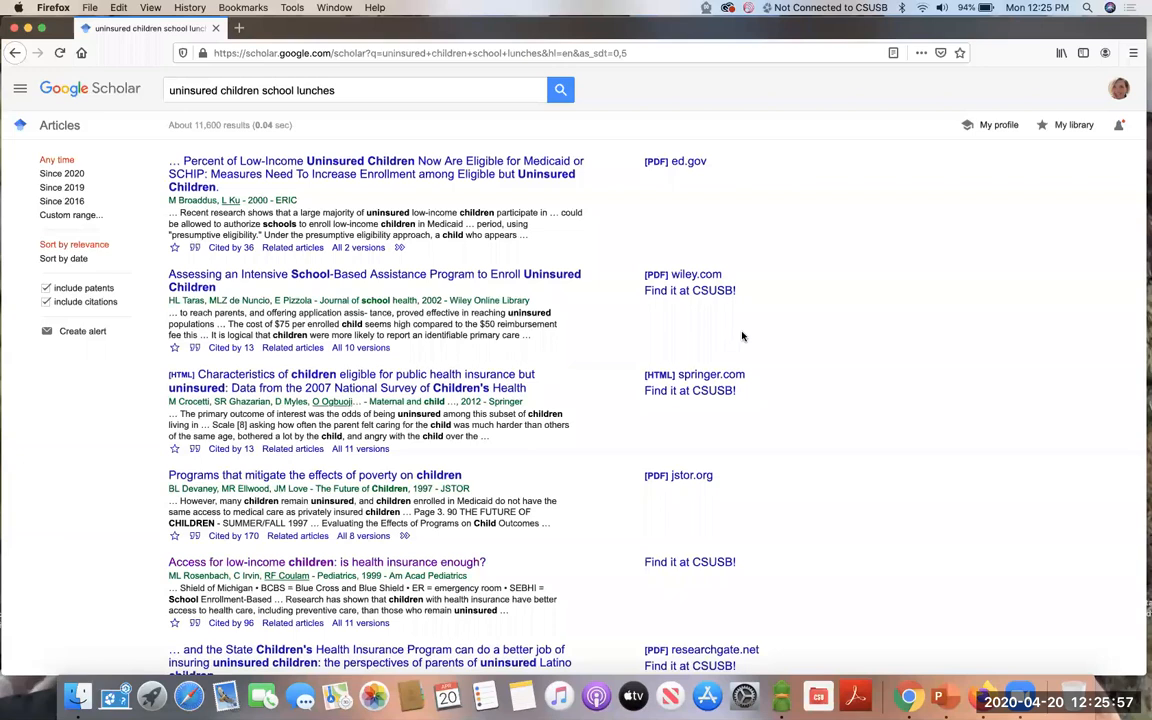
Step: Follow 'Find it at CSUSB!' beside the Access for low-income children result
scroll("down", 3)
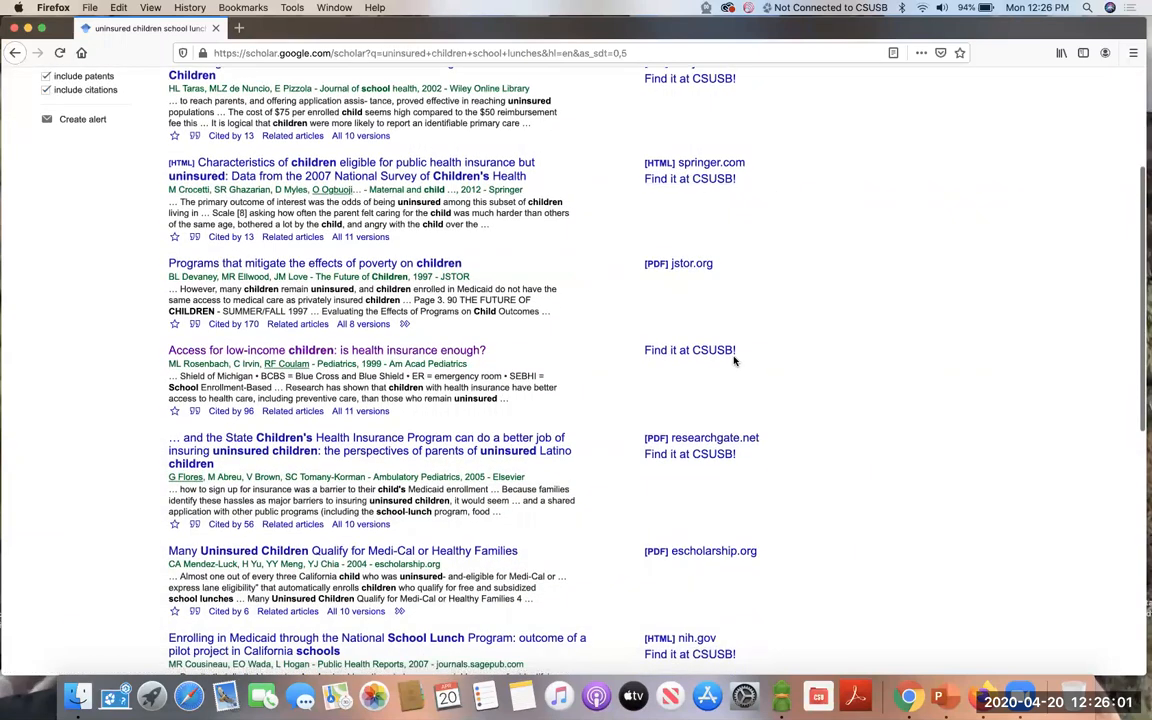
scroll("down", 3)
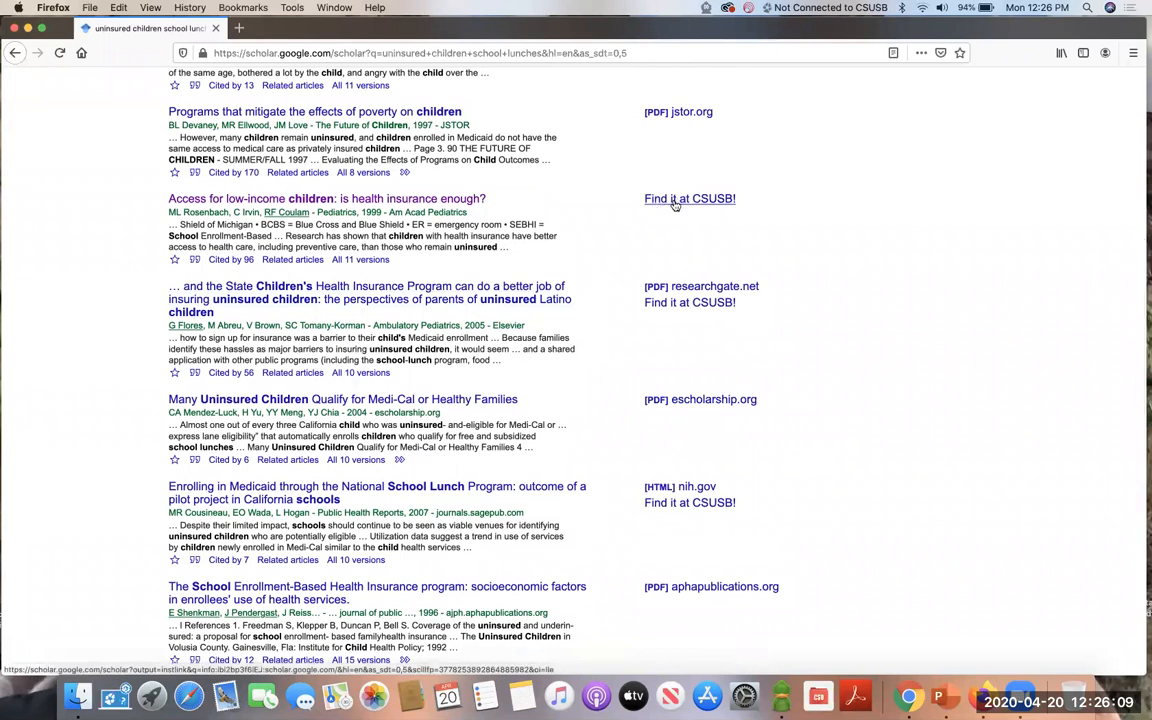
left_click(689, 198)
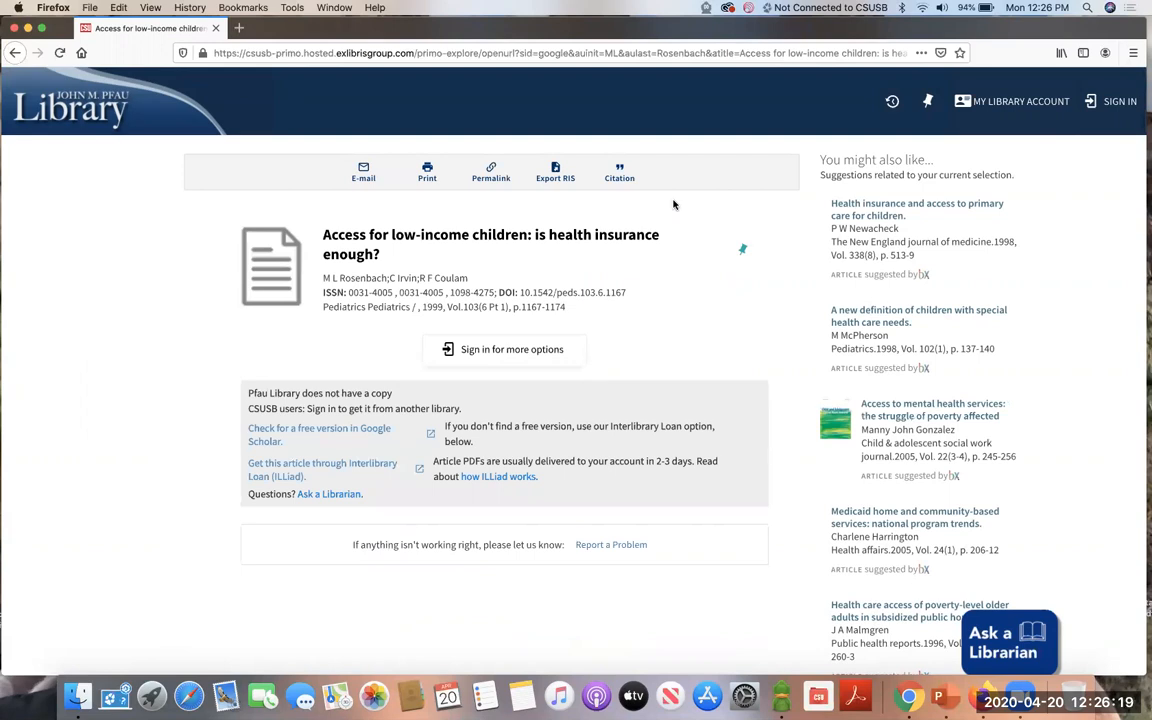
mouse_move(544, 527)
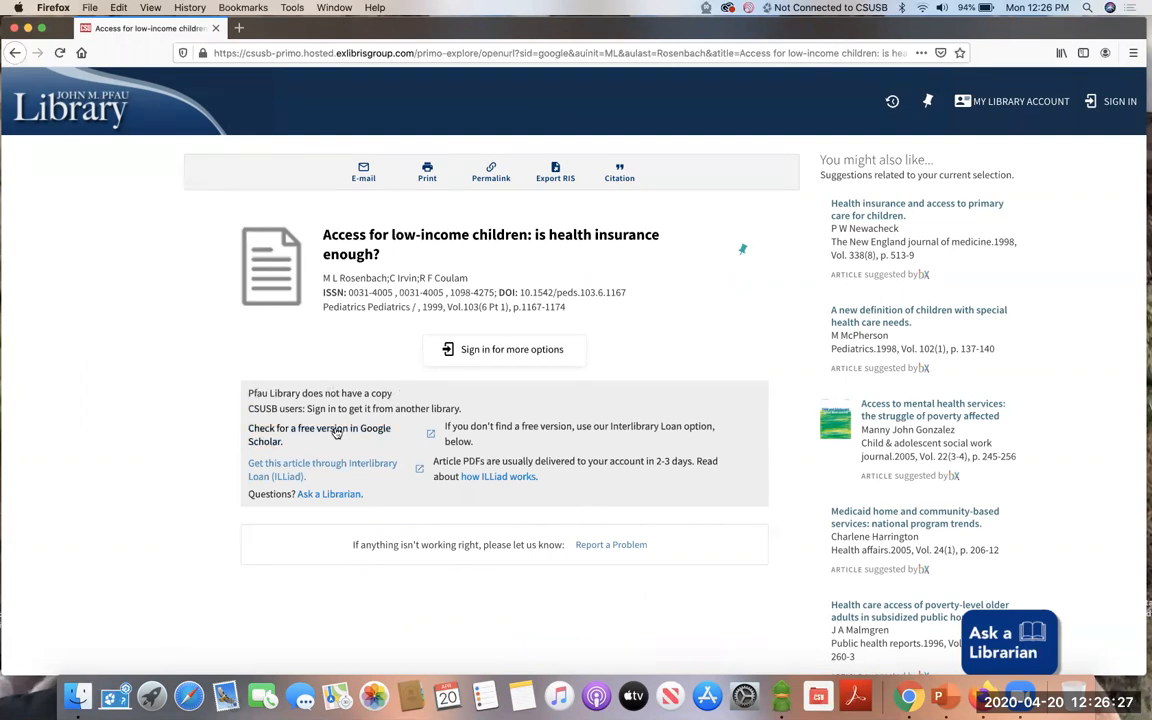
mouse_move(360, 435)
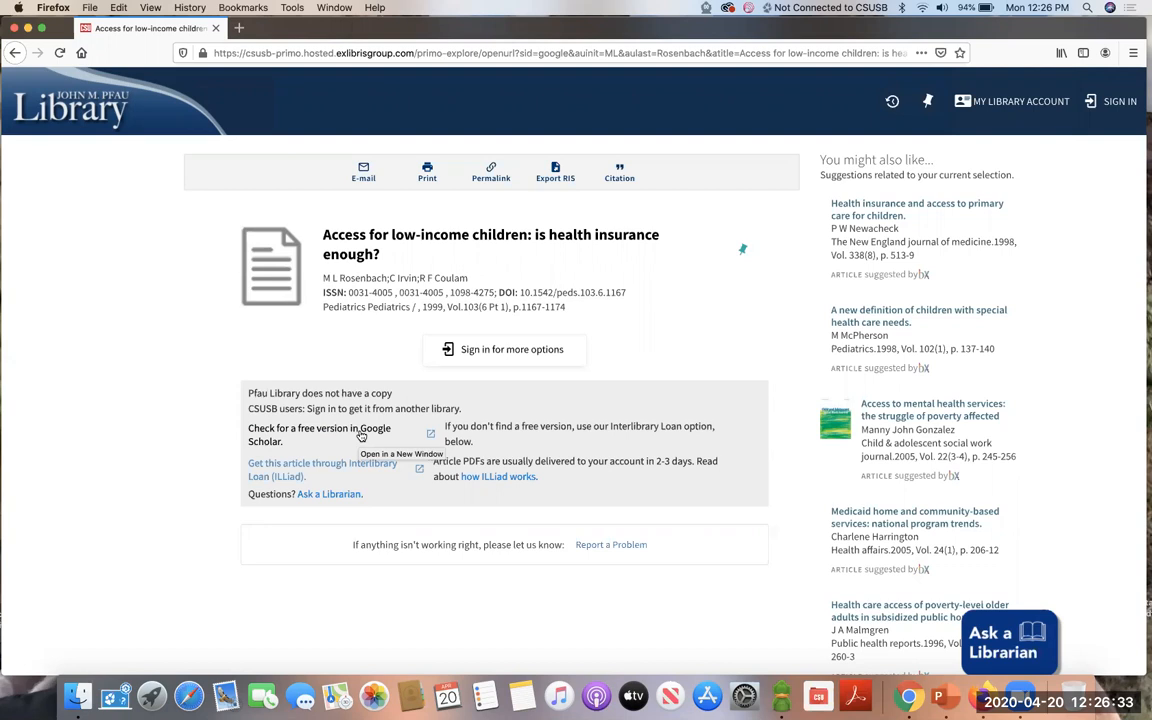
mouse_move(345, 463)
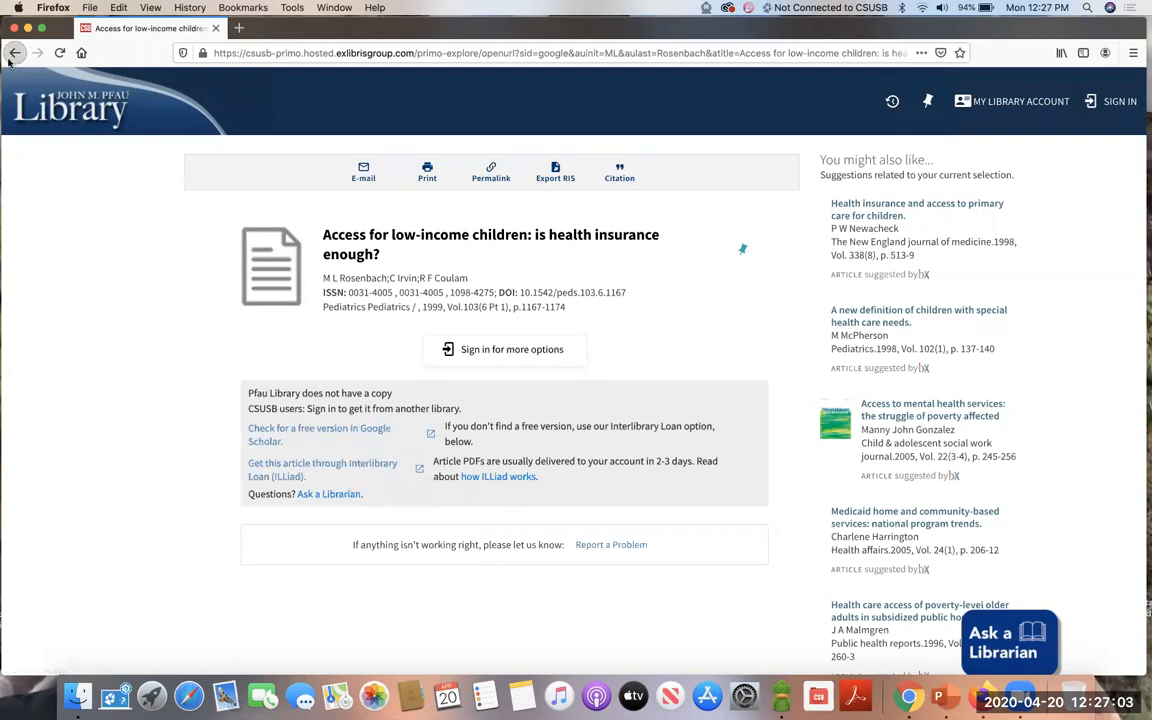
Step: Go back from the CSUSB OneSearch record to the Scholar results
left_click(15, 53)
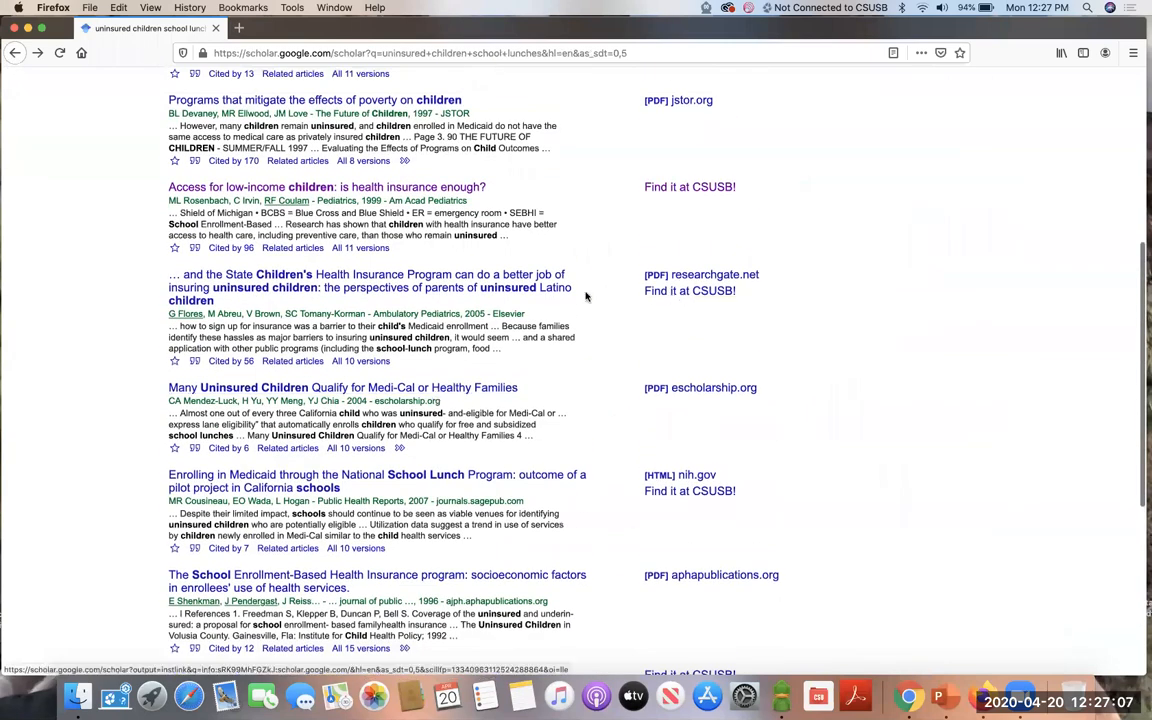
Step: View the OneSearch record for Flores's Medicaid/CHIP article, then return to the Scholar results
left_click(689, 291)
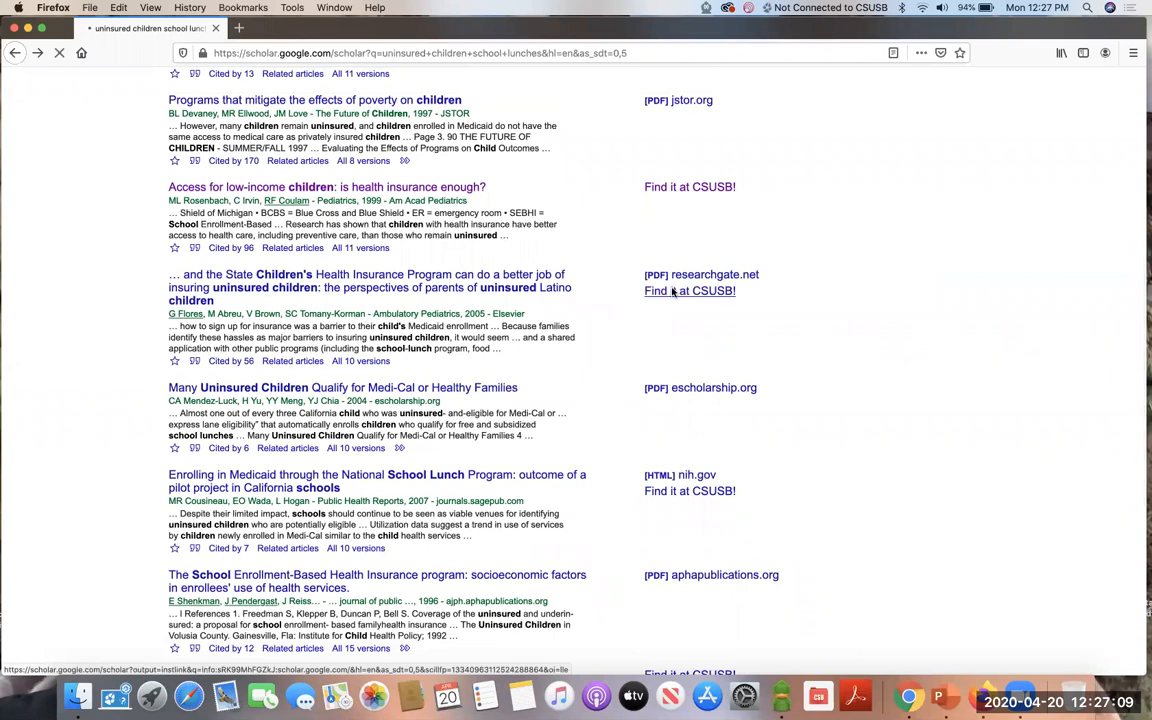
left_click(689, 291)
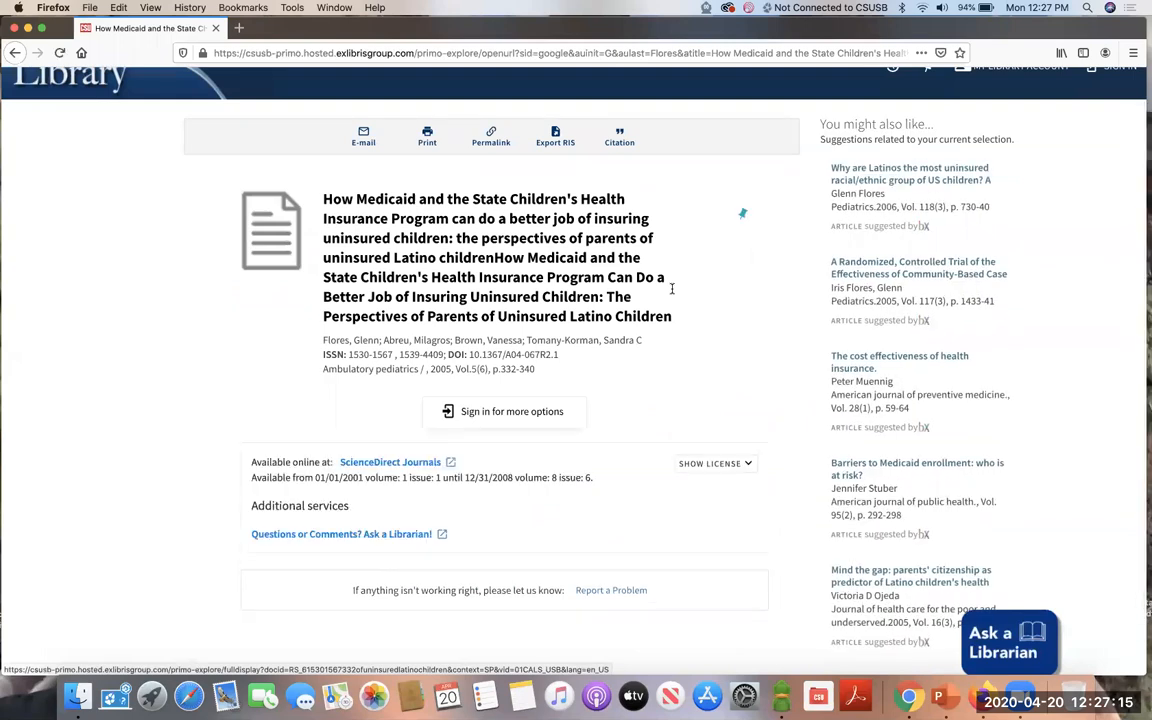
mouse_move(302, 462)
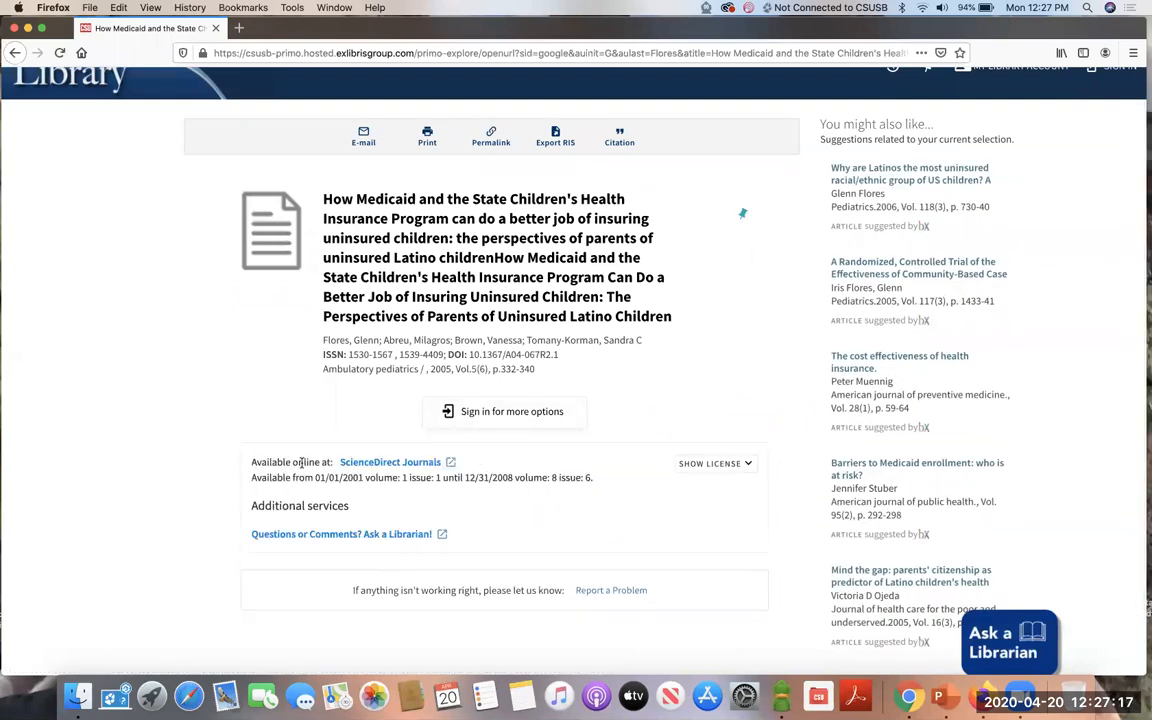
mouse_move(391, 462)
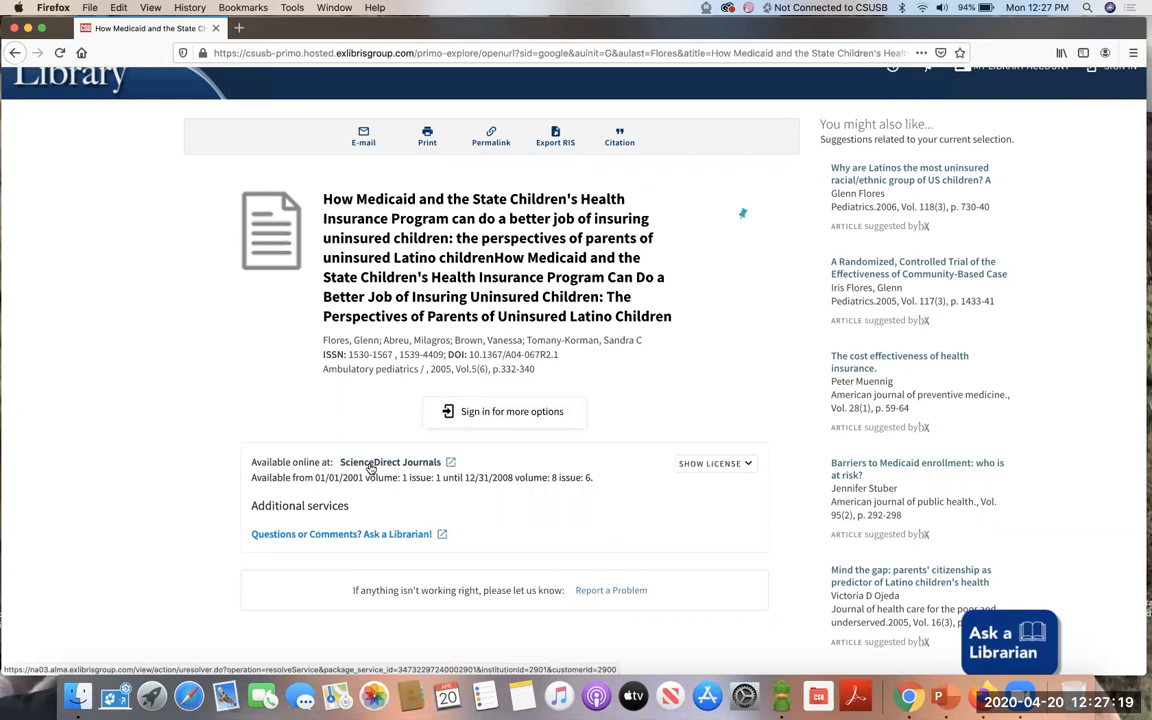
mouse_move(390, 462)
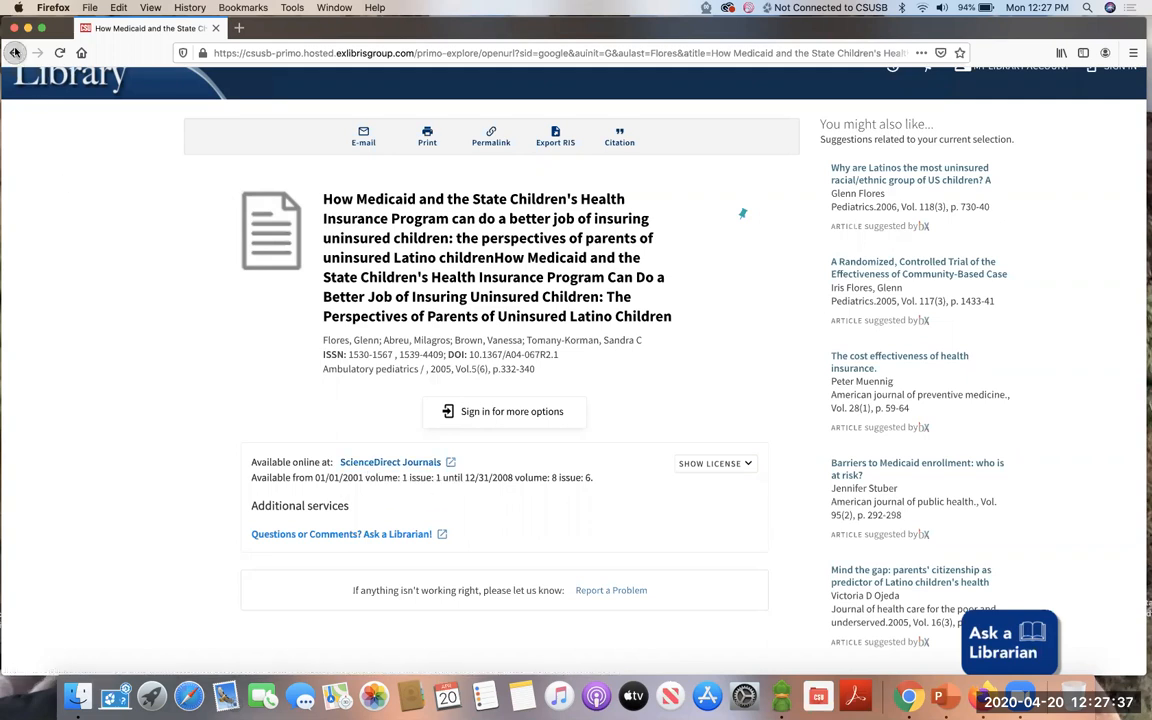
left_click(15, 53)
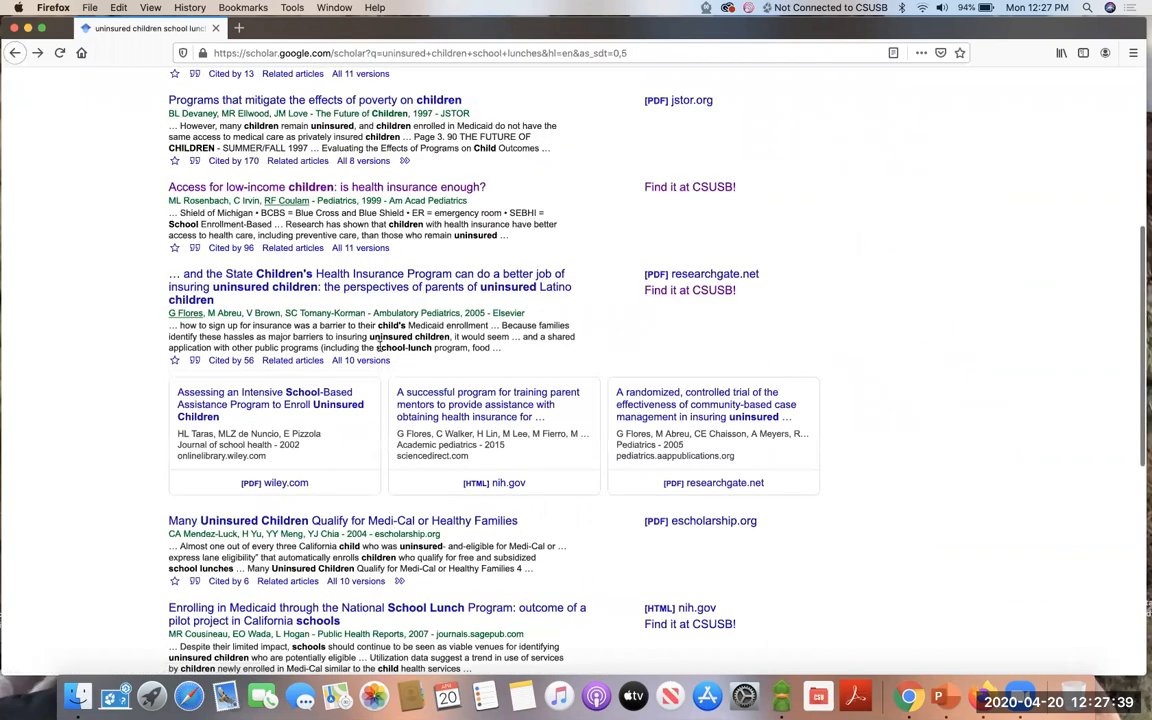
Step: Confirm CSUSB Library – Find it at CSUSB! stays checked in Library links and save the settings
scroll("up", 3)
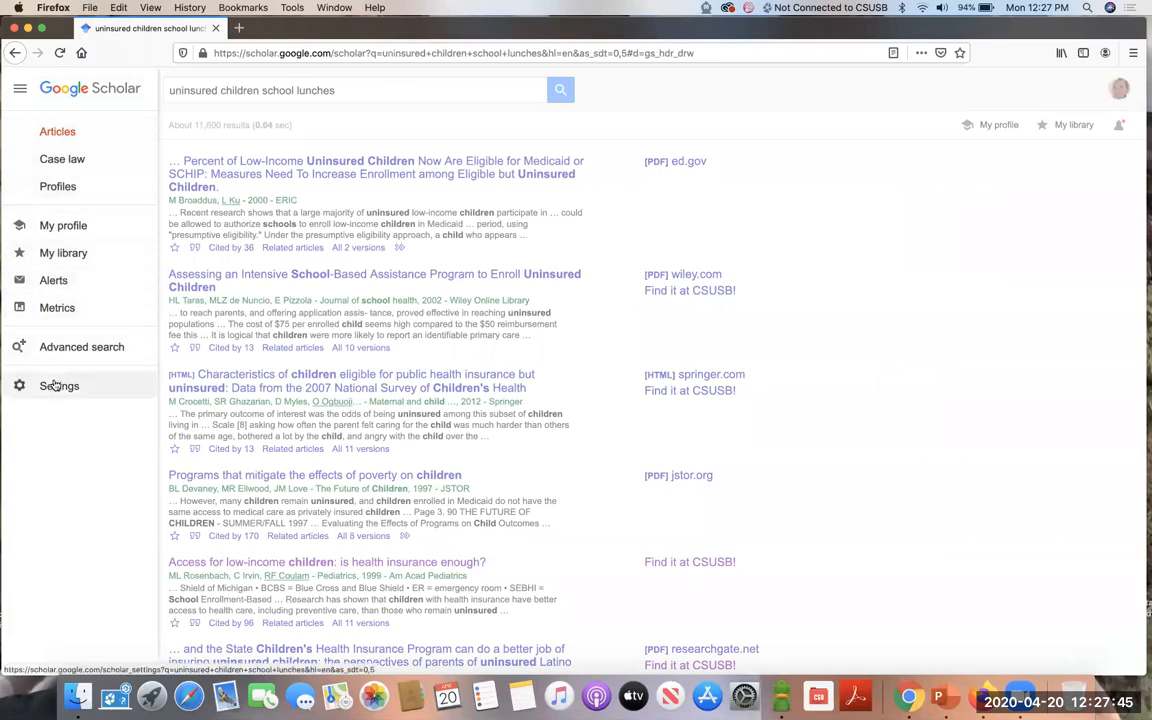
left_click(59, 386)
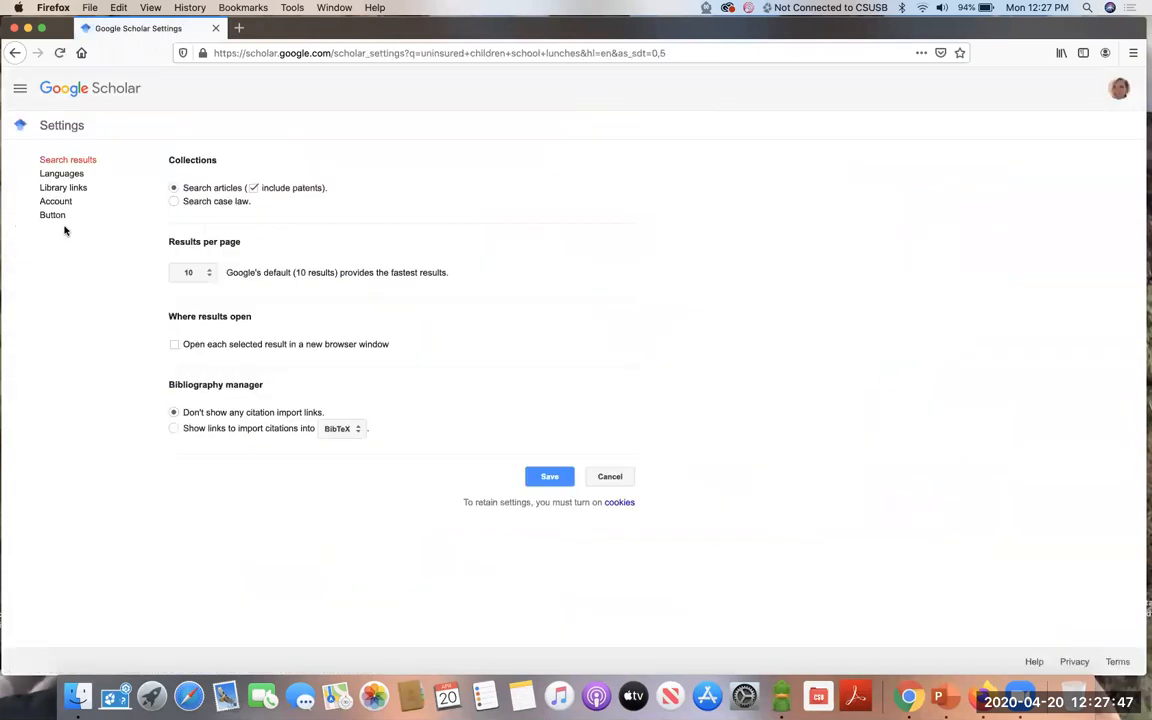
left_click(63, 187)
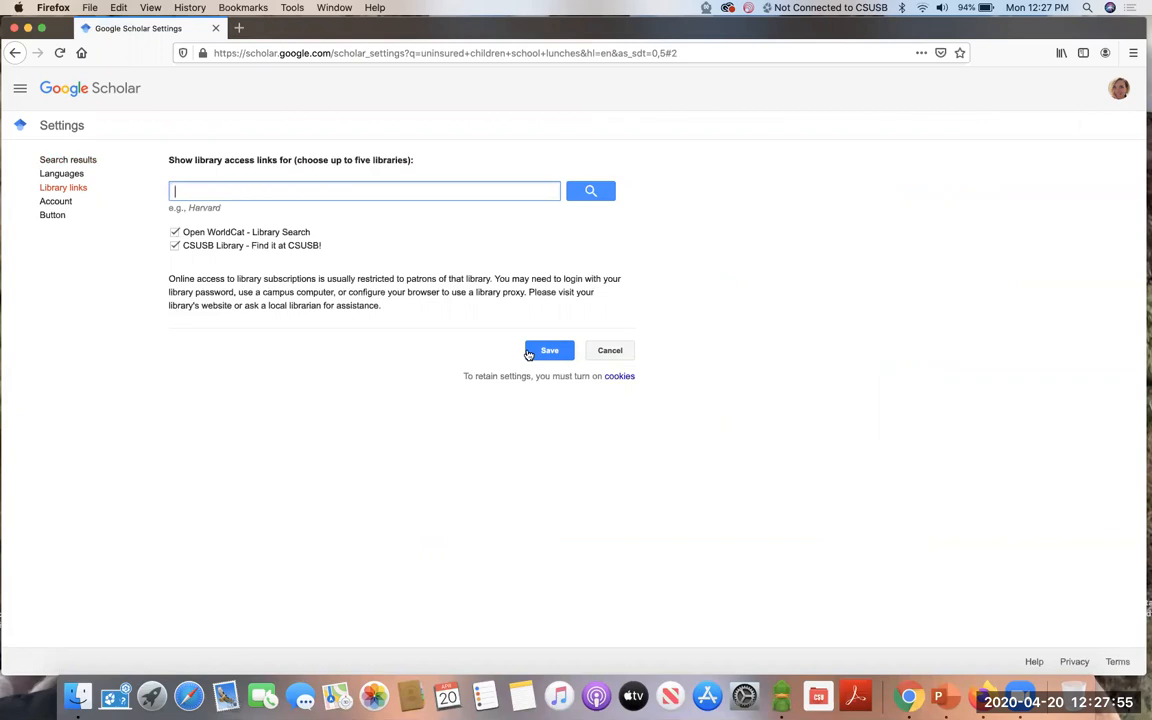
left_click(15, 53)
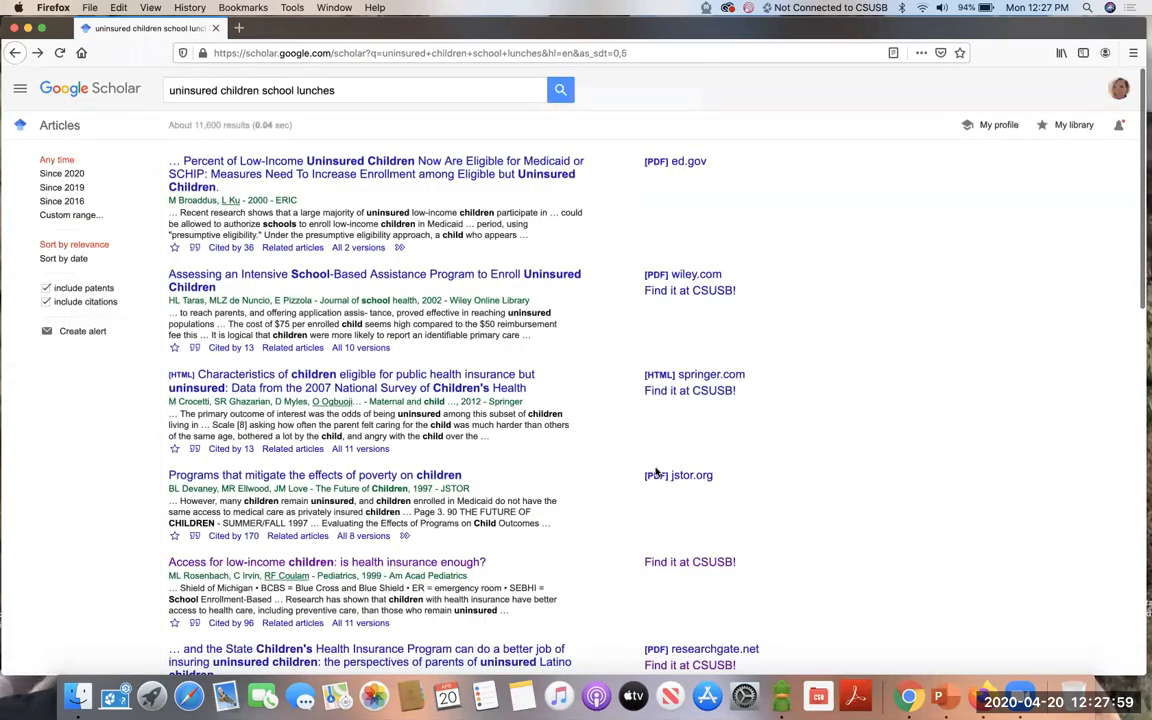
scroll("down", 3)
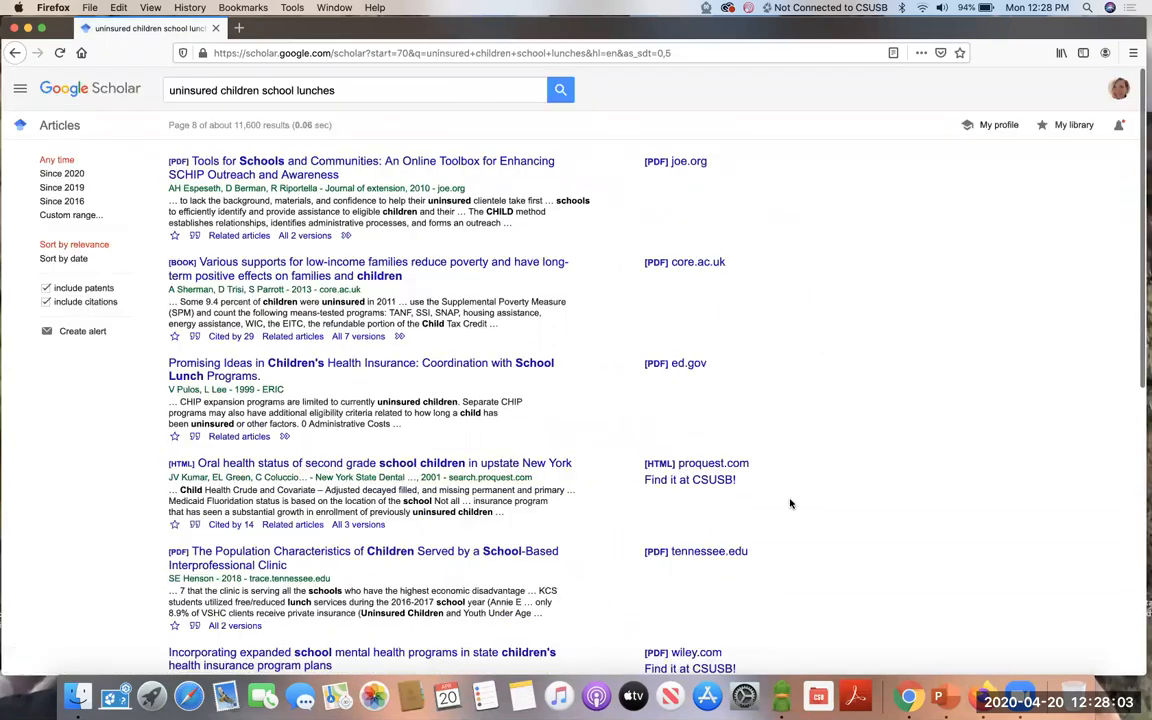
Step: Review the last entries on page 8 of the uninsured children school lunches results
scroll("down", 3)
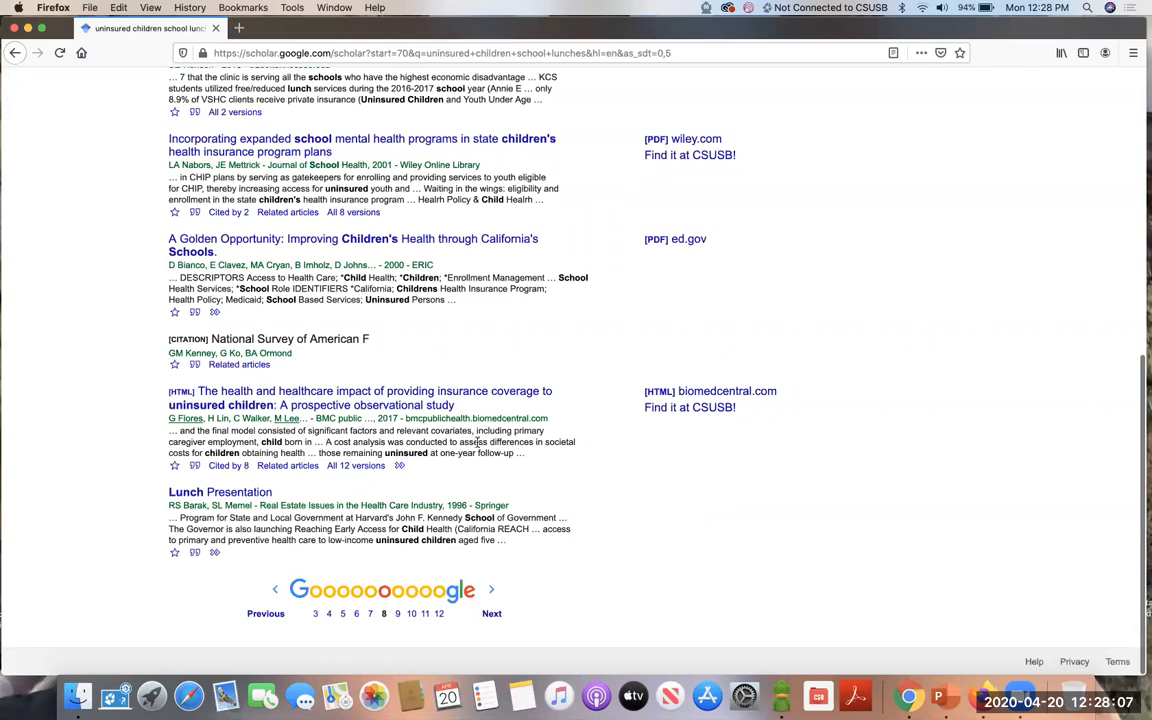
mouse_move(663, 518)
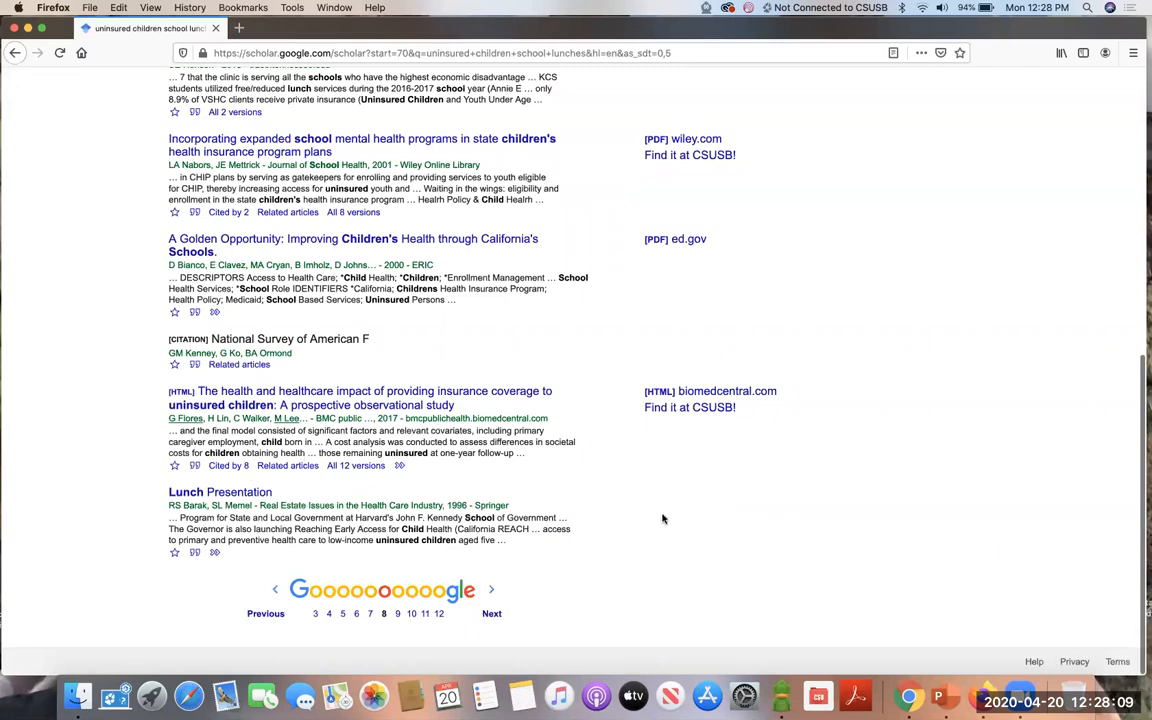
mouse_move(785, 548)
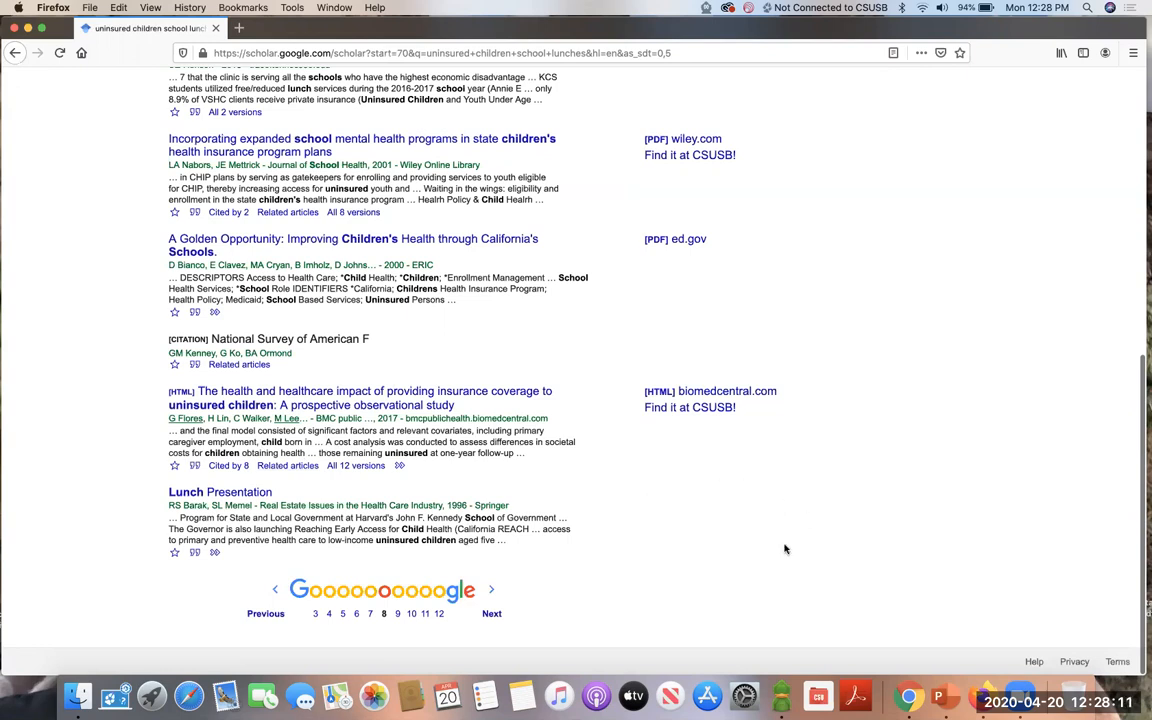
mouse_move(694, 518)
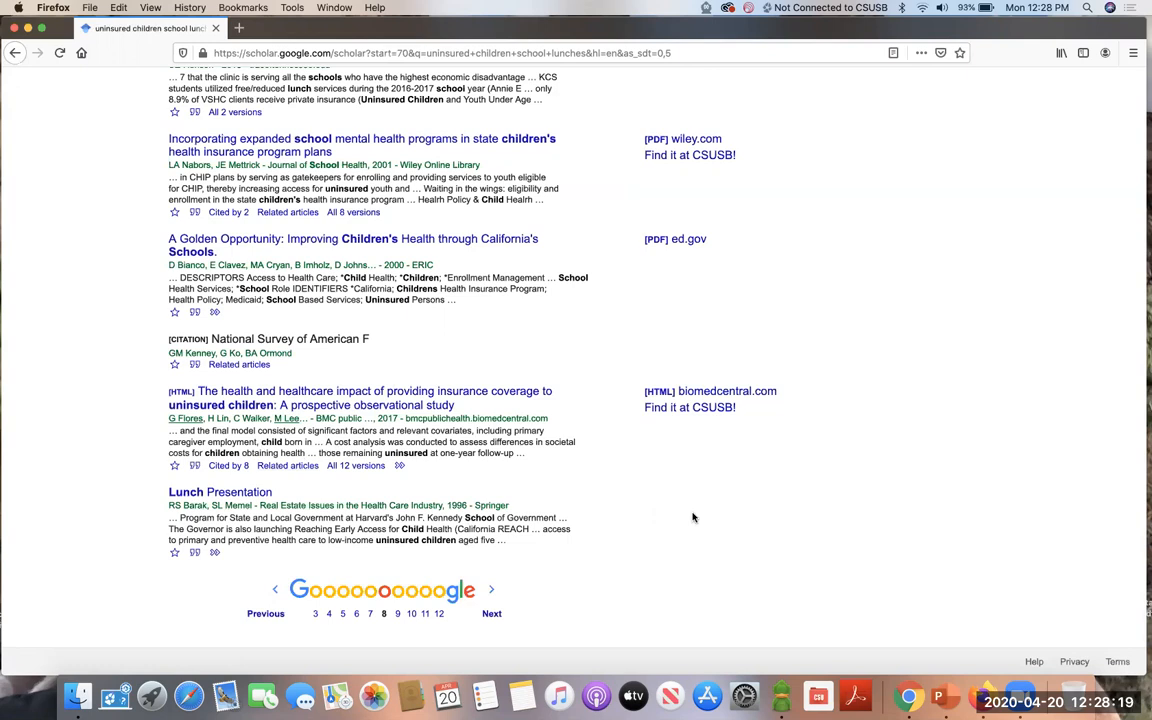
mouse_move(585, 549)
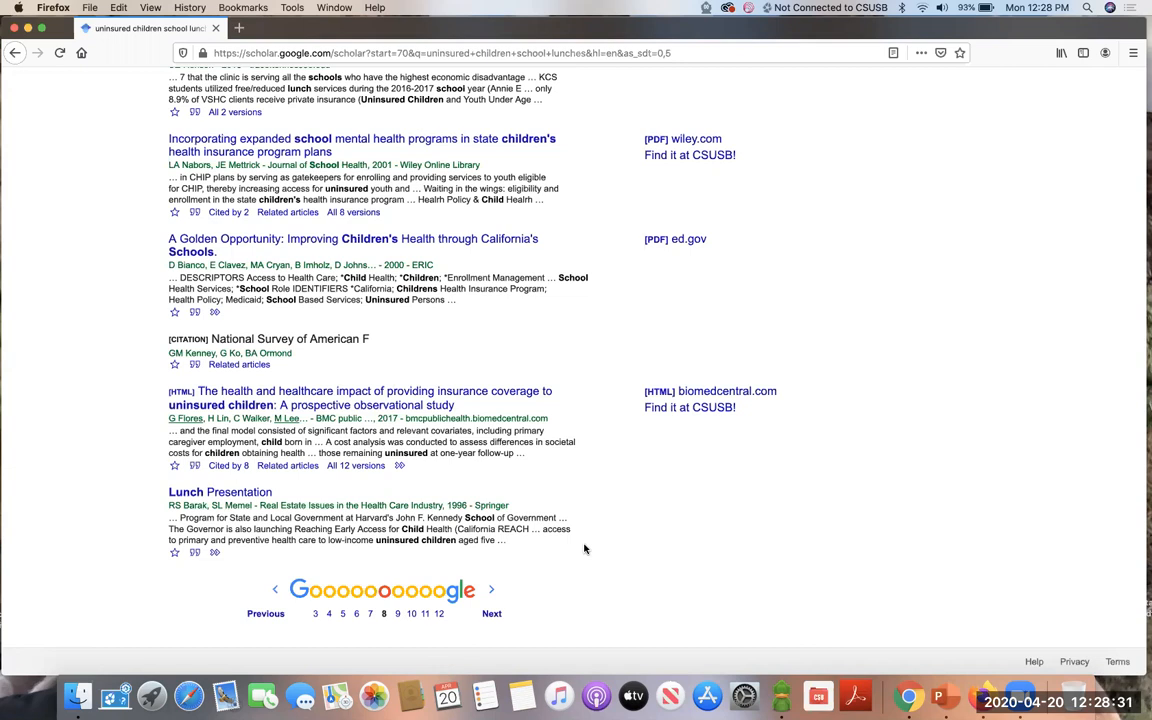
scroll("up", 3)
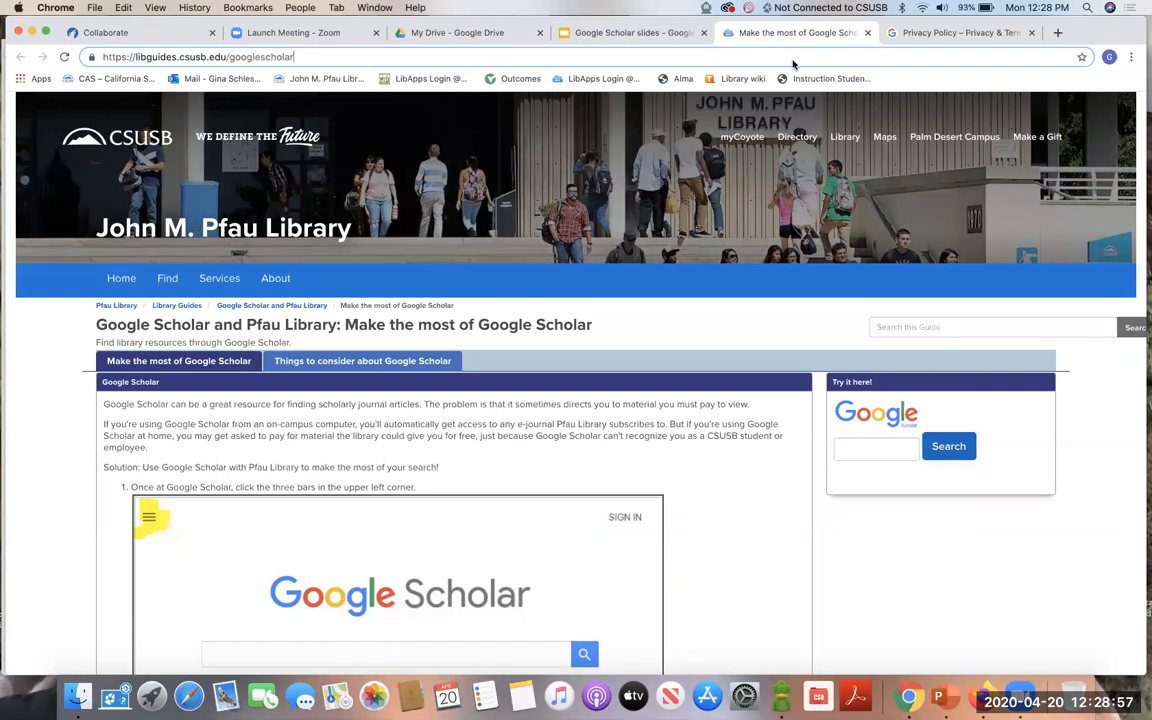
mouse_move(895, 289)
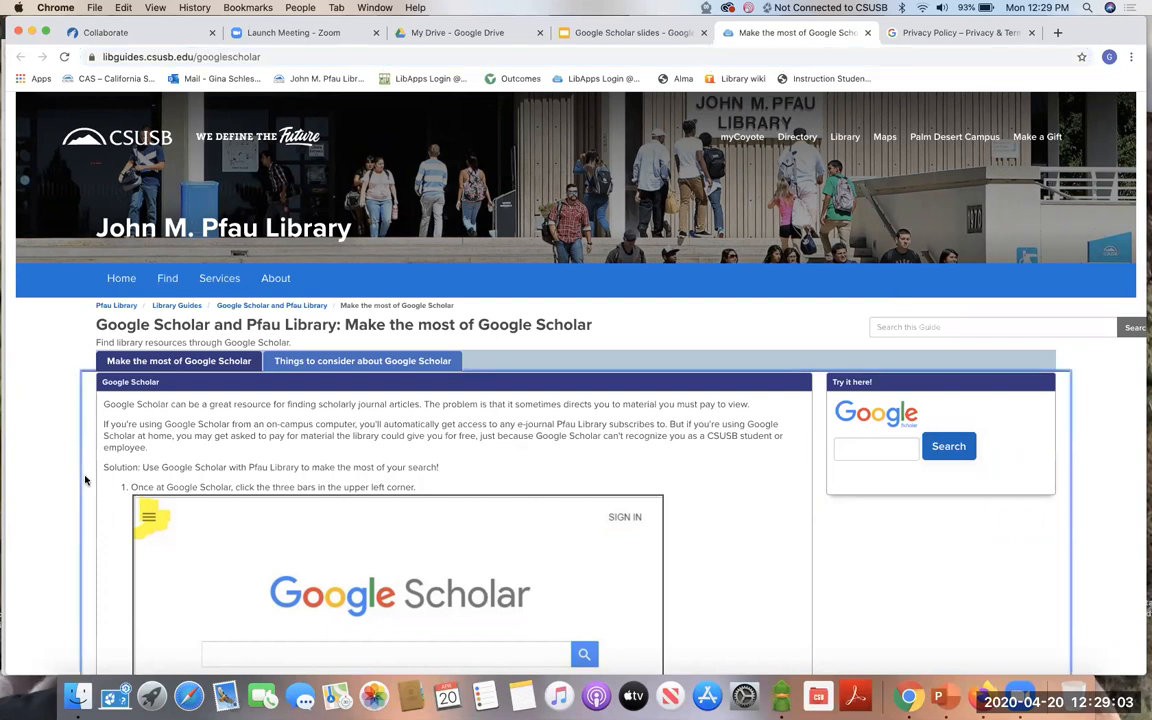
Step: Open the 'Things to consider about Google Scholar' page and skim its strengths, weaknesses and search tips
scroll("down", 3)
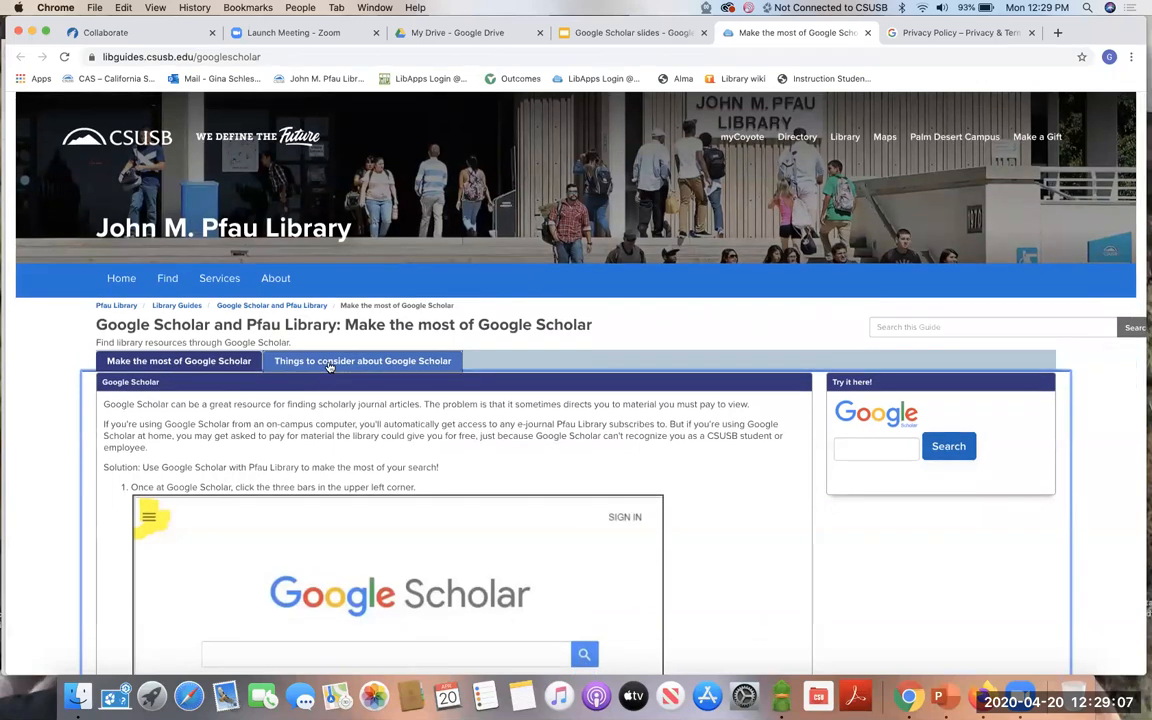
left_click(362, 361)
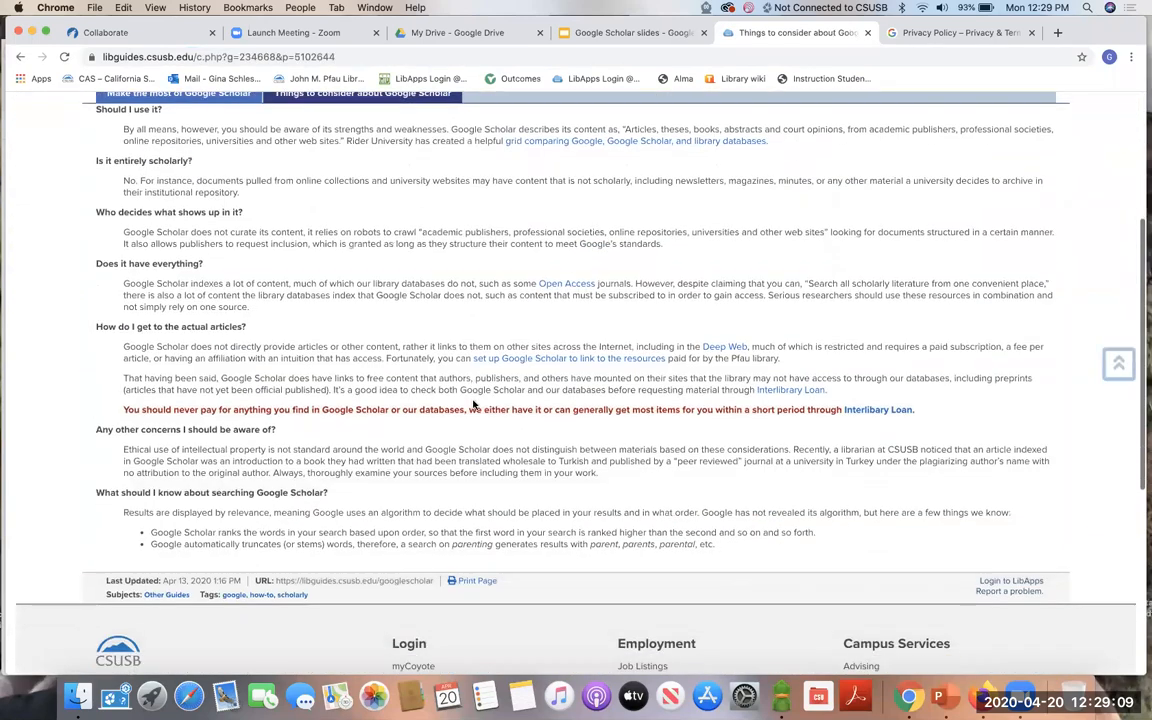
scroll("down", 3)
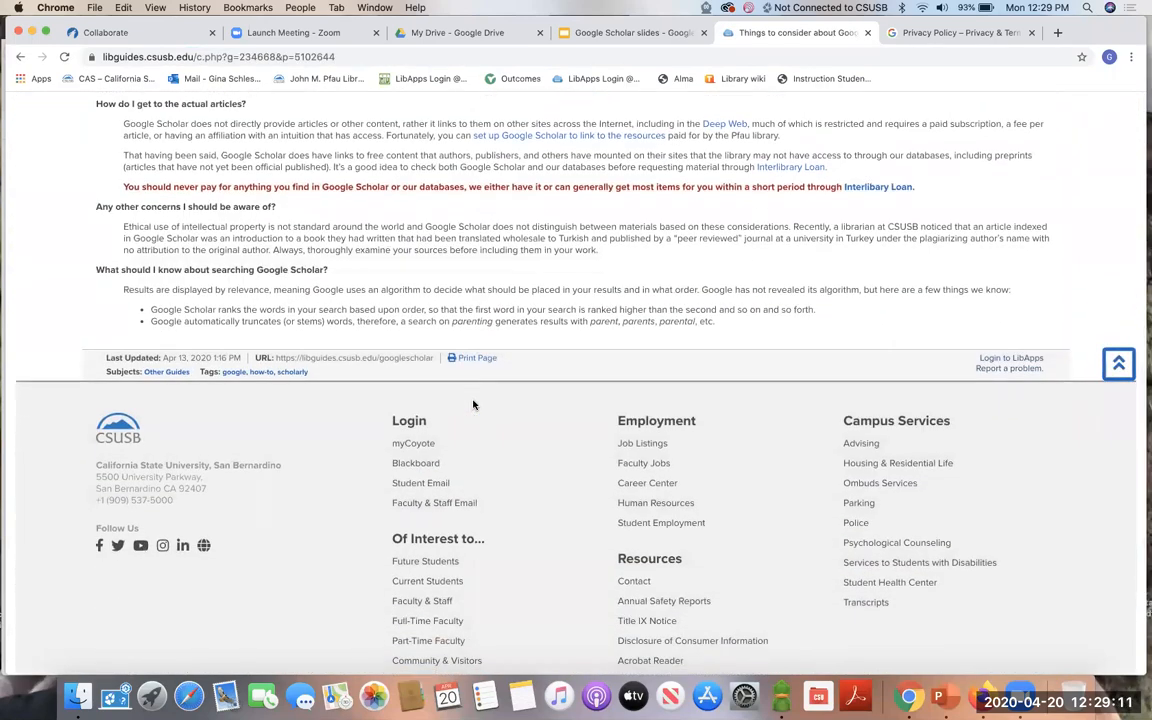
scroll("up", 3)
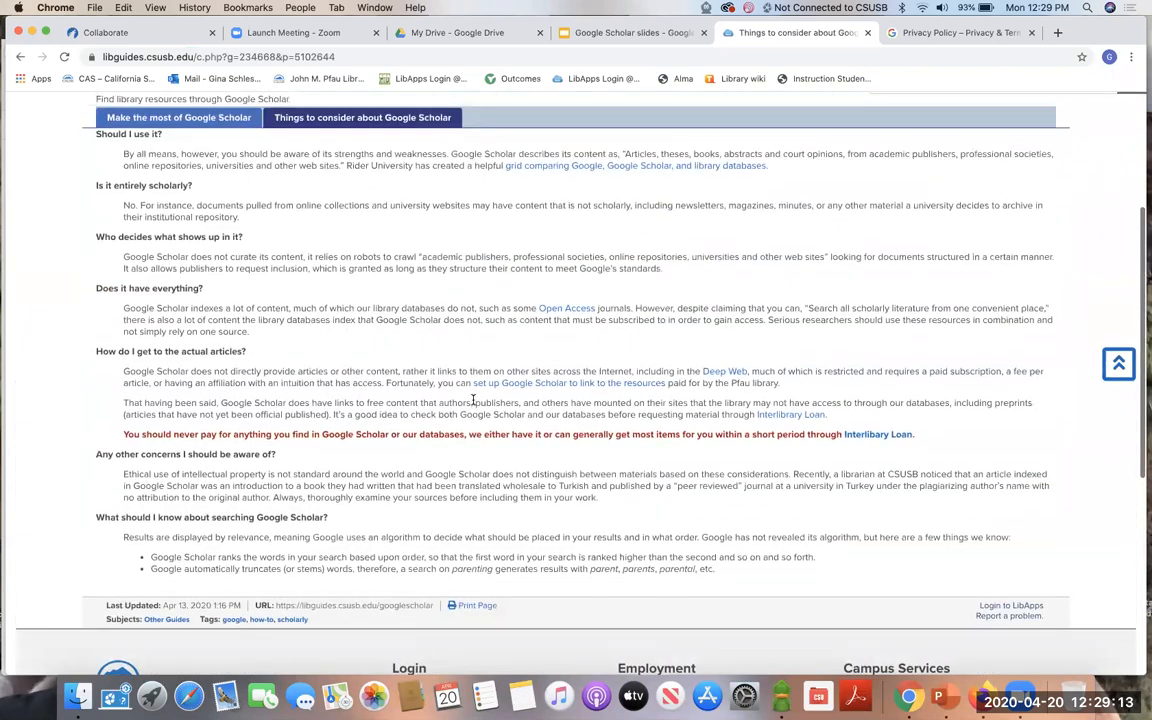
scroll("up", 3)
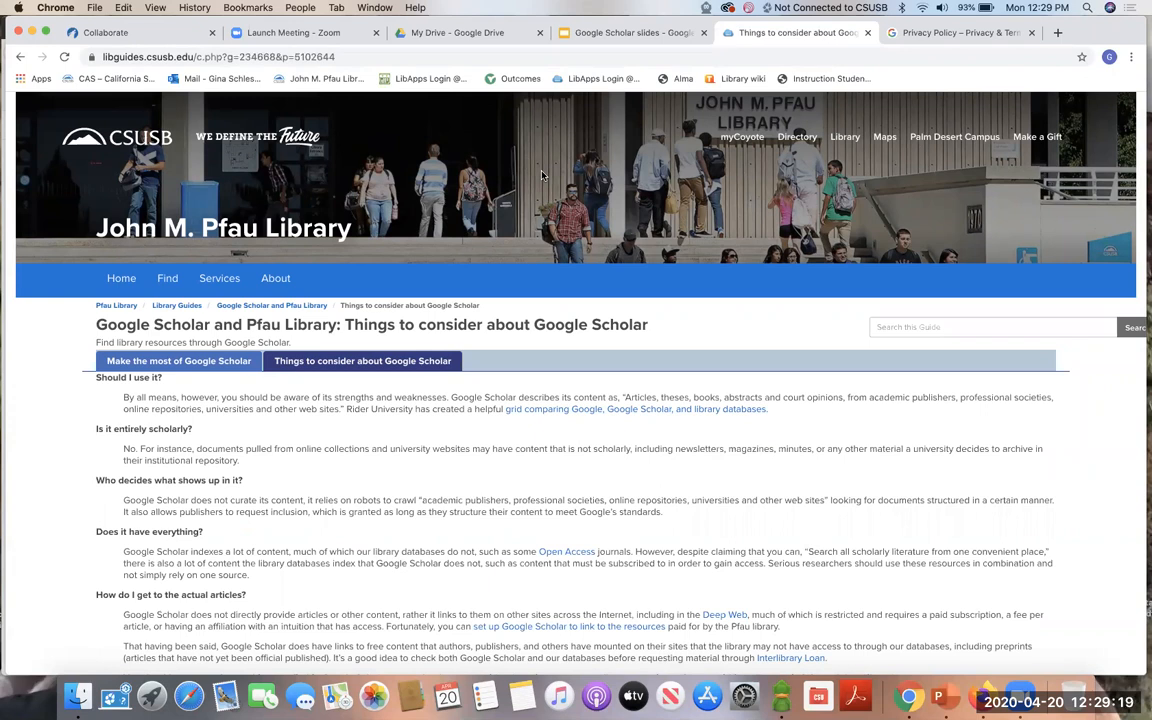
mouse_move(688, 94)
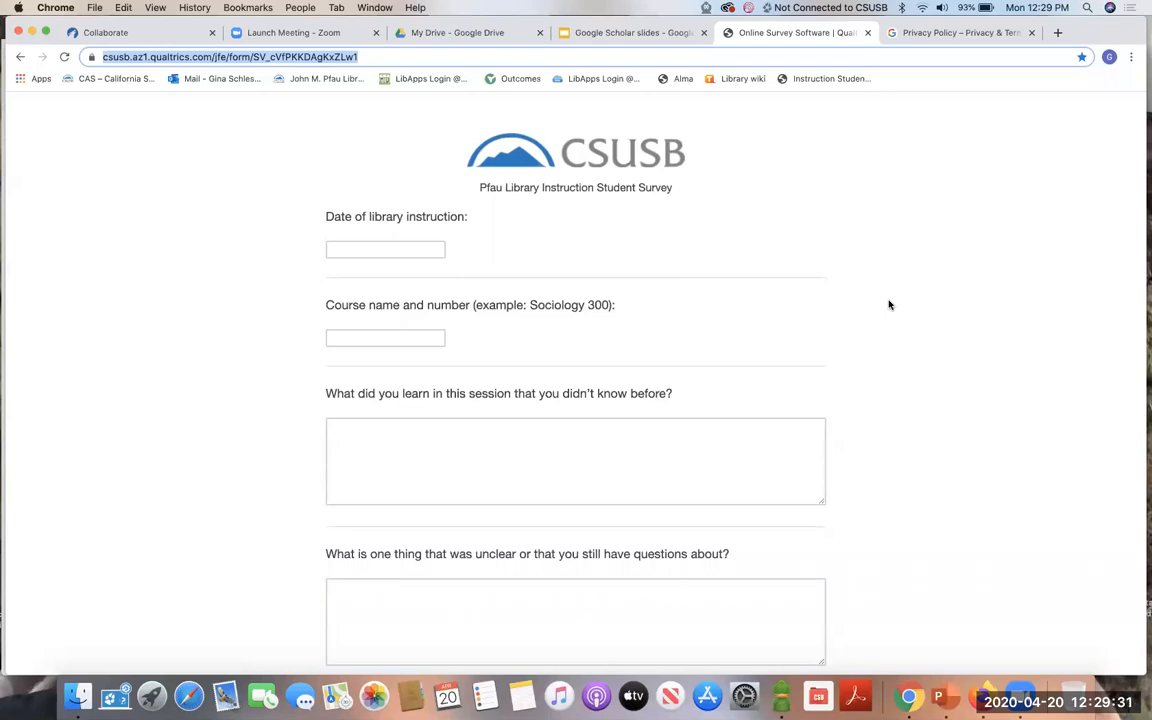
mouse_move(655, 152)
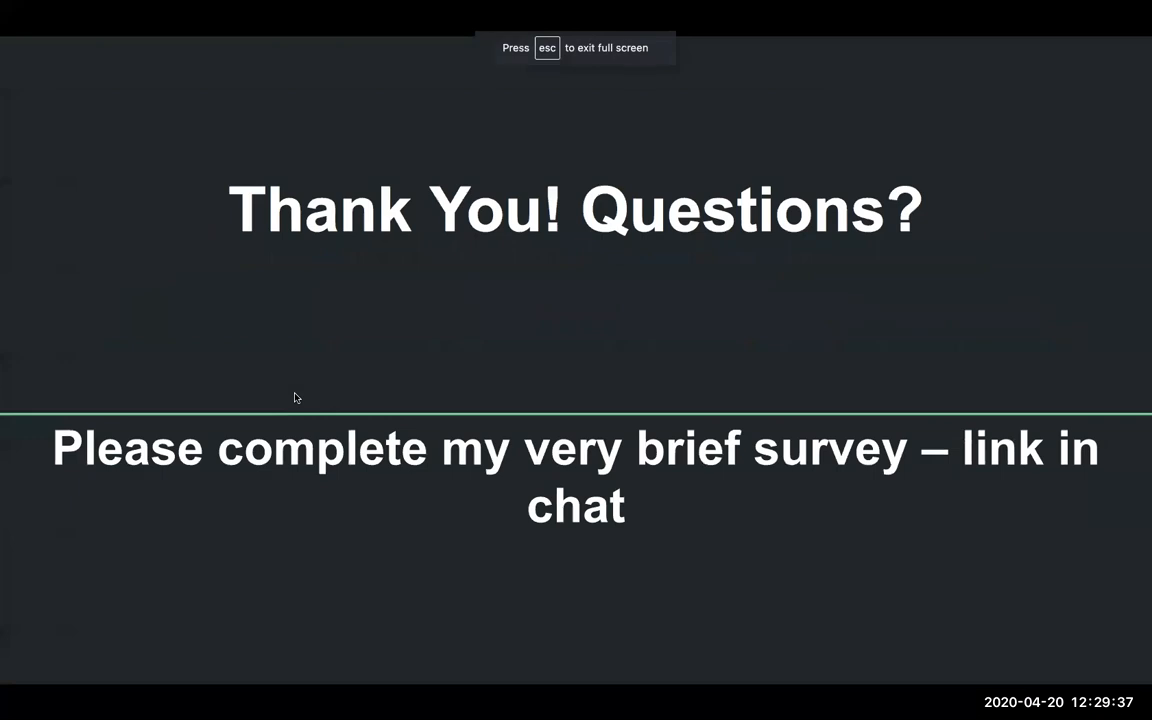
mouse_move(645, 25)
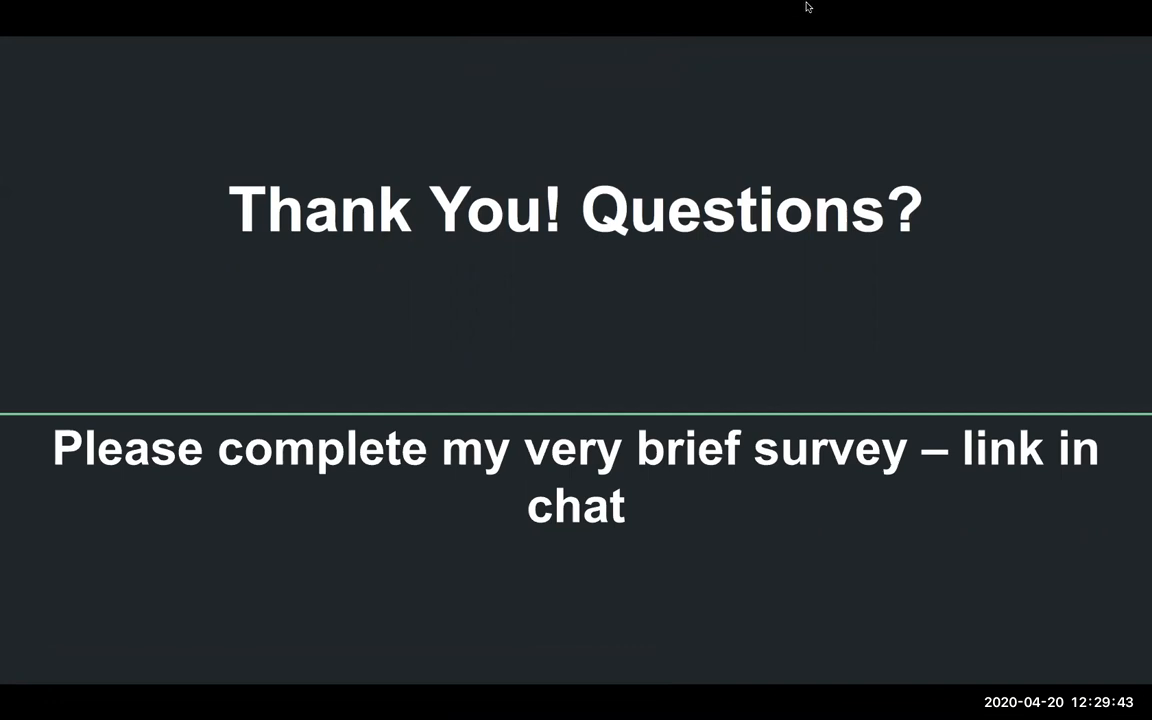
mouse_move(795, 66)
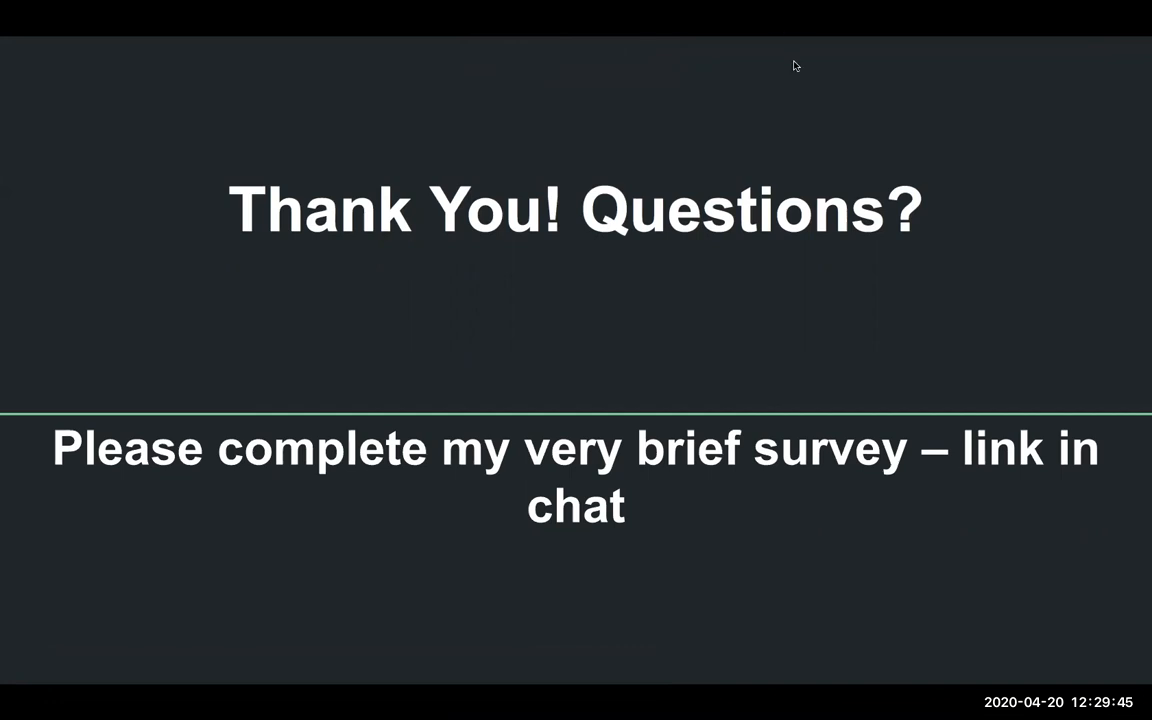